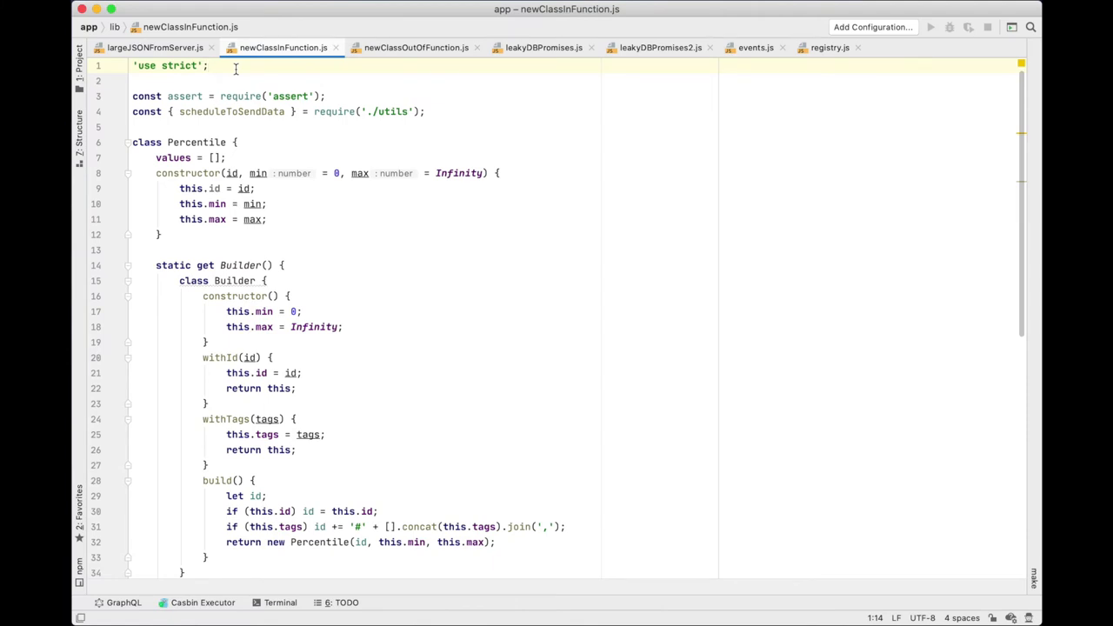
Point out the Percentile class, its static Builder getter and the returned Builder class.
{"action": "double_click", "coordinate": [195, 143]}
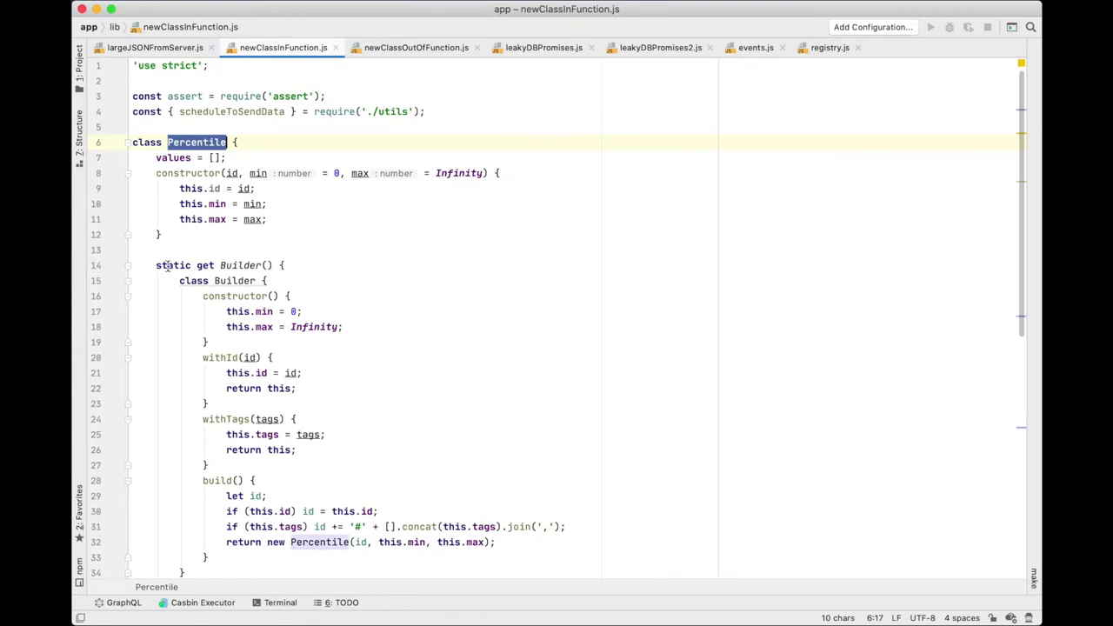
{"action": "double_click", "coordinate": [240, 264]}
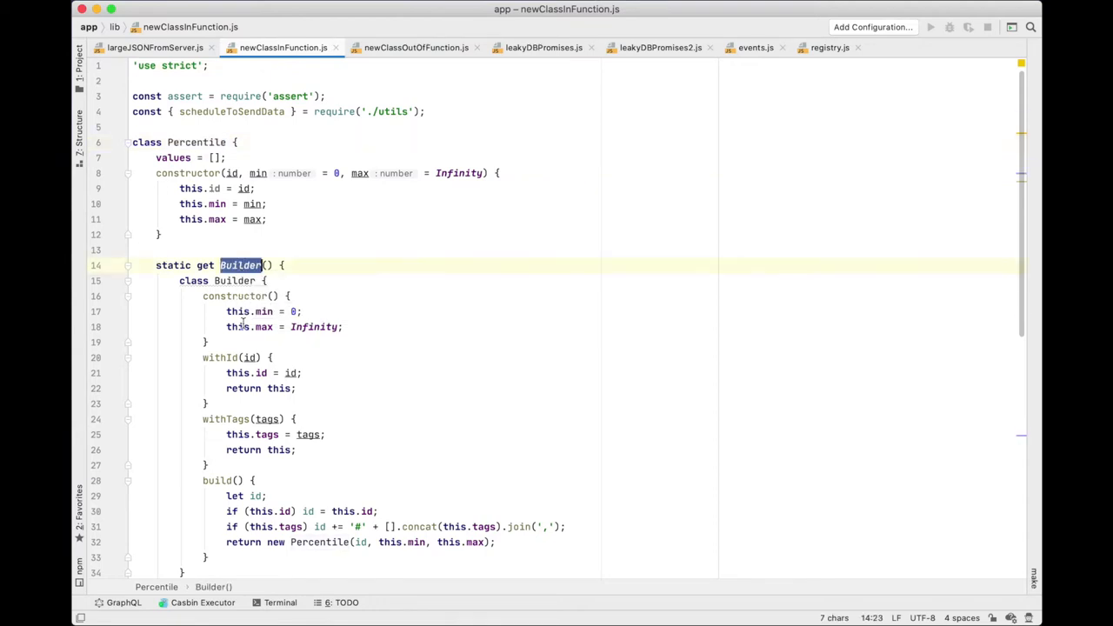
{"action": "scroll", "scroll_direction": "down", "scroll_amount": 3}
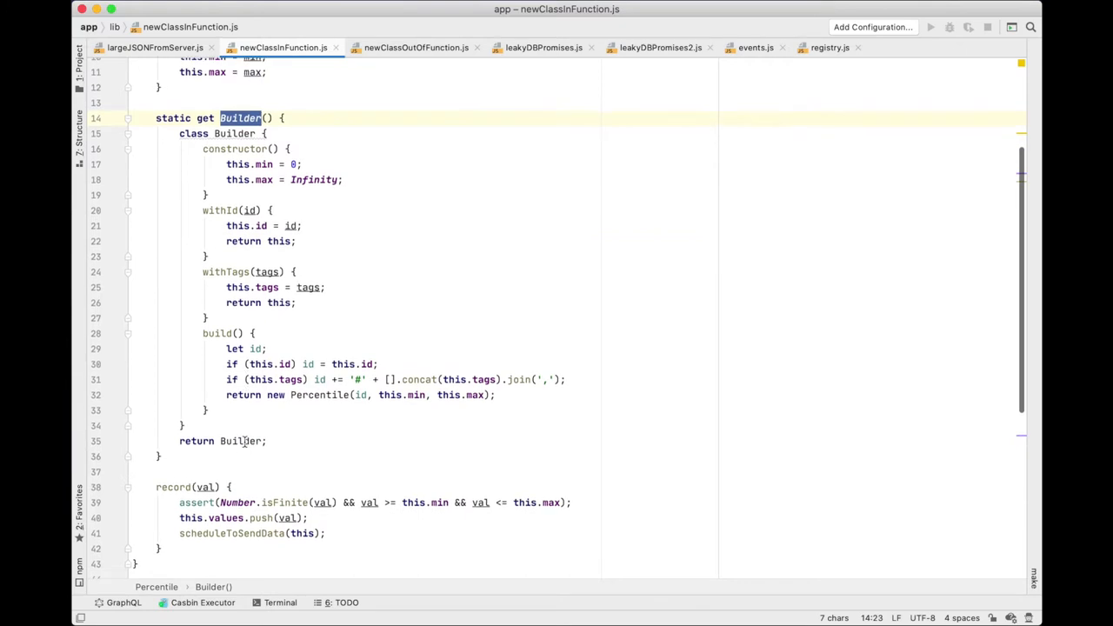
{"action": "double_click", "coordinate": [240, 442]}
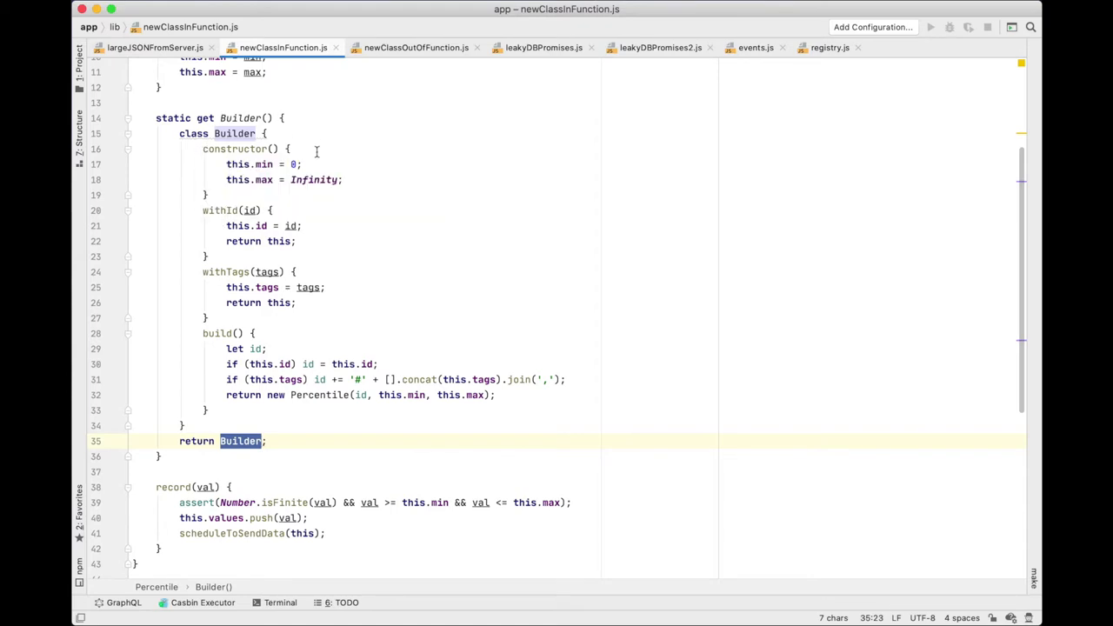
{"action": "mouse_move", "coordinate": [222, 207]}
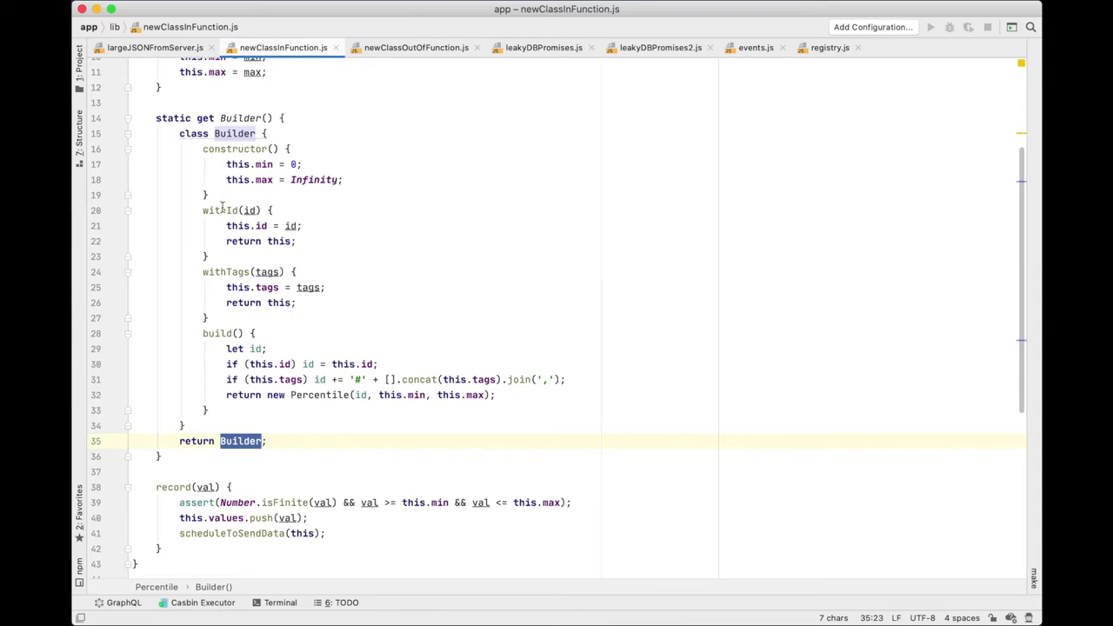
Point out the withTags and build methods, the new Percentile construction and the builder chain in the handler.
{"action": "double_click", "coordinate": [227, 271]}
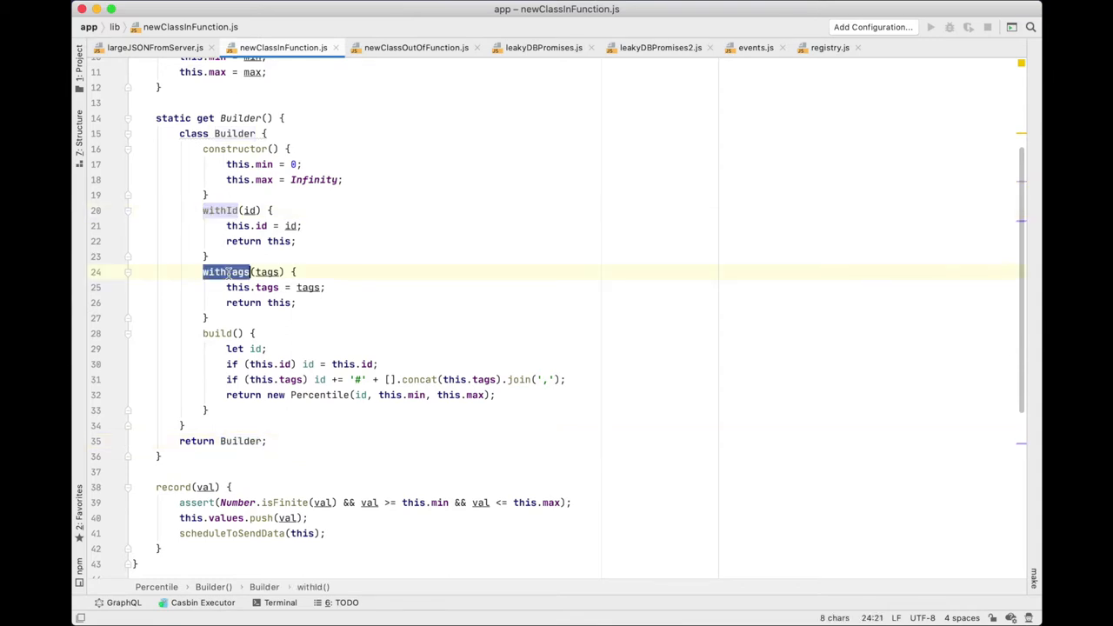
{"action": "double_click", "coordinate": [216, 334]}
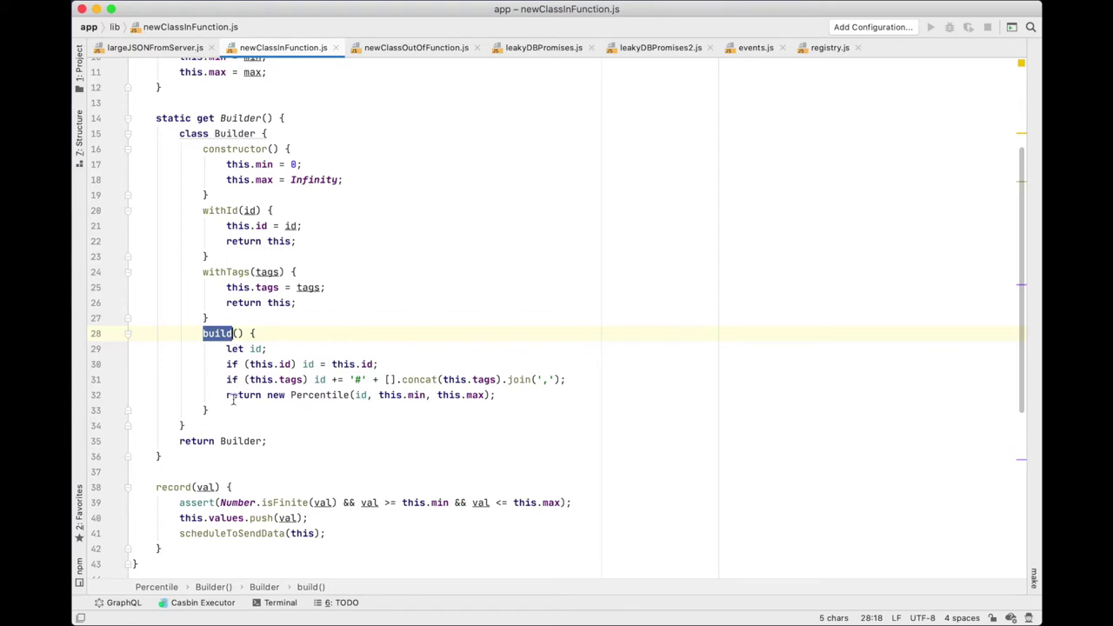
{"action": "double_click", "coordinate": [320, 394]}
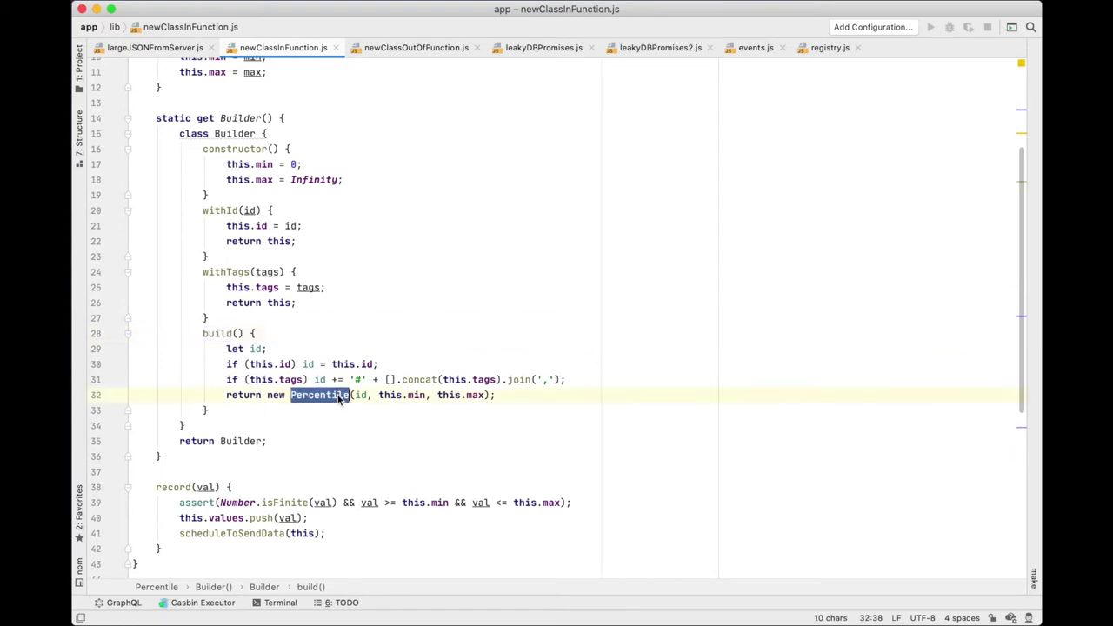
{"action": "mouse_move", "coordinate": [285, 348]}
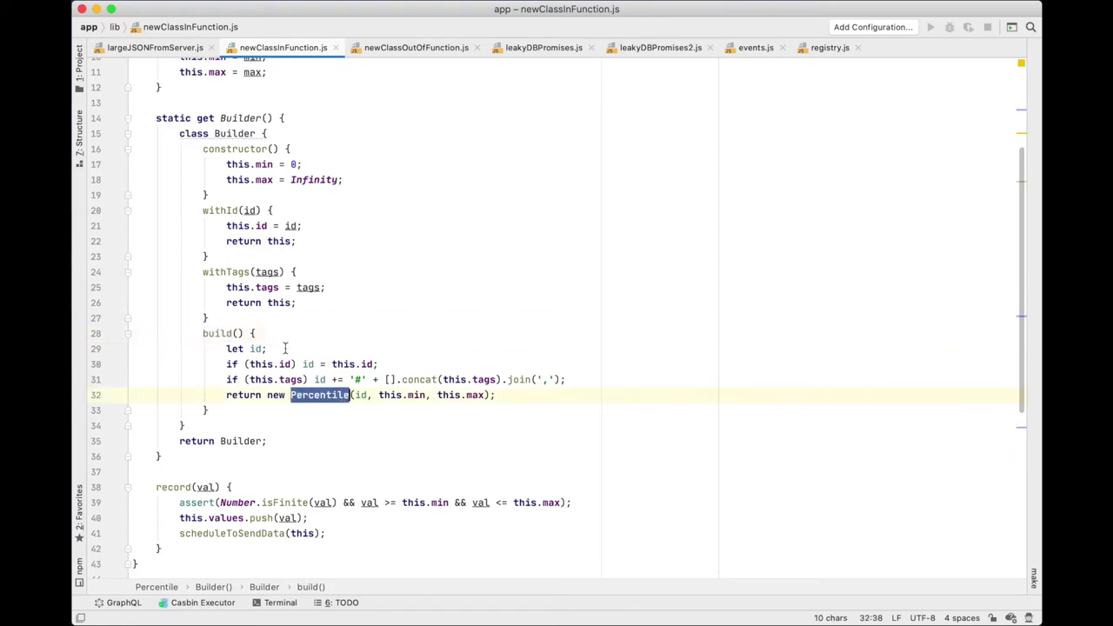
{"action": "scroll", "scroll_direction": "down", "scroll_amount": 3}
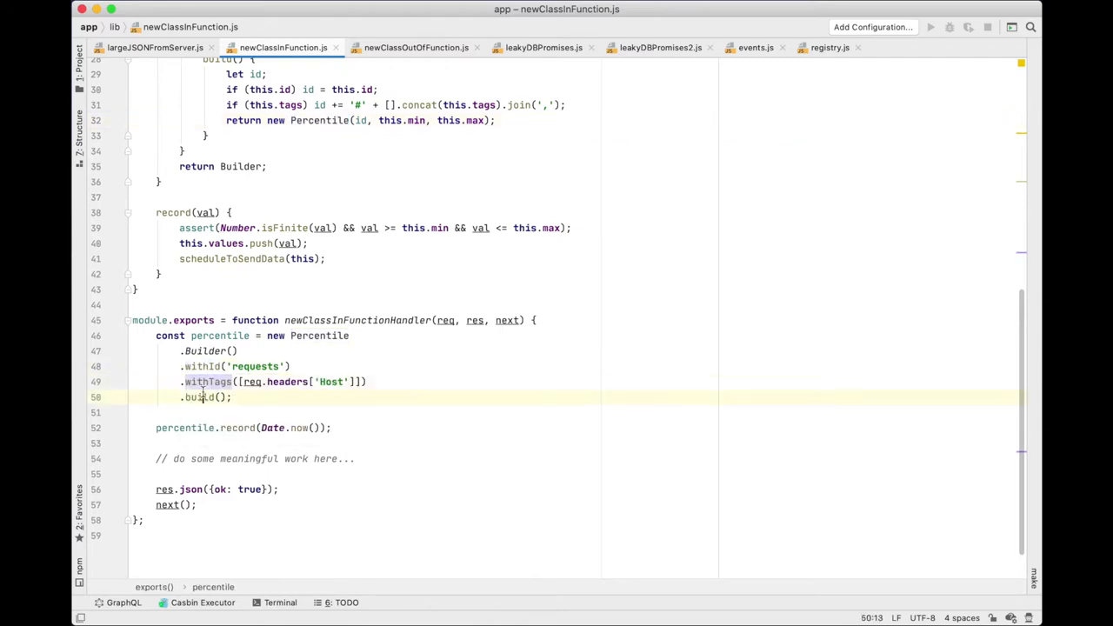
{"action": "double_click", "coordinate": [185, 427]}
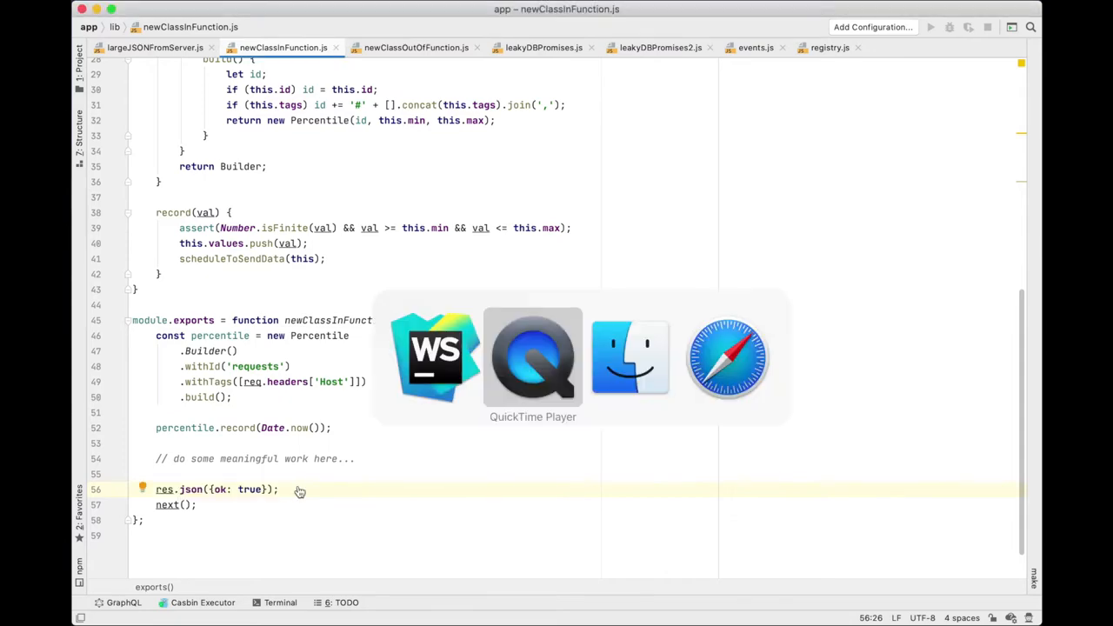
Switch over to the Grafana OpenJS World dashboard to examine CPU usage and request rate.
{"action": "left_click", "coordinate": [727, 356]}
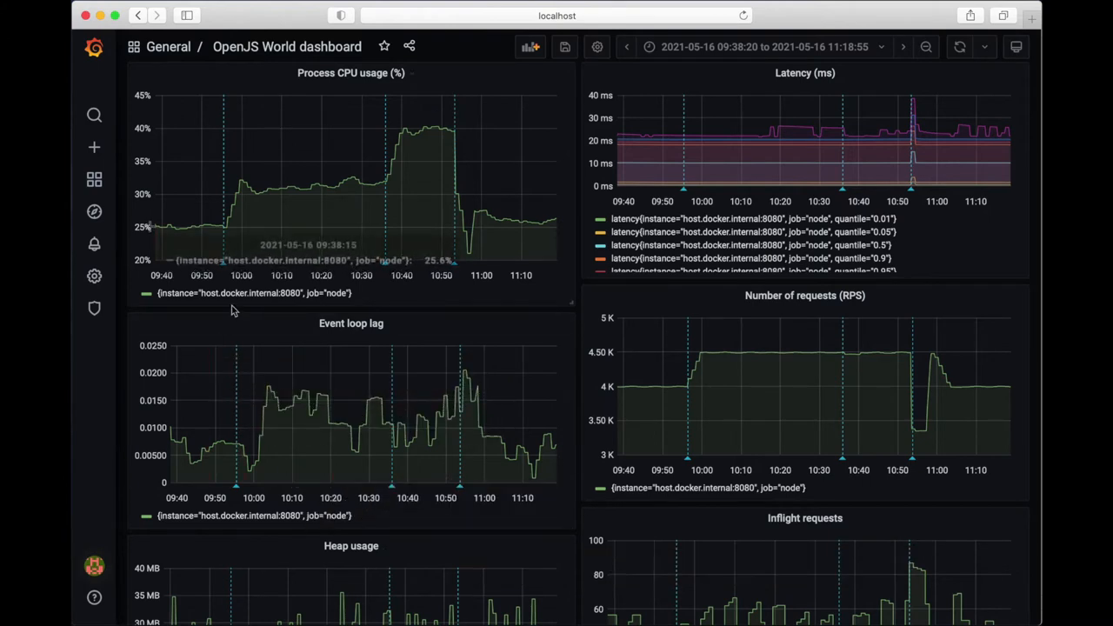
{"action": "mouse_move", "coordinate": [184, 278]}
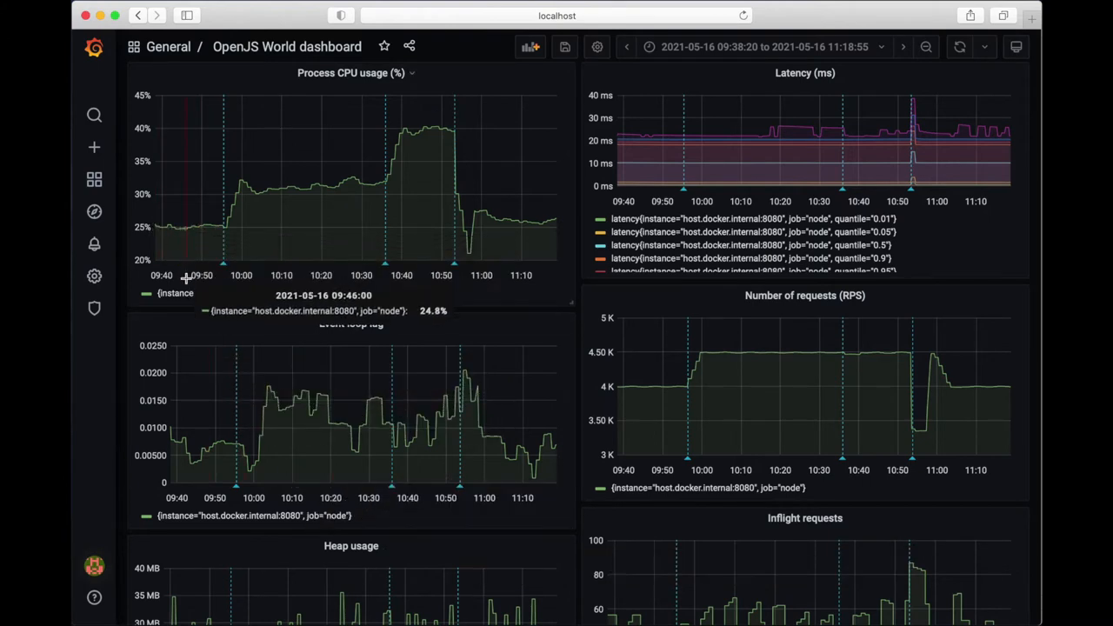
{"action": "mouse_move", "coordinate": [160, 230]}
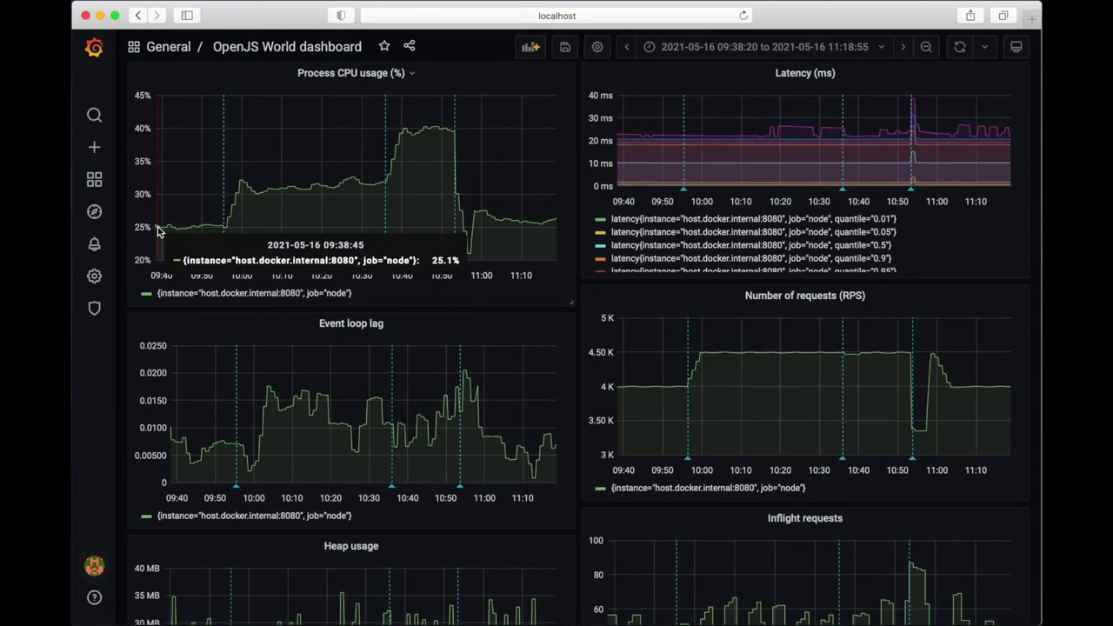
{"action": "mouse_move", "coordinate": [609, 392]}
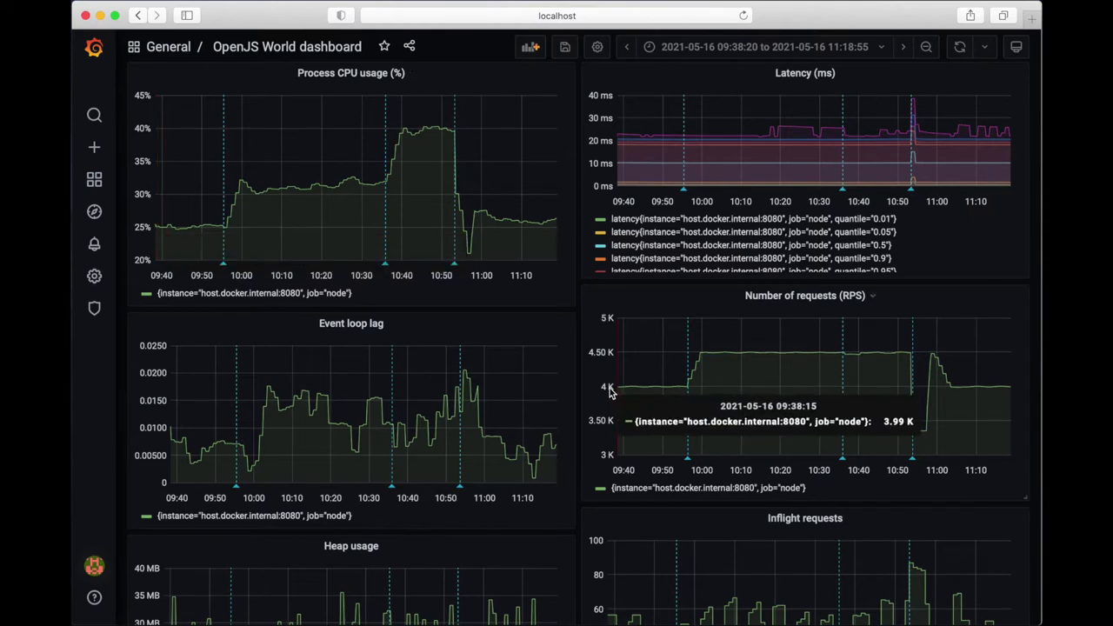
{"action": "mouse_move", "coordinate": [147, 233]}
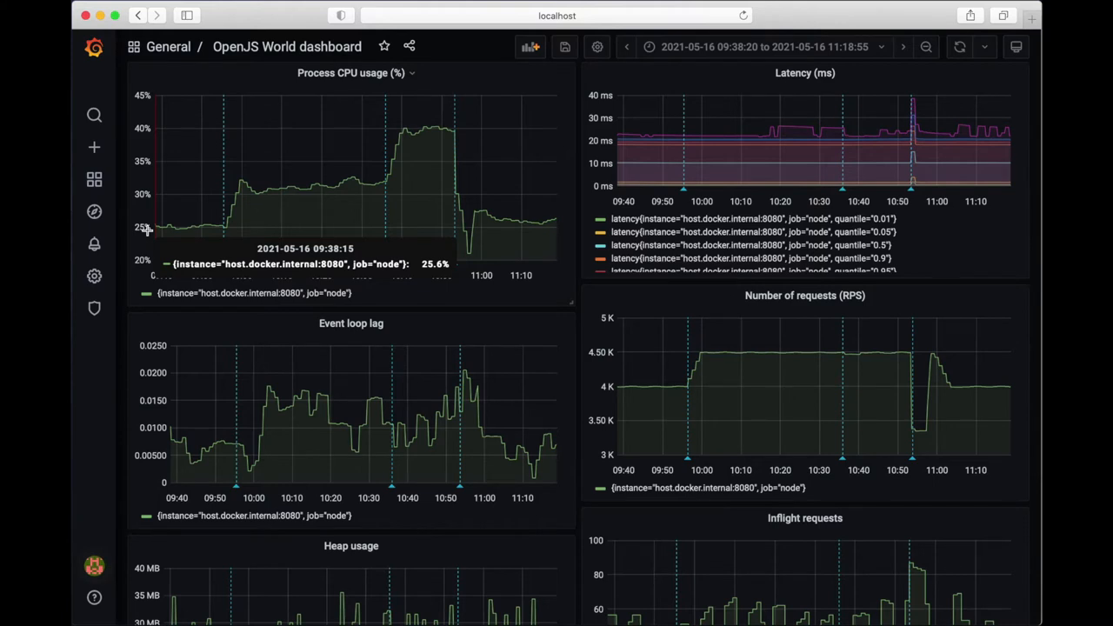
{"action": "mouse_move", "coordinate": [220, 310]}
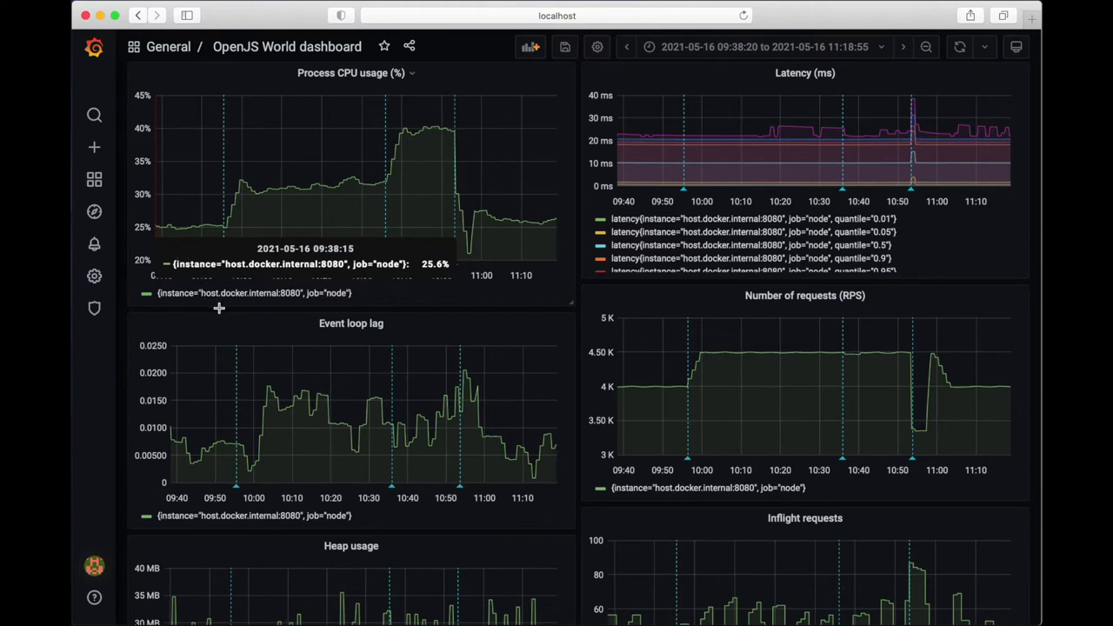
{"action": "mouse_move", "coordinate": [223, 226]}
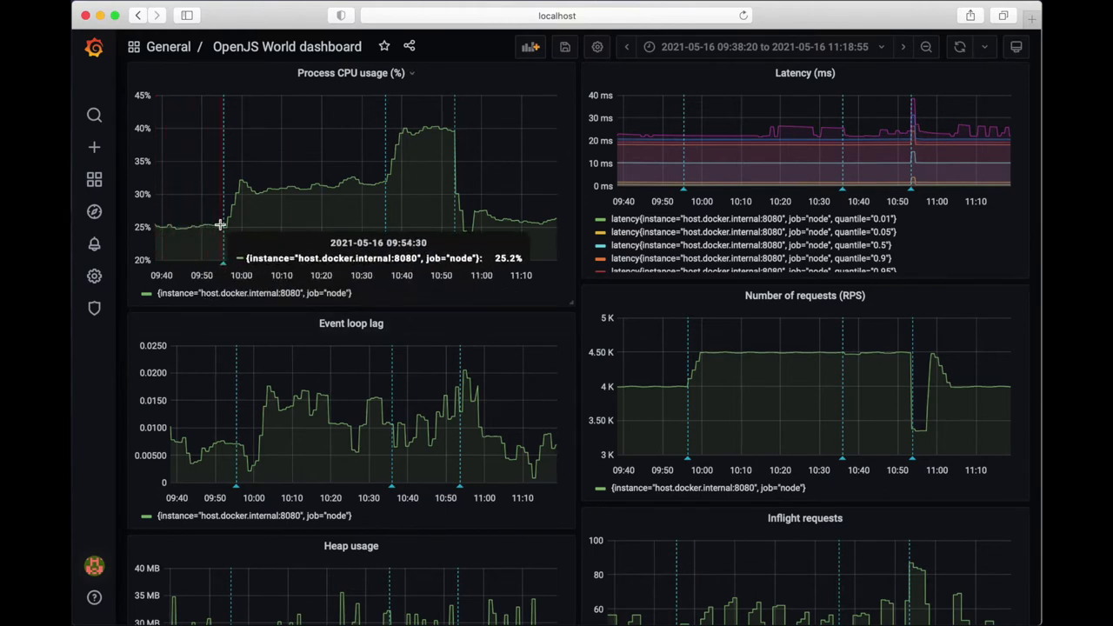
{"action": "mouse_move", "coordinate": [222, 268]}
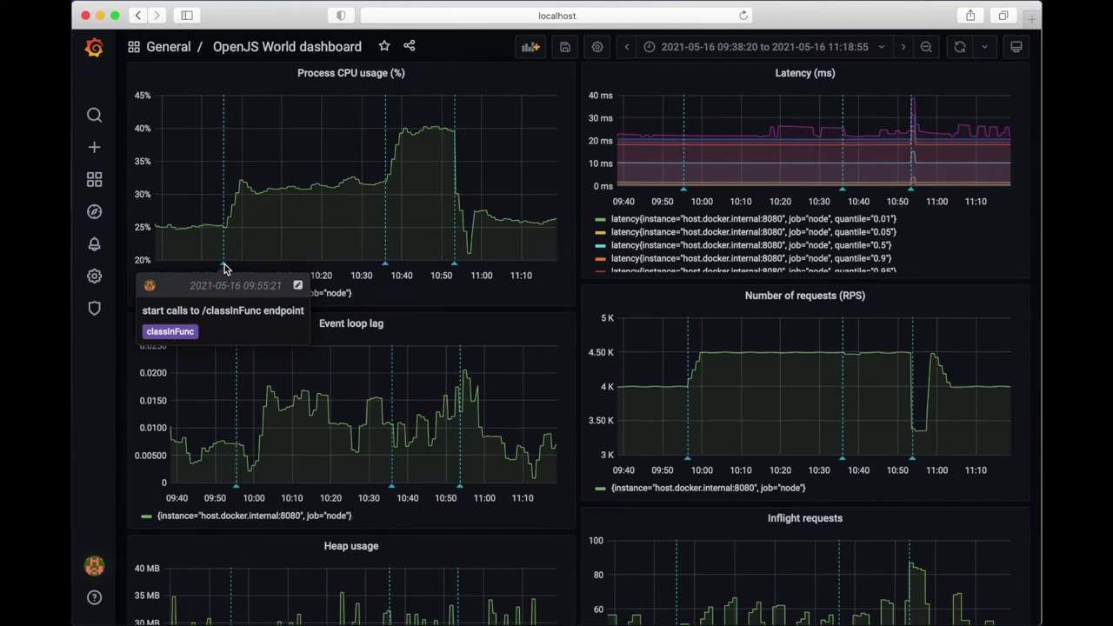
{"action": "mouse_move", "coordinate": [661, 377]}
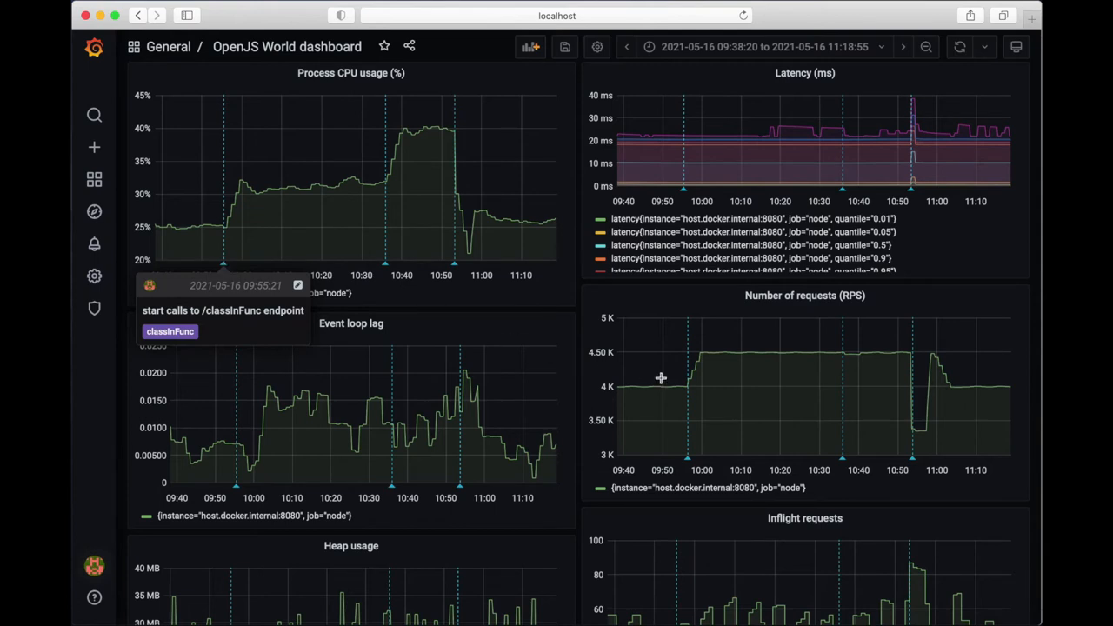
{"action": "mouse_move", "coordinate": [687, 355]}
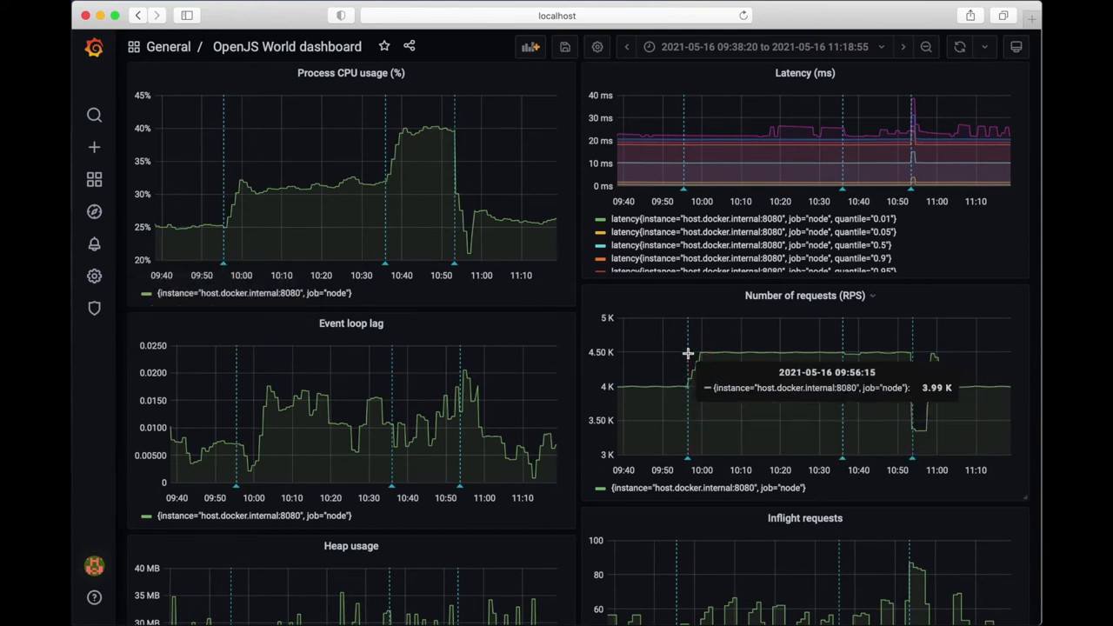
{"action": "mouse_move", "coordinate": [696, 390]}
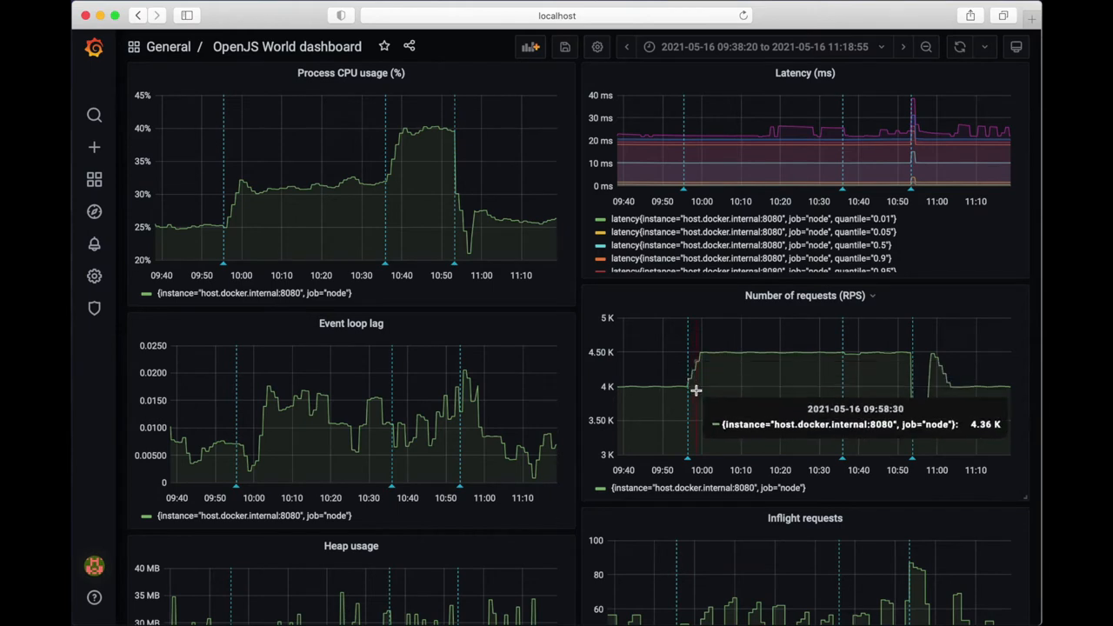
{"action": "mouse_move", "coordinate": [687, 358]}
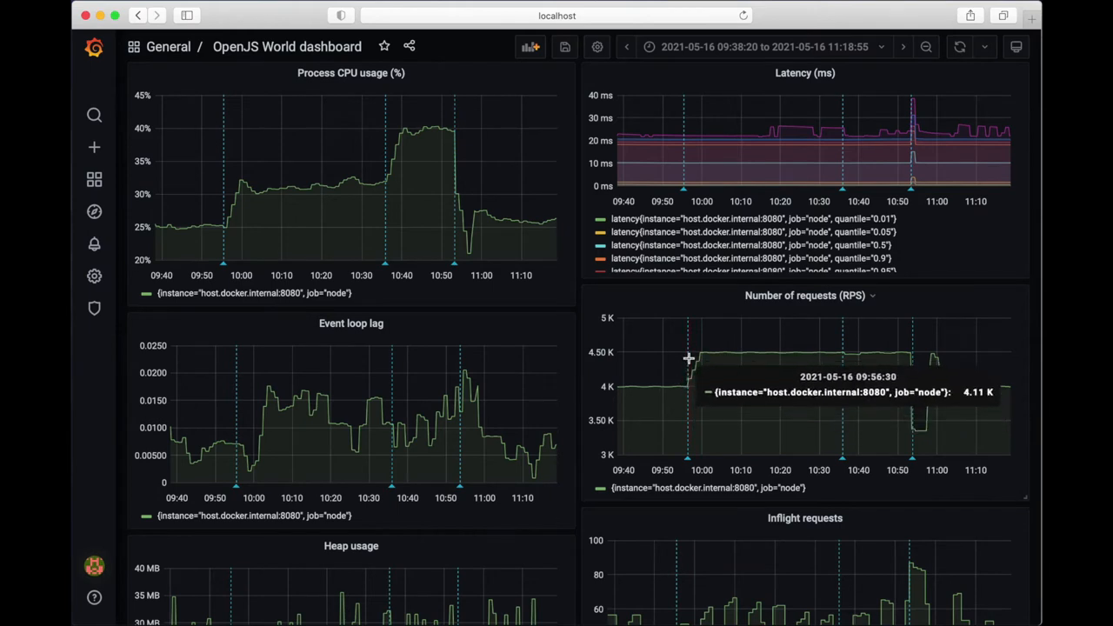
{"action": "mouse_move", "coordinate": [702, 376]}
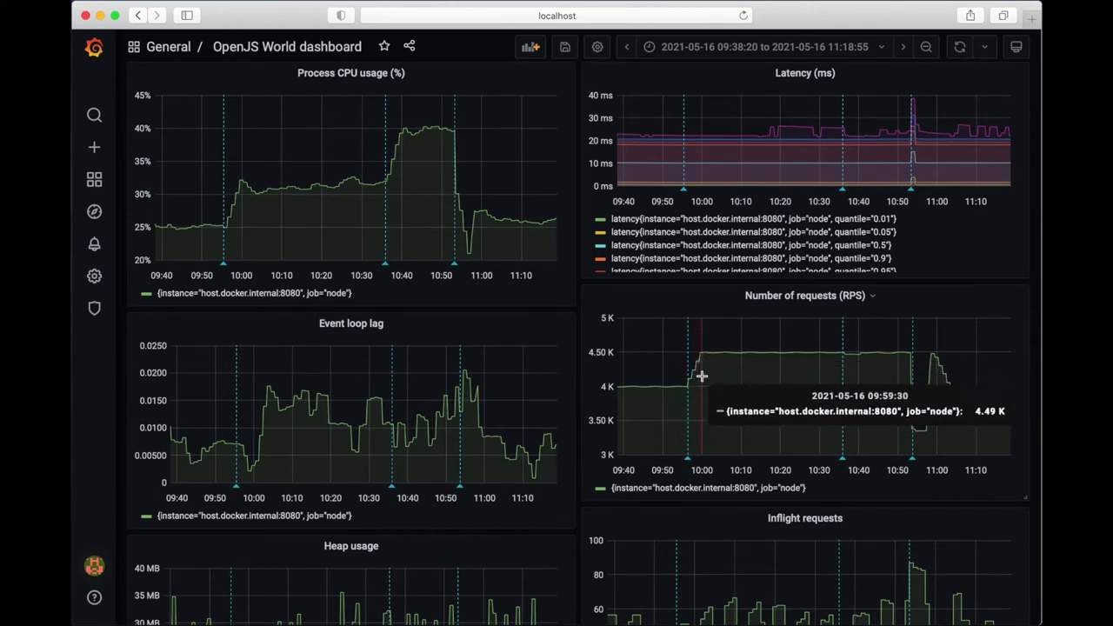
{"action": "mouse_move", "coordinate": [699, 348]}
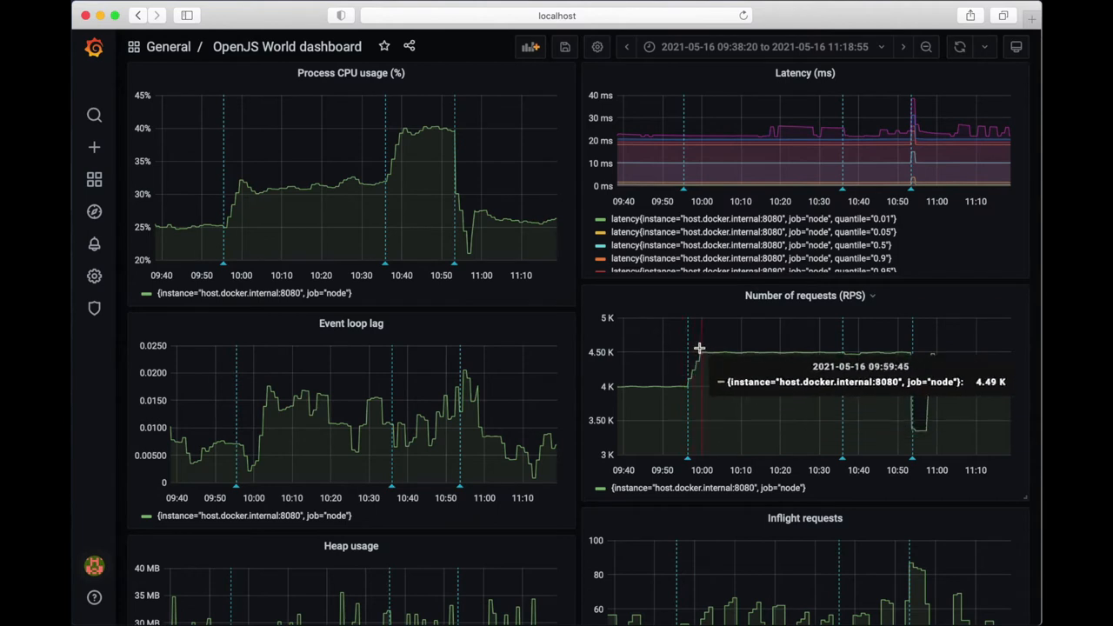
{"action": "mouse_move", "coordinate": [216, 216]}
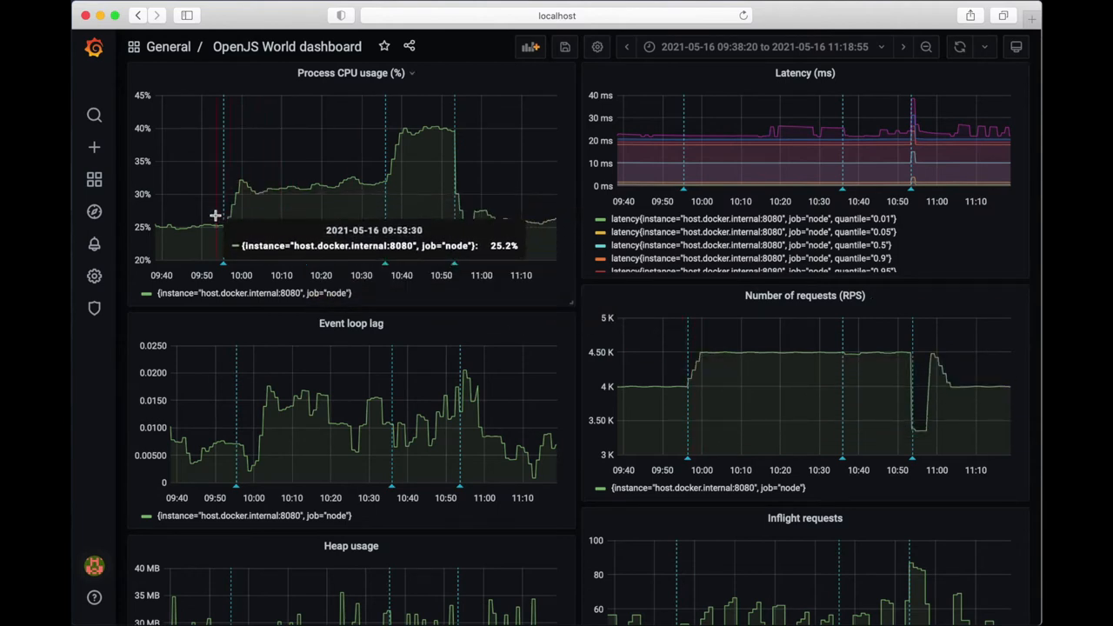
{"action": "mouse_move", "coordinate": [237, 219]}
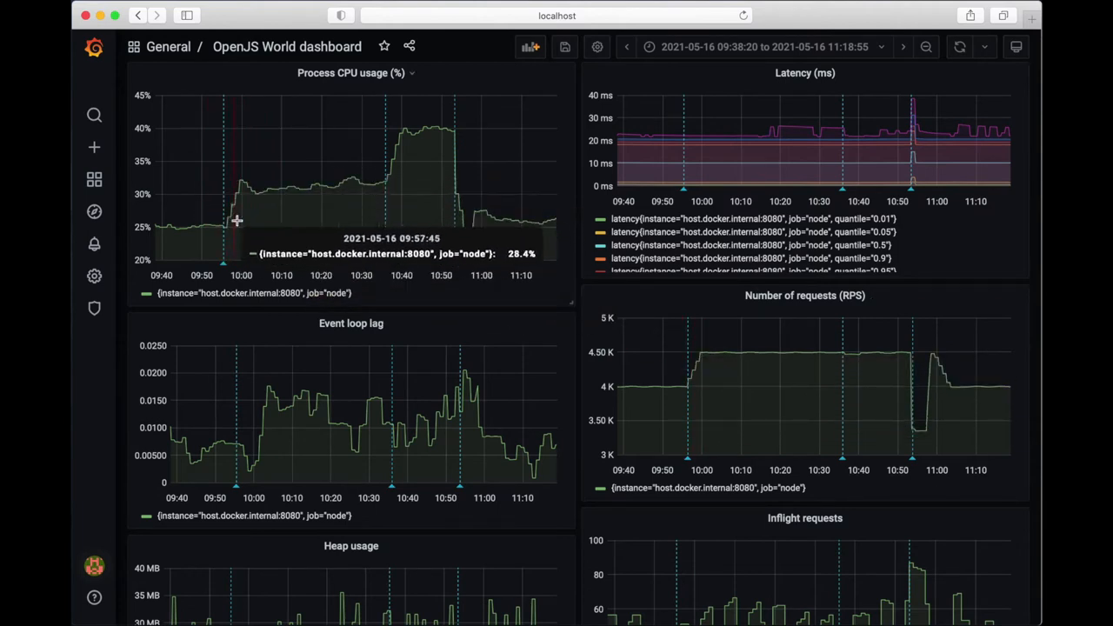
{"action": "mouse_move", "coordinate": [303, 97]}
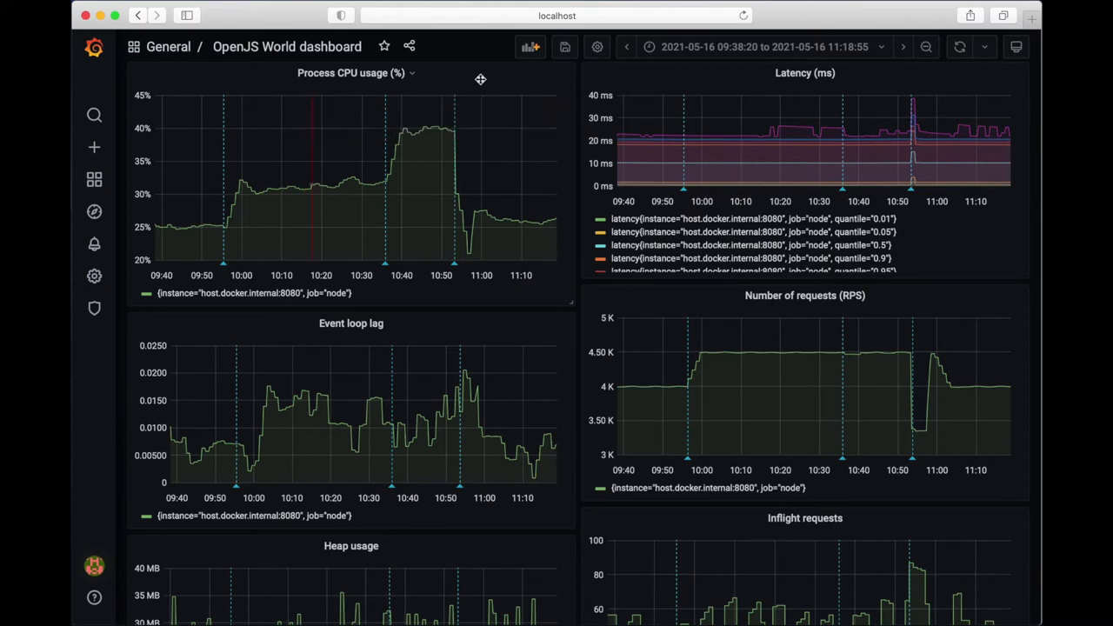
{"action": "mouse_move", "coordinate": [580, 215]}
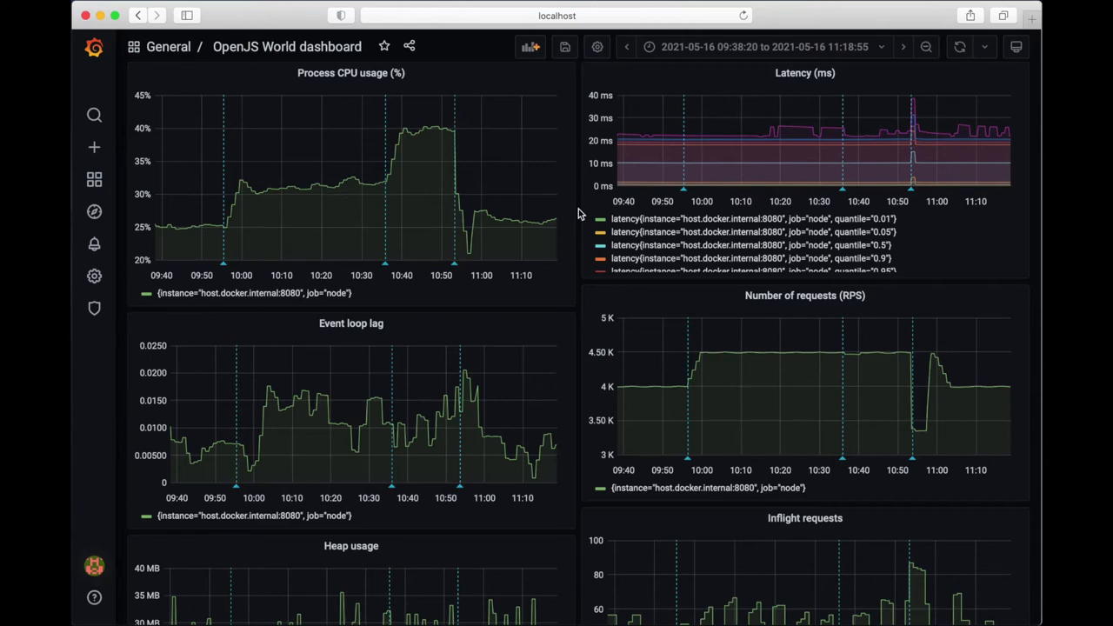
{"action": "mouse_move", "coordinate": [588, 205]}
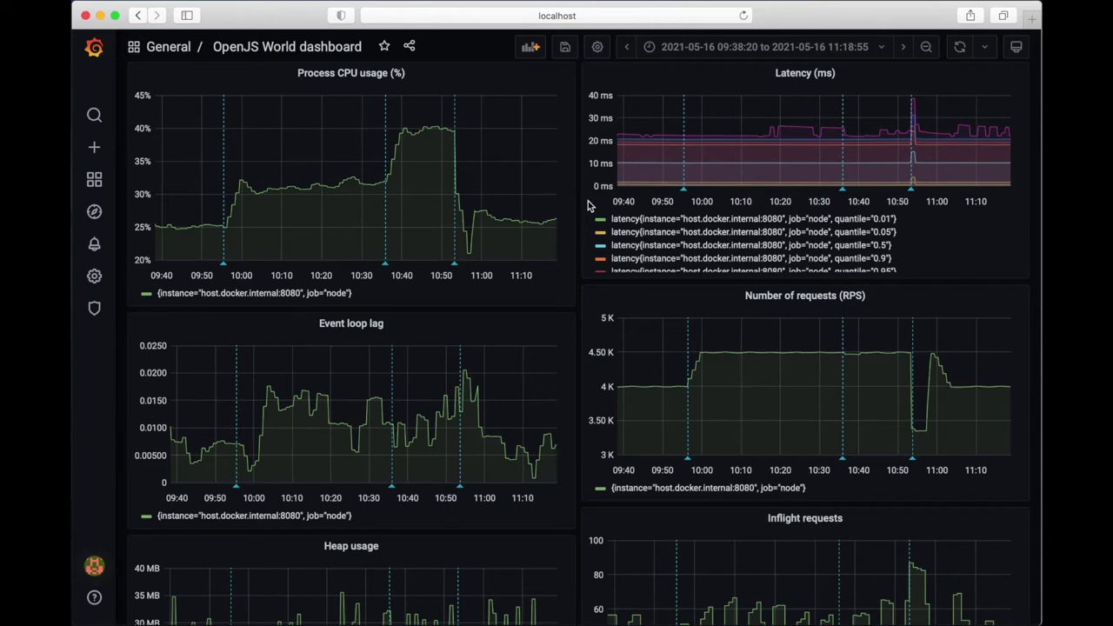
{"action": "mouse_move", "coordinate": [943, 107]}
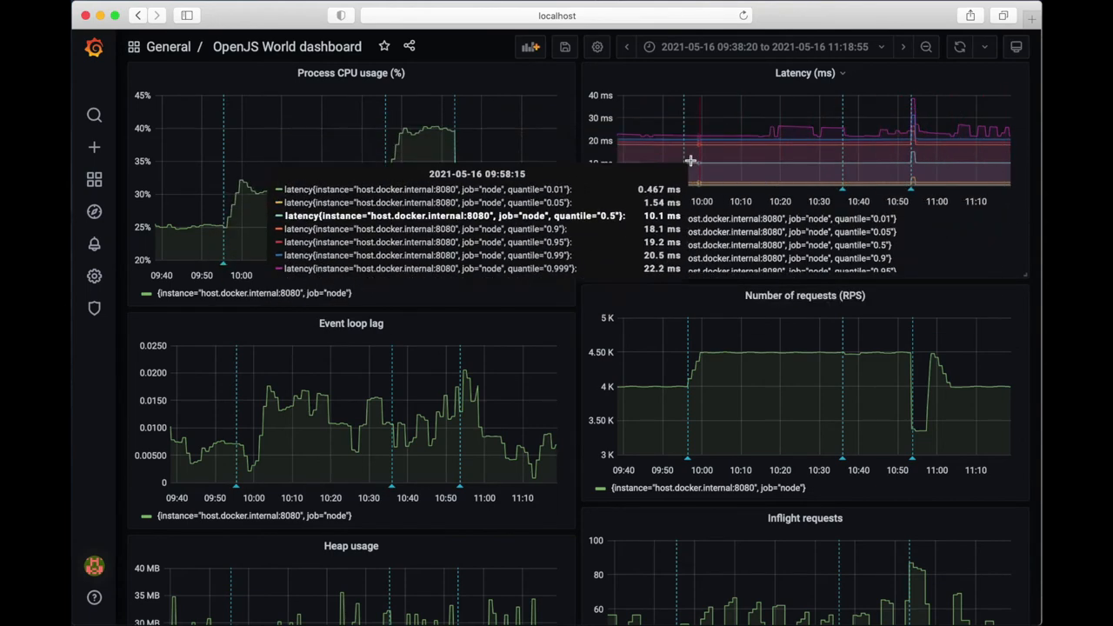
{"action": "mouse_move", "coordinate": [821, 94]}
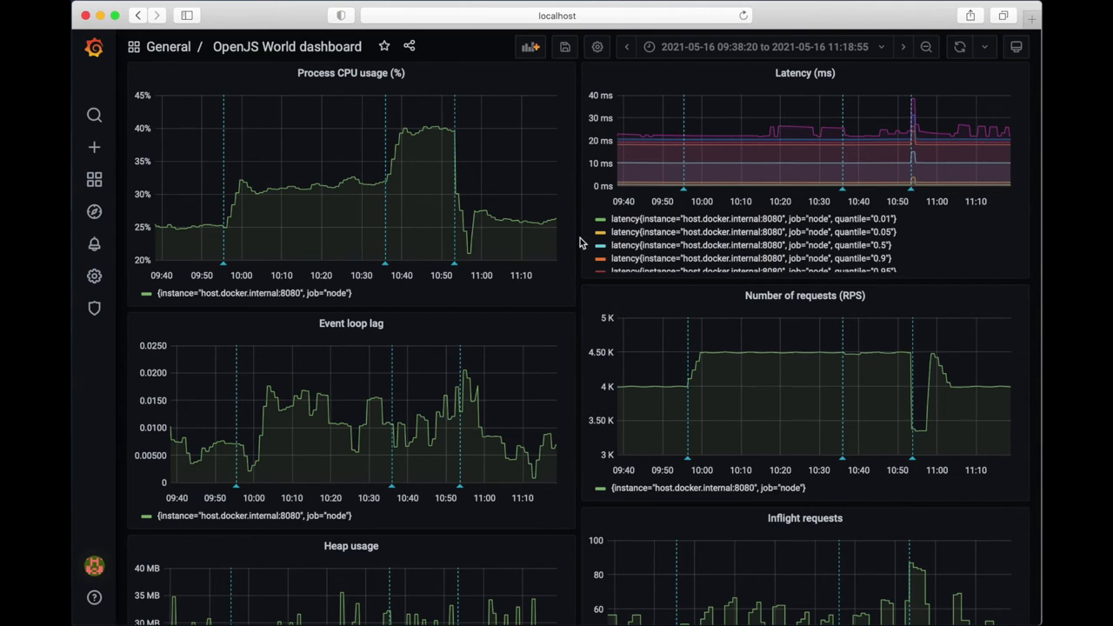
{"action": "scroll", "scroll_direction": "down", "scroll_amount": 3}
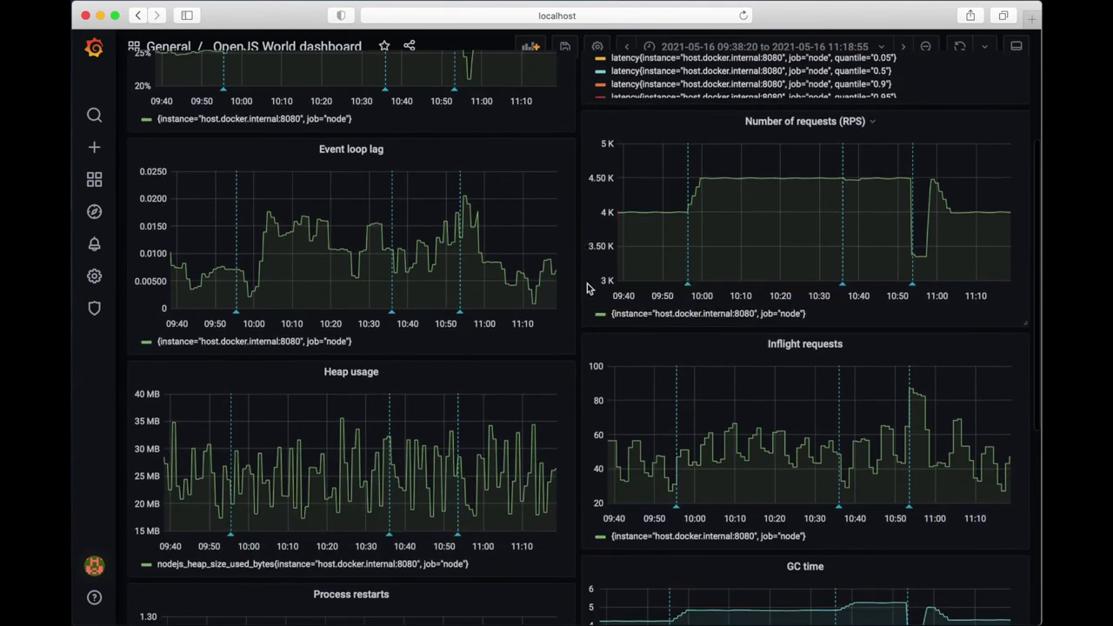
{"action": "mouse_move", "coordinate": [397, 259]}
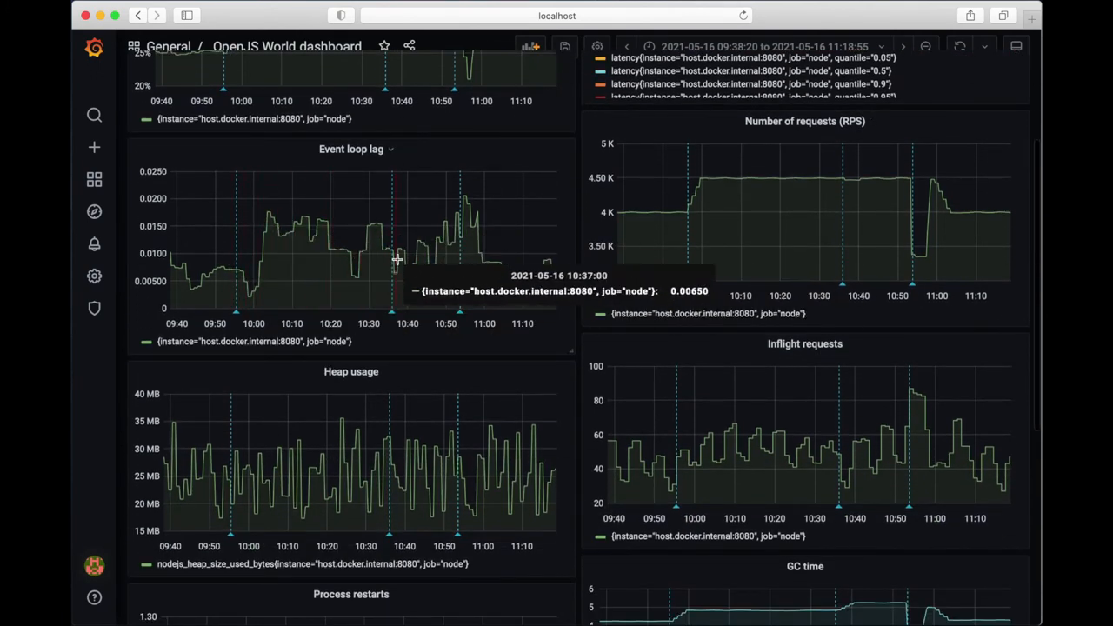
{"action": "mouse_move", "coordinate": [538, 278]}
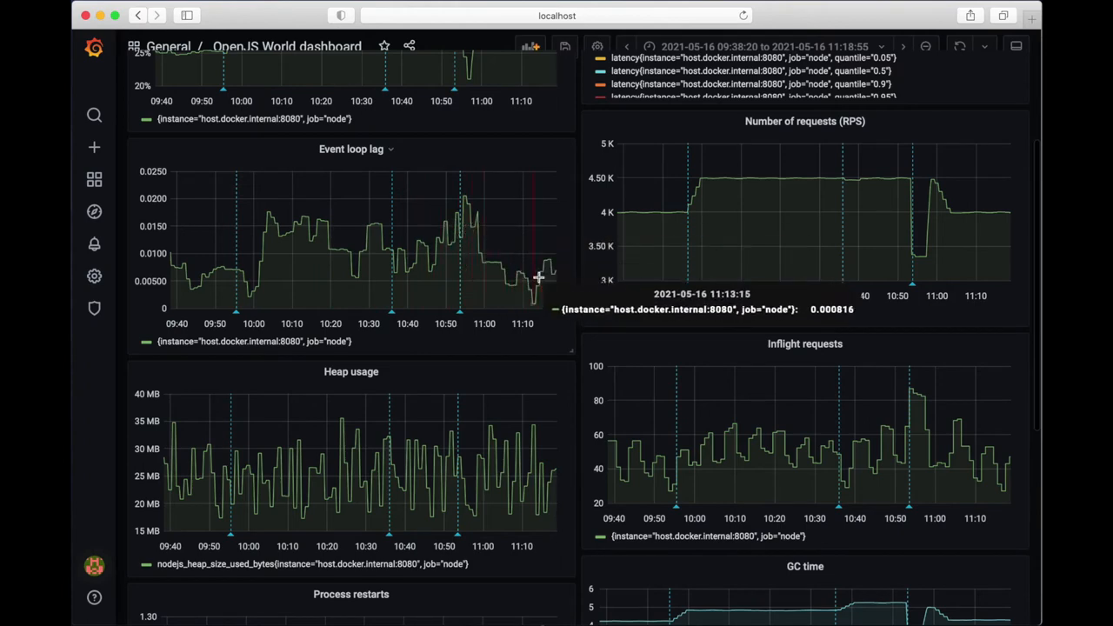
{"action": "mouse_move", "coordinate": [546, 281]}
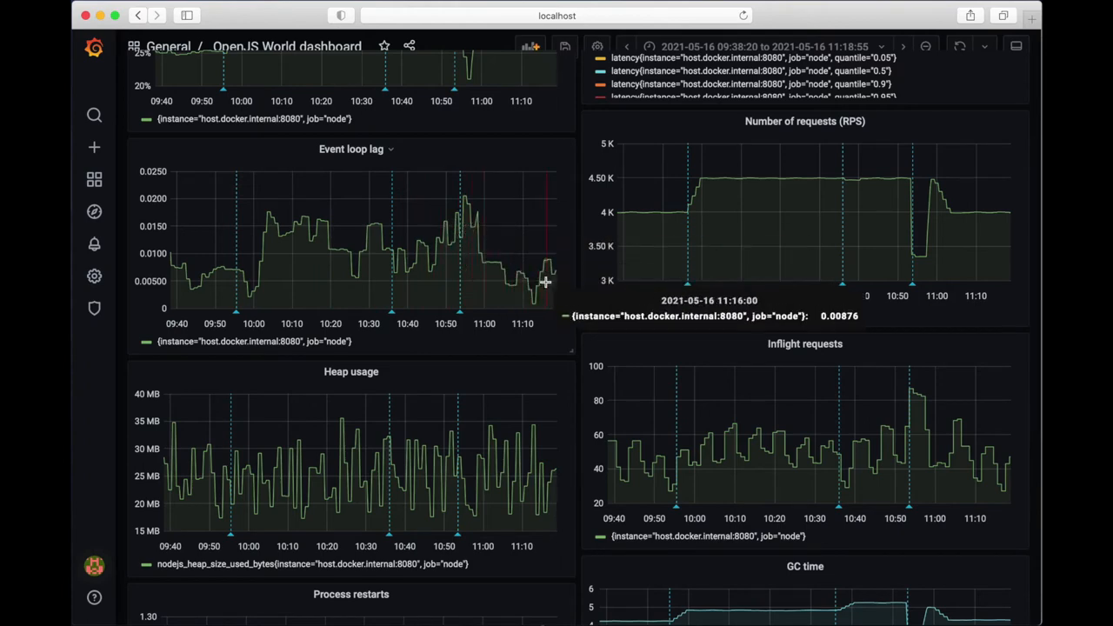
{"action": "scroll", "scroll_direction": "up", "scroll_amount": 3}
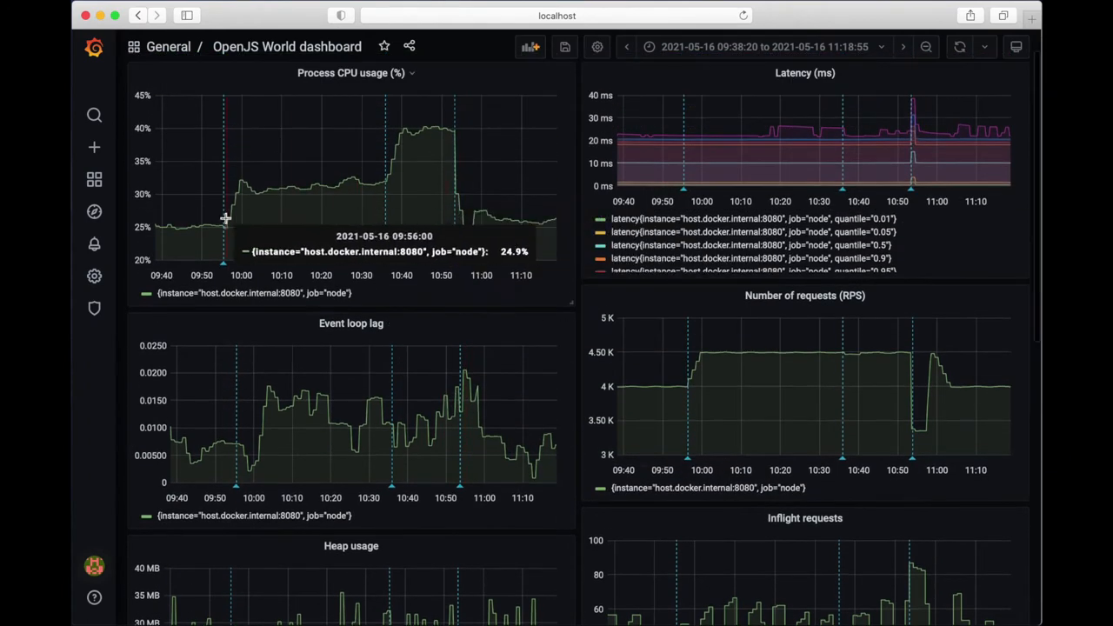
{"action": "mouse_move", "coordinate": [456, 209]}
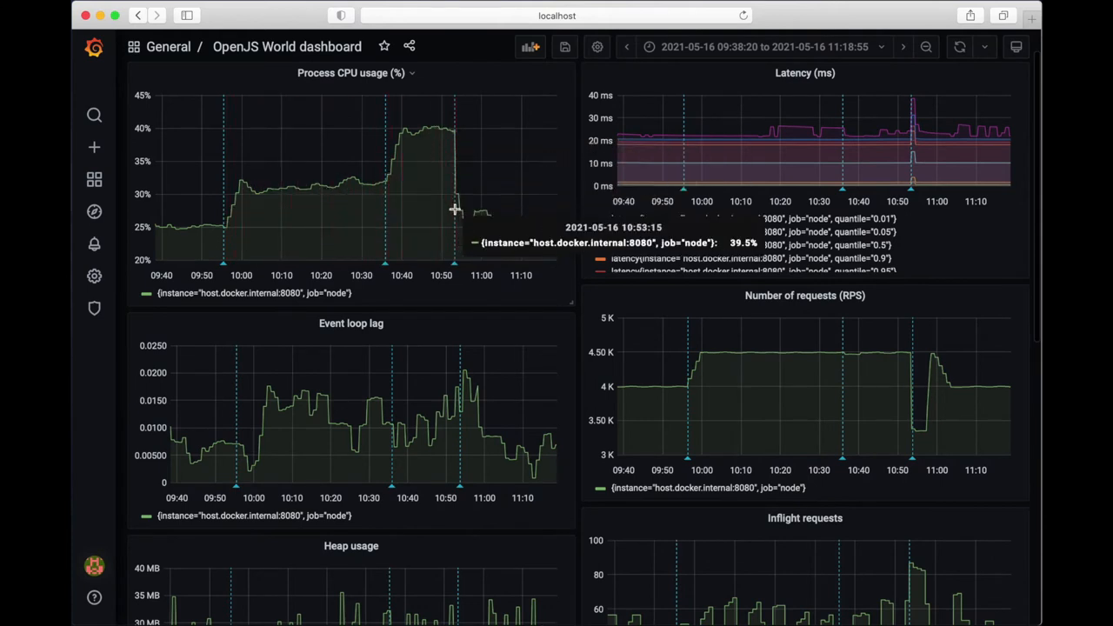
{"action": "scroll", "scroll_direction": "down", "scroll_amount": 3}
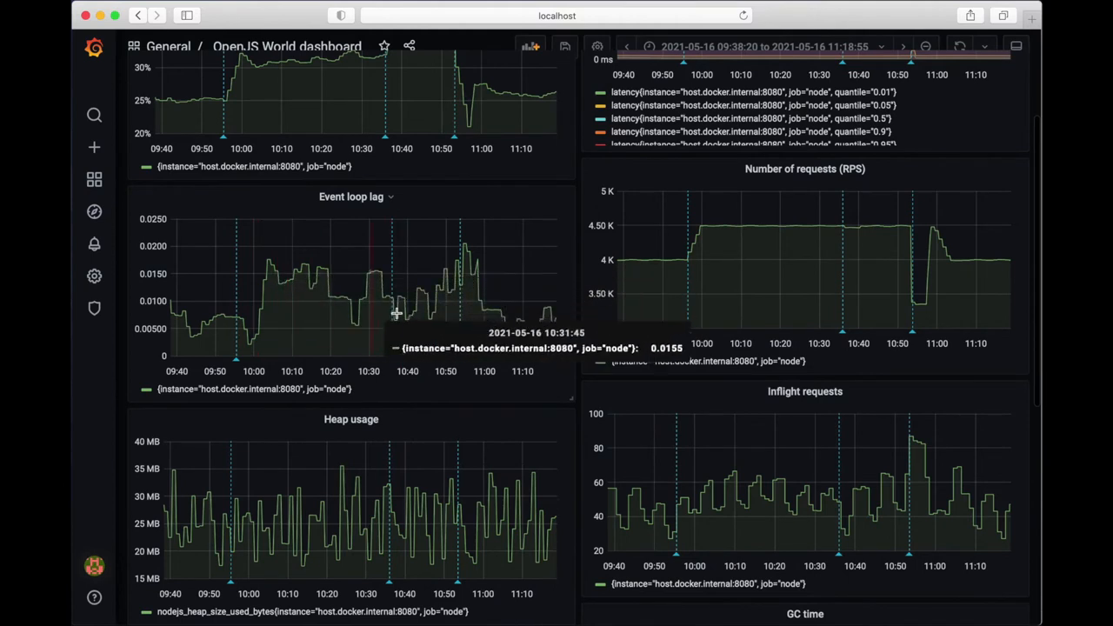
{"action": "mouse_move", "coordinate": [445, 281]}
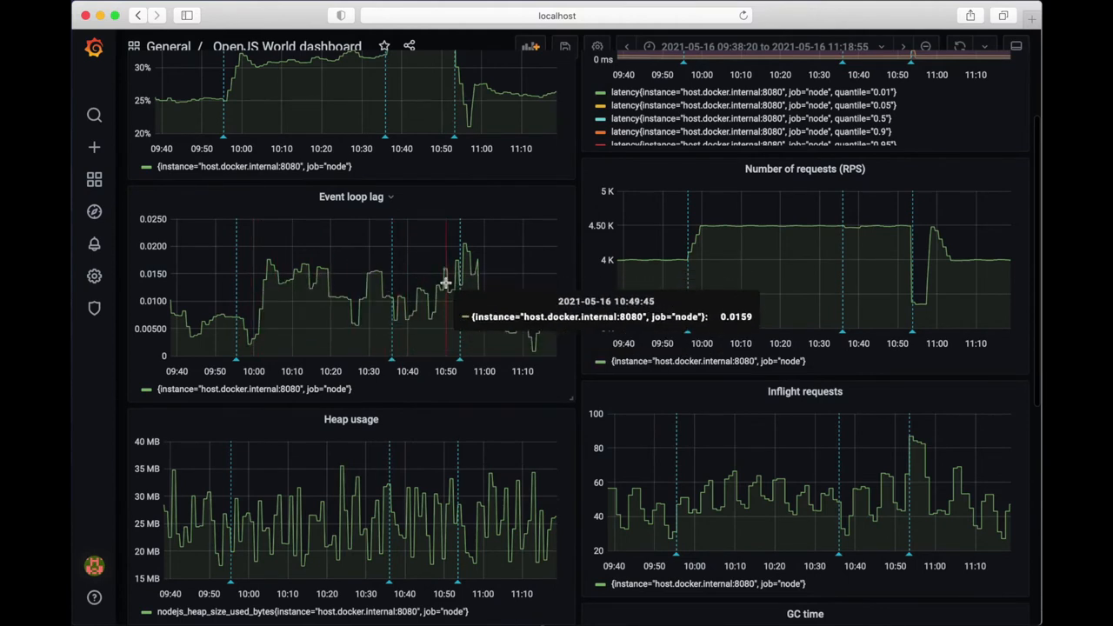
{"action": "scroll", "scroll_direction": "down", "scroll_amount": 3}
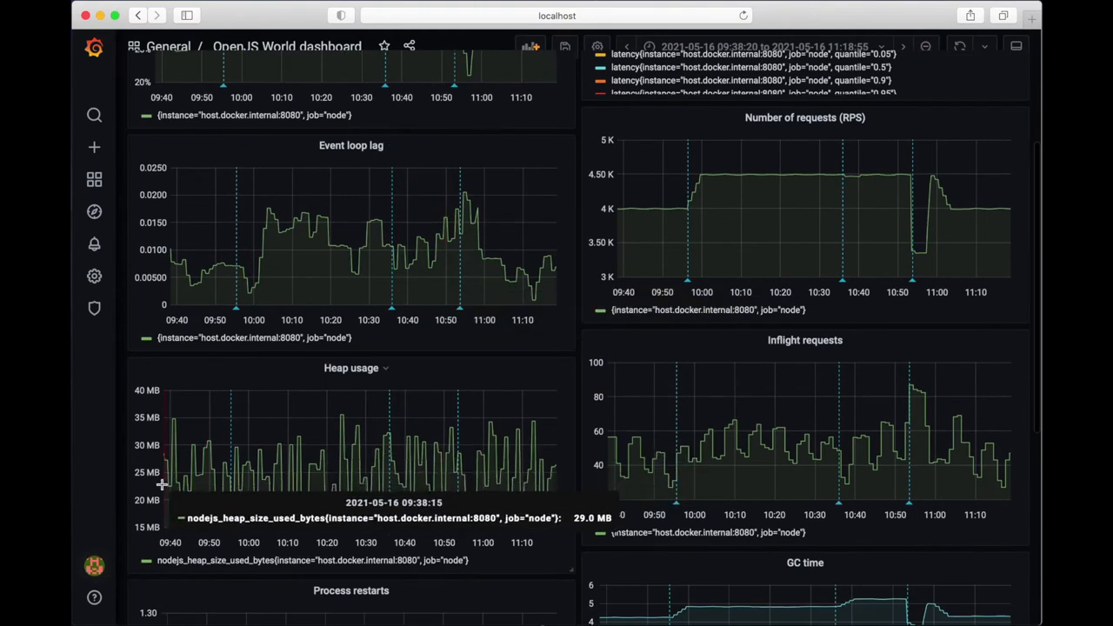
{"action": "mouse_move", "coordinate": [358, 473]}
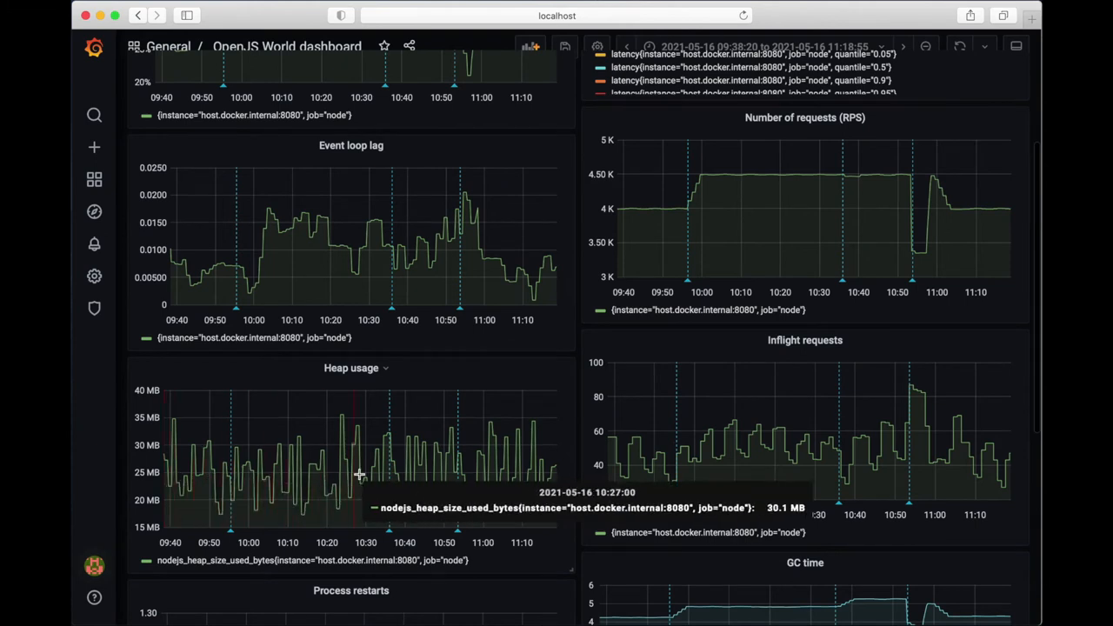
{"action": "mouse_move", "coordinate": [554, 473]}
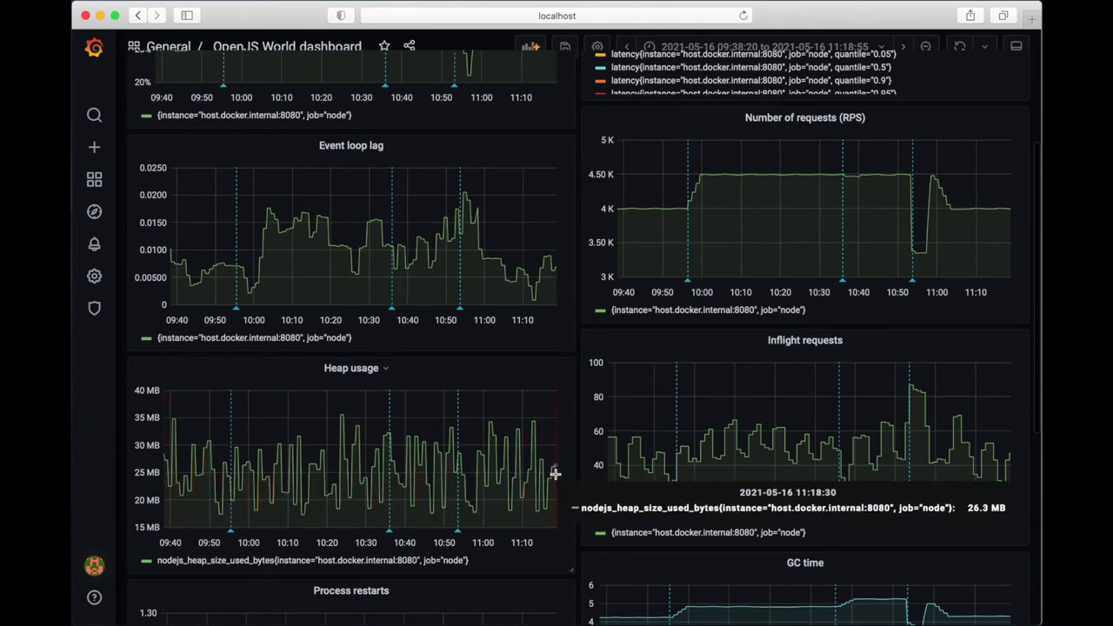
{"action": "mouse_move", "coordinate": [236, 424]}
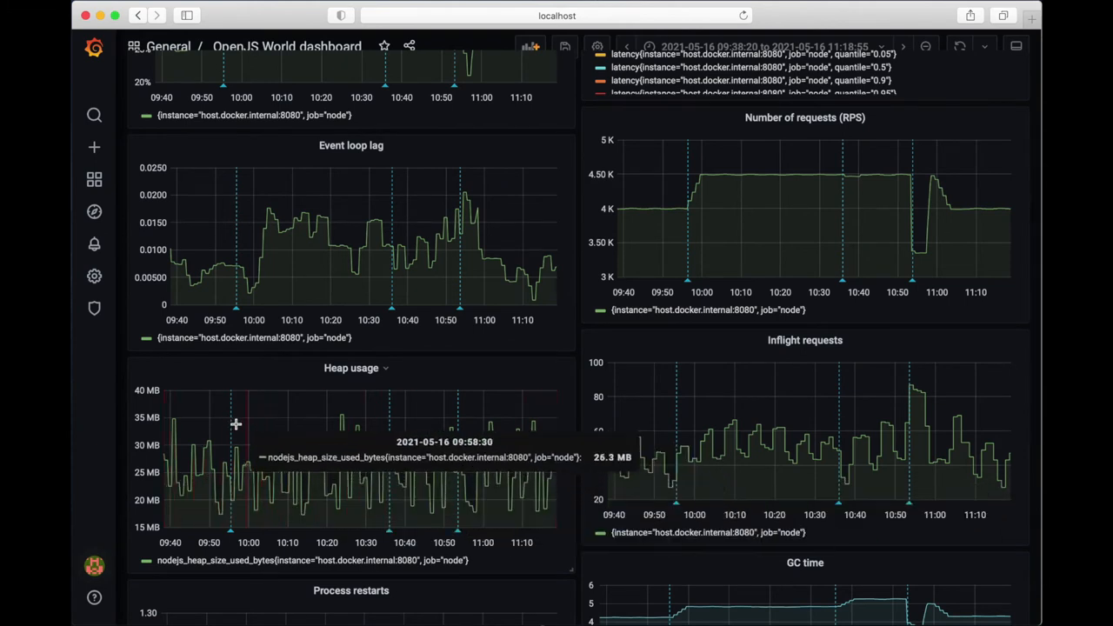
{"action": "mouse_move", "coordinate": [495, 438]}
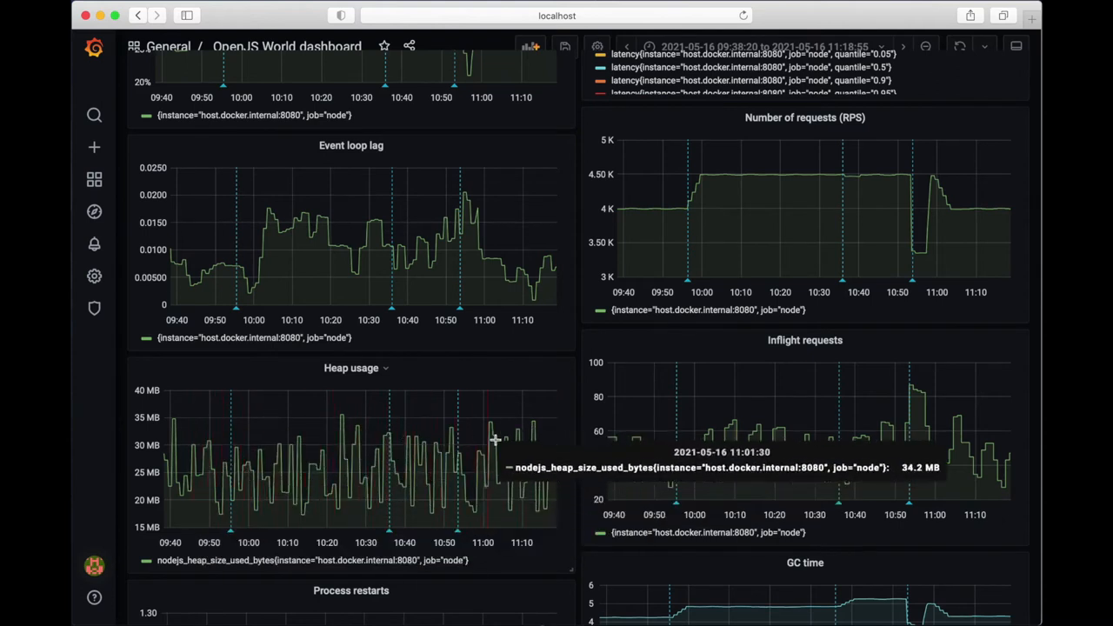
{"action": "mouse_move", "coordinate": [605, 475]}
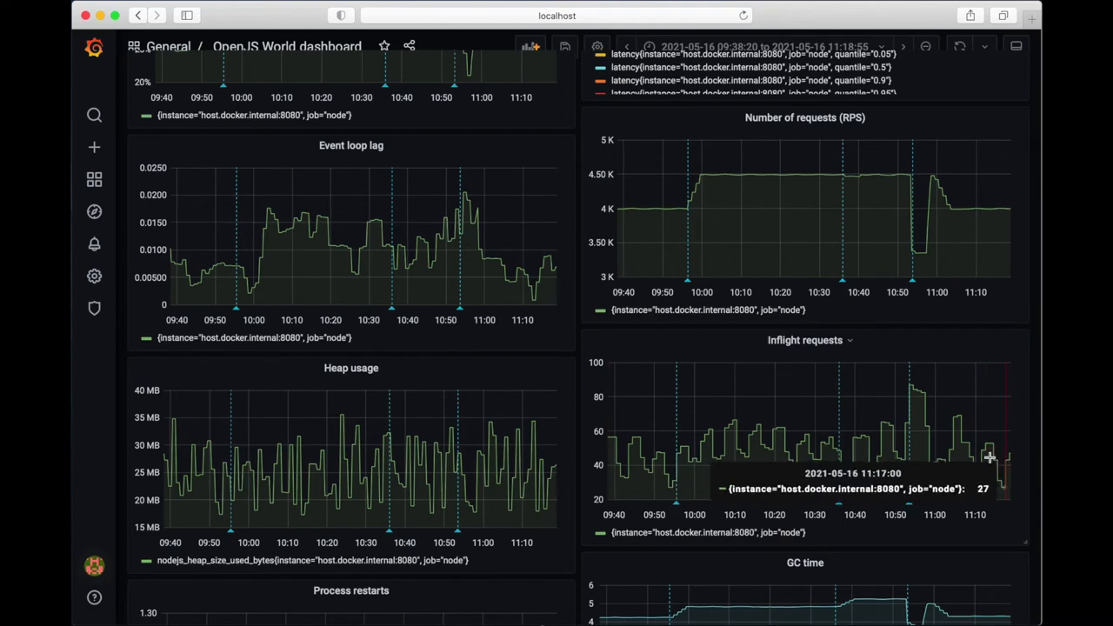
{"action": "mouse_move", "coordinate": [640, 480]}
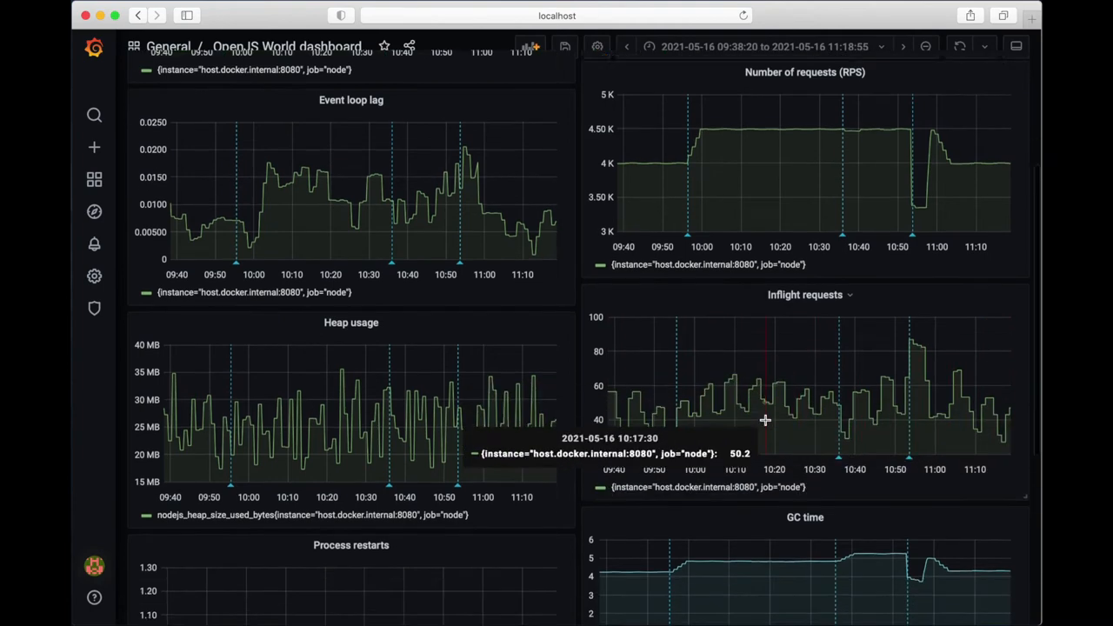
{"action": "scroll", "scroll_direction": "down", "scroll_amount": 3}
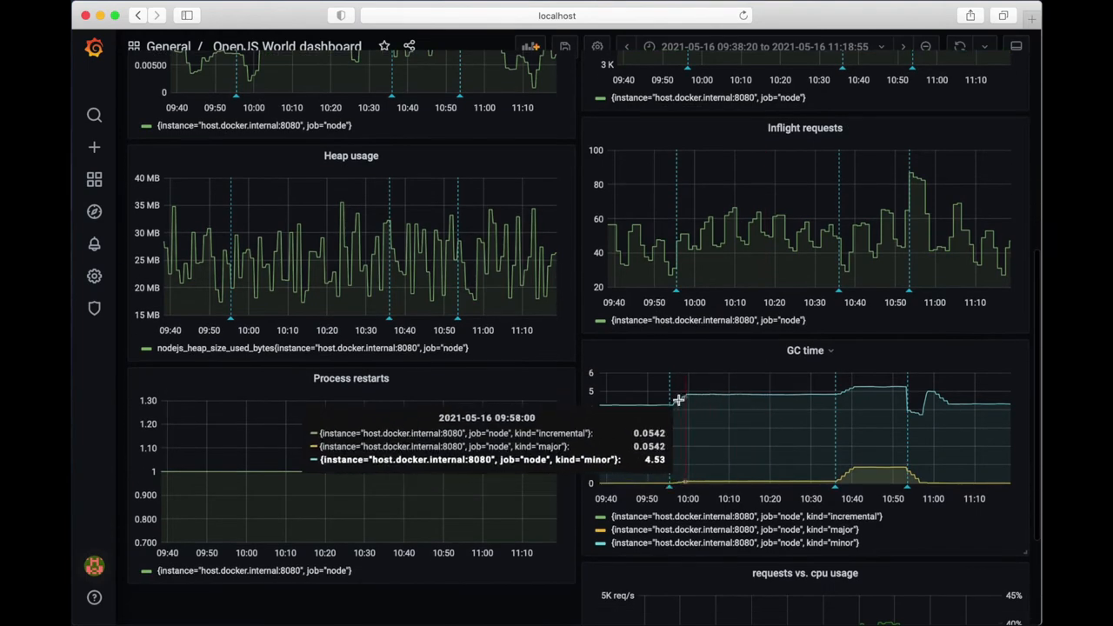
{"action": "mouse_move", "coordinate": [717, 365]}
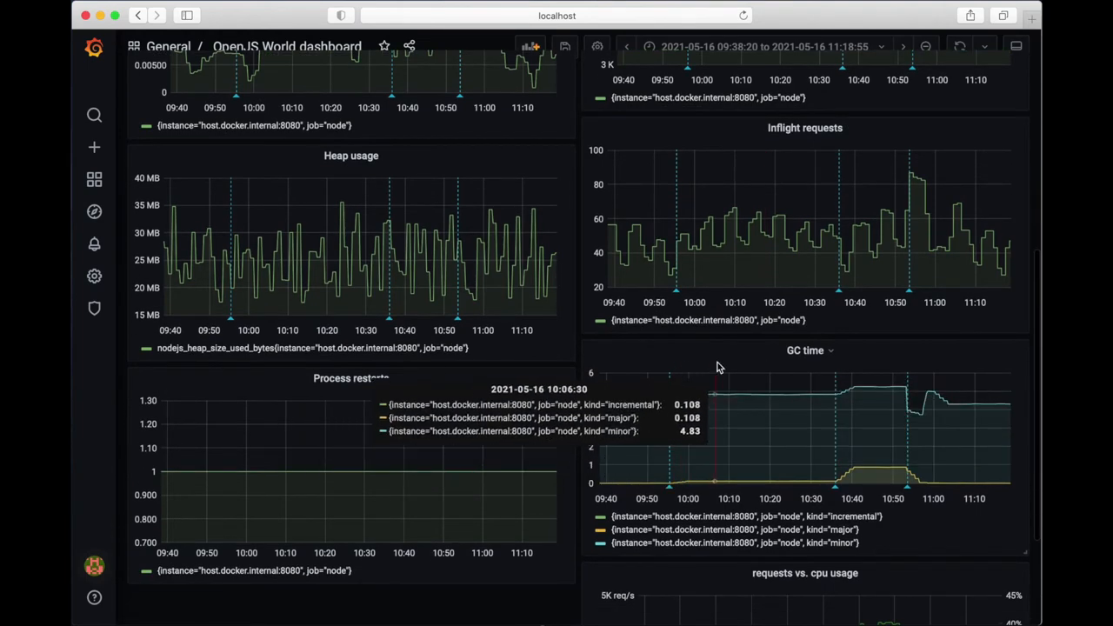
{"action": "scroll", "scroll_direction": "up", "scroll_amount": 3}
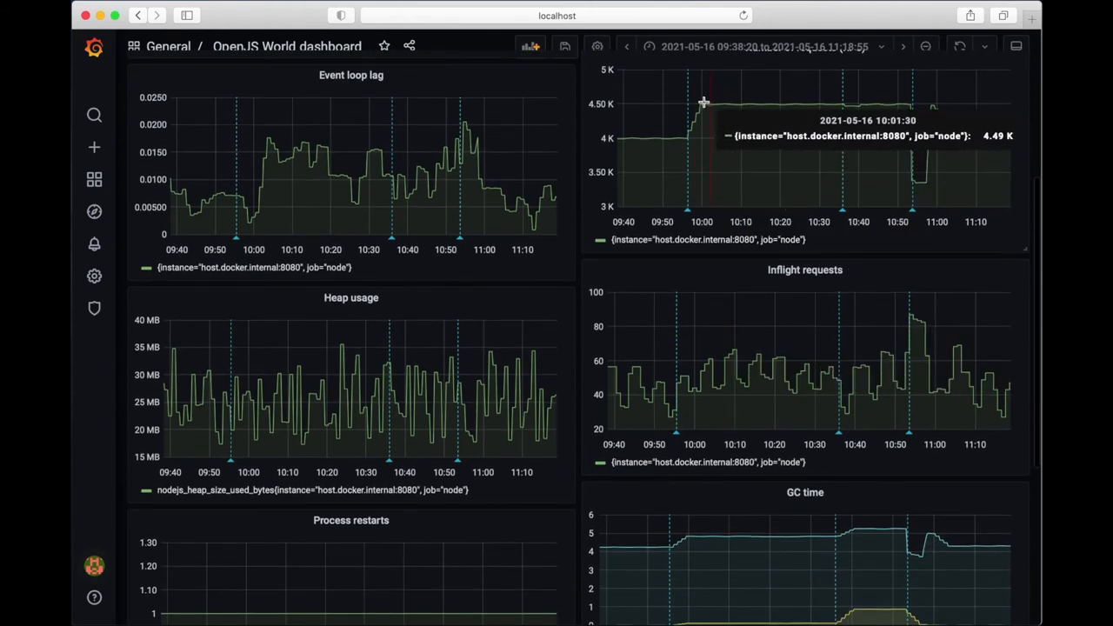
{"action": "mouse_move", "coordinate": [682, 106]}
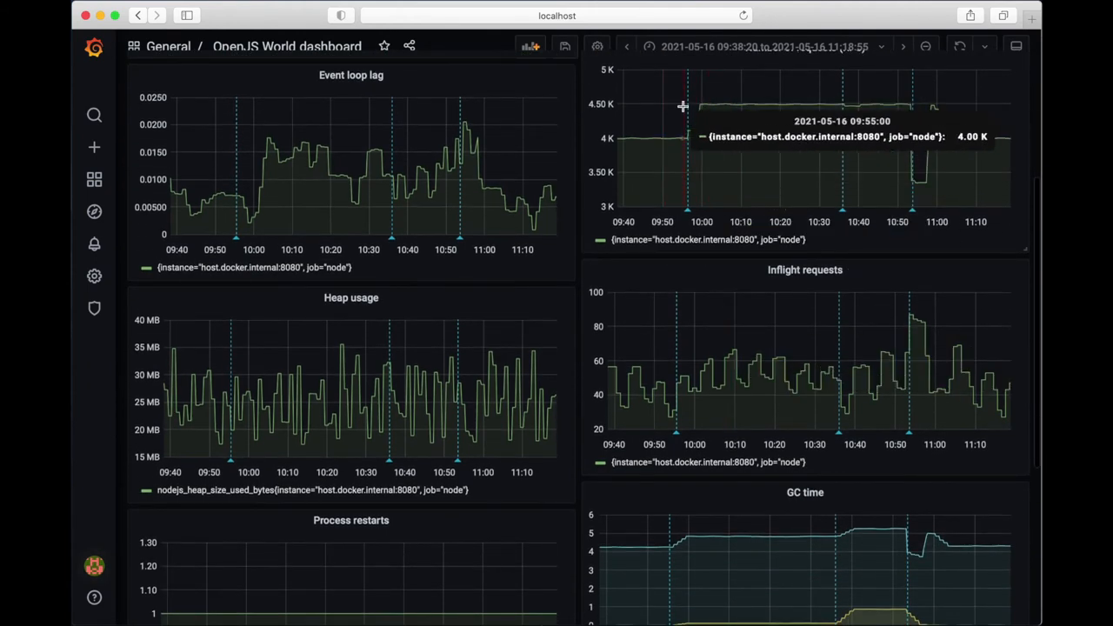
{"action": "scroll", "scroll_direction": "down", "scroll_amount": 3}
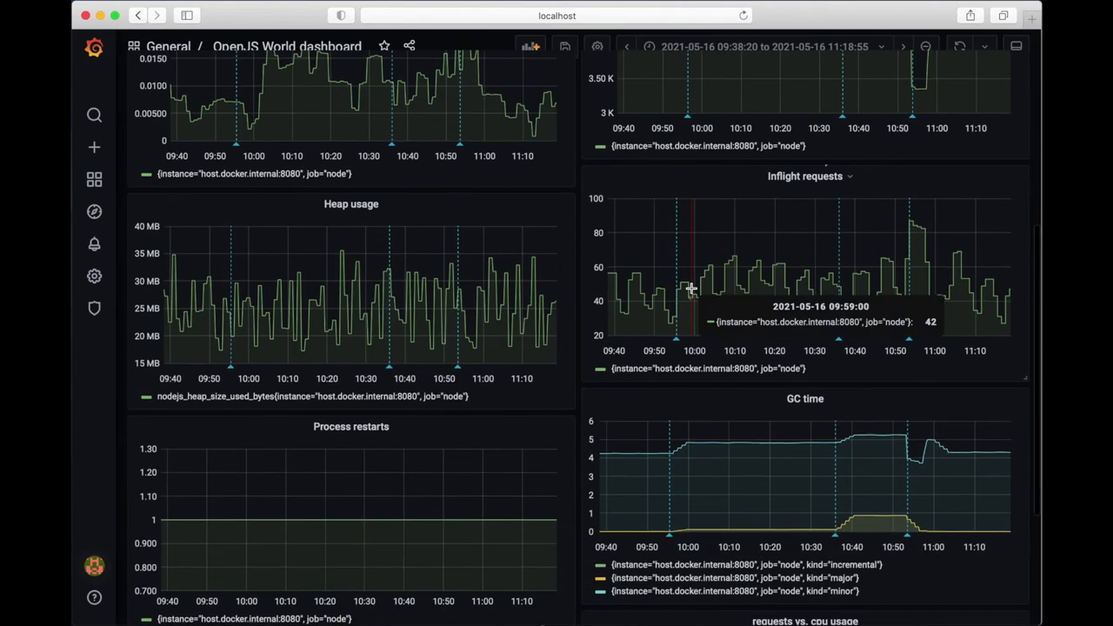
{"action": "scroll", "scroll_direction": "down", "scroll_amount": 3}
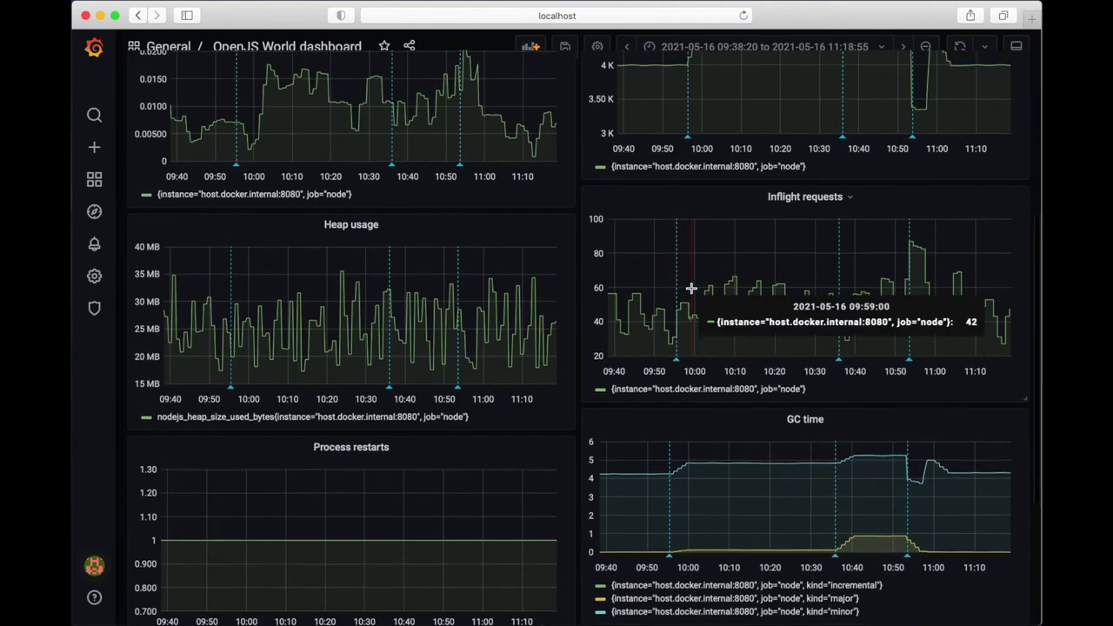
{"action": "scroll", "scroll_direction": "up", "scroll_amount": 3}
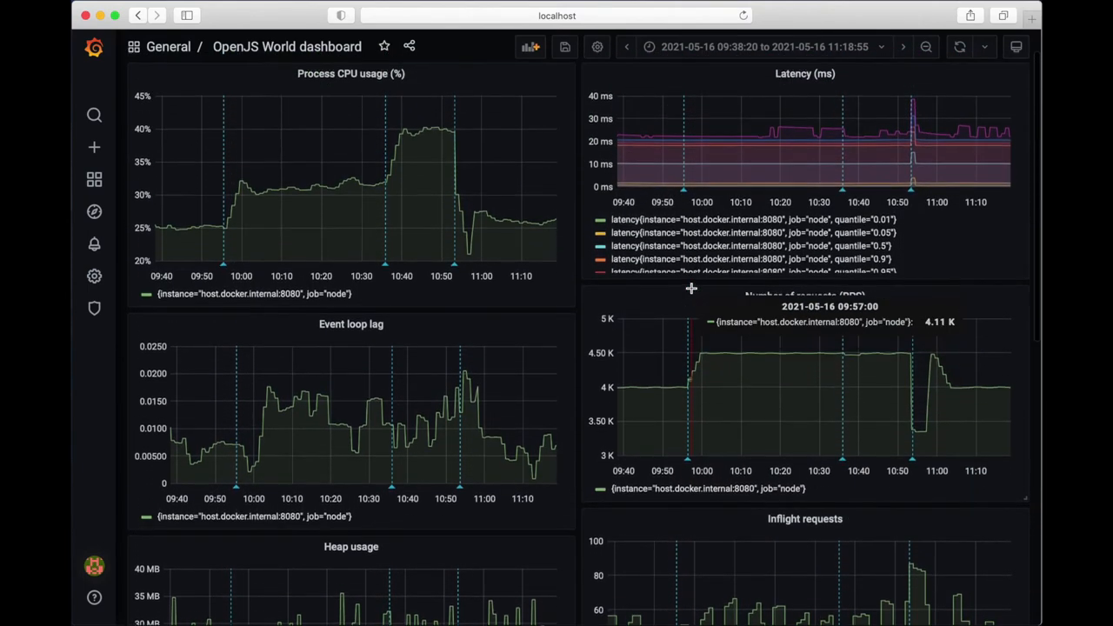
{"action": "mouse_move", "coordinate": [362, 176]}
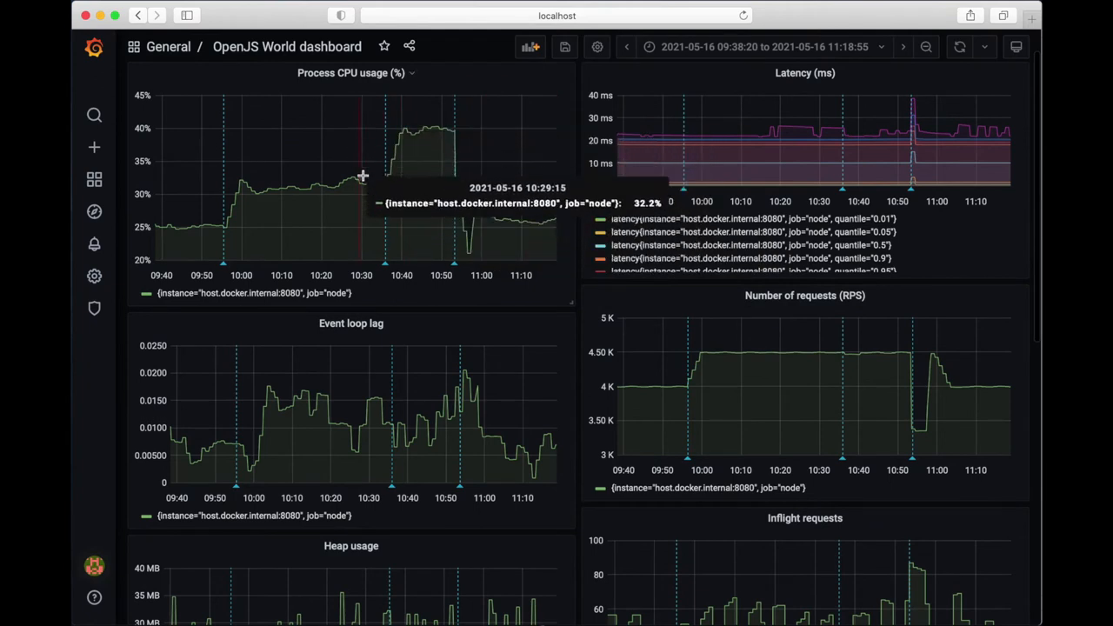
{"action": "mouse_move", "coordinate": [449, 76]}
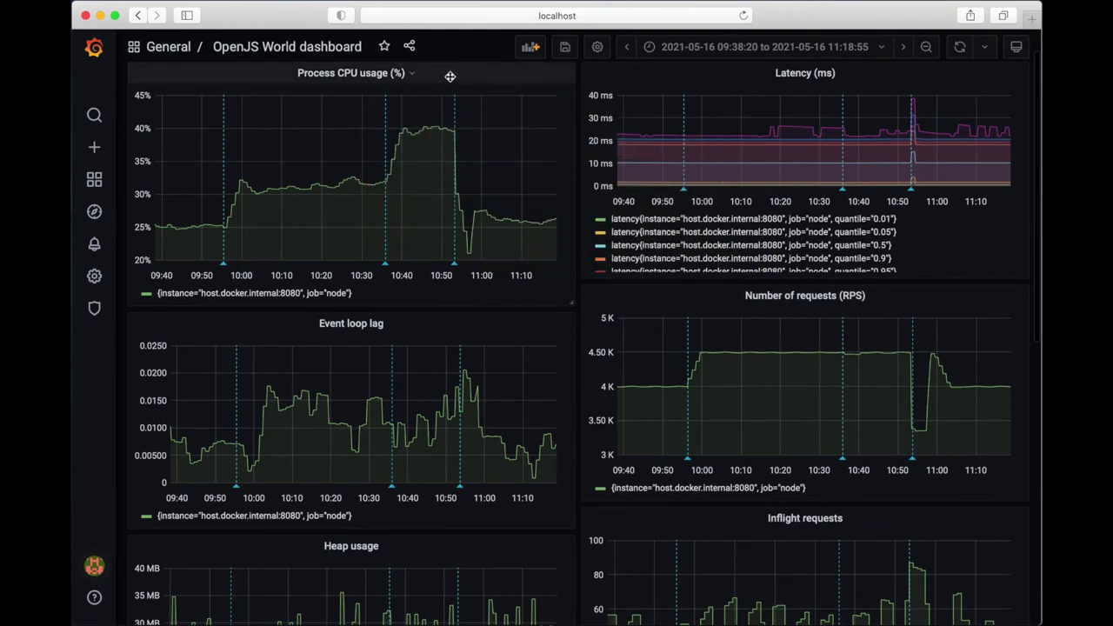
{"action": "mouse_move", "coordinate": [453, 50]}
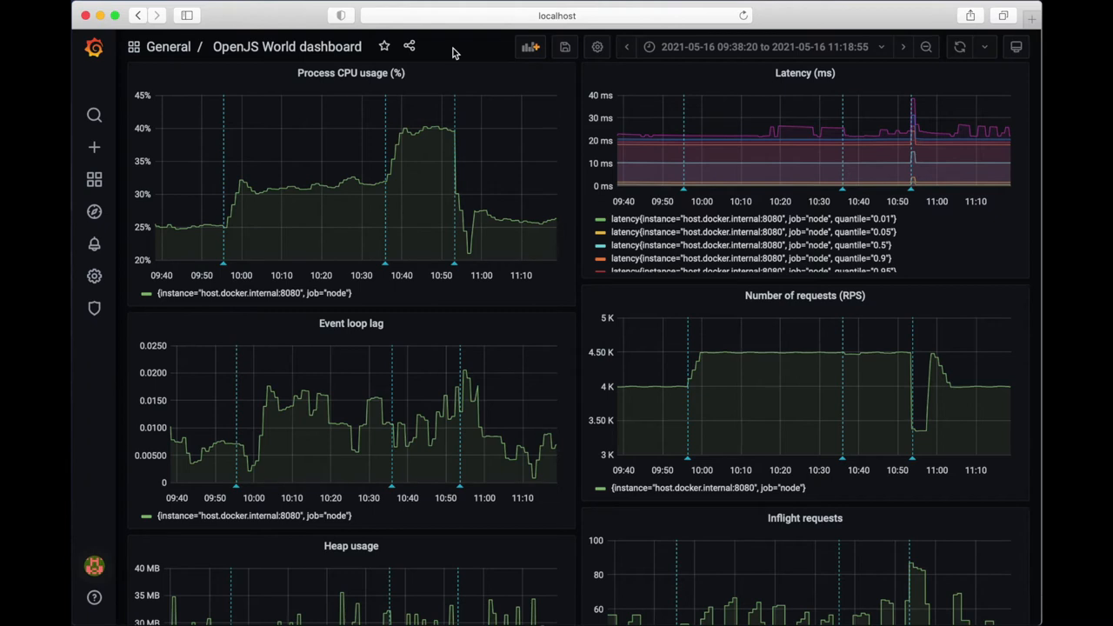
{"action": "mouse_move", "coordinate": [459, 146]}
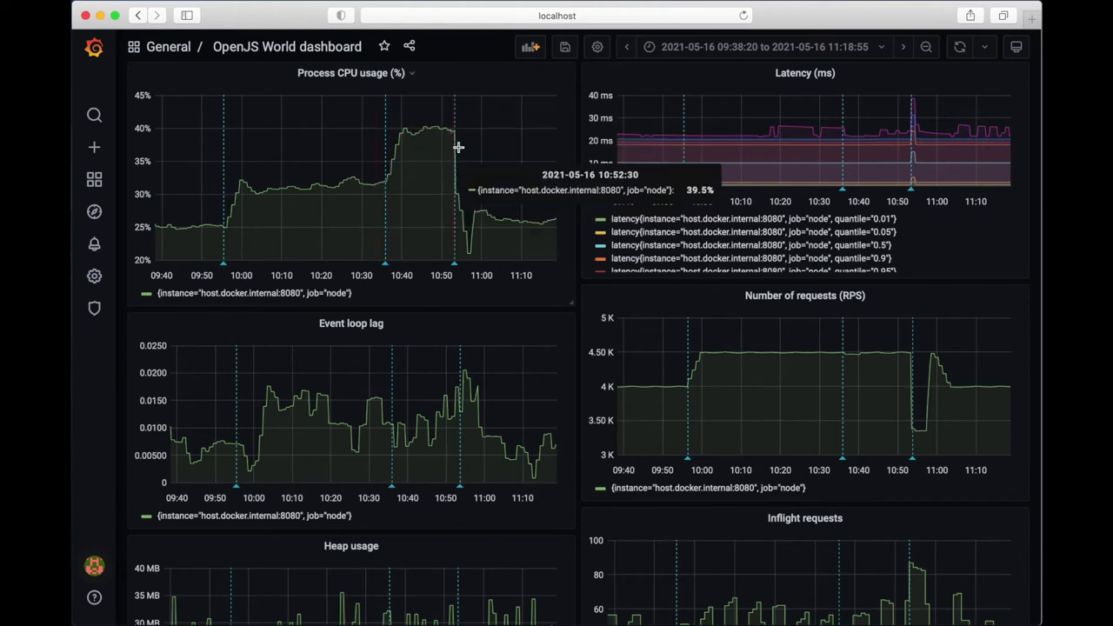
{"action": "mouse_move", "coordinate": [379, 146]}
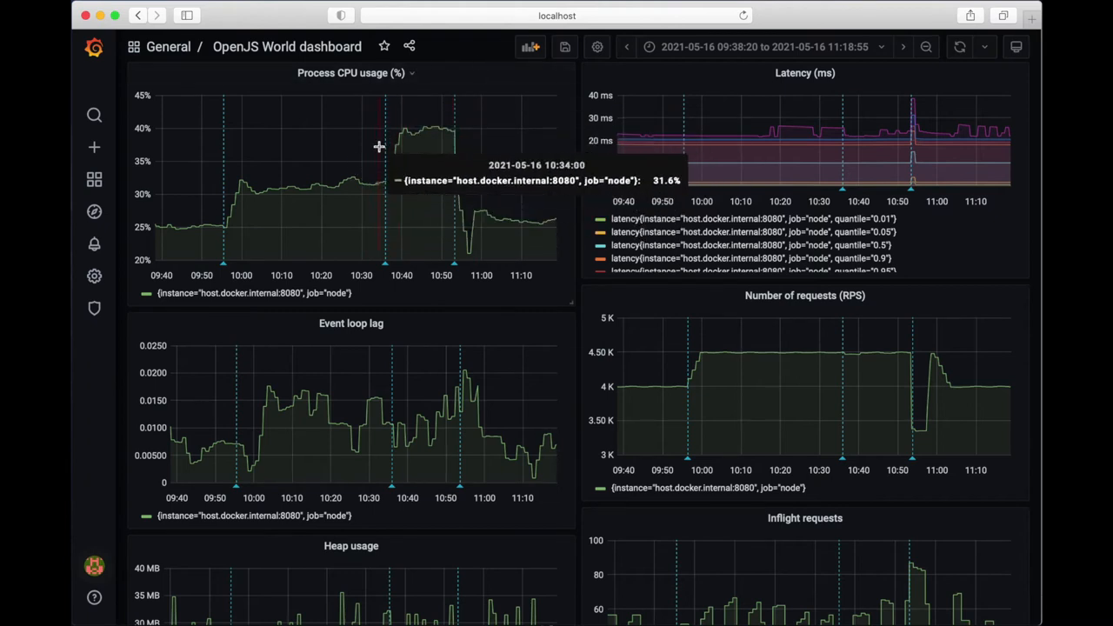
{"action": "mouse_move", "coordinate": [247, 142]}
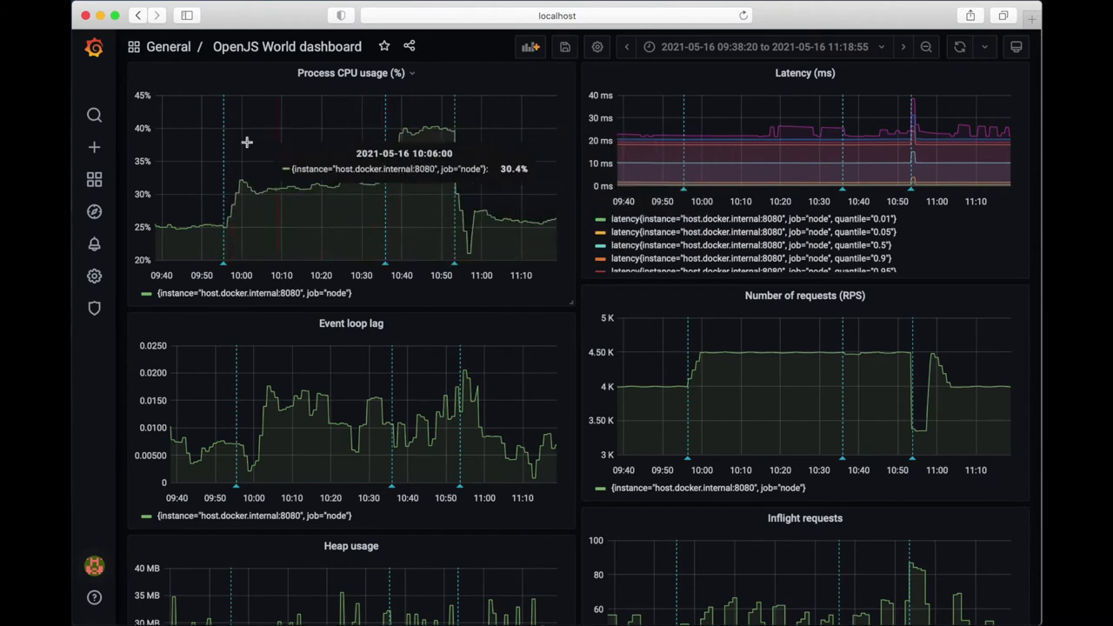
{"action": "mouse_move", "coordinate": [399, 208]}
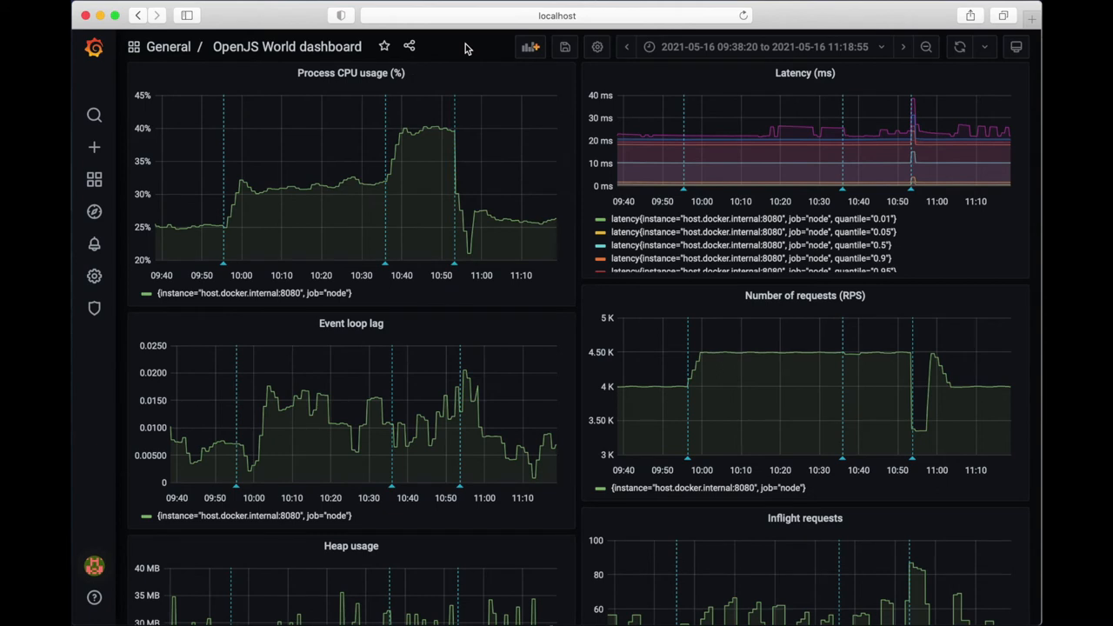
{"action": "mouse_move", "coordinate": [206, 230]}
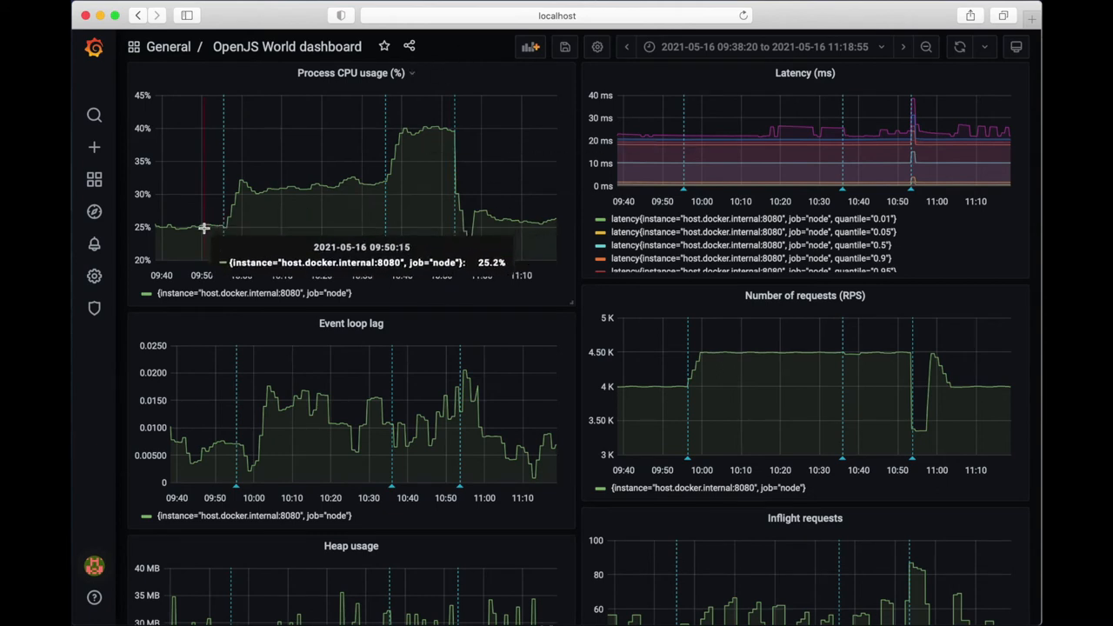
{"action": "mouse_move", "coordinate": [461, 58]}
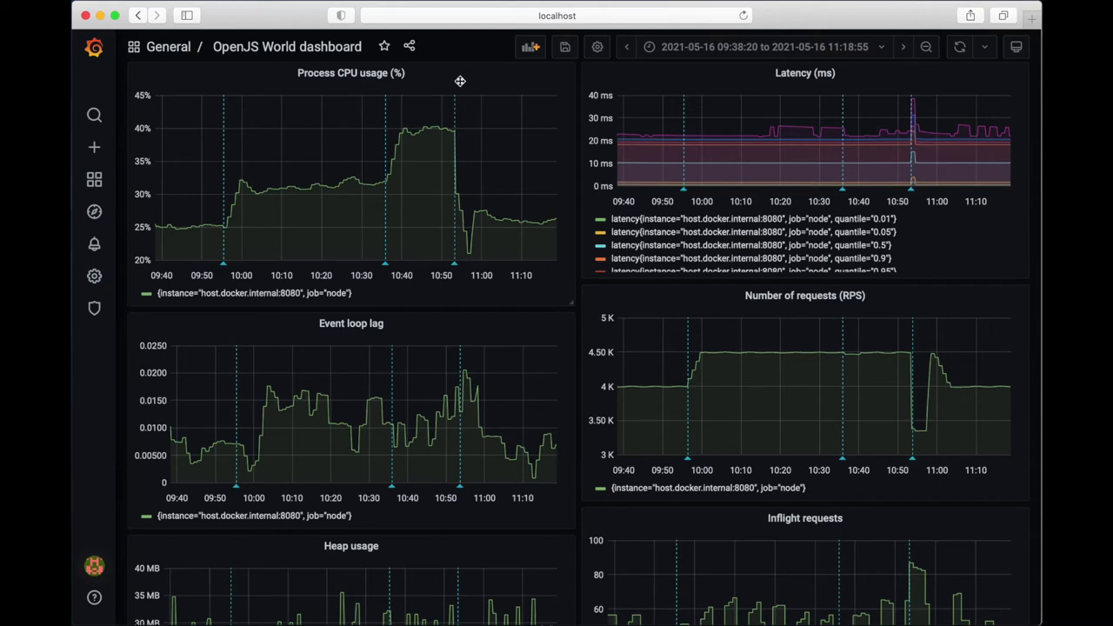
{"action": "scroll", "scroll_direction": "down", "scroll_amount": 3}
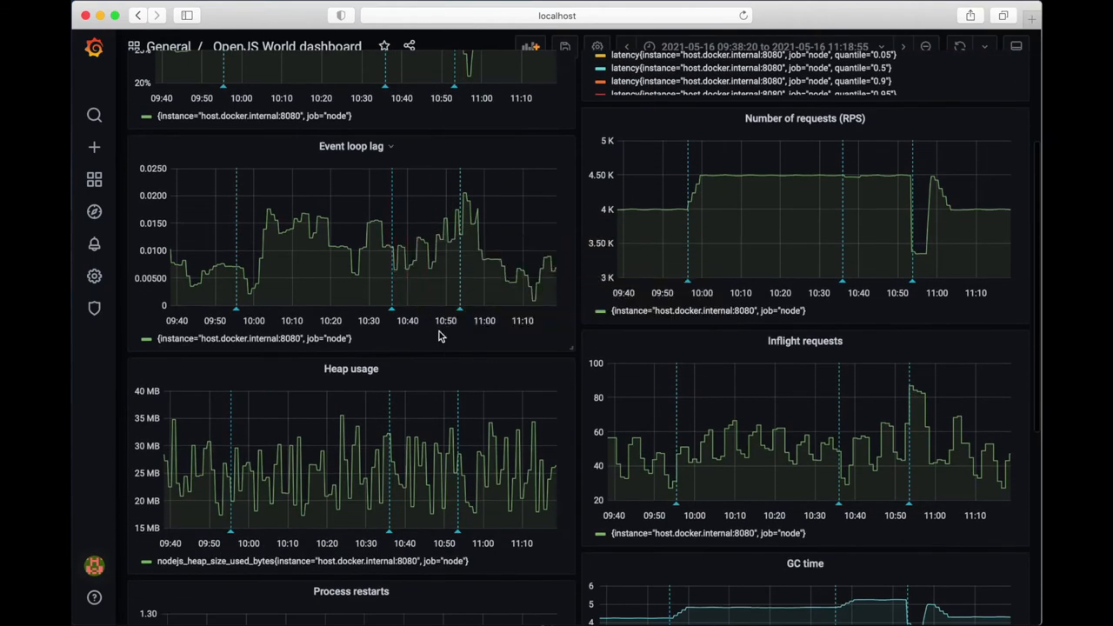
{"action": "scroll", "scroll_direction": "up", "scroll_amount": 3}
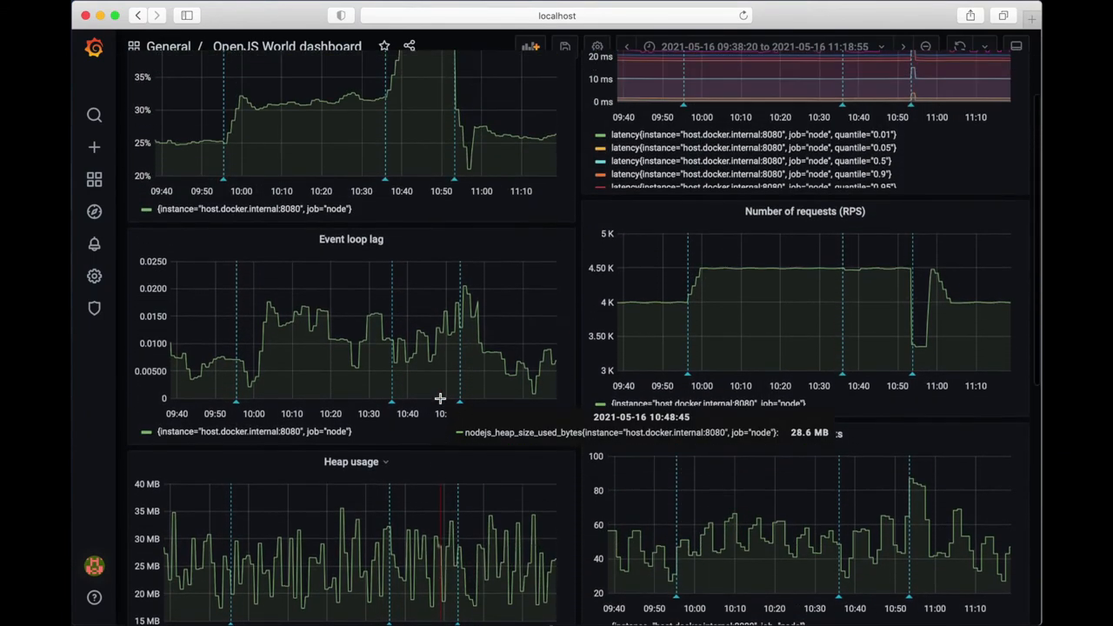
{"action": "scroll", "scroll_direction": "up", "scroll_amount": 3}
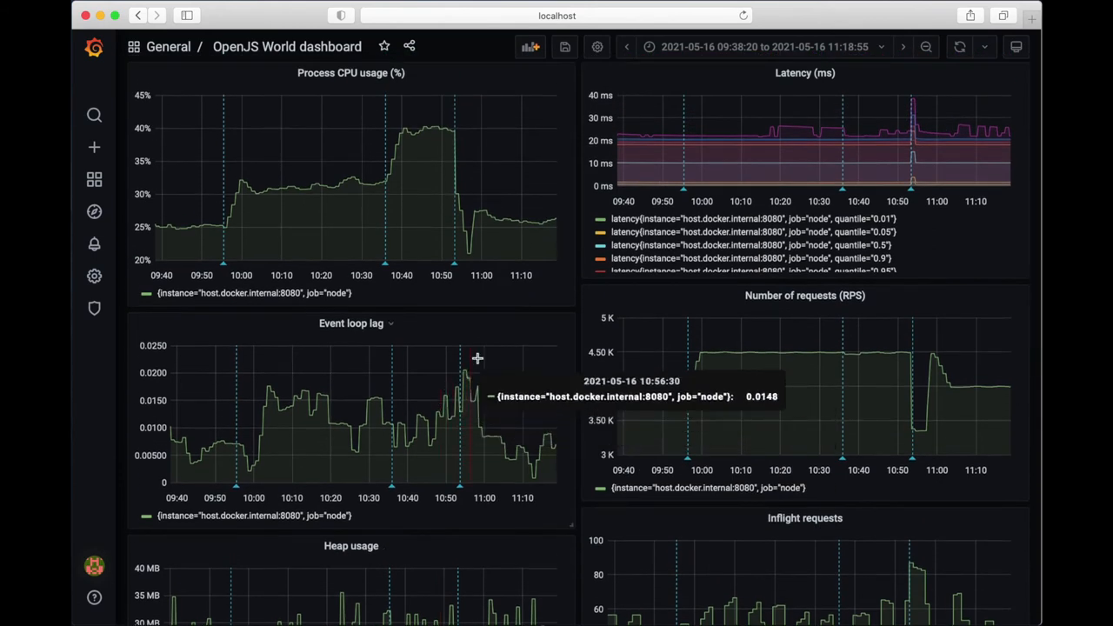
{"action": "mouse_move", "coordinate": [549, 339]}
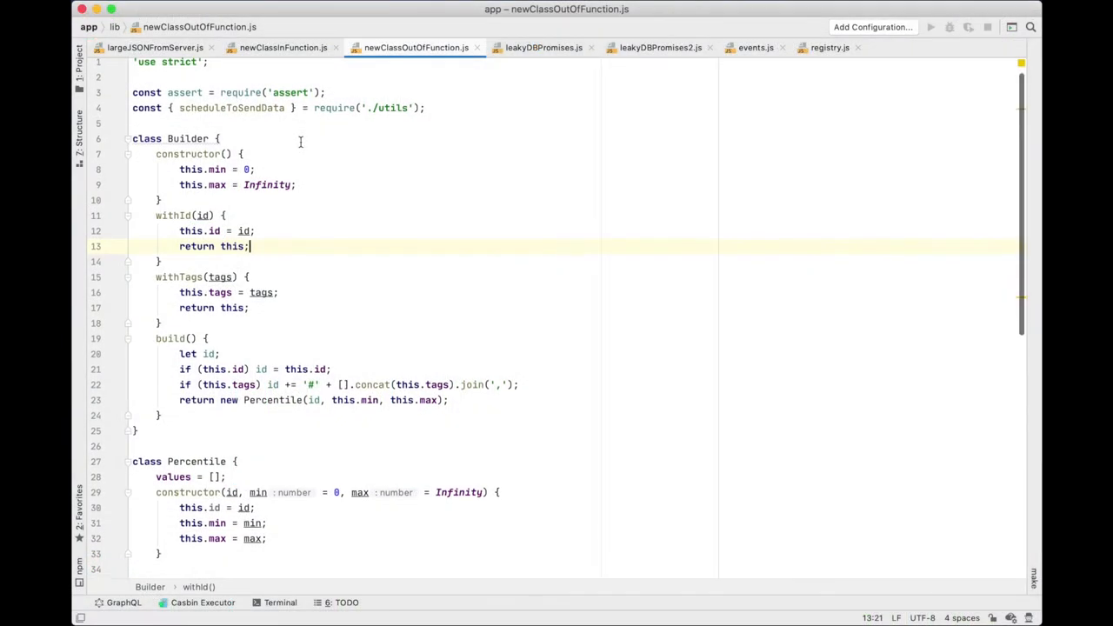
Scroll through newClassOutOfFunction.js from the Builder and Percentile classes down to module.exports.
{"action": "scroll", "scroll_direction": "down", "scroll_amount": 3}
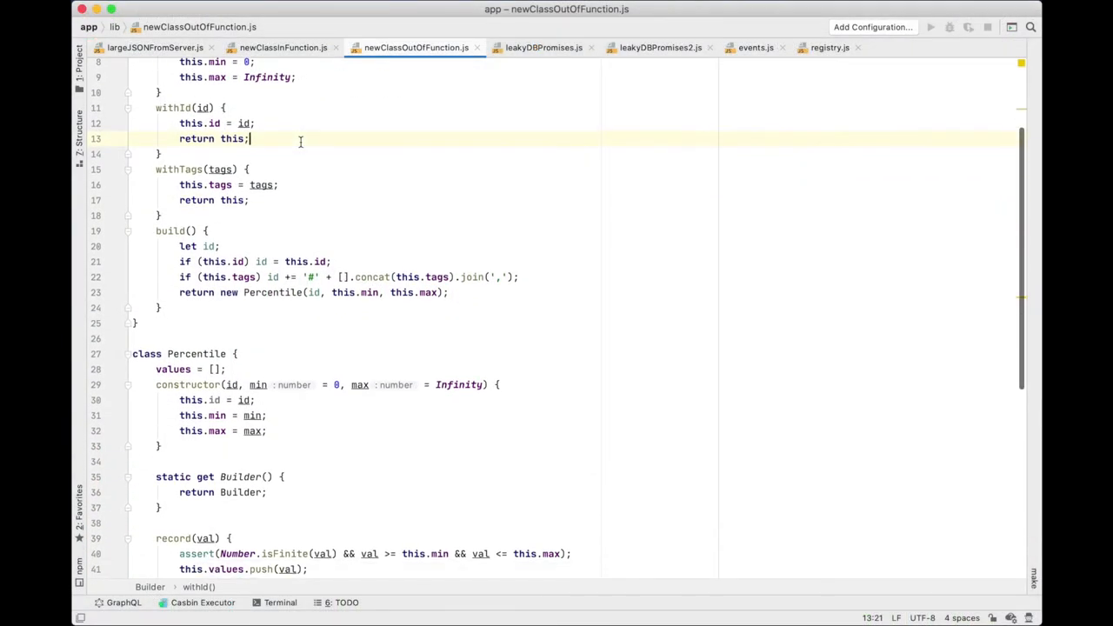
{"action": "scroll", "scroll_direction": "down", "scroll_amount": 3}
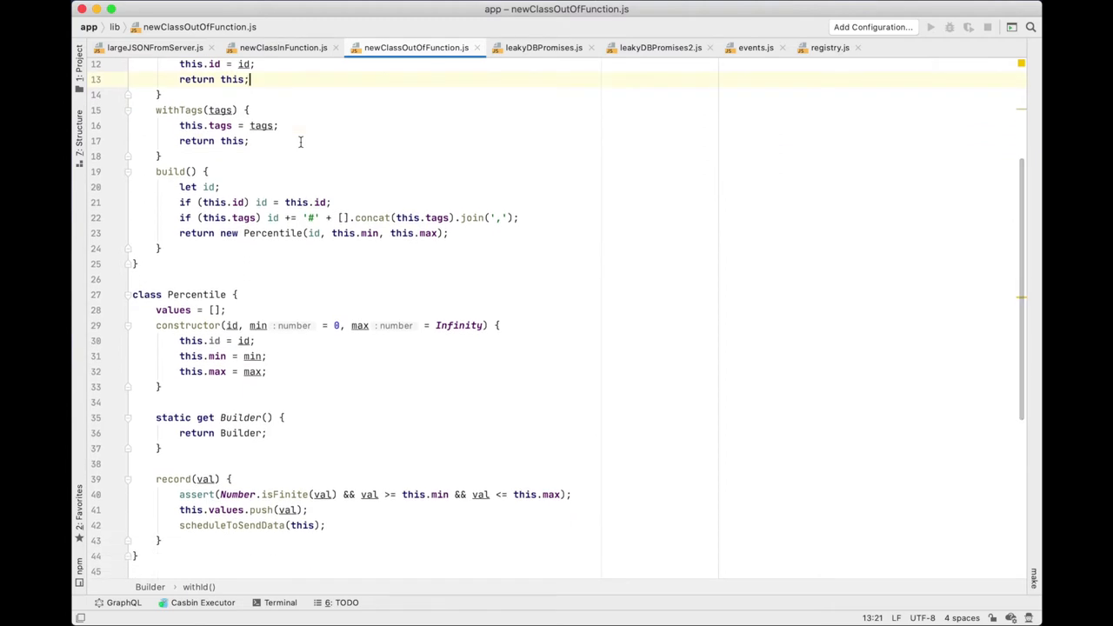
{"action": "scroll", "scroll_direction": "down", "scroll_amount": 3}
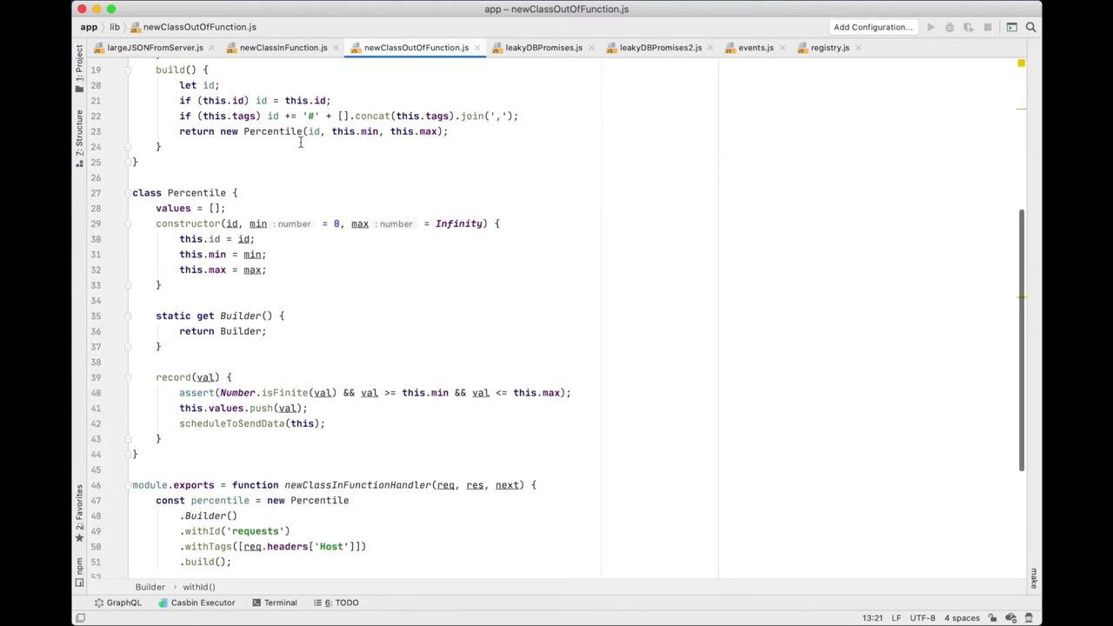
{"action": "scroll", "scroll_direction": "up", "scroll_amount": 3}
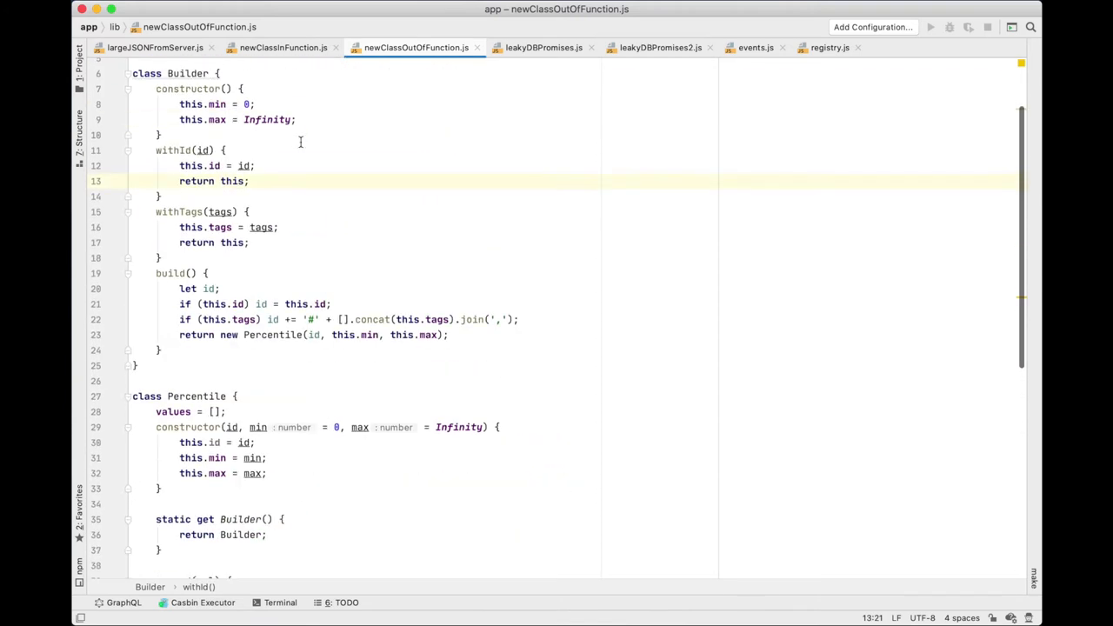
{"action": "scroll", "scroll_direction": "up", "scroll_amount": 3}
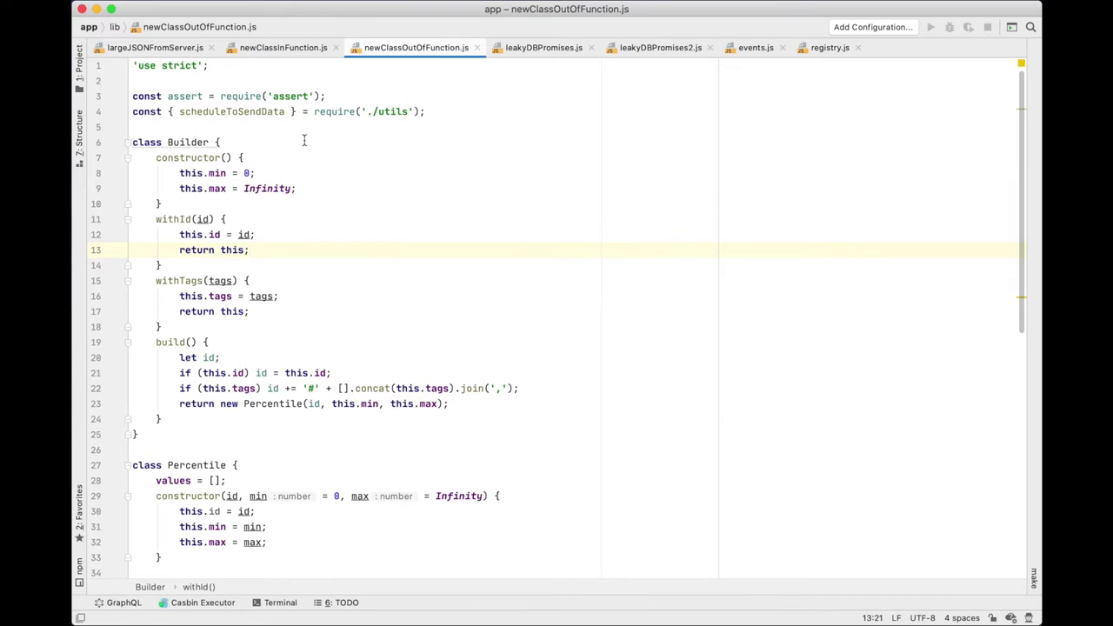
{"action": "mouse_move", "coordinate": [318, 172]}
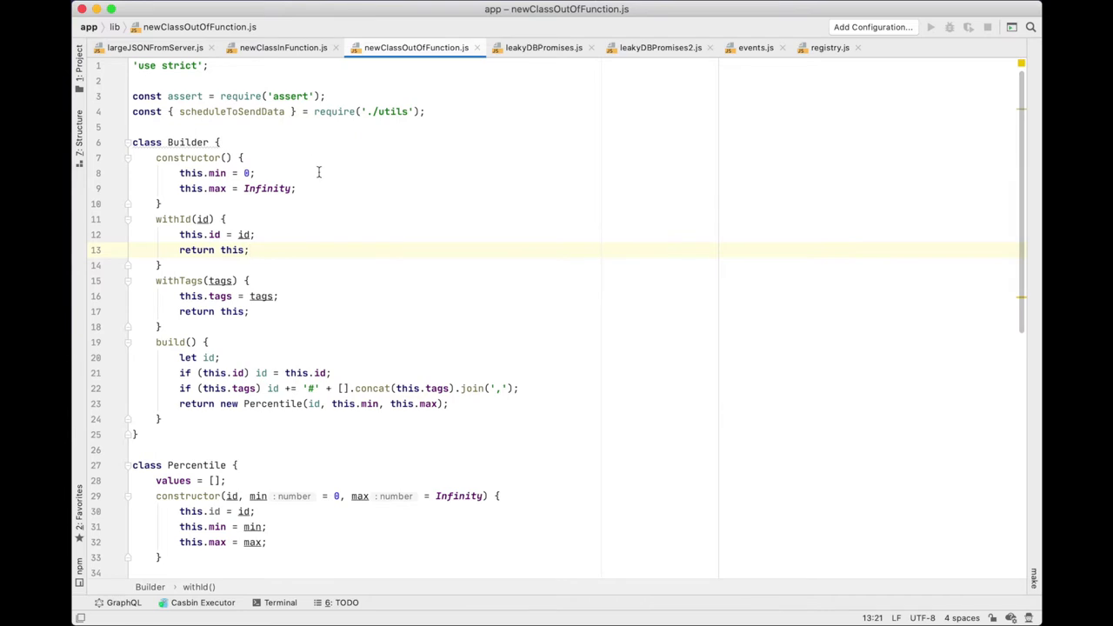
{"action": "scroll", "scroll_direction": "down", "scroll_amount": 3}
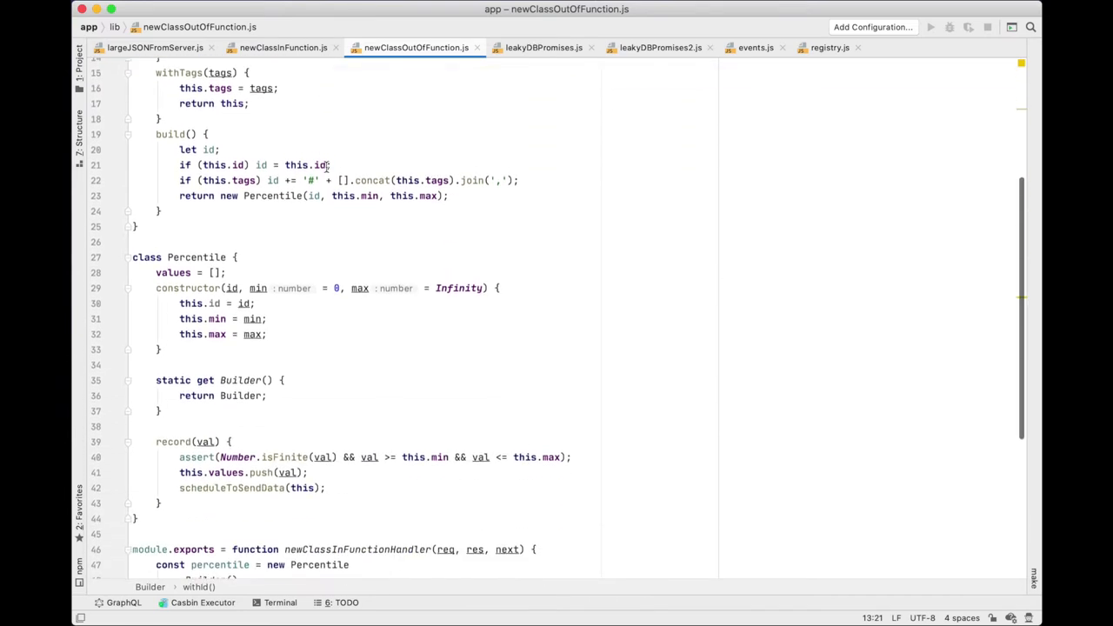
{"action": "scroll", "scroll_direction": "up", "scroll_amount": 3}
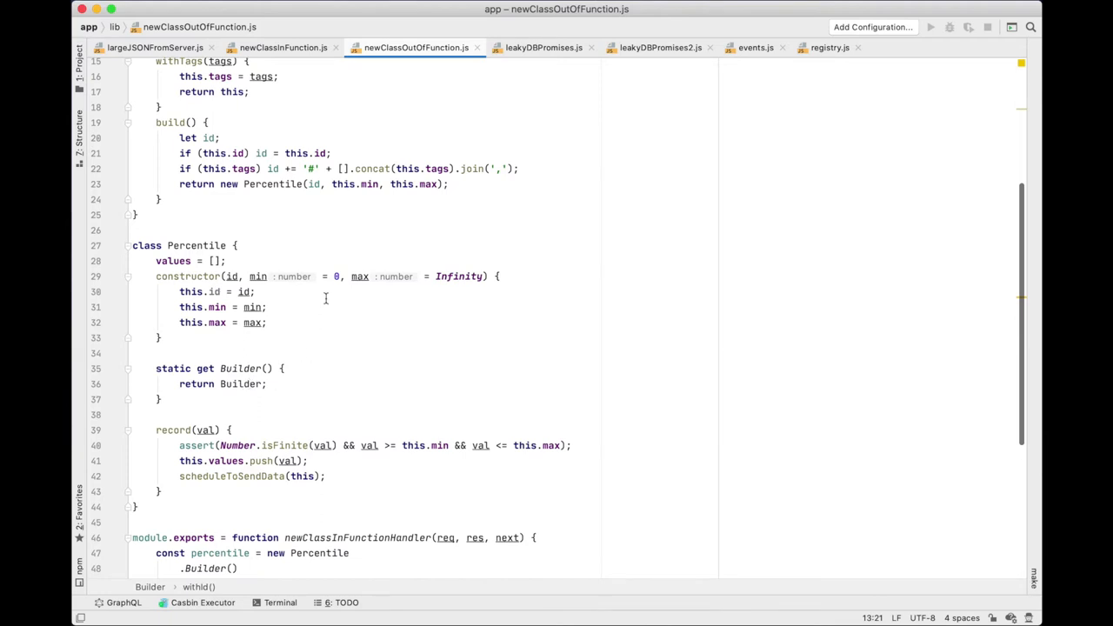
{"action": "scroll", "scroll_direction": "up", "scroll_amount": 3}
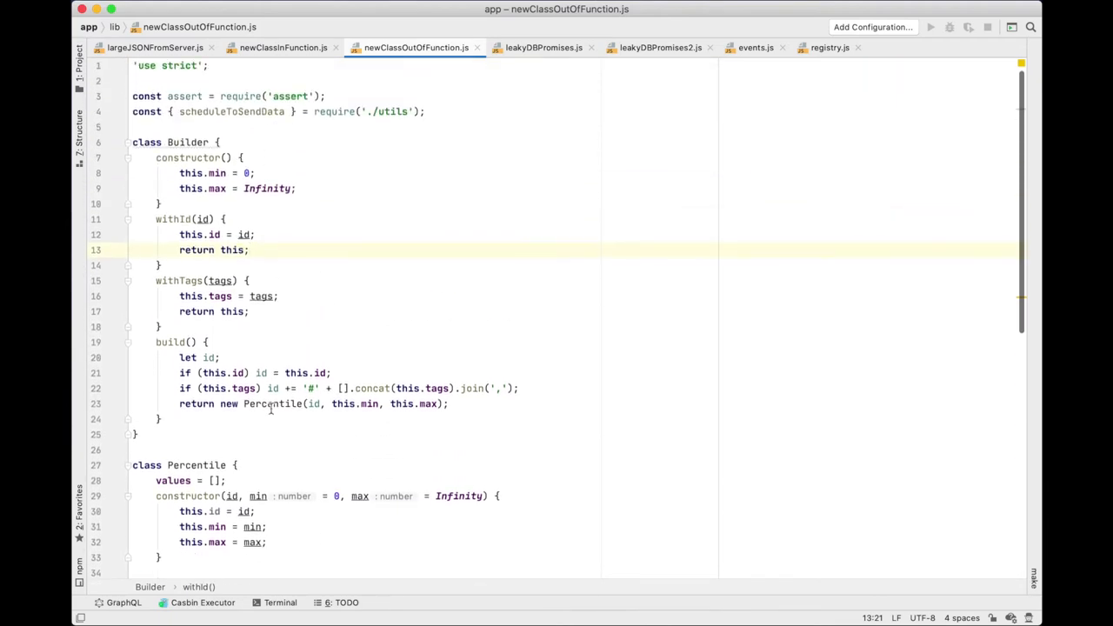
{"action": "scroll", "scroll_direction": "down", "scroll_amount": 3}
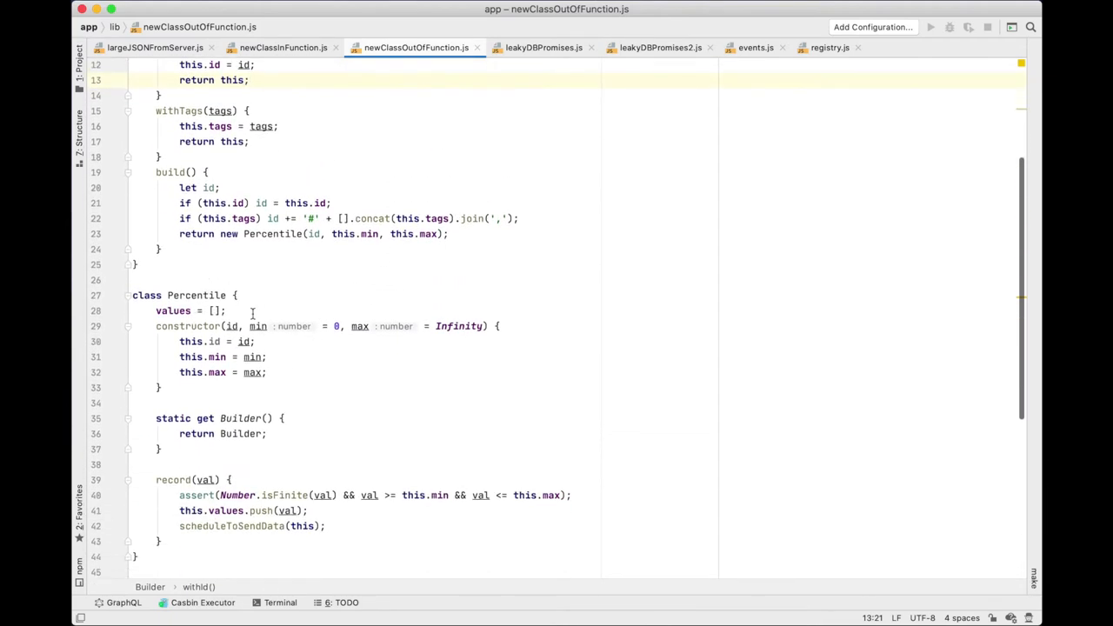
{"action": "scroll", "scroll_direction": "down", "scroll_amount": 3}
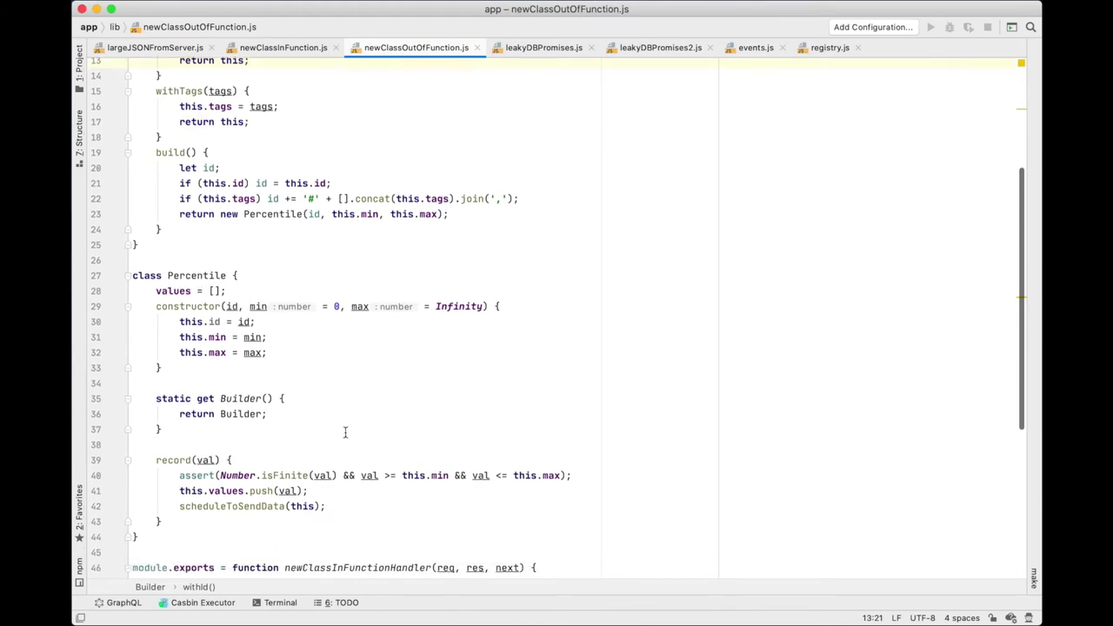
{"action": "scroll", "scroll_direction": "down", "scroll_amount": 3}
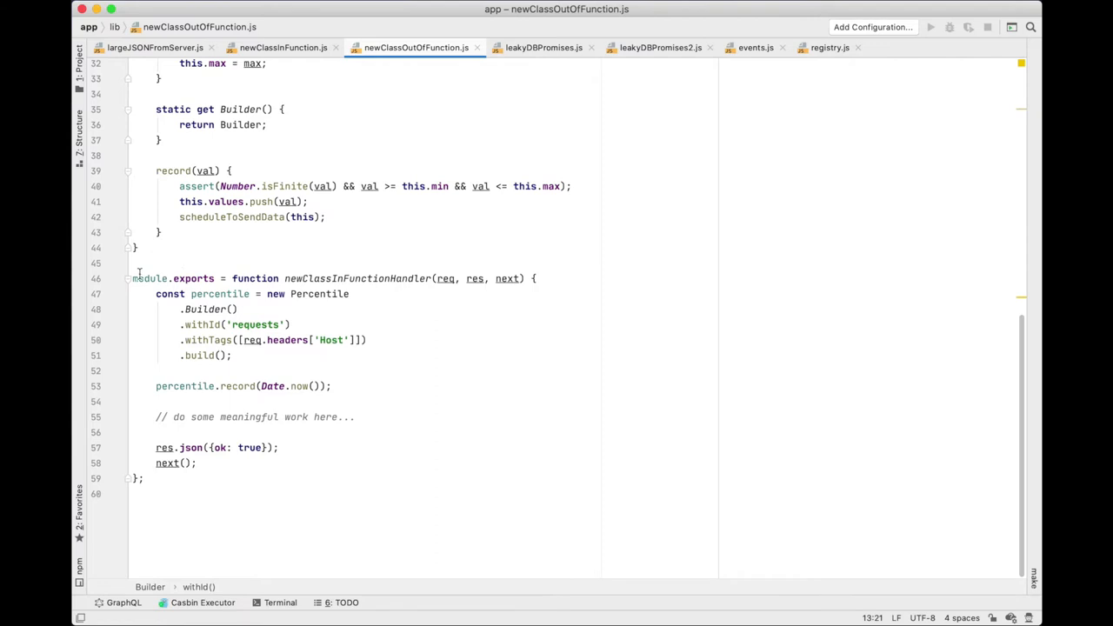
{"action": "mouse_move", "coordinate": [379, 278]}
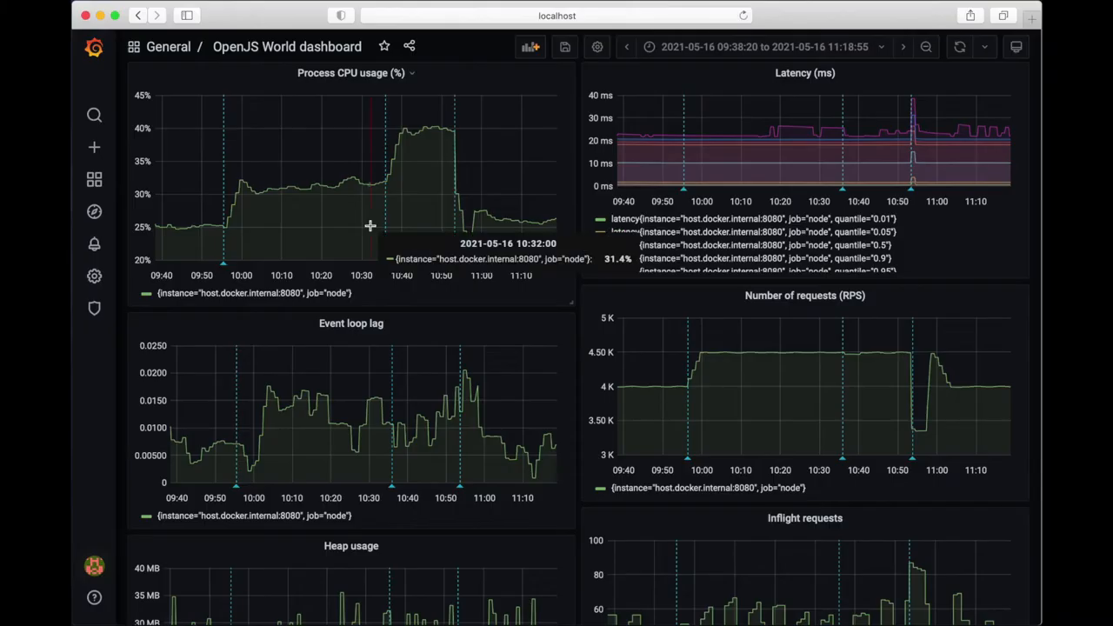
{"action": "mouse_move", "coordinate": [452, 130]}
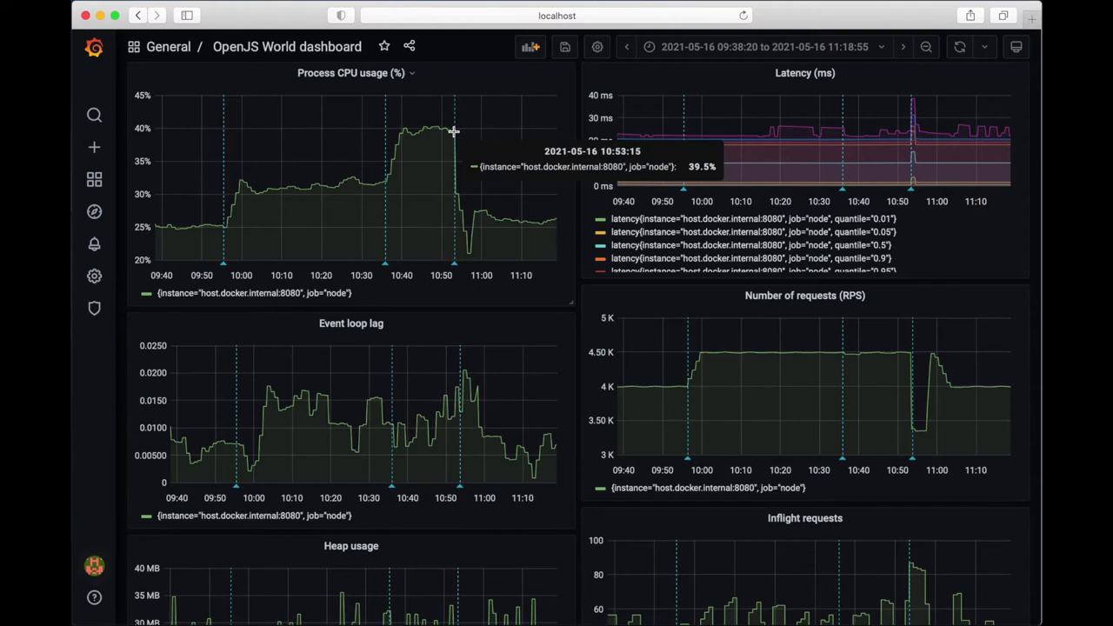
{"action": "mouse_move", "coordinate": [452, 136]}
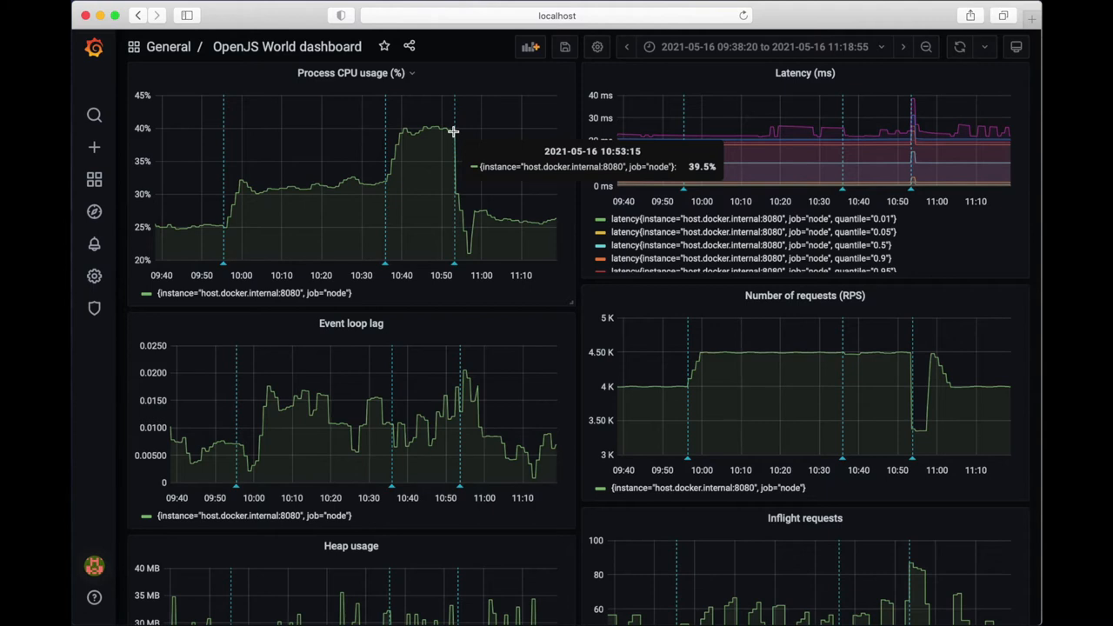
{"action": "mouse_move", "coordinate": [490, 230]}
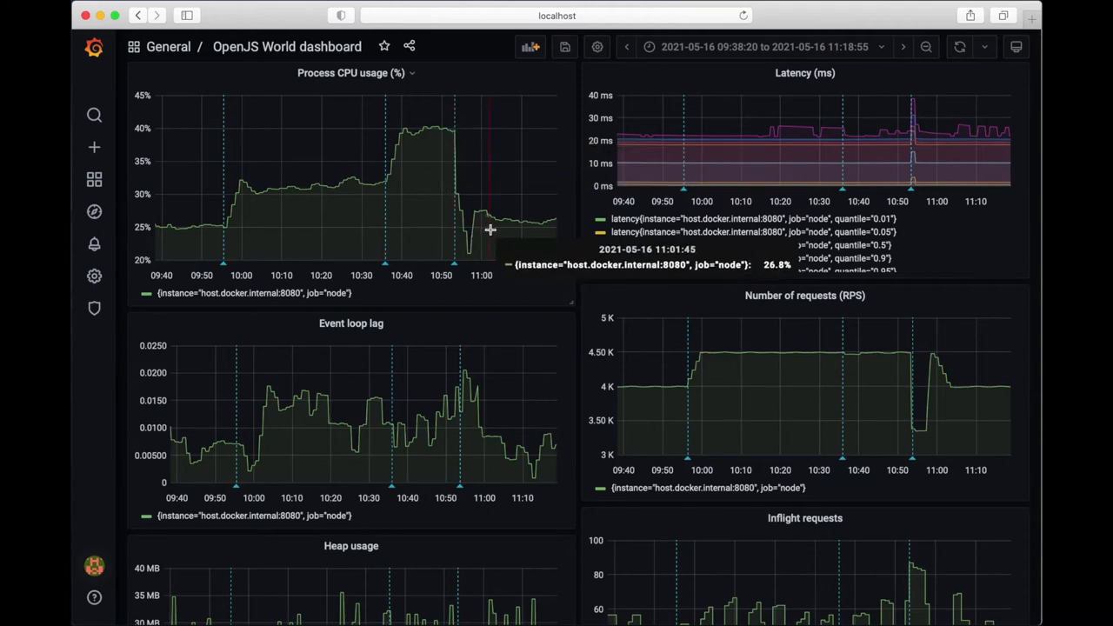
{"action": "mouse_move", "coordinate": [508, 224]}
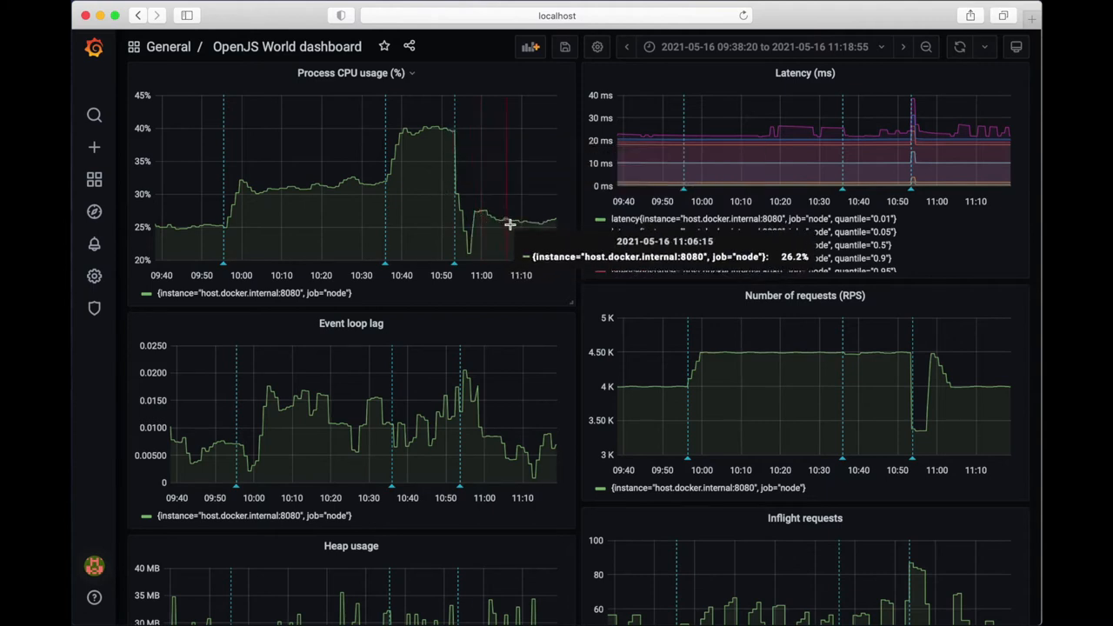
{"action": "mouse_move", "coordinate": [520, 230]}
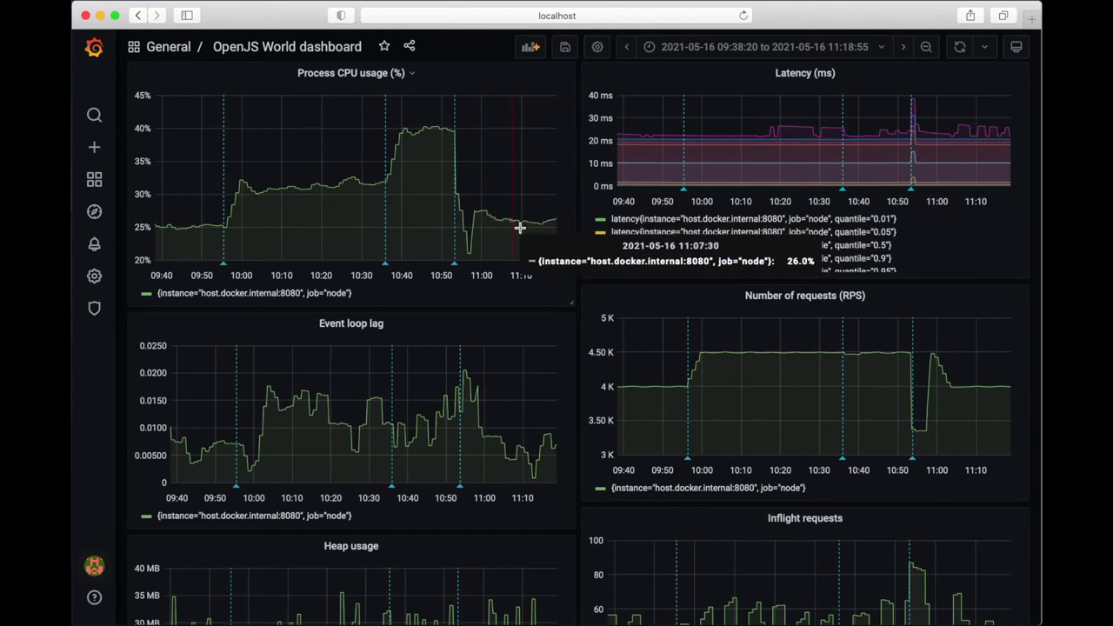
{"action": "mouse_move", "coordinate": [480, 212]}
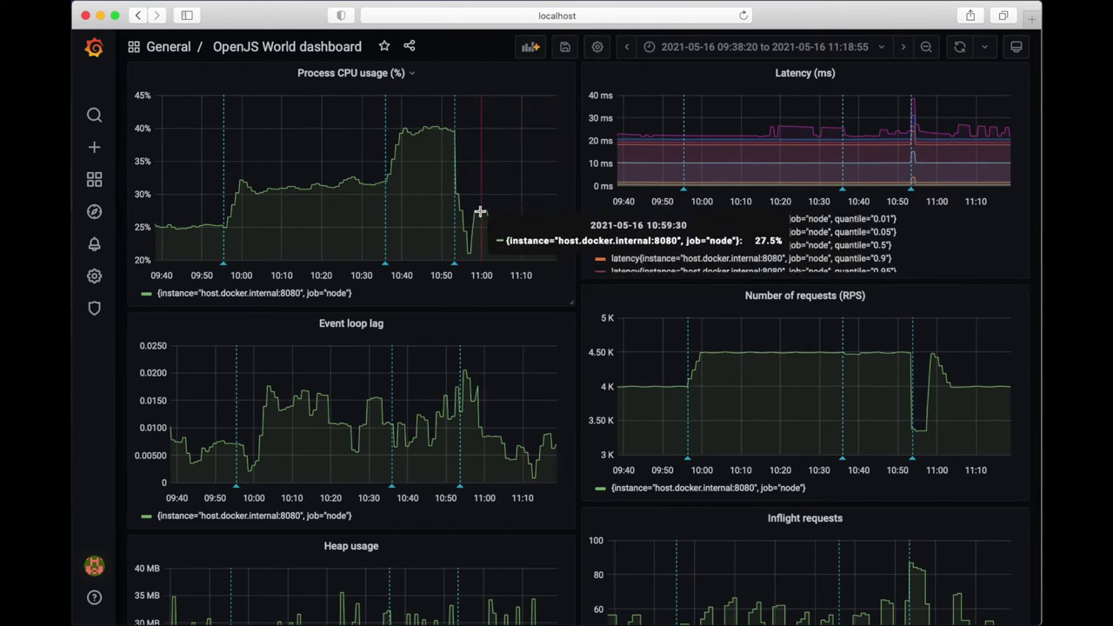
{"action": "mouse_move", "coordinate": [496, 219]}
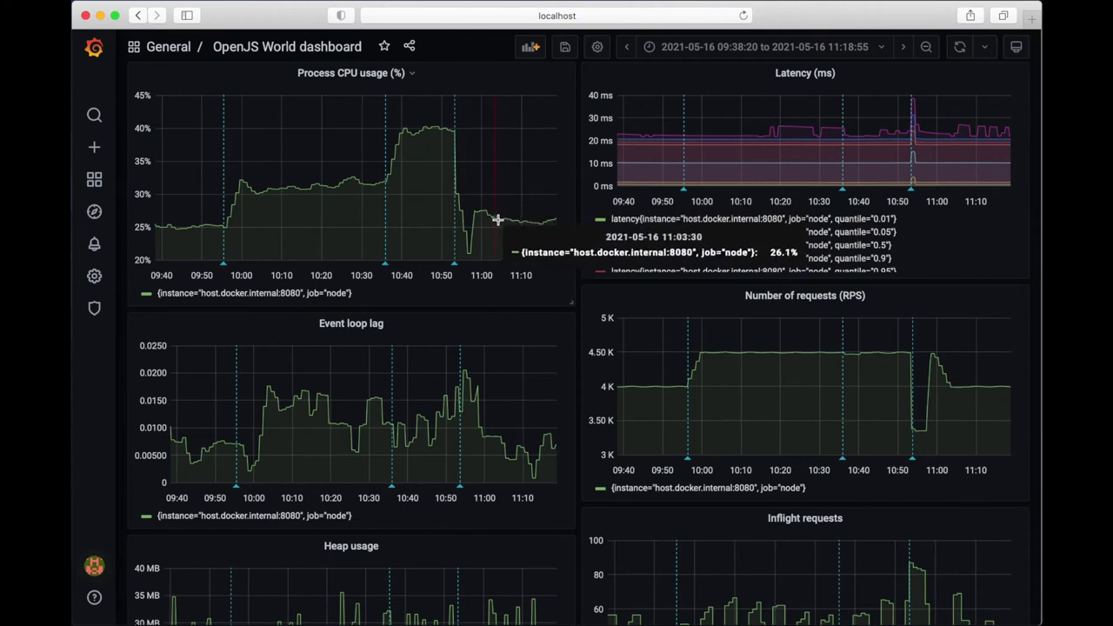
{"action": "mouse_move", "coordinate": [519, 215]}
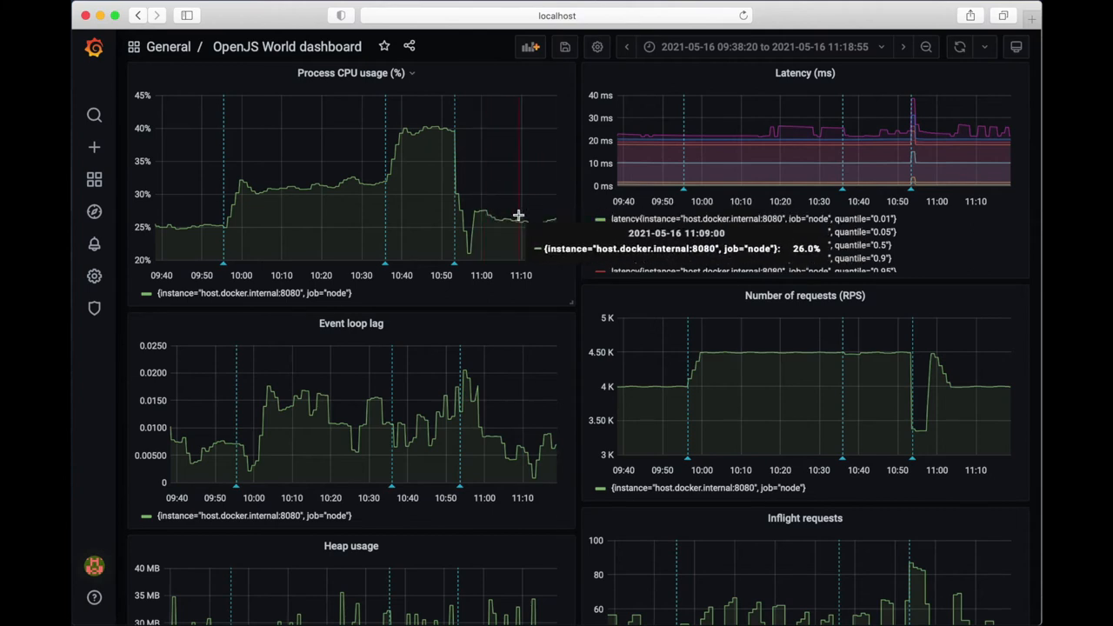
{"action": "mouse_move", "coordinate": [216, 222]}
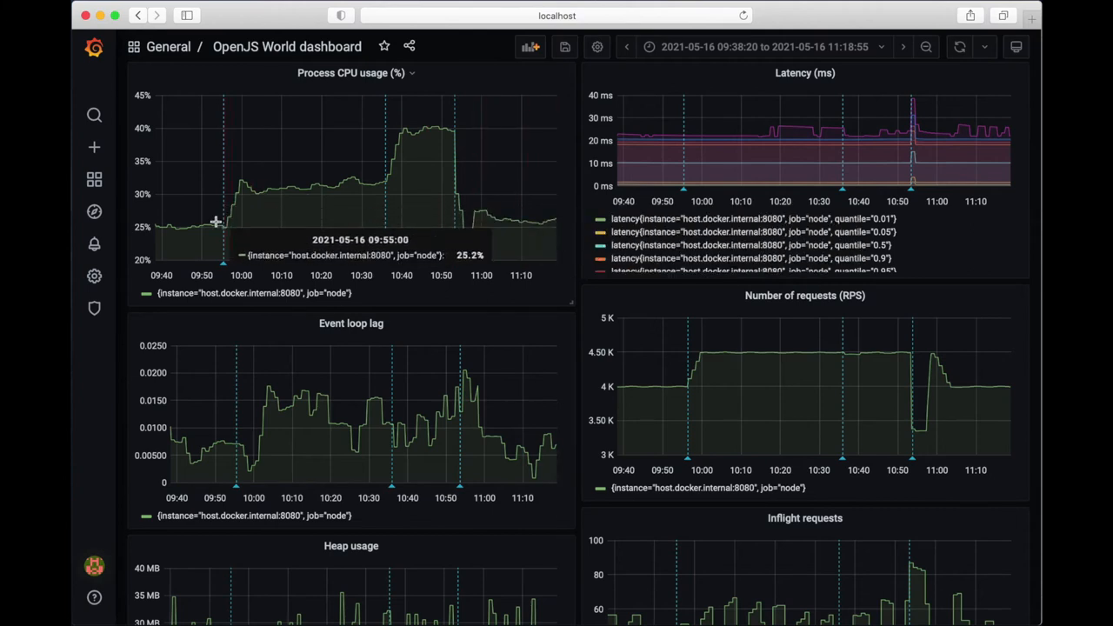
{"action": "mouse_move", "coordinate": [182, 233]}
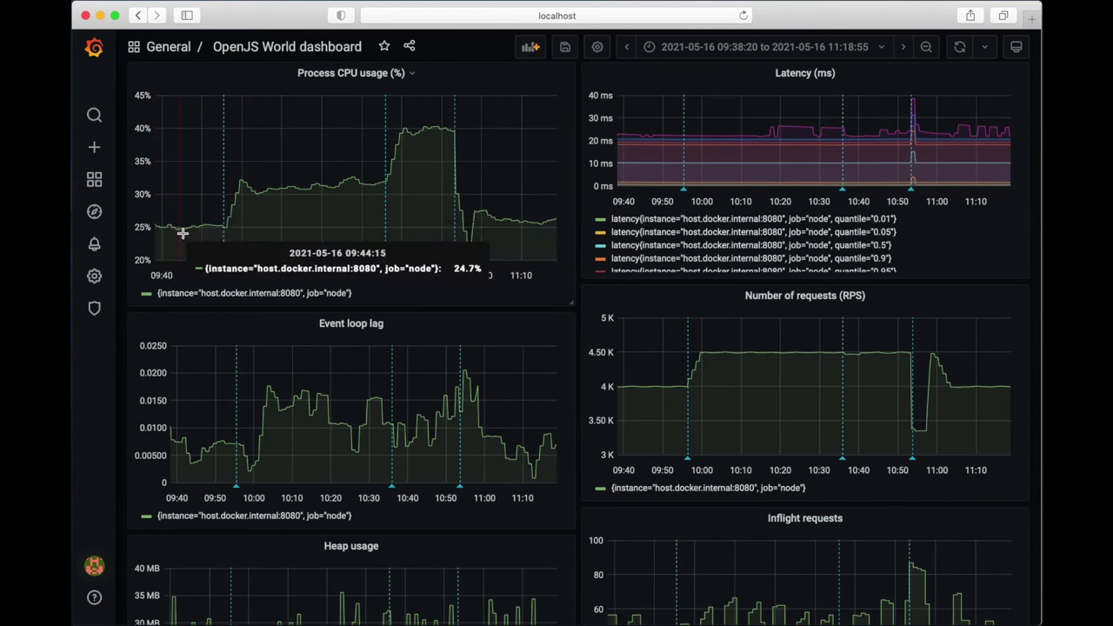
{"action": "mouse_move", "coordinate": [259, 201]}
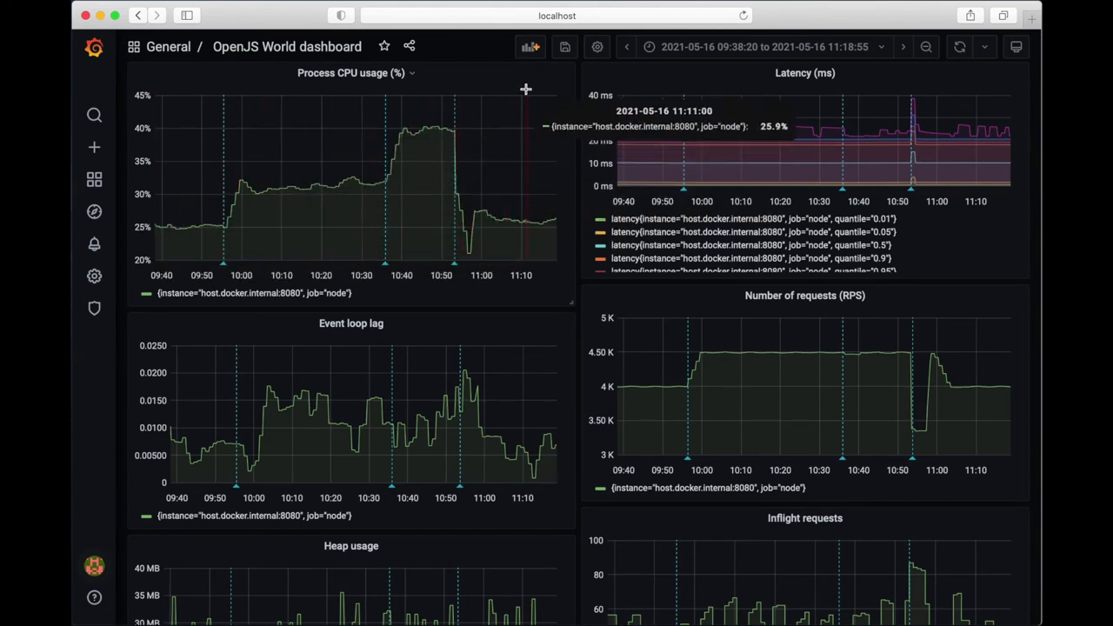
{"action": "mouse_move", "coordinate": [581, 157]}
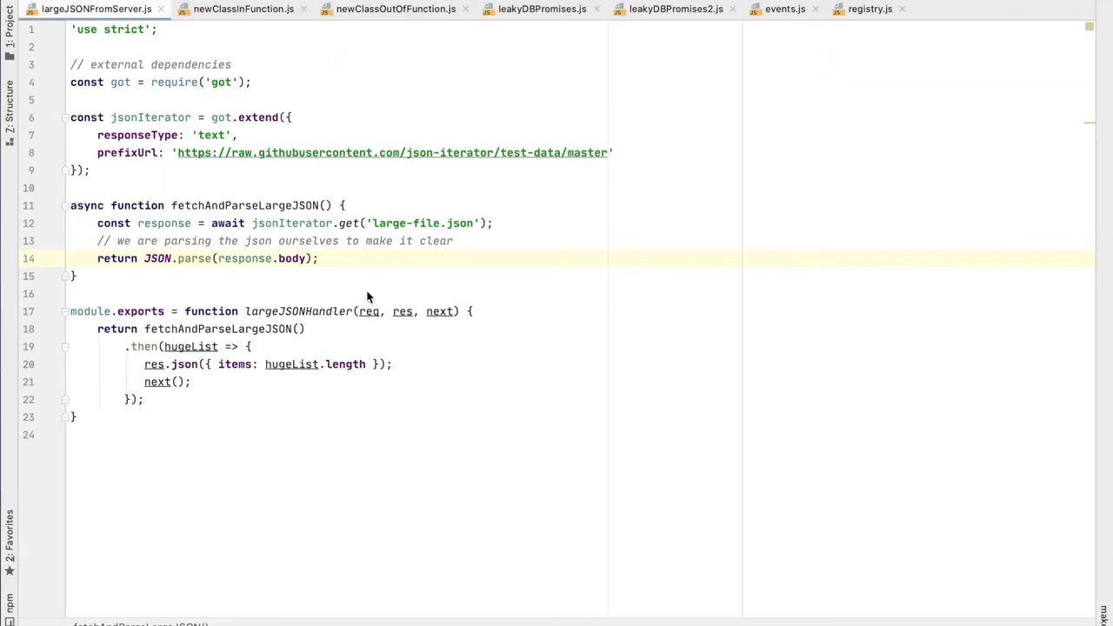
{"action": "mouse_move", "coordinate": [209, 125]}
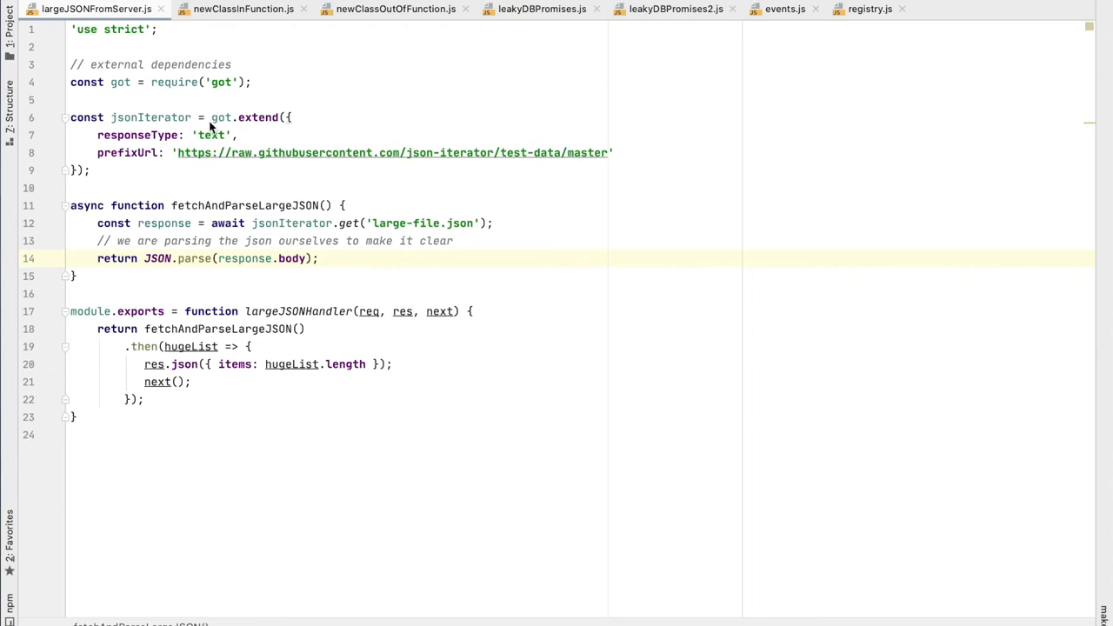
{"action": "mouse_move", "coordinate": [74, 122]}
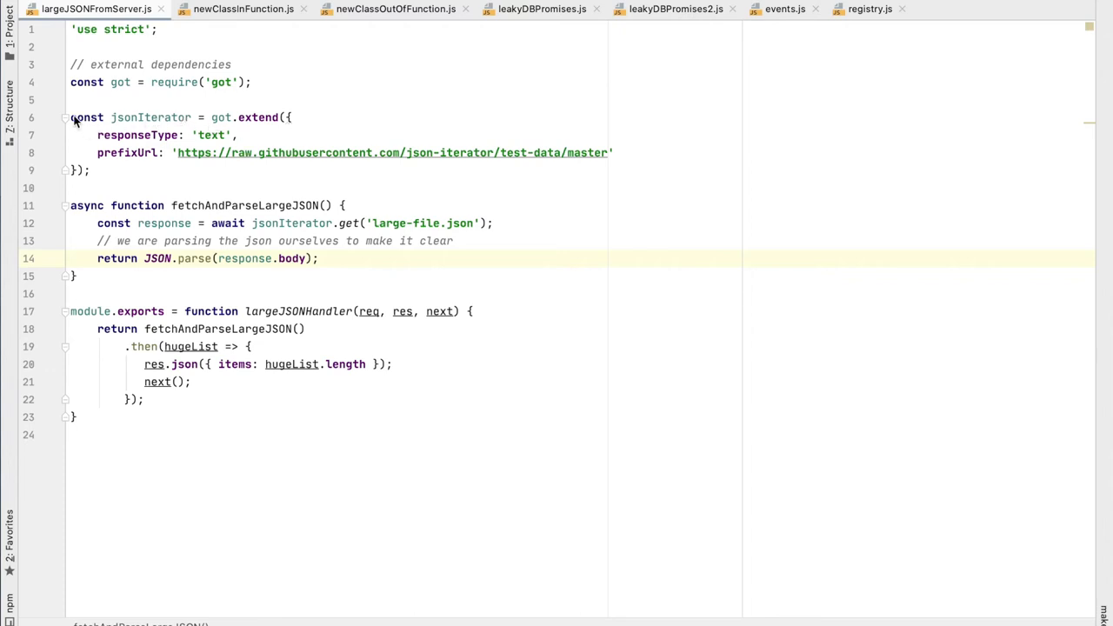
{"action": "mouse_move", "coordinate": [125, 177]}
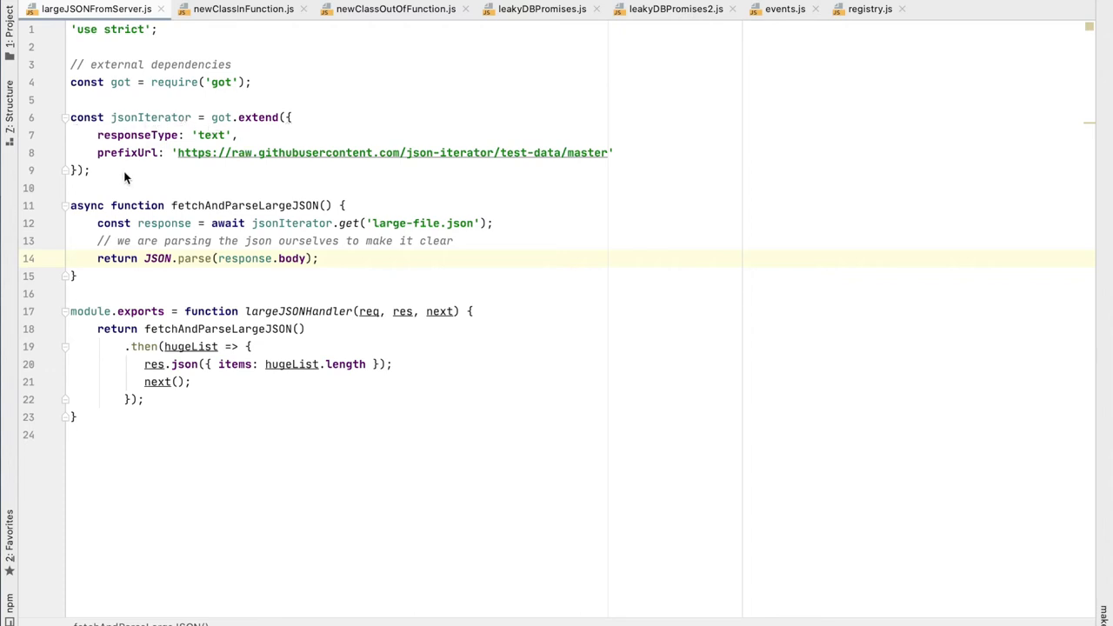
{"action": "mouse_move", "coordinate": [459, 160]}
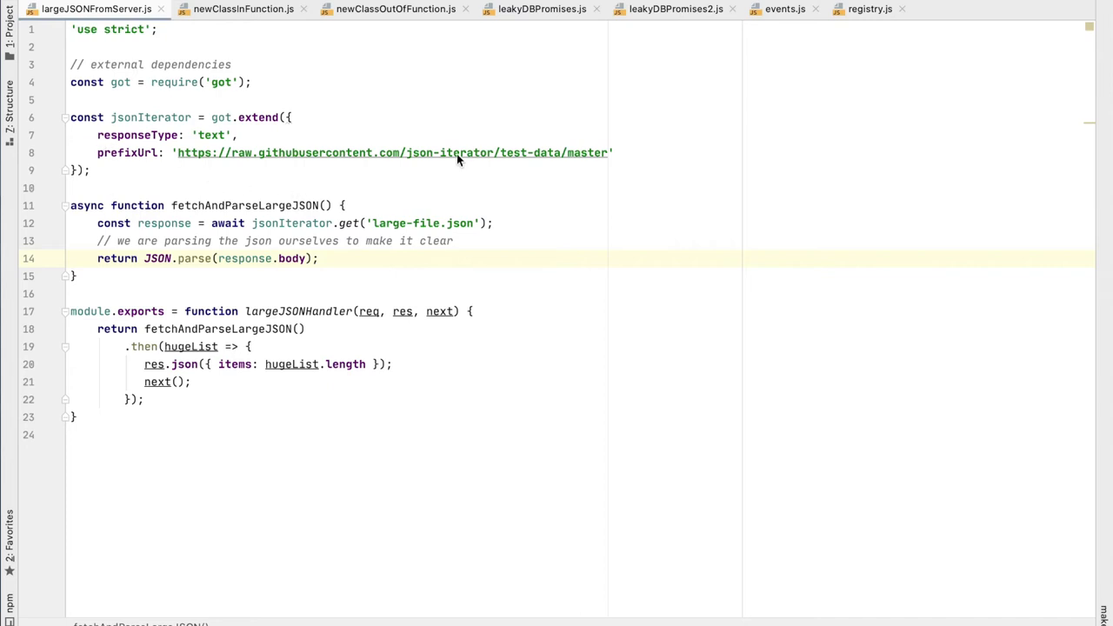
{"action": "mouse_move", "coordinate": [174, 168]}
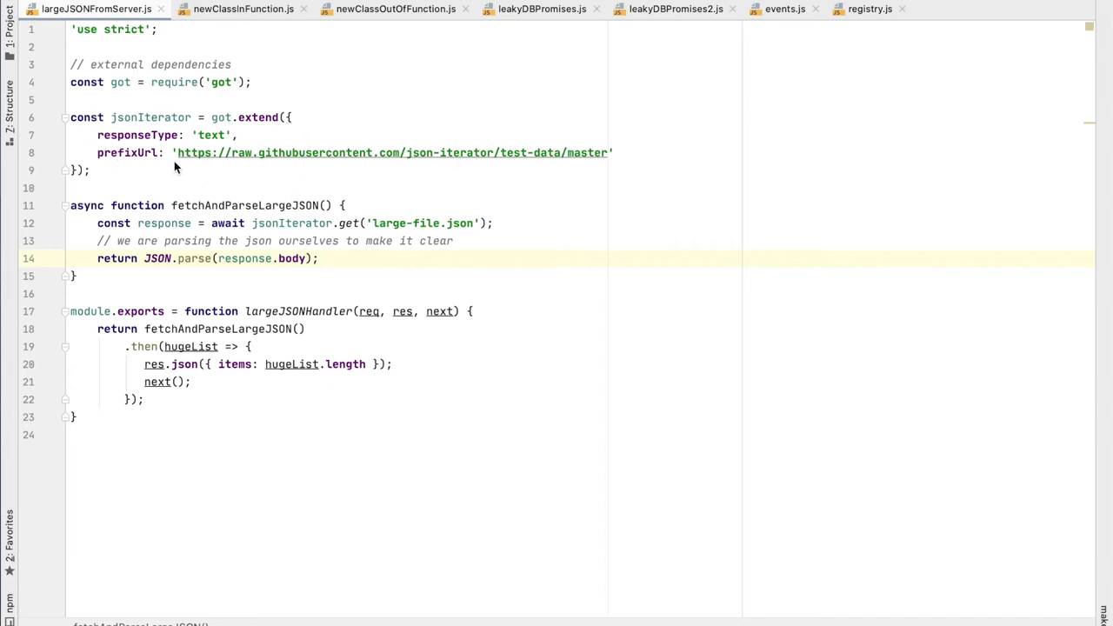
{"action": "left_click", "coordinate": [376, 223]}
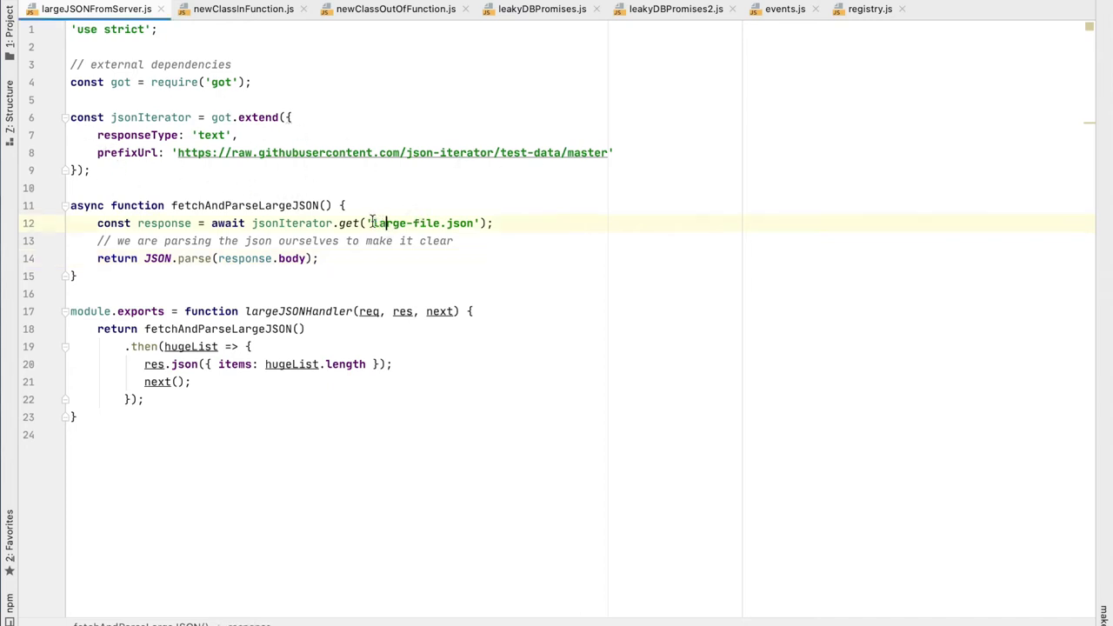
{"action": "double_click", "coordinate": [421, 223]}
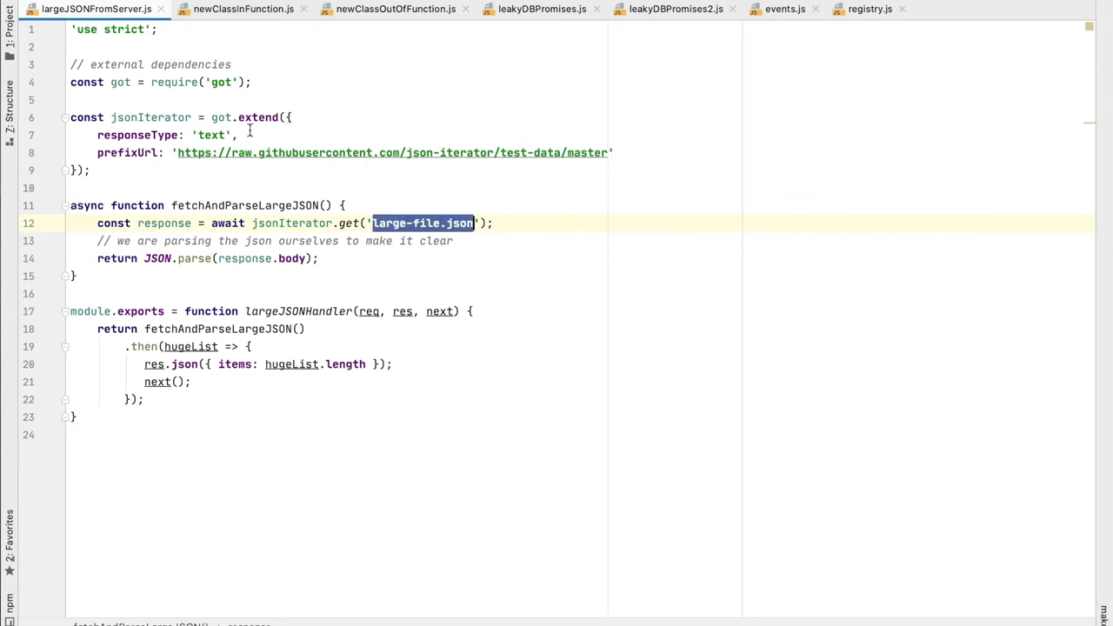
{"action": "mouse_move", "coordinate": [386, 153]}
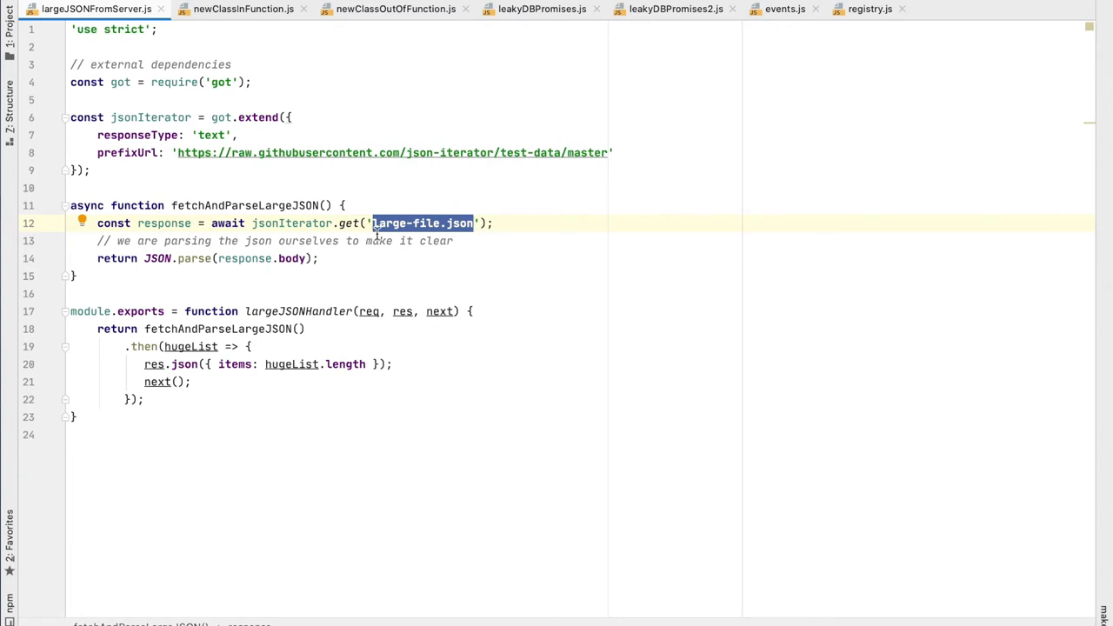
{"action": "mouse_move", "coordinate": [207, 334]}
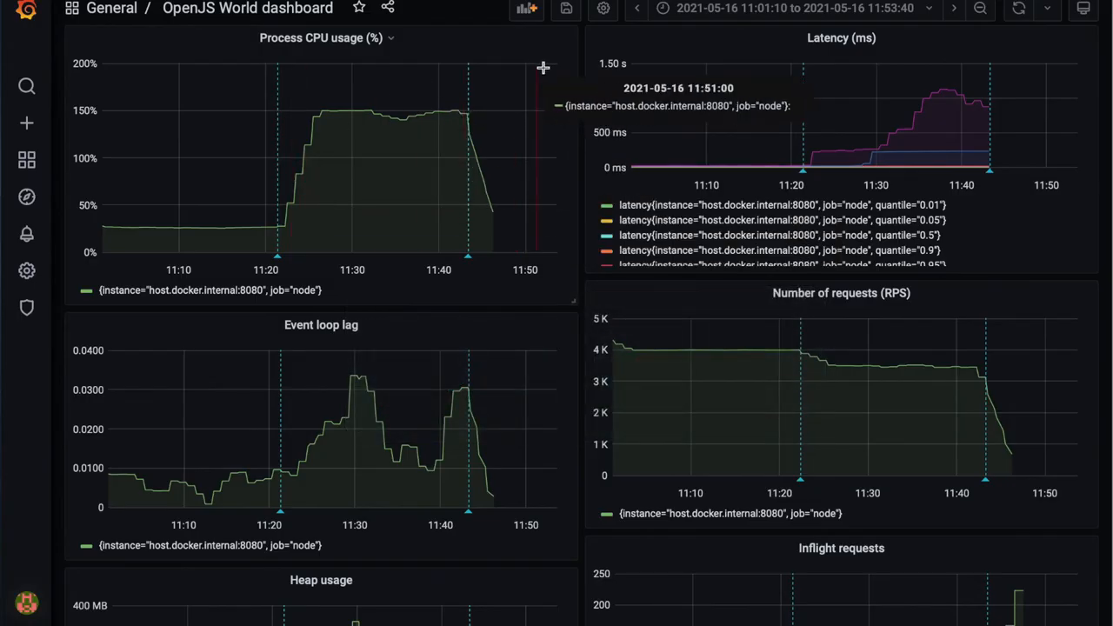
{"action": "mouse_move", "coordinate": [305, 275]}
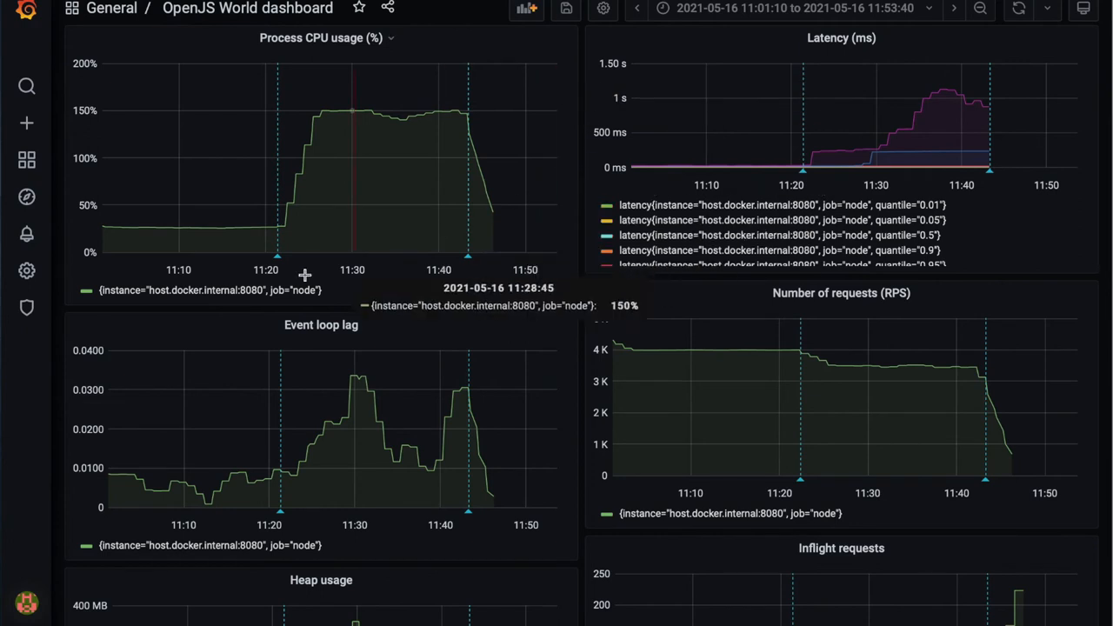
{"action": "mouse_move", "coordinate": [188, 242]}
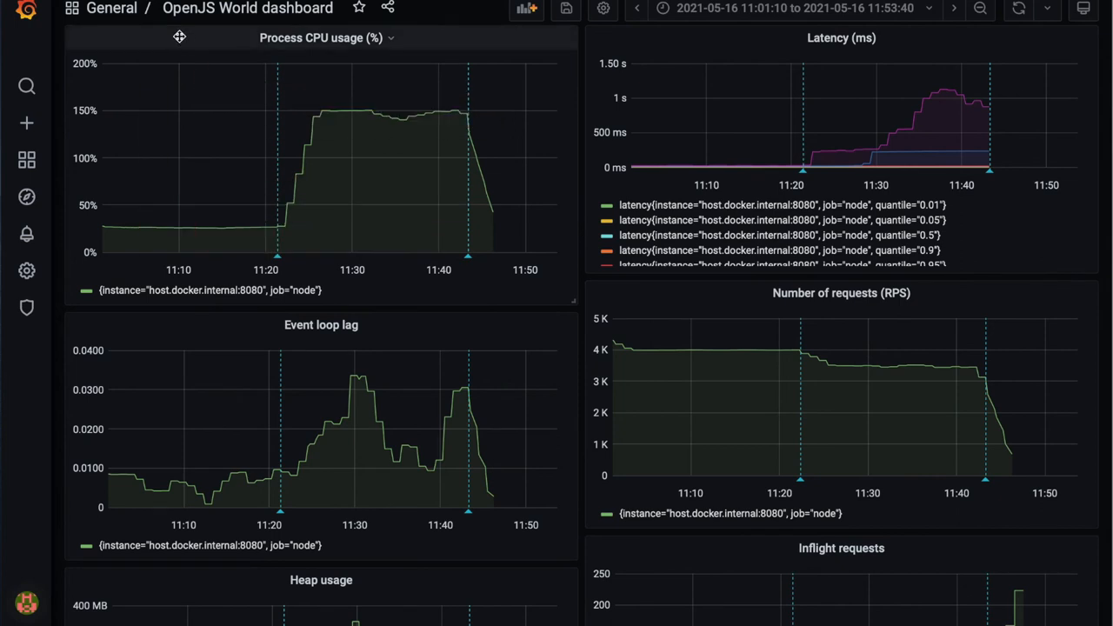
{"action": "mouse_move", "coordinate": [292, 224]}
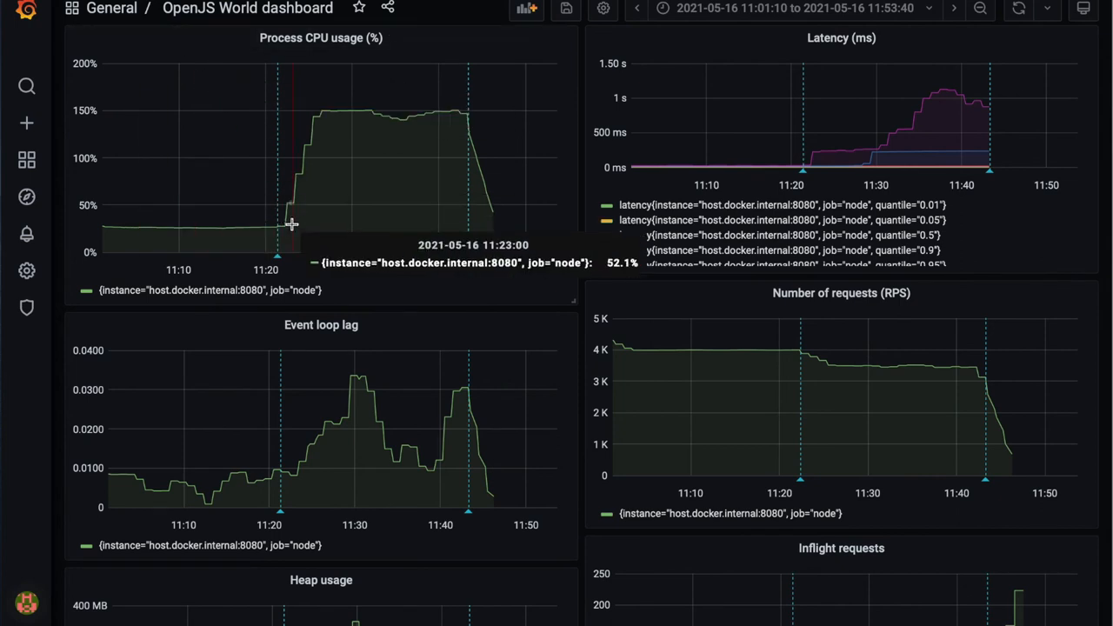
{"action": "mouse_move", "coordinate": [277, 261]}
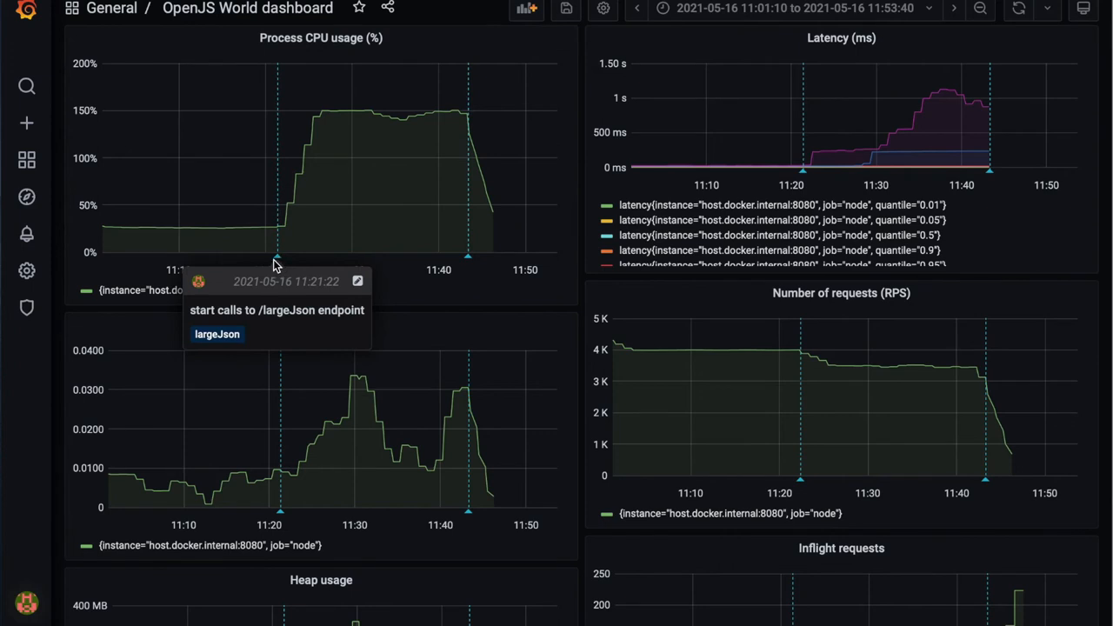
{"action": "mouse_move", "coordinate": [282, 233]}
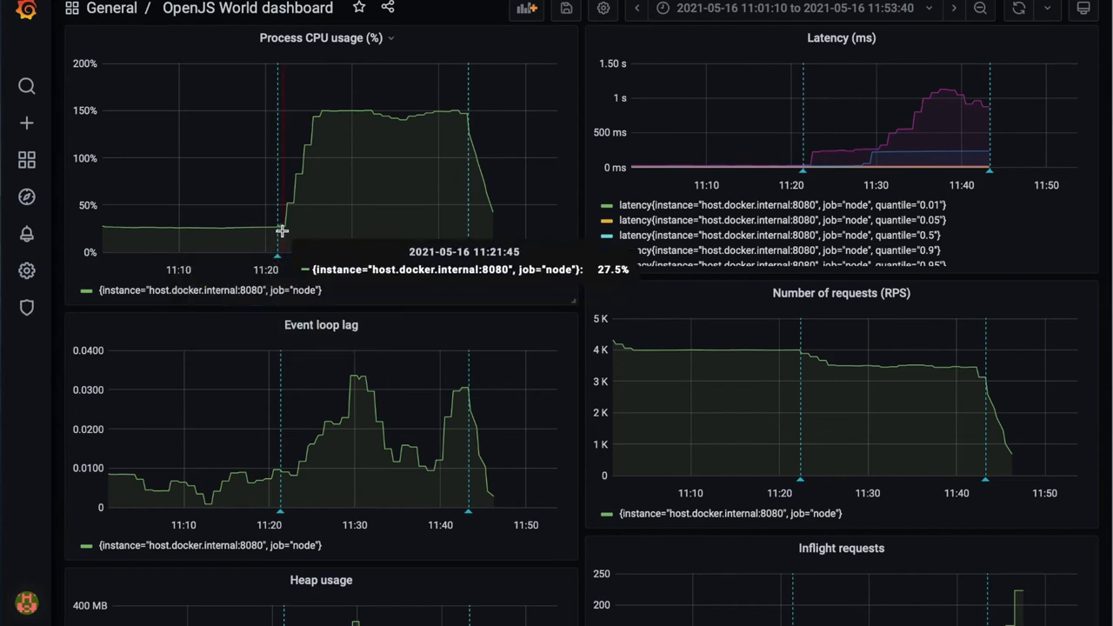
{"action": "mouse_move", "coordinate": [307, 114]}
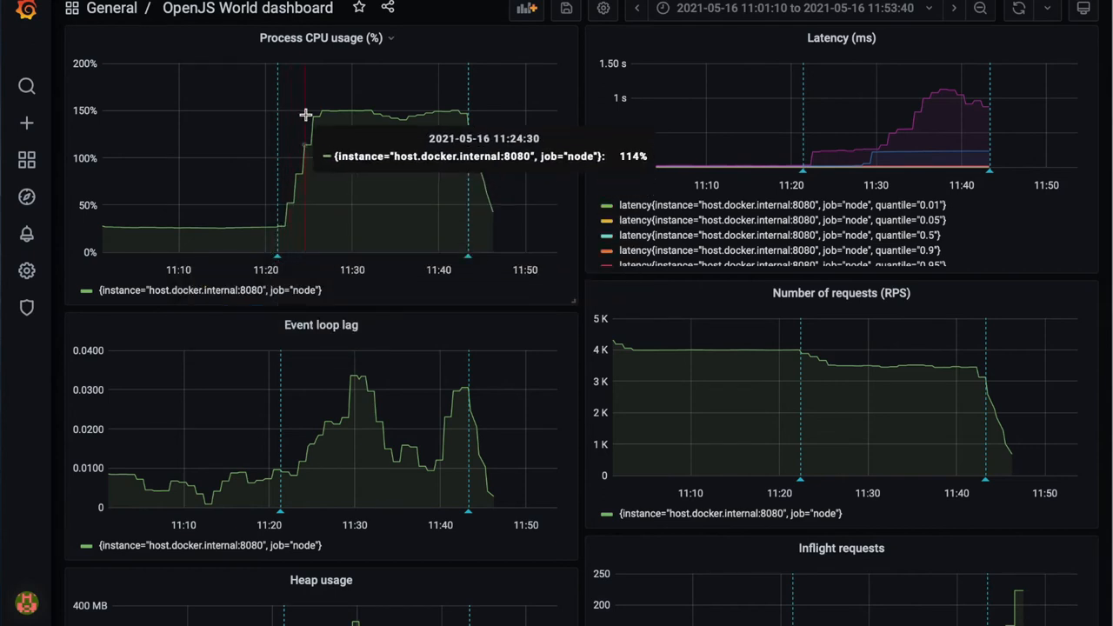
{"action": "mouse_move", "coordinate": [317, 111]}
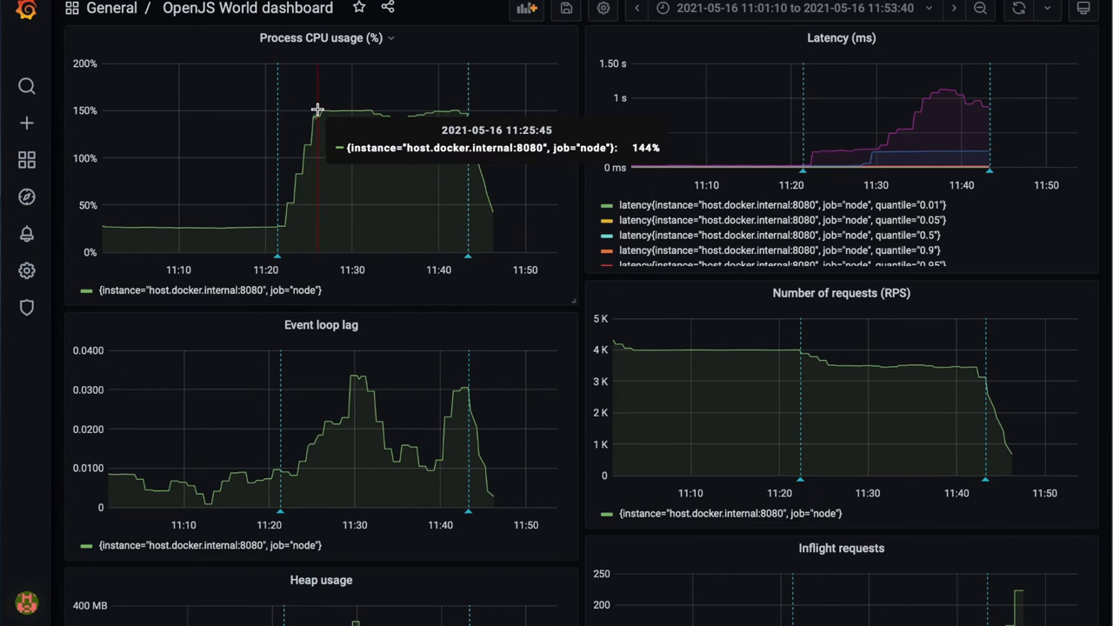
{"action": "mouse_move", "coordinate": [449, 18]}
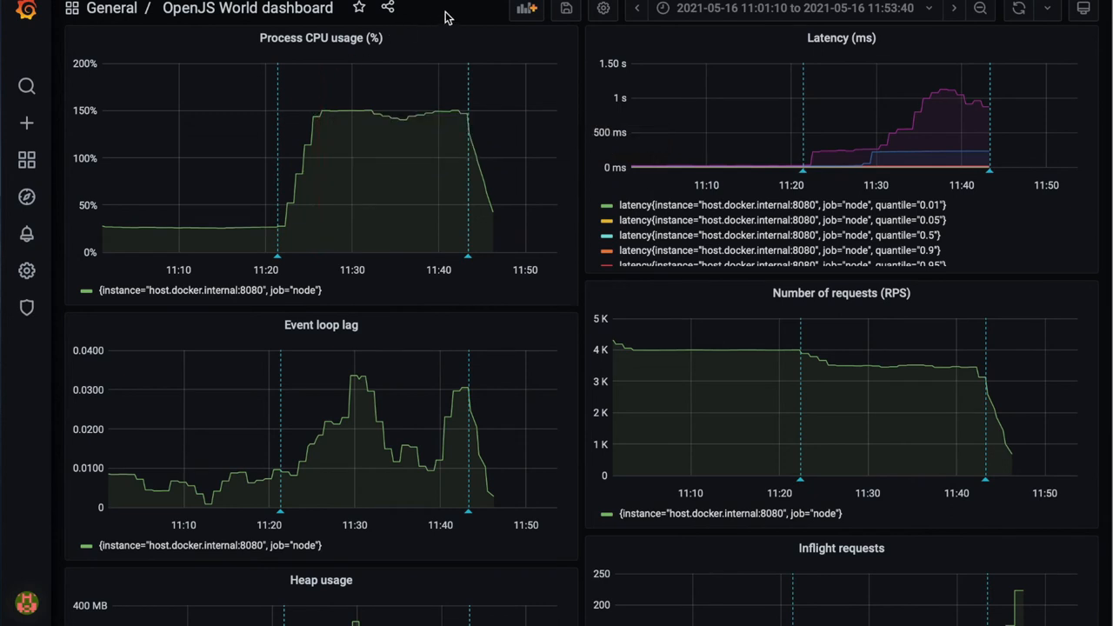
{"action": "mouse_move", "coordinate": [469, 113]}
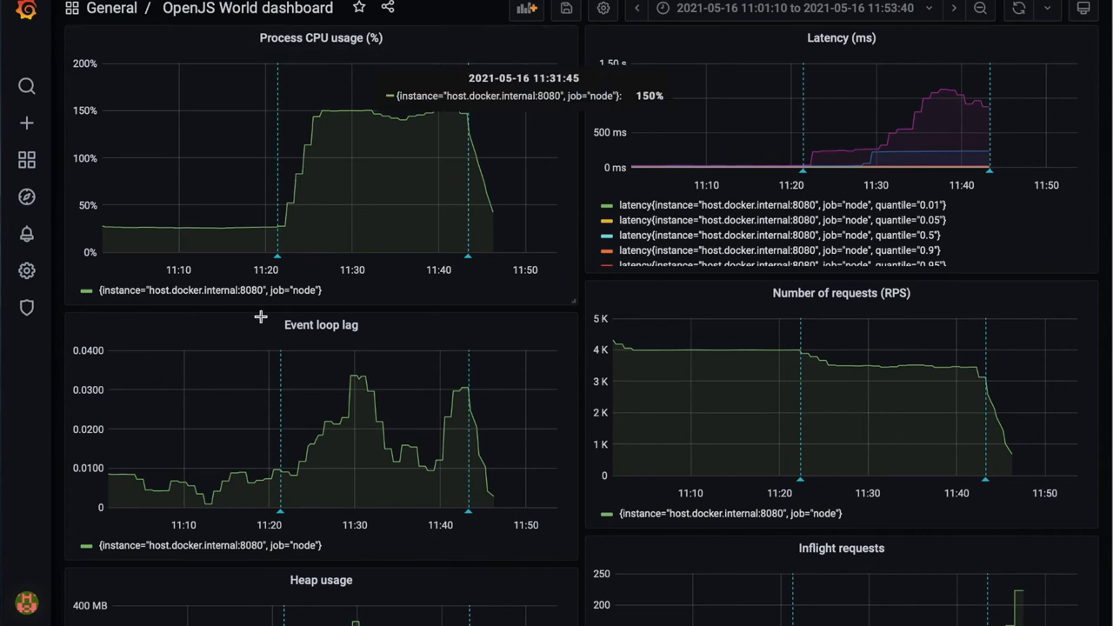
{"action": "mouse_move", "coordinate": [348, 424]}
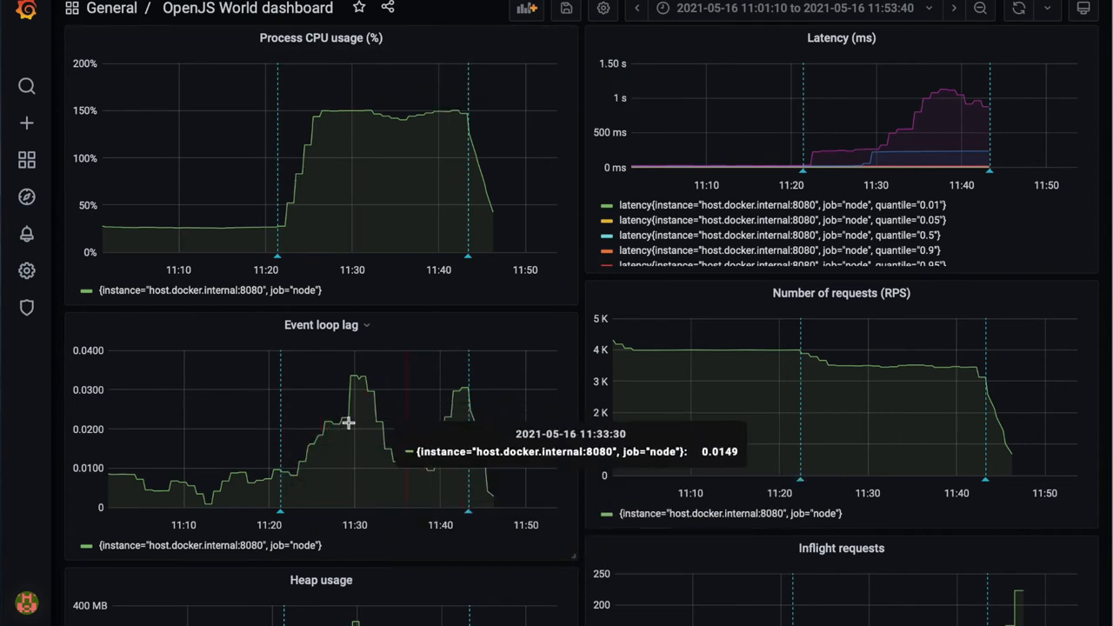
{"action": "mouse_move", "coordinate": [807, 360]}
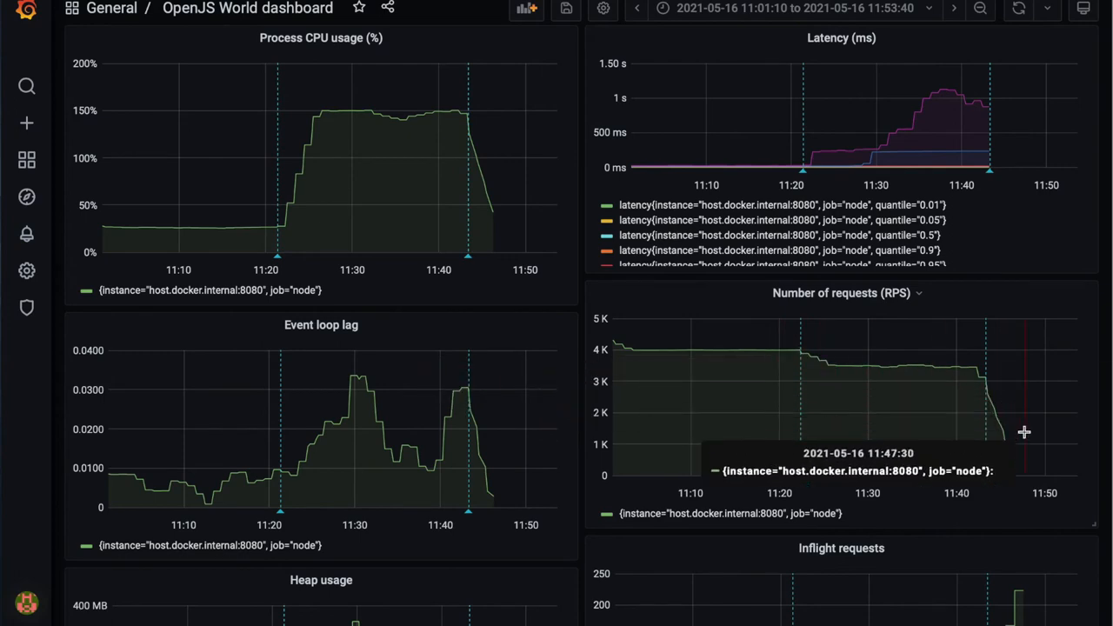
{"action": "mouse_move", "coordinate": [976, 372]}
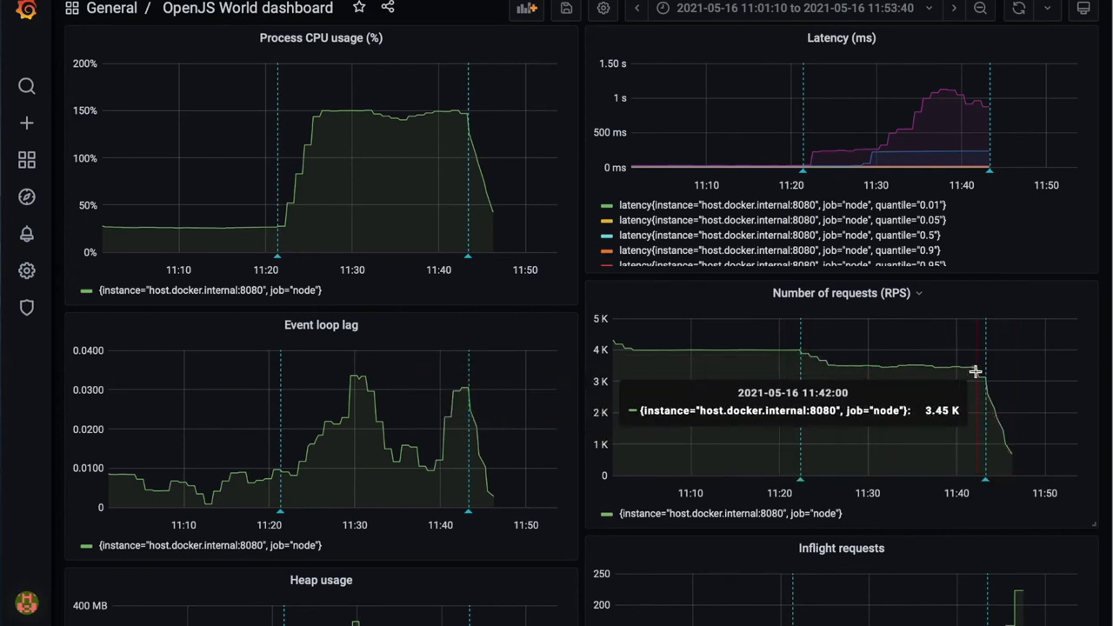
{"action": "mouse_move", "coordinate": [887, 384]}
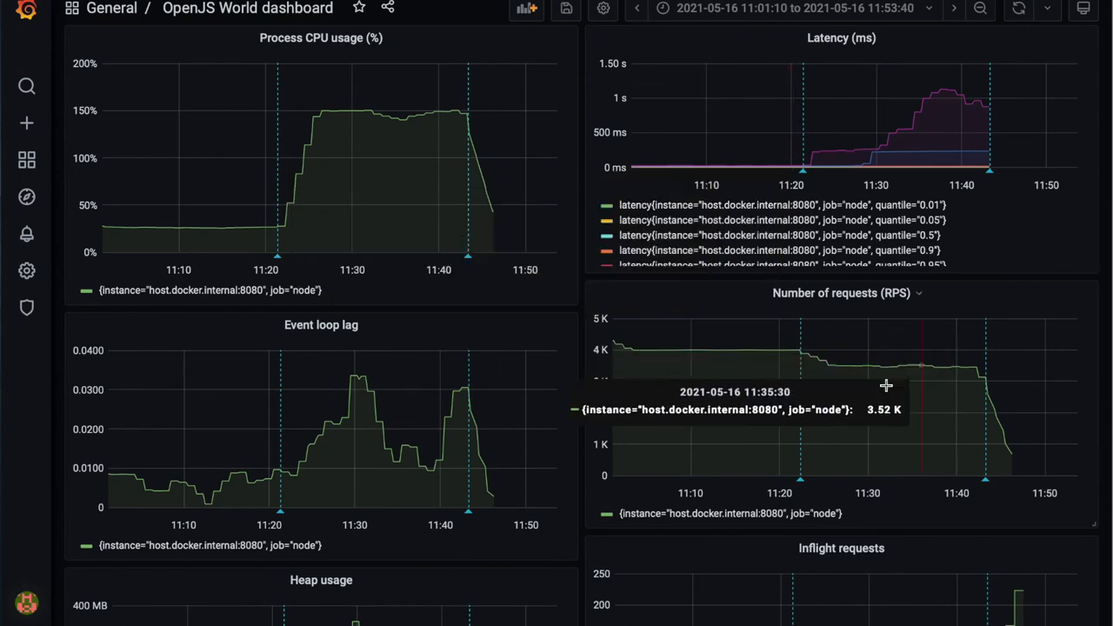
{"action": "mouse_move", "coordinate": [734, 283]}
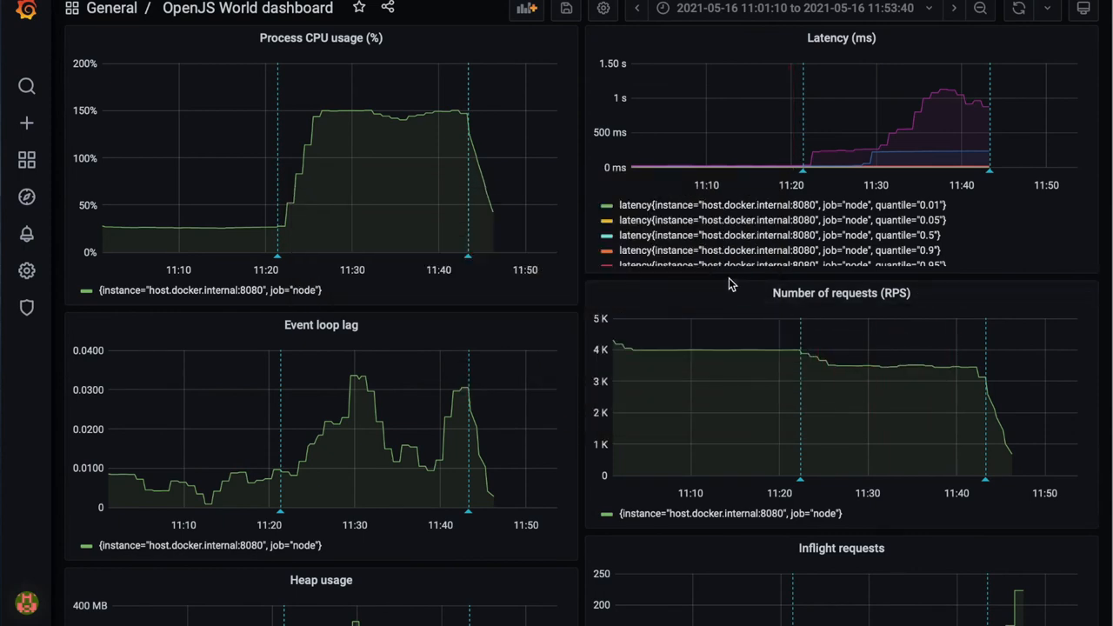
{"action": "mouse_move", "coordinate": [873, 146]}
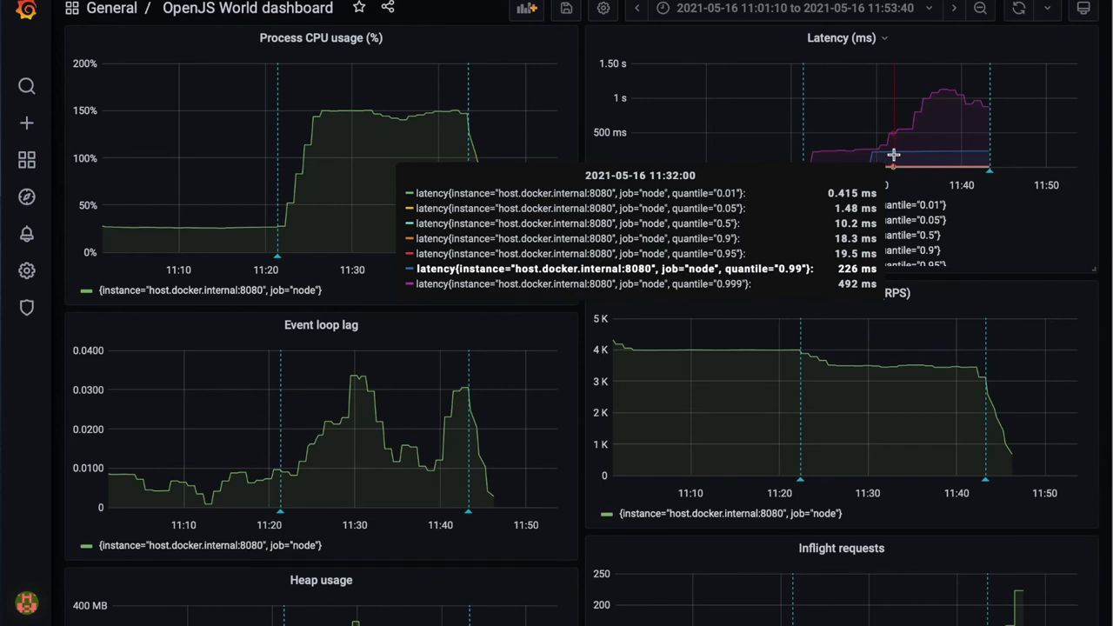
{"action": "mouse_move", "coordinate": [963, 81]}
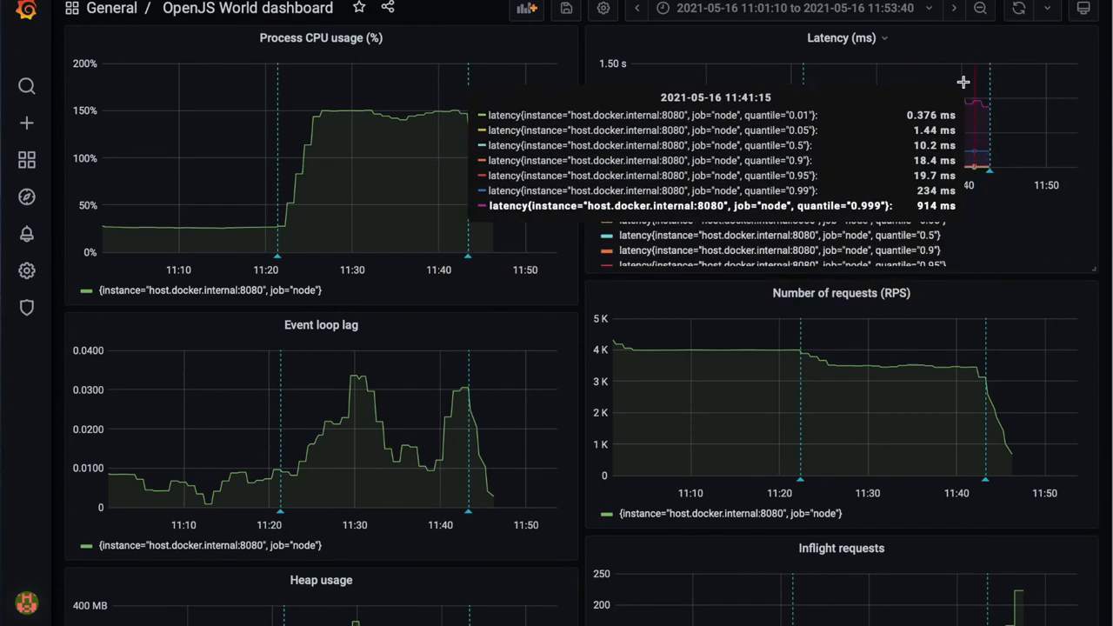
{"action": "mouse_move", "coordinate": [991, 174]}
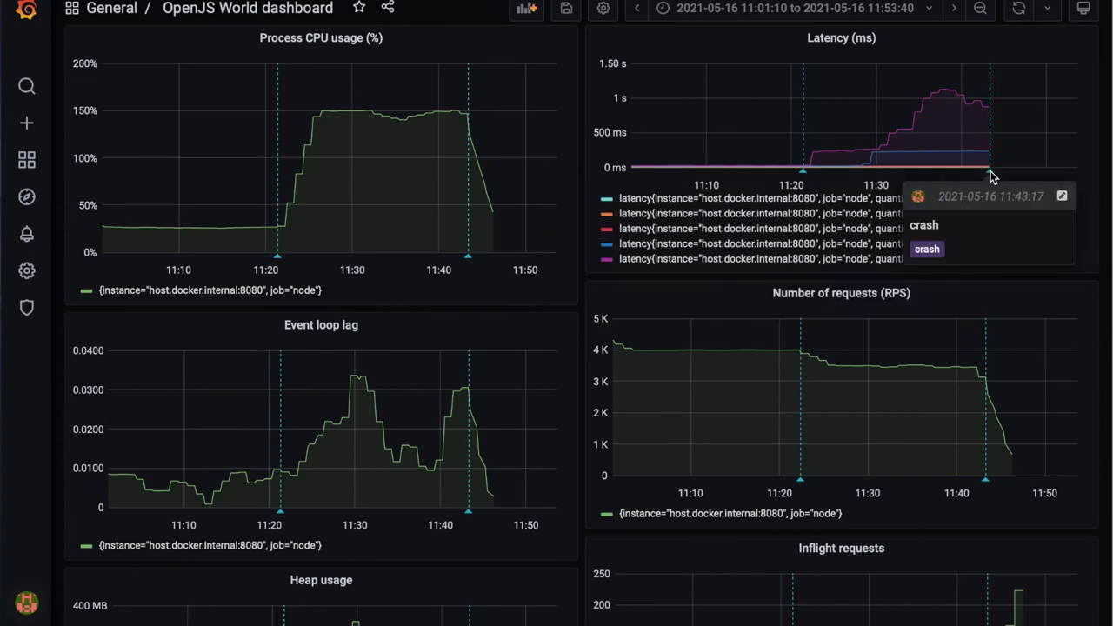
{"action": "mouse_move", "coordinate": [1018, 124]}
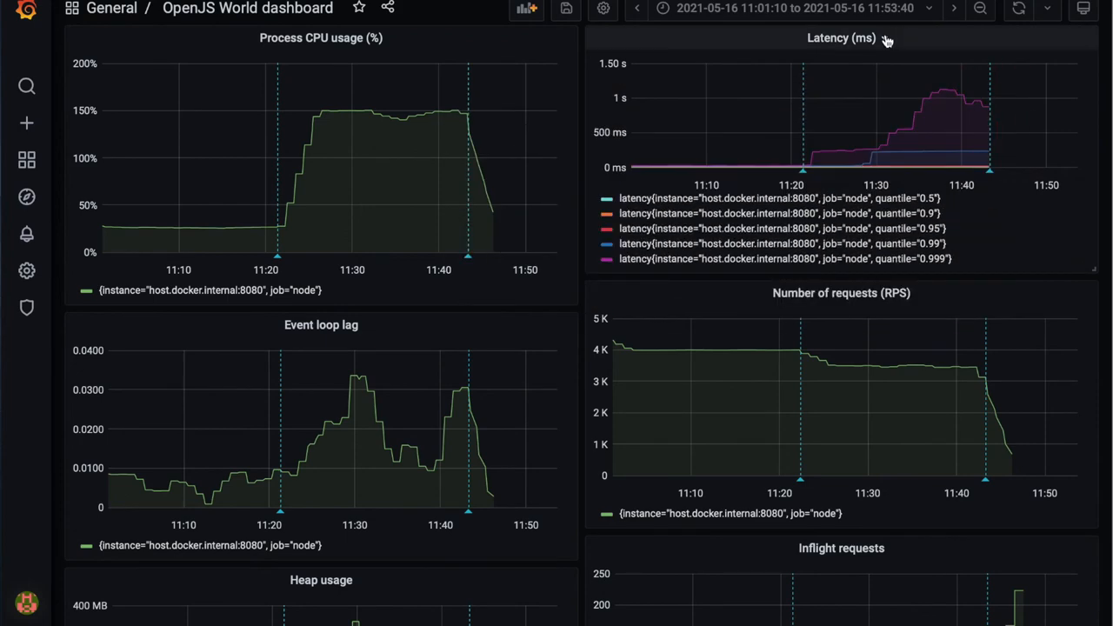
{"action": "mouse_move", "coordinate": [450, 11]}
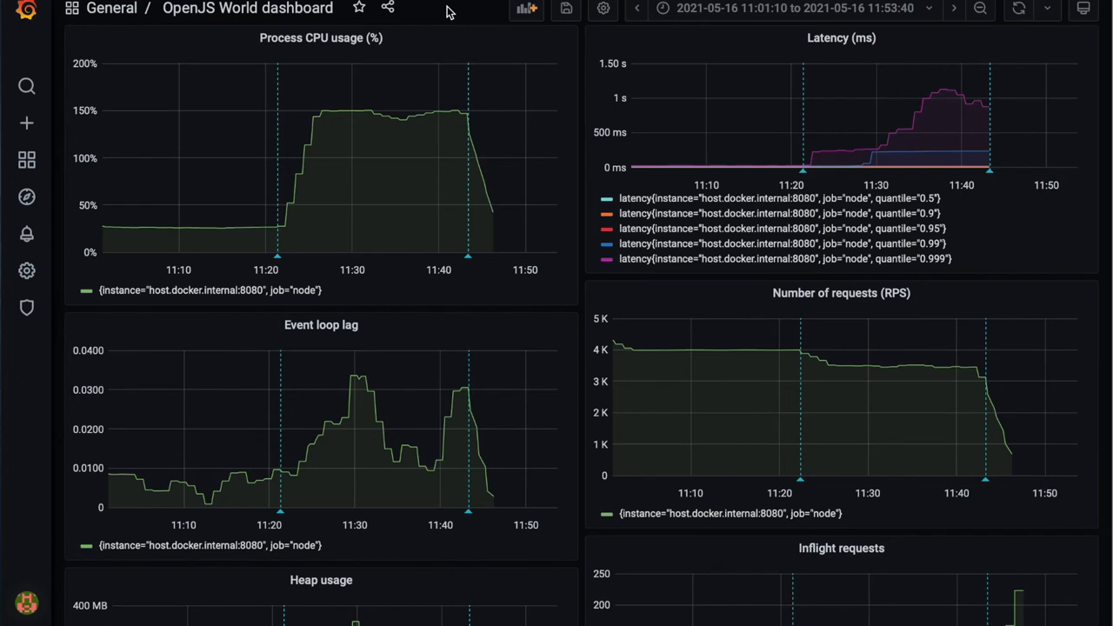
{"action": "mouse_move", "coordinate": [461, 16]}
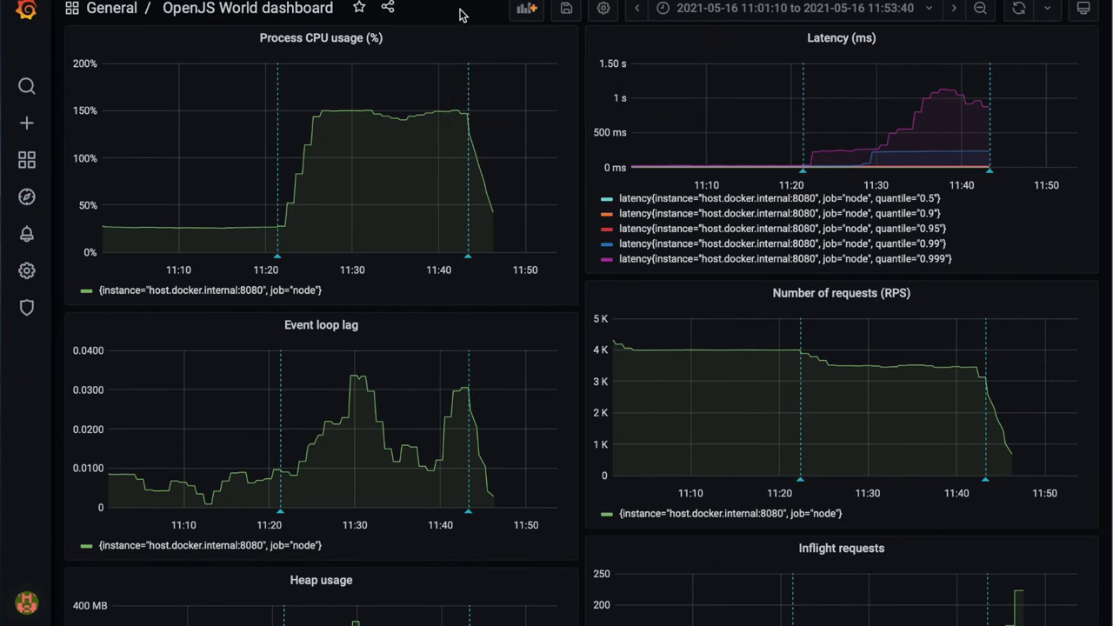
{"action": "scroll", "scroll_direction": "down", "scroll_amount": 3}
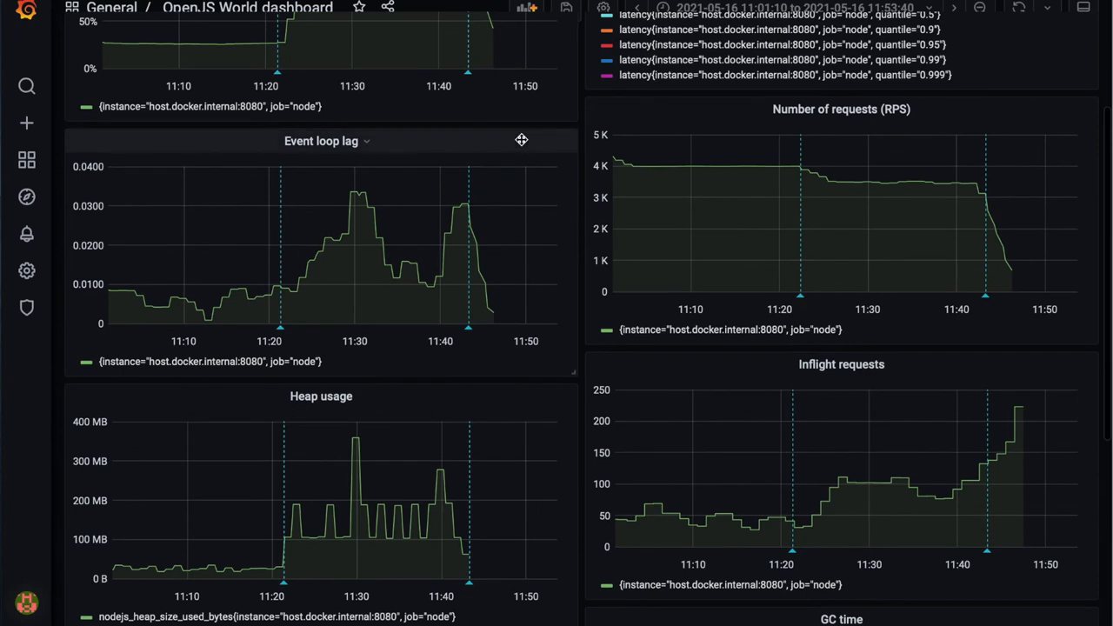
{"action": "mouse_move", "coordinate": [362, 526]}
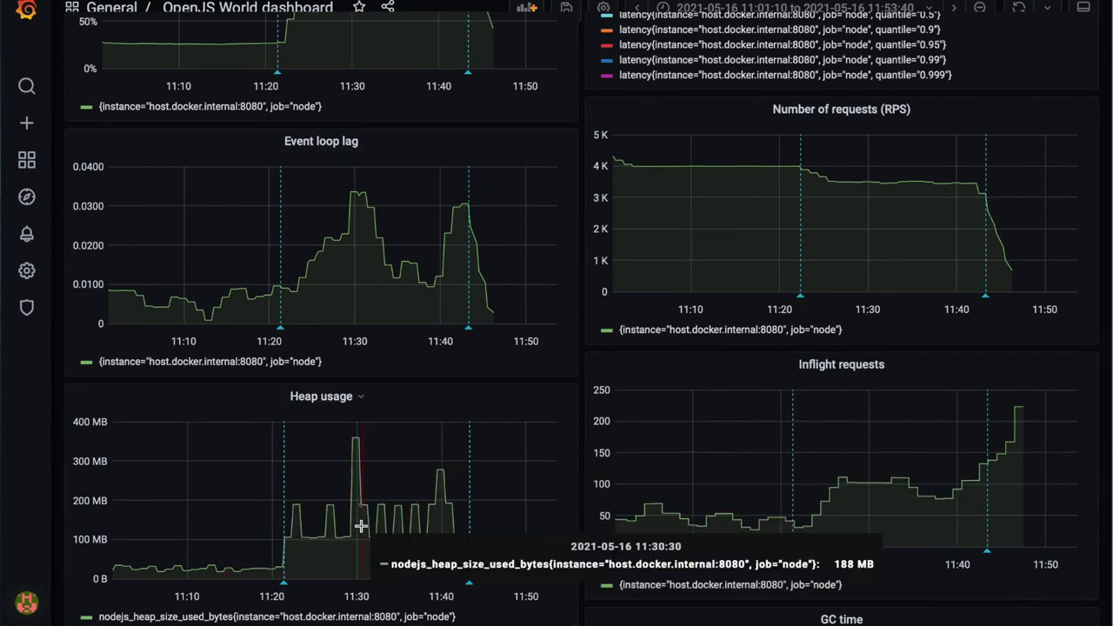
{"action": "mouse_move", "coordinate": [346, 456]}
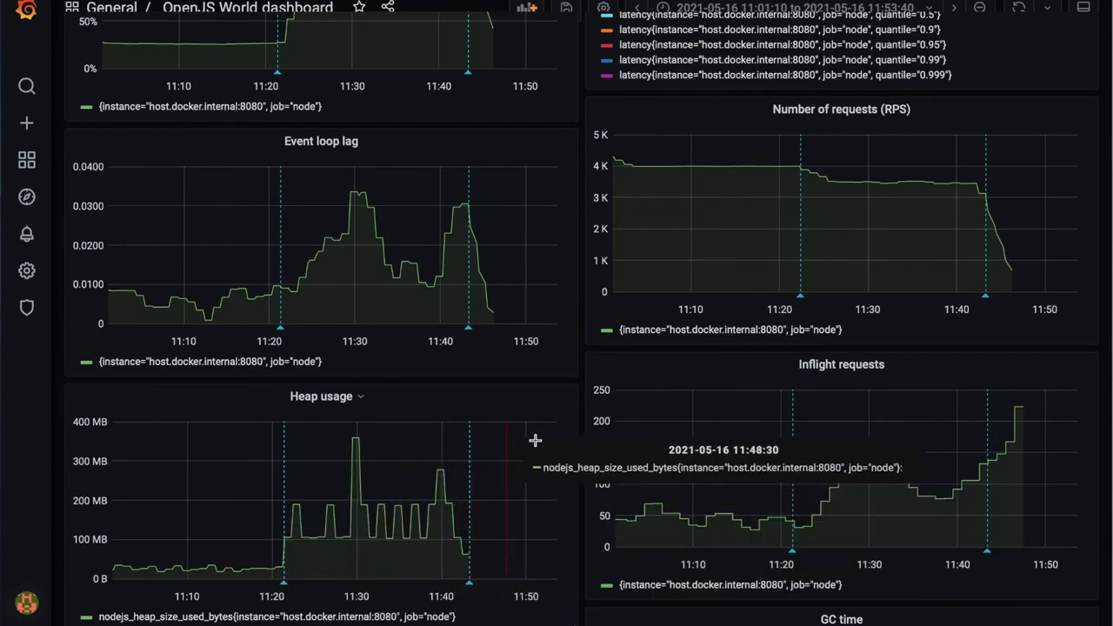
{"action": "mouse_move", "coordinate": [583, 387]}
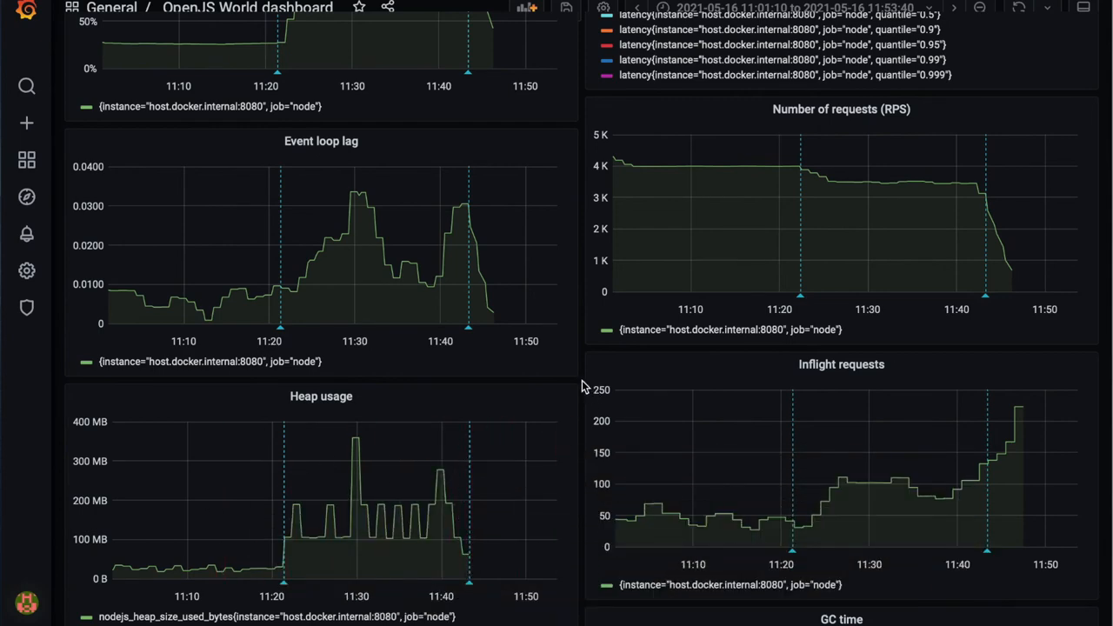
{"action": "scroll", "scroll_direction": "up", "scroll_amount": 3}
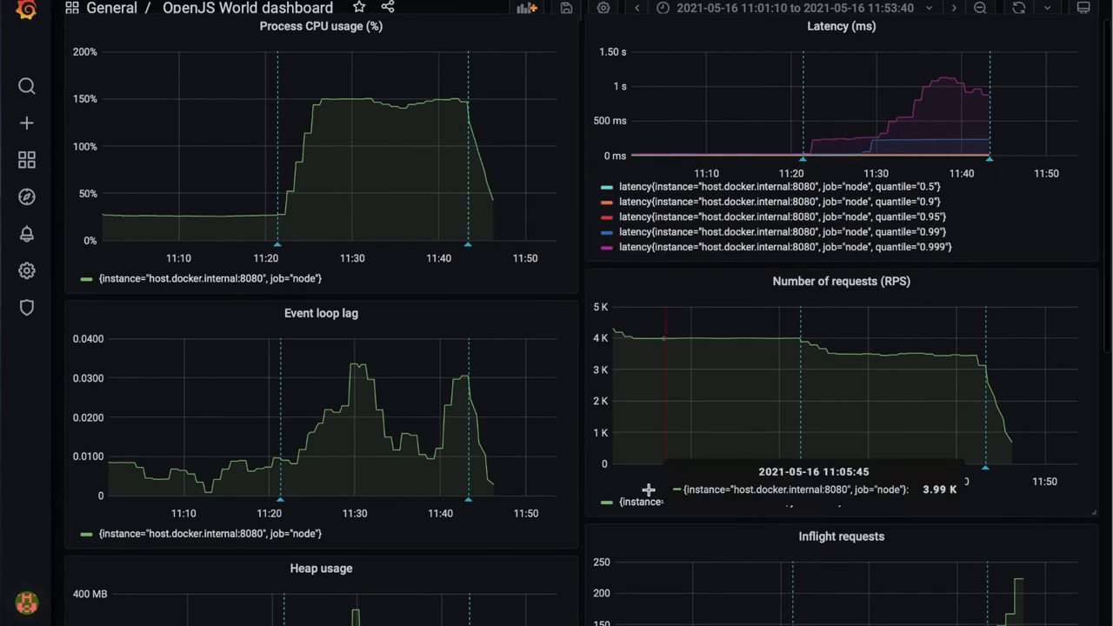
{"action": "scroll", "scroll_direction": "down", "scroll_amount": 3}
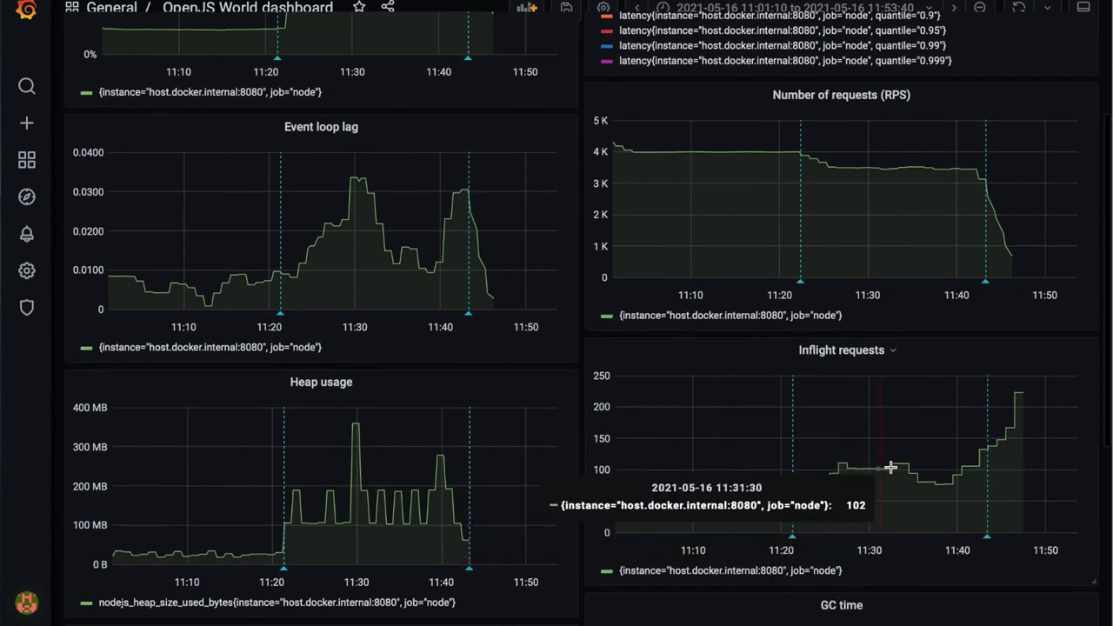
{"action": "scroll", "scroll_direction": "down", "scroll_amount": 3}
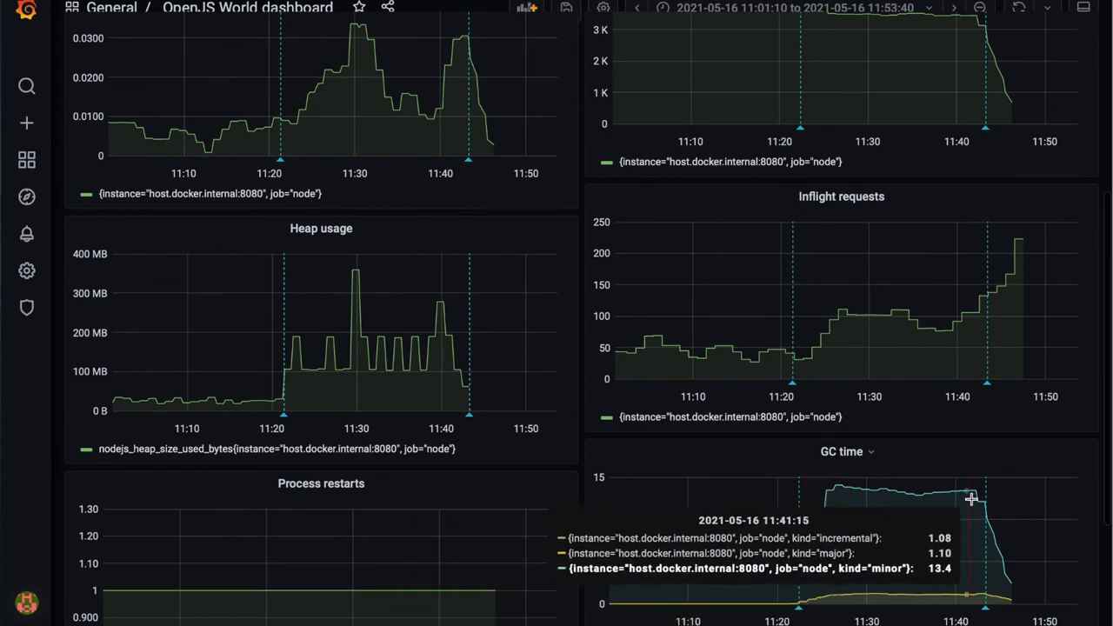
{"action": "mouse_move", "coordinate": [866, 422]}
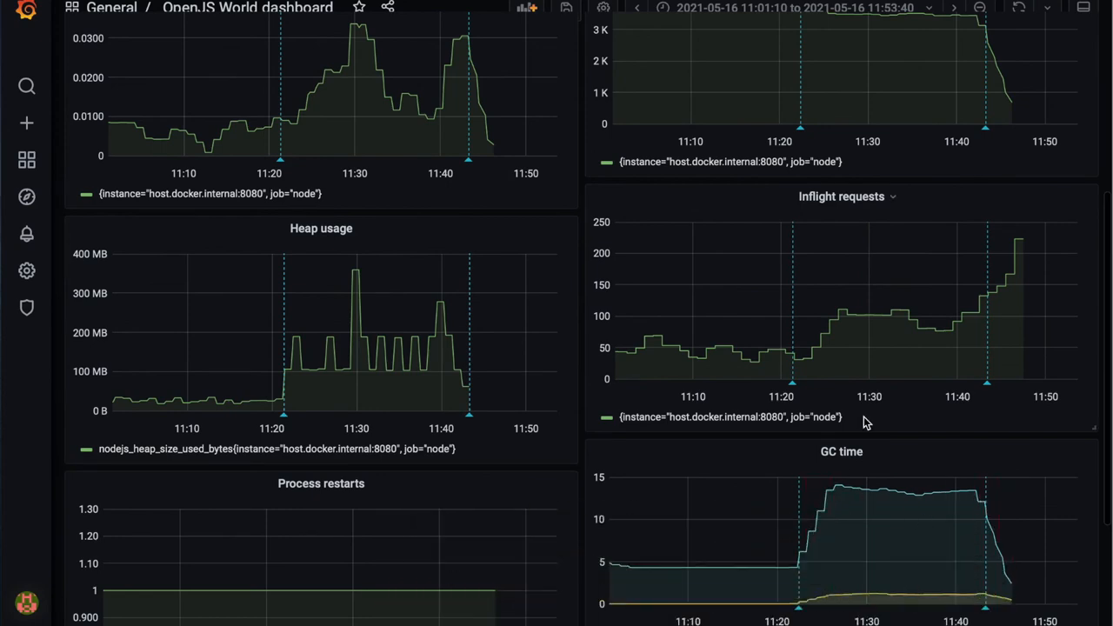
{"action": "scroll", "scroll_direction": "up", "scroll_amount": 3}
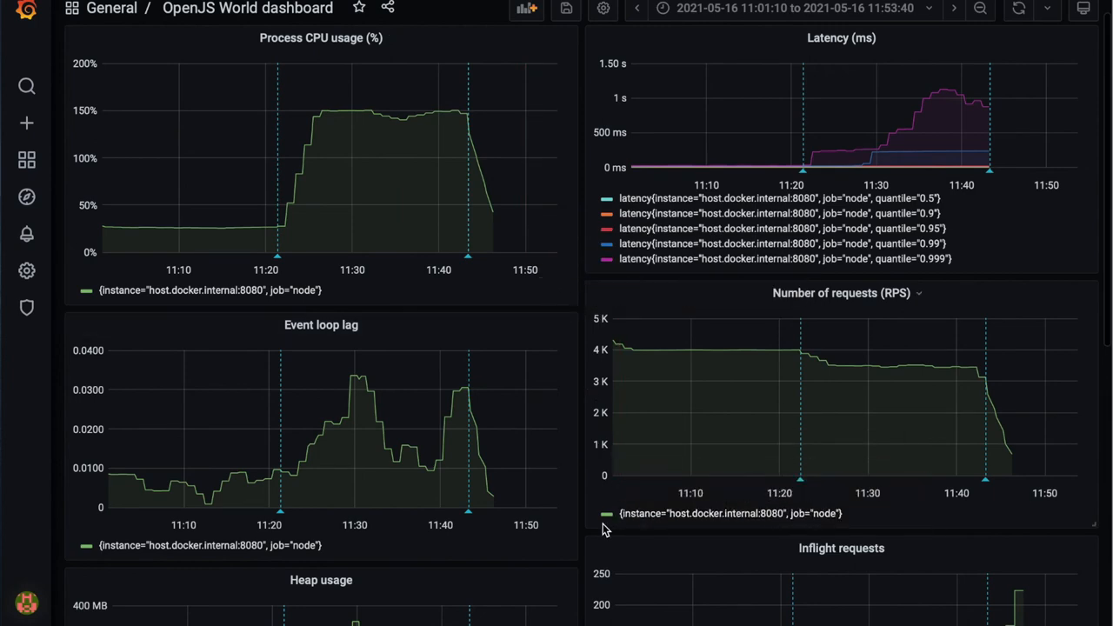
{"action": "scroll", "scroll_direction": "down", "scroll_amount": 3}
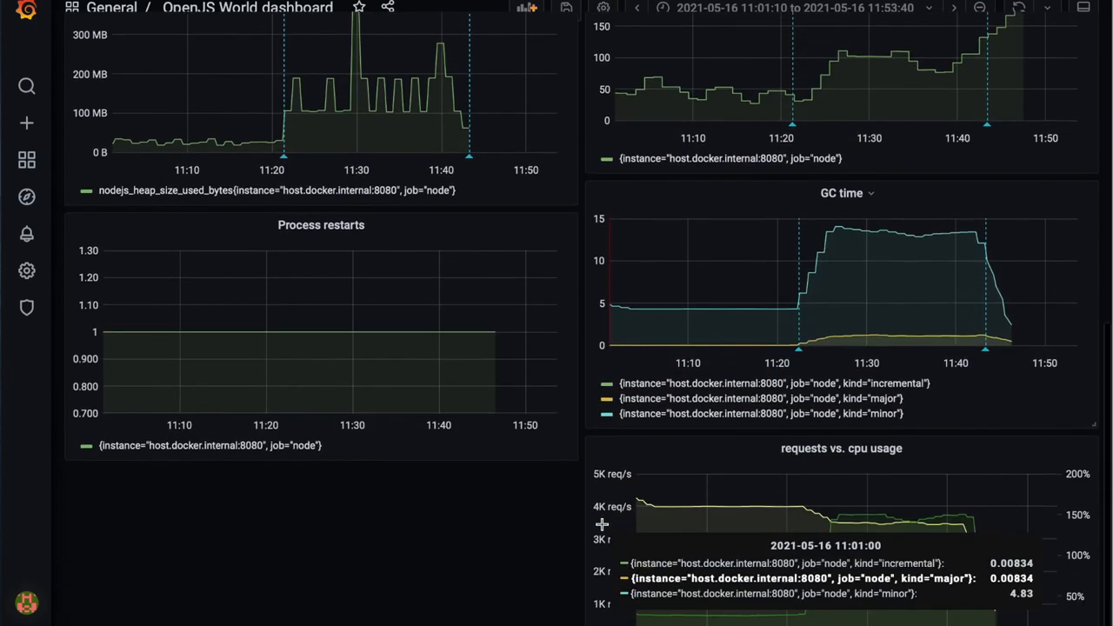
{"action": "scroll", "scroll_direction": "up", "scroll_amount": 3}
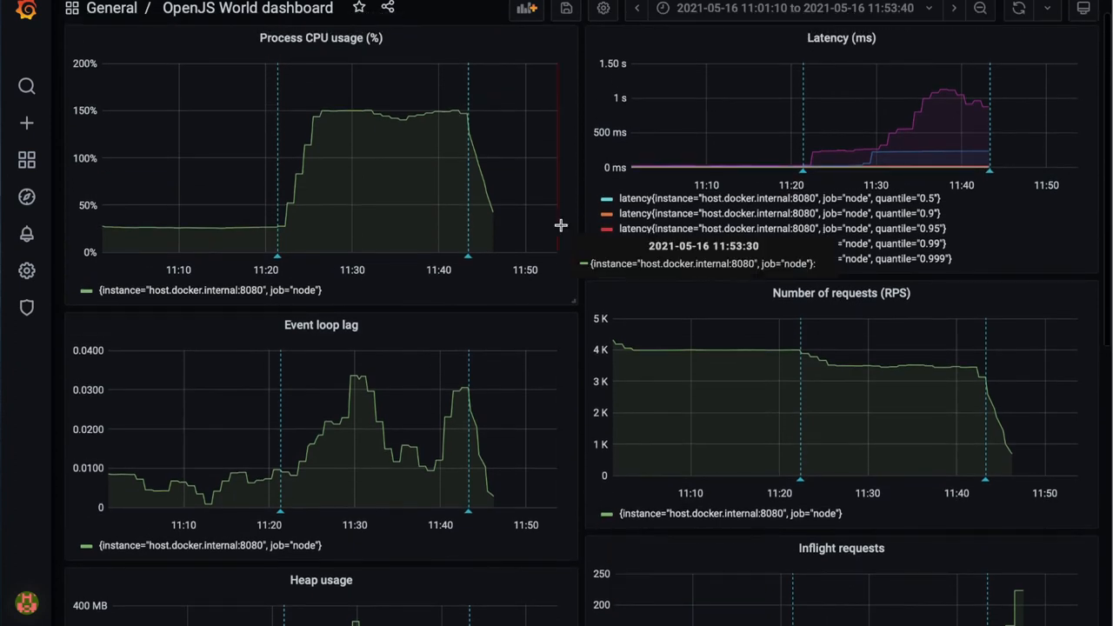
{"action": "mouse_move", "coordinate": [584, 99]}
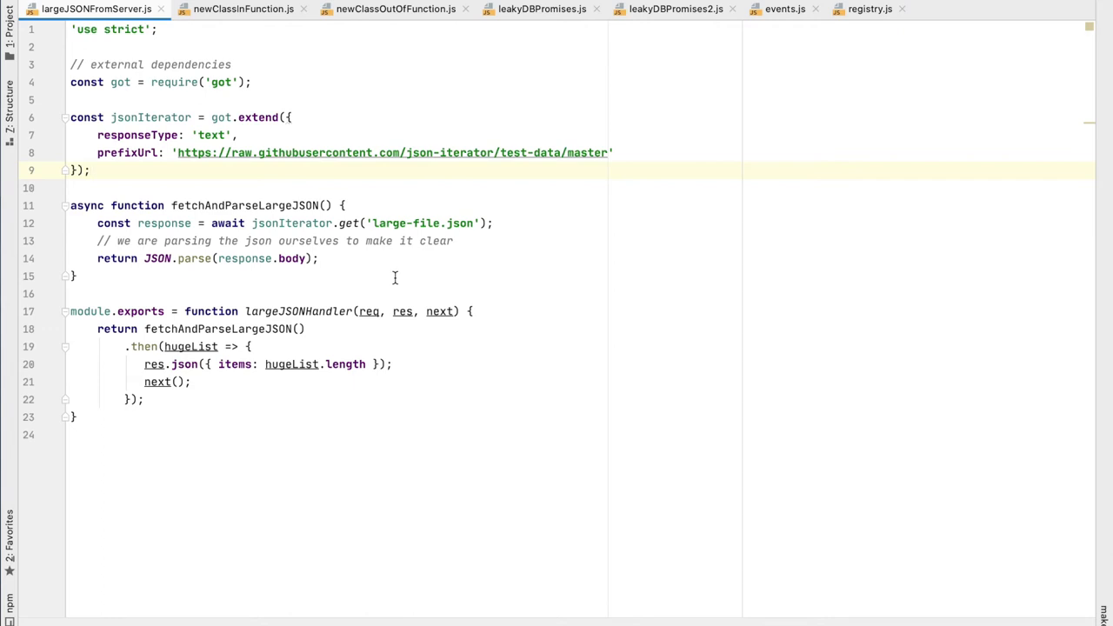
{"action": "mouse_move", "coordinate": [186, 325]}
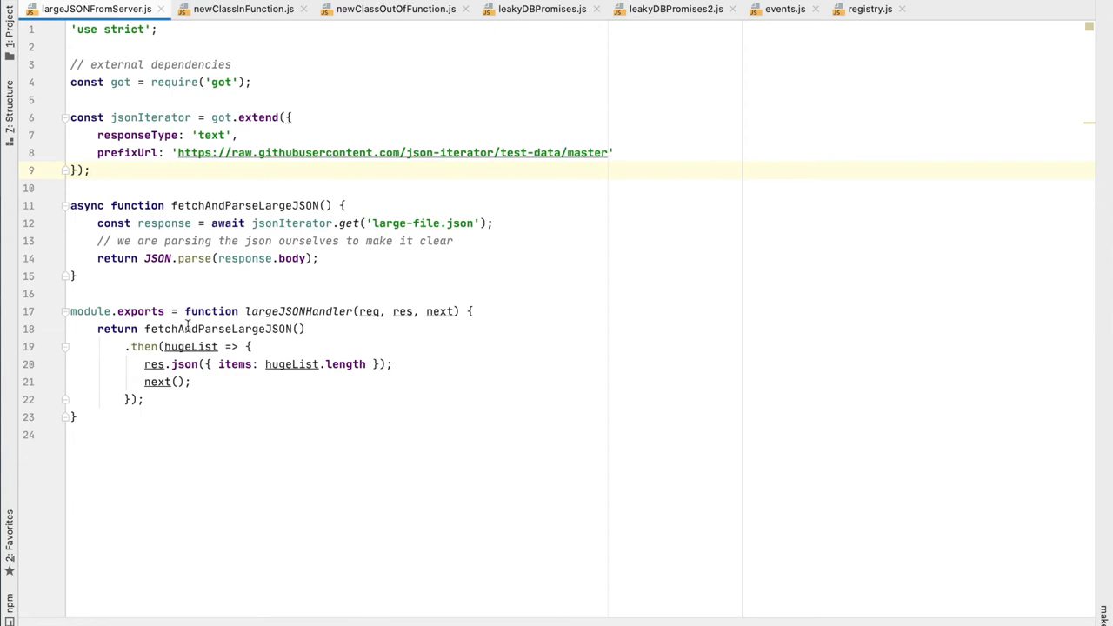
{"action": "mouse_move", "coordinate": [210, 309]}
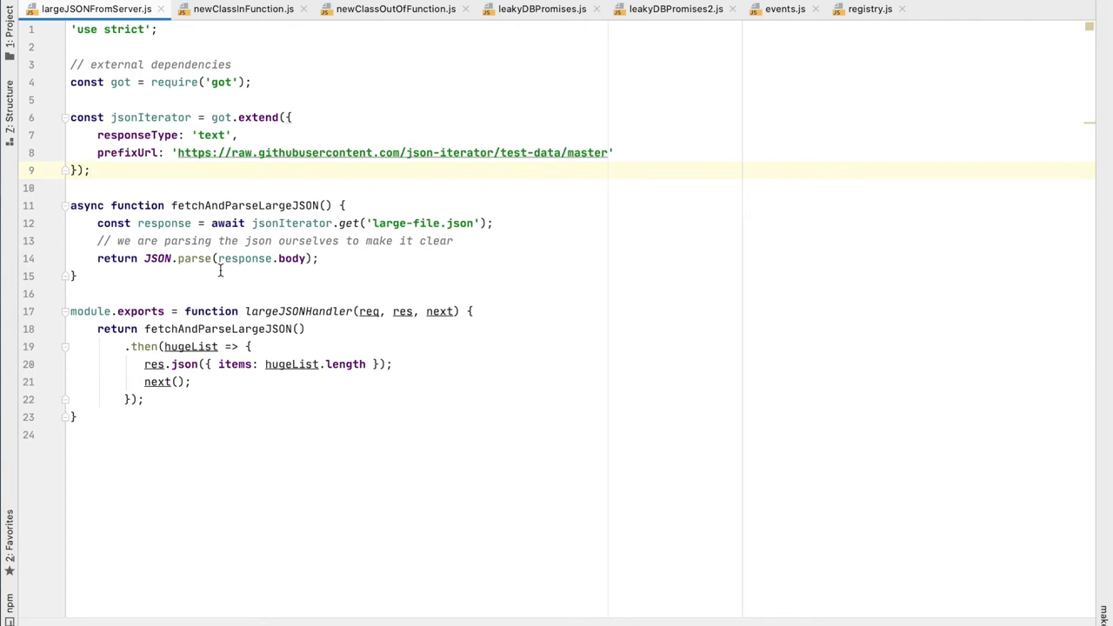
Switch the editor to registry.js showing the Registry class extending EventEmitter.
{"action": "left_click", "coordinate": [91, 171]}
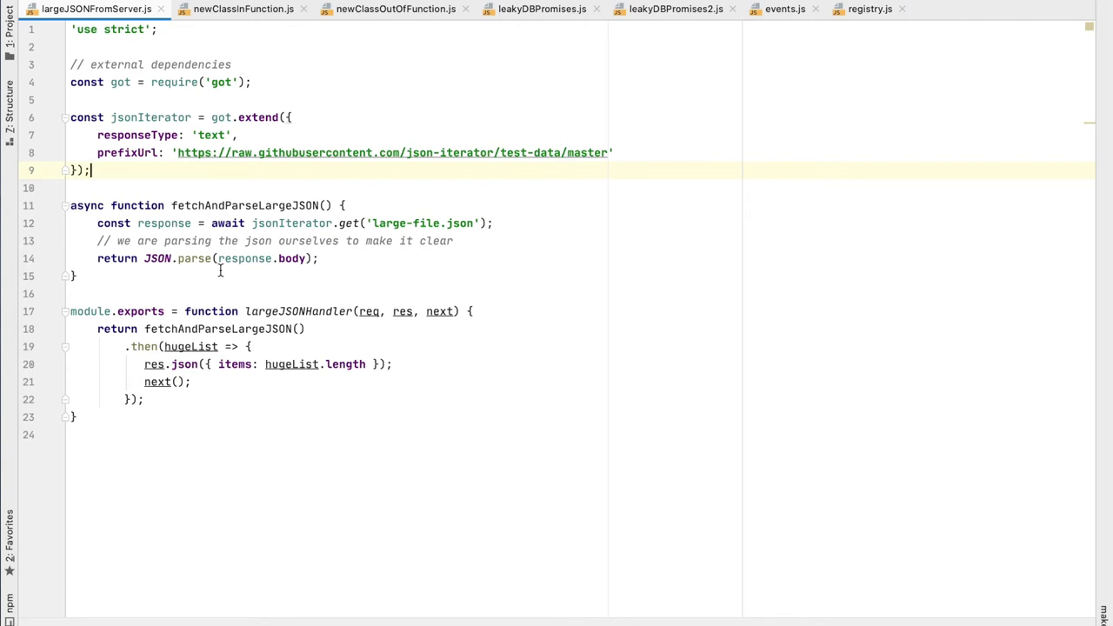
{"action": "left_click", "coordinate": [869, 9]}
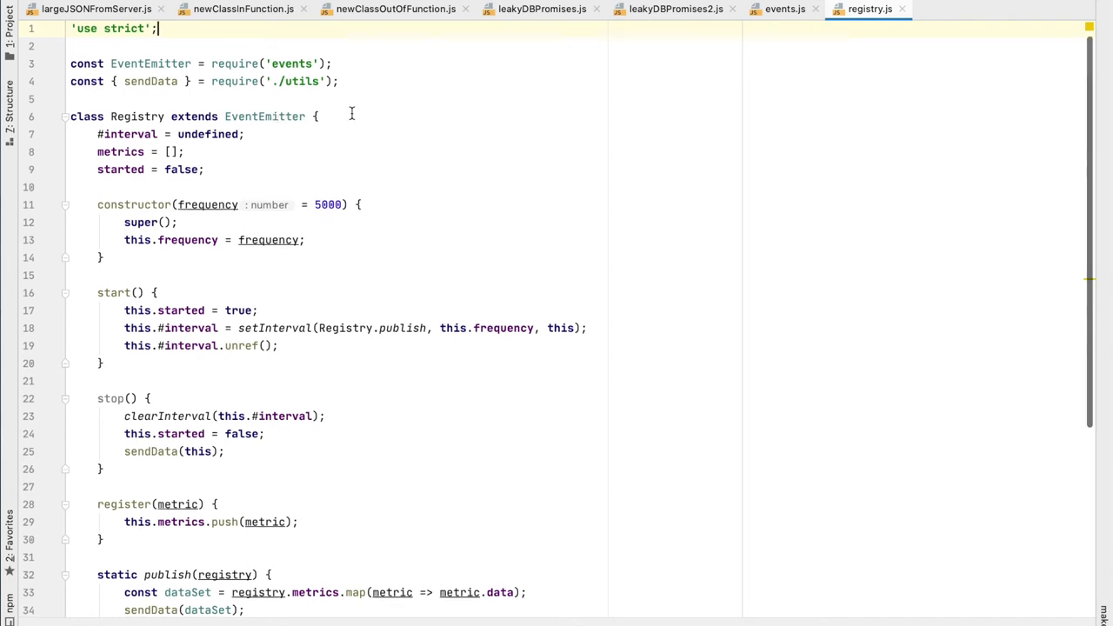
{"action": "scroll", "scroll_direction": "down", "scroll_amount": 3}
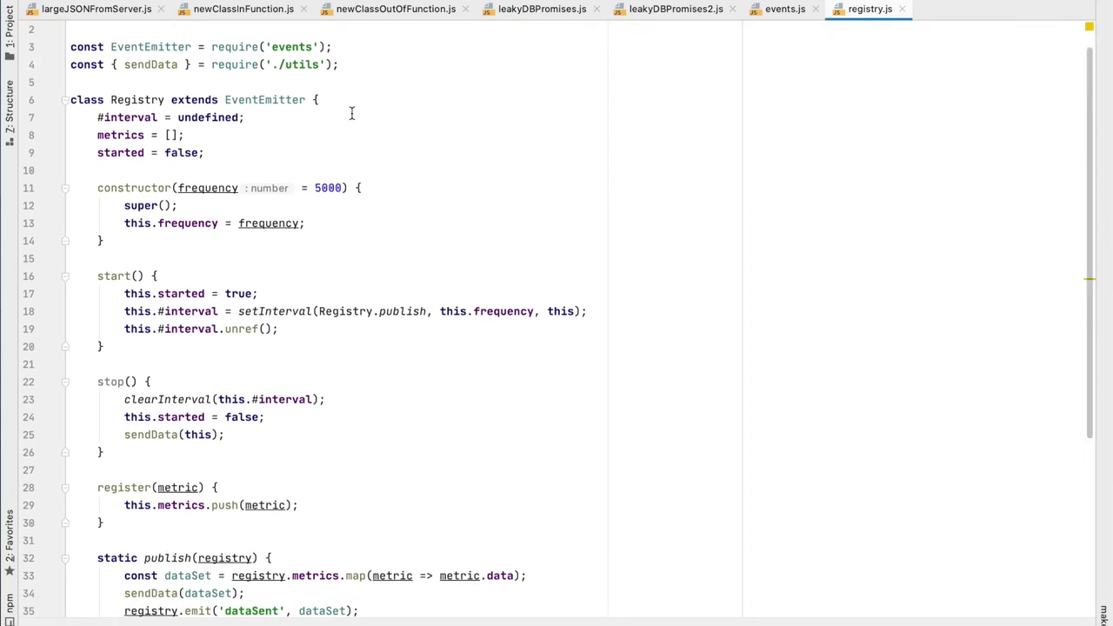
{"action": "mouse_move", "coordinate": [423, 149]}
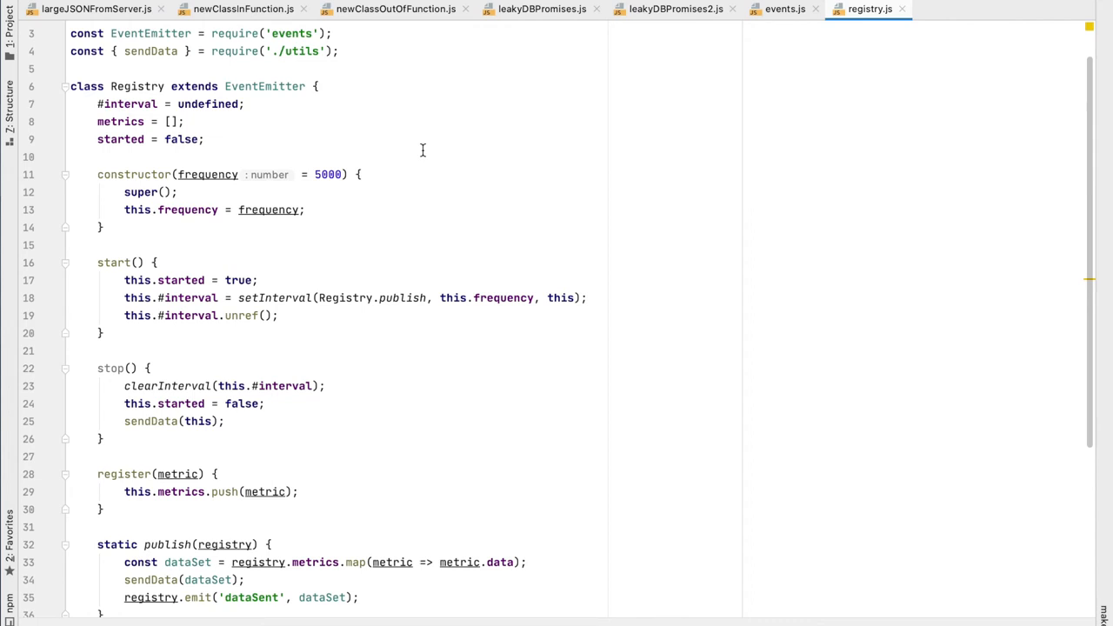
{"action": "scroll", "scroll_direction": "down", "scroll_amount": 3}
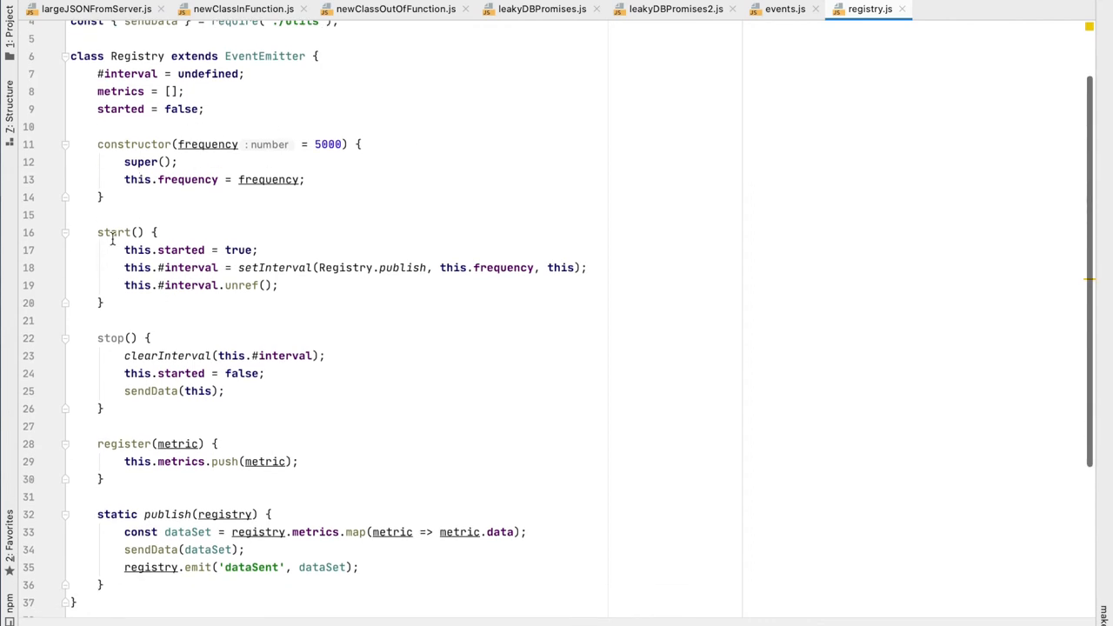
{"action": "mouse_move", "coordinate": [302, 268]}
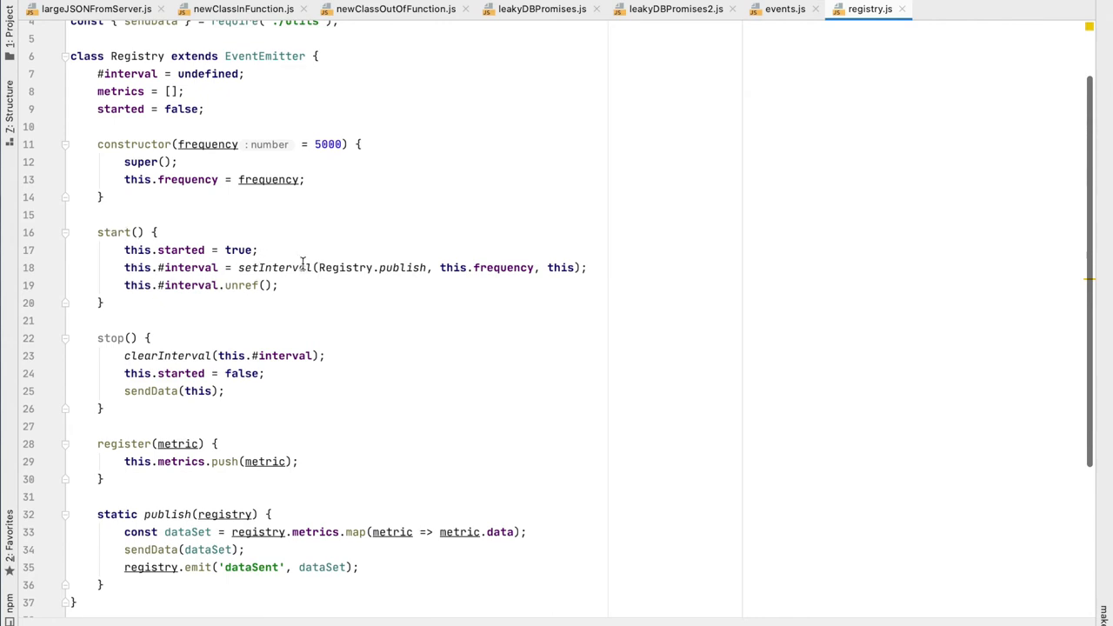
{"action": "mouse_move", "coordinate": [524, 251]}
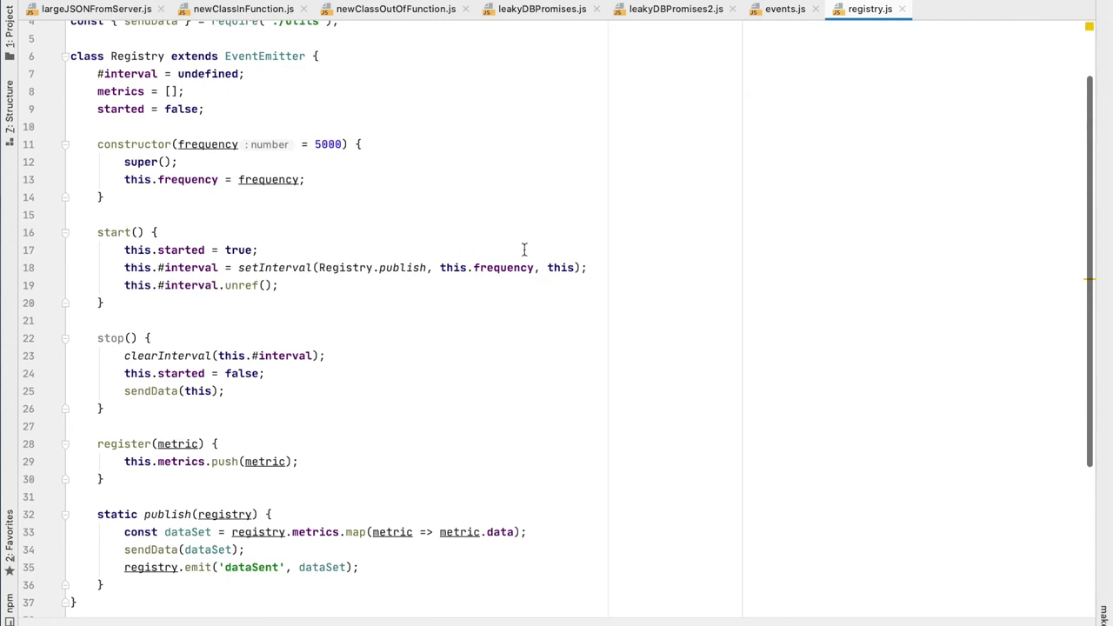
{"action": "mouse_move", "coordinate": [369, 259]}
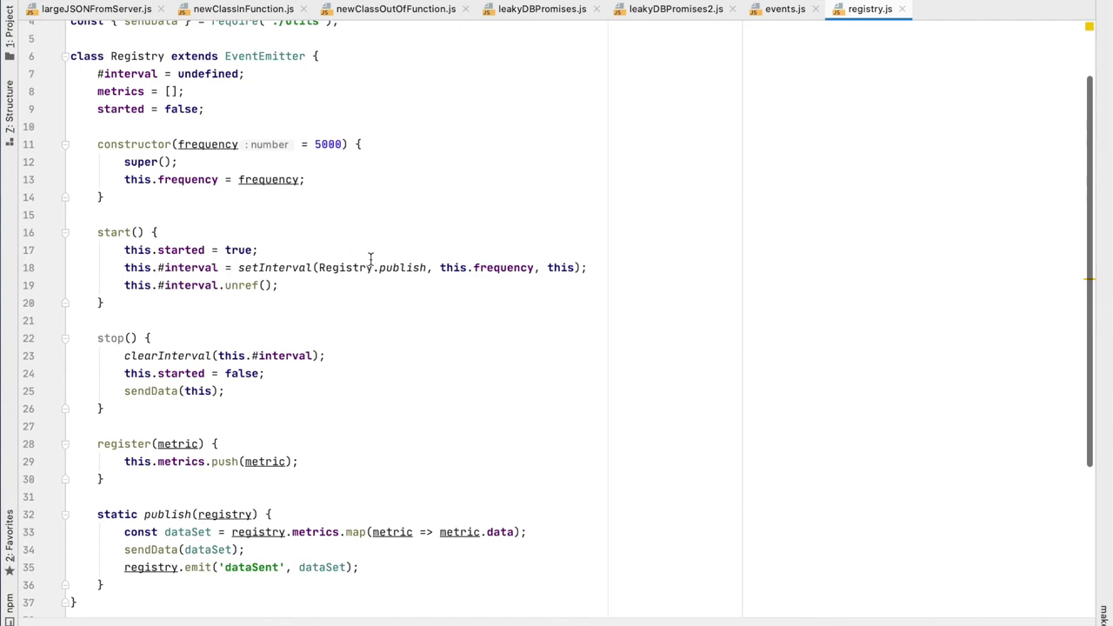
{"action": "mouse_move", "coordinate": [317, 275]}
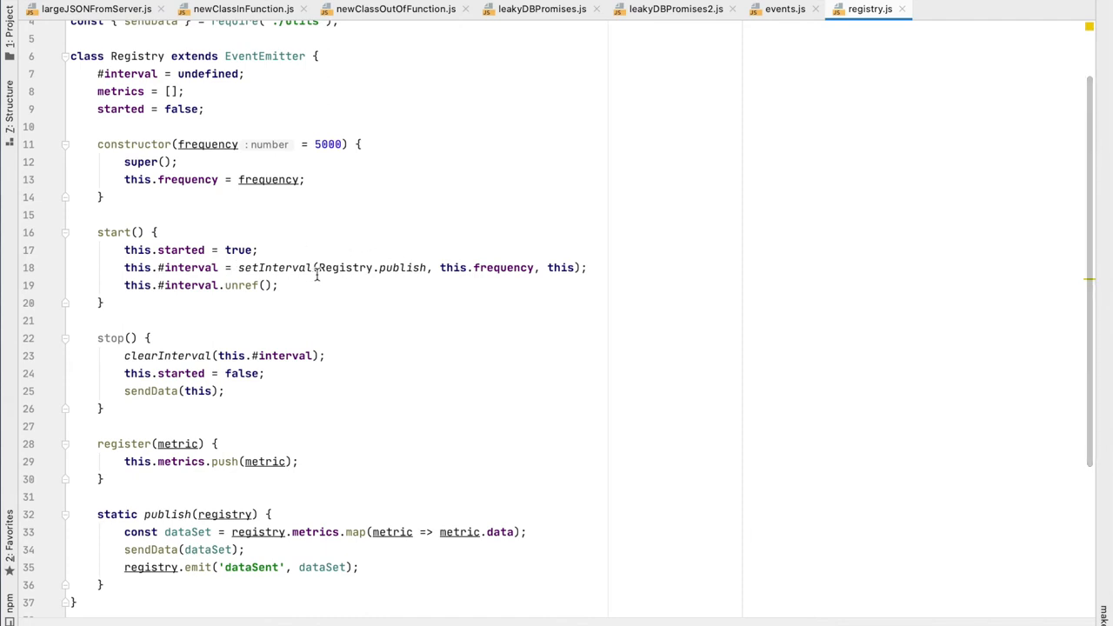
{"action": "mouse_move", "coordinate": [205, 469]}
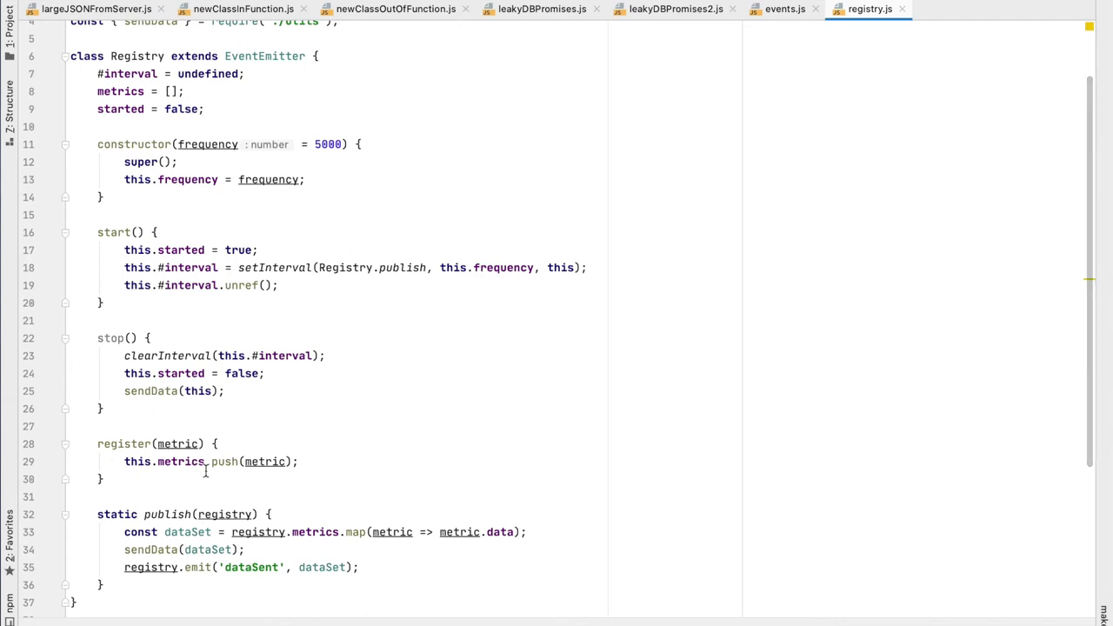
{"action": "scroll", "scroll_direction": "down", "scroll_amount": 3}
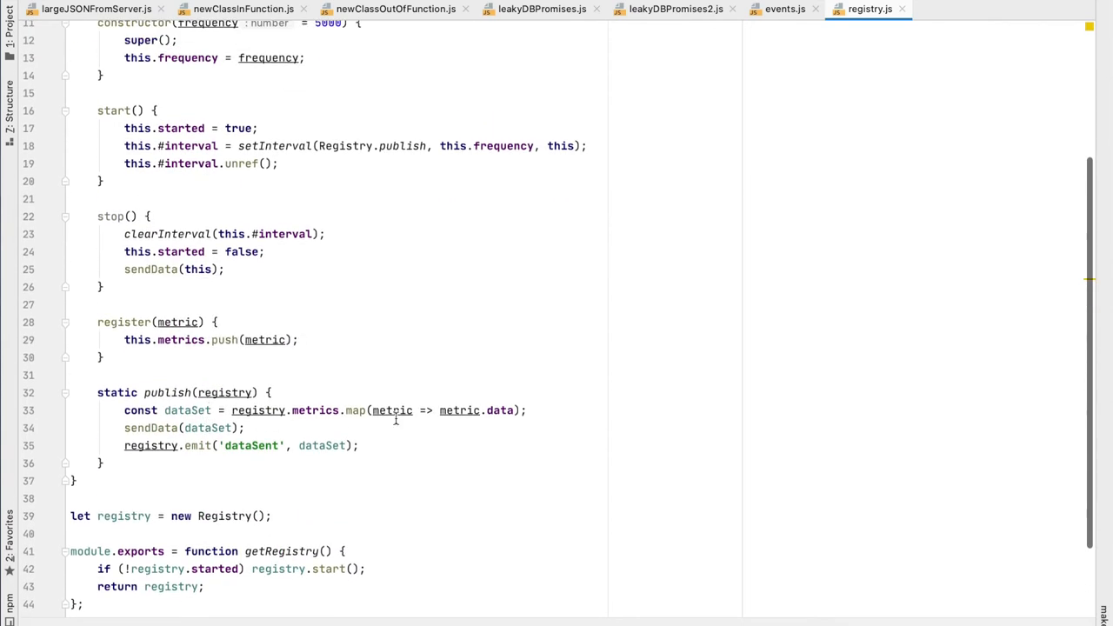
{"action": "mouse_move", "coordinate": [518, 396]}
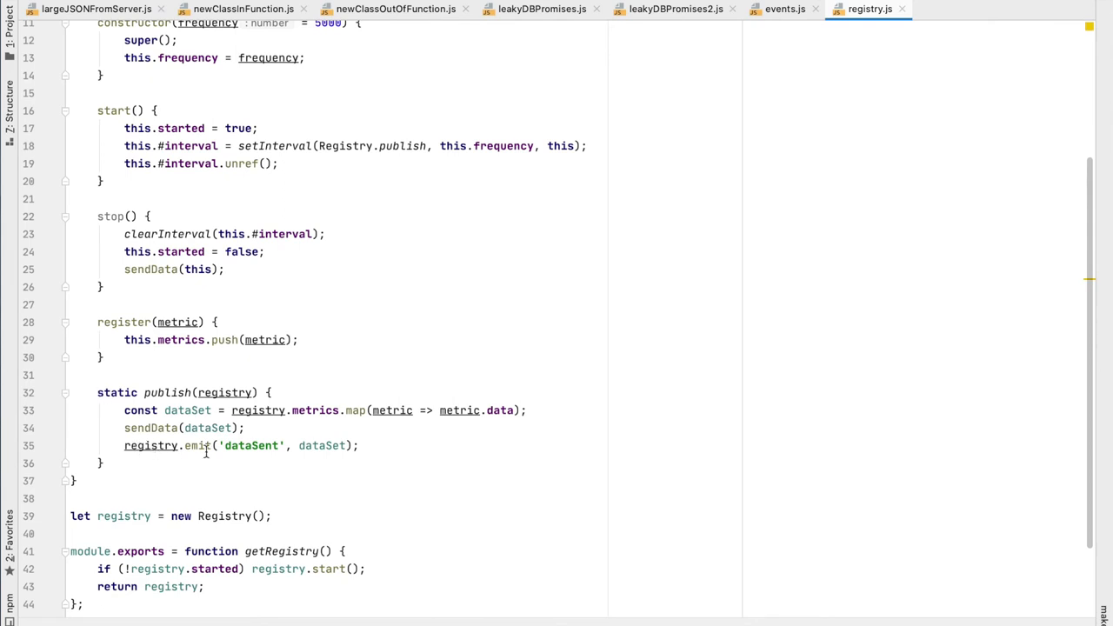
{"action": "mouse_move", "coordinate": [300, 445]}
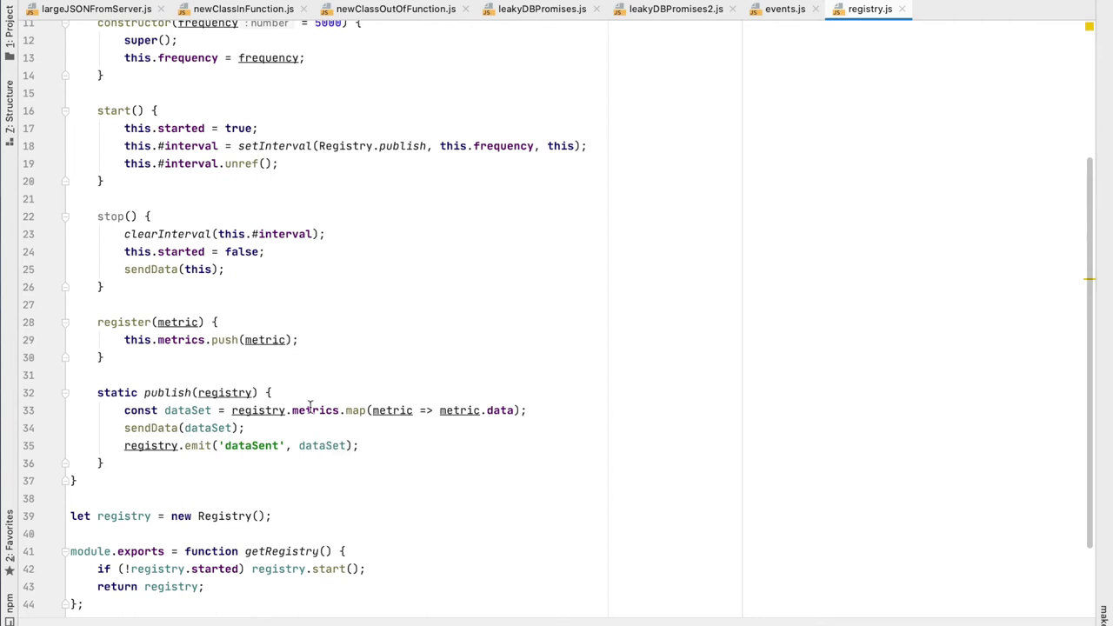
{"action": "mouse_move", "coordinate": [300, 390]}
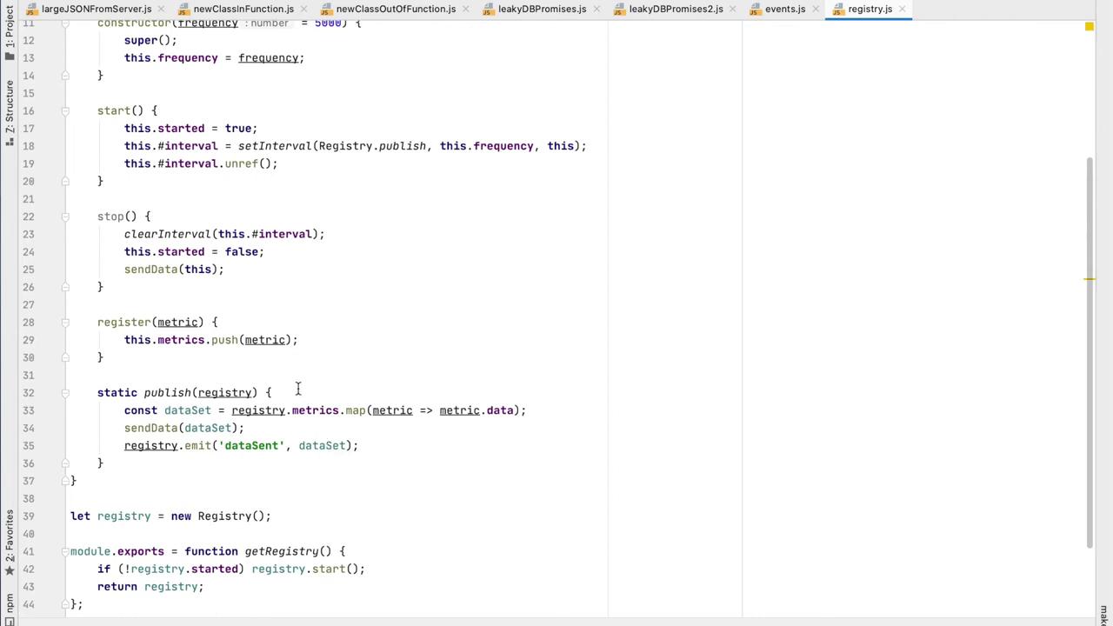
Review the CounterMetric class in events.js, locating where it prunes on 'dataSent'.
{"action": "left_click", "coordinate": [783, 9]}
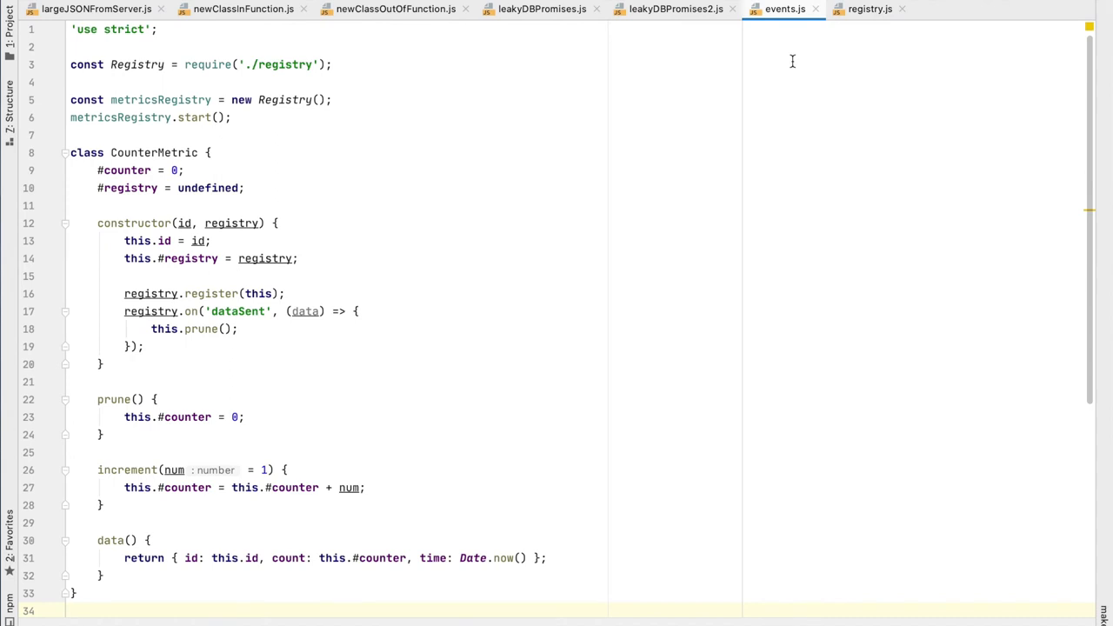
{"action": "mouse_move", "coordinate": [362, 113]}
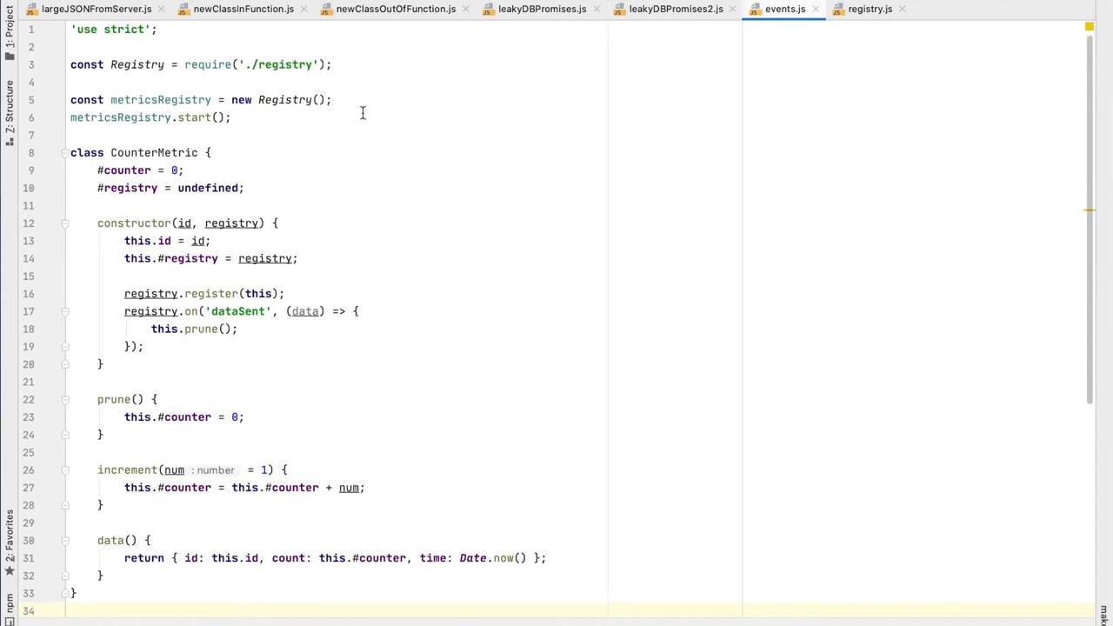
{"action": "mouse_move", "coordinate": [146, 157]}
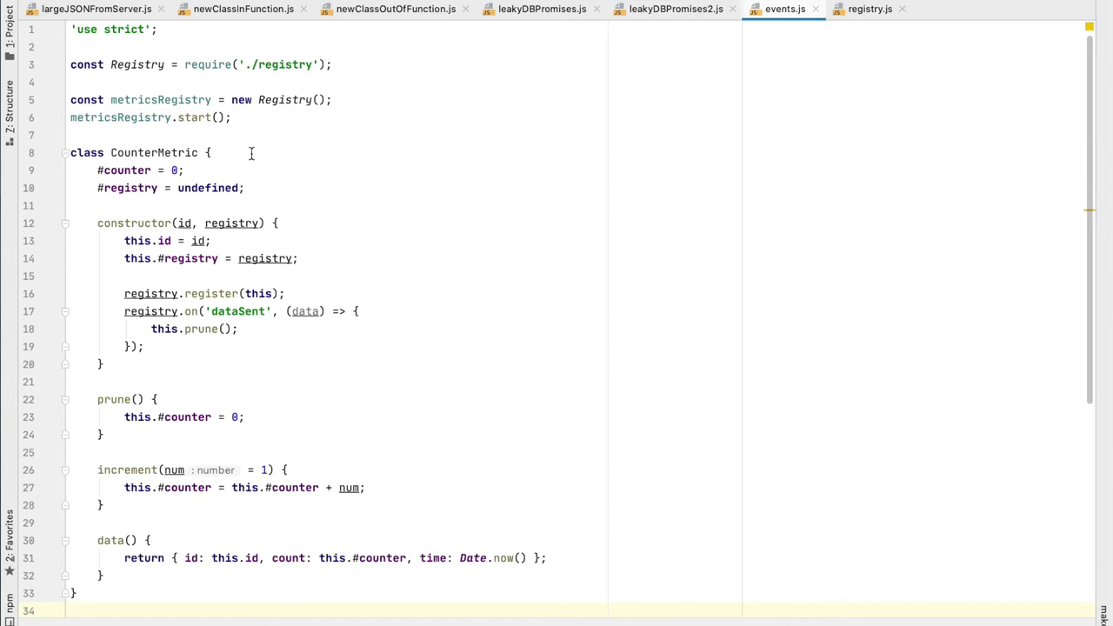
{"action": "scroll", "scroll_direction": "down", "scroll_amount": 3}
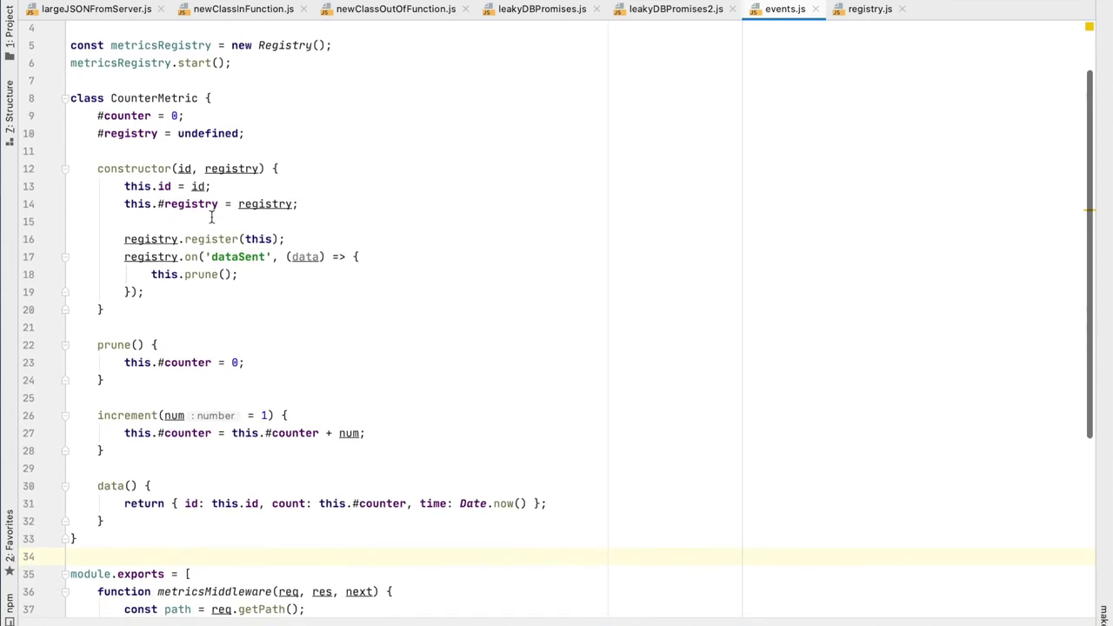
{"action": "mouse_move", "coordinate": [160, 238]}
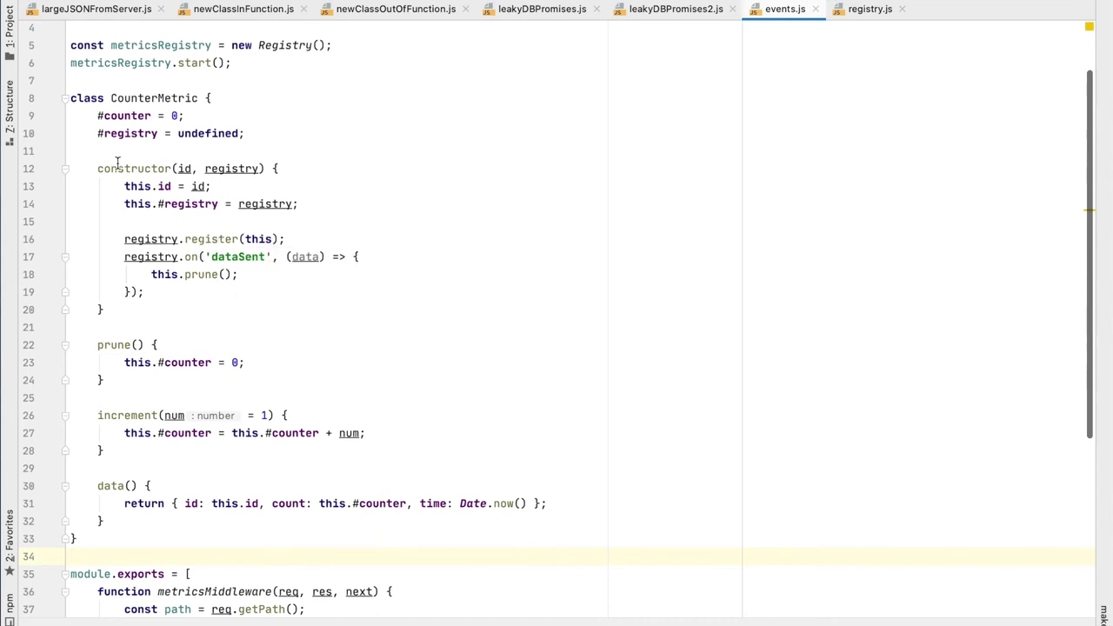
{"action": "mouse_move", "coordinate": [111, 264]}
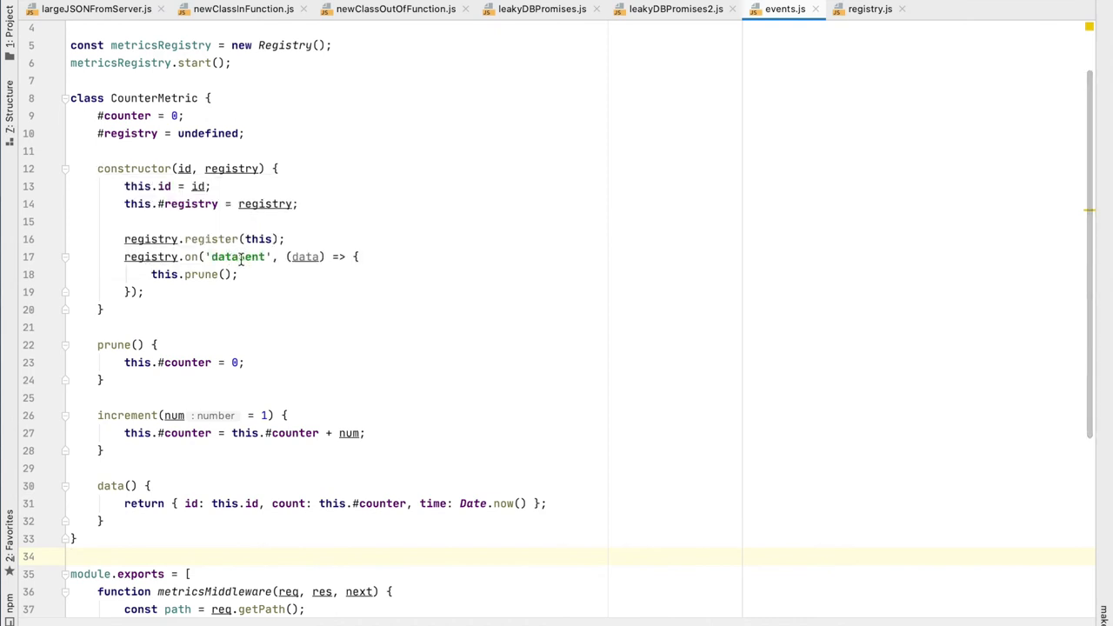
{"action": "type", "text": "dataSent"}
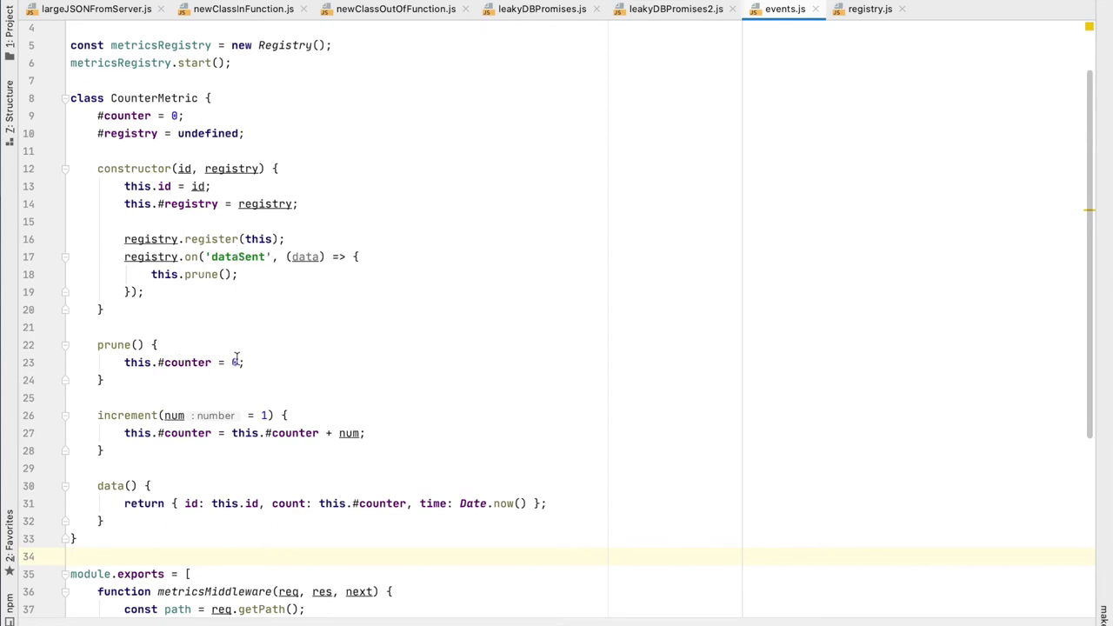
{"action": "mouse_move", "coordinate": [160, 292]}
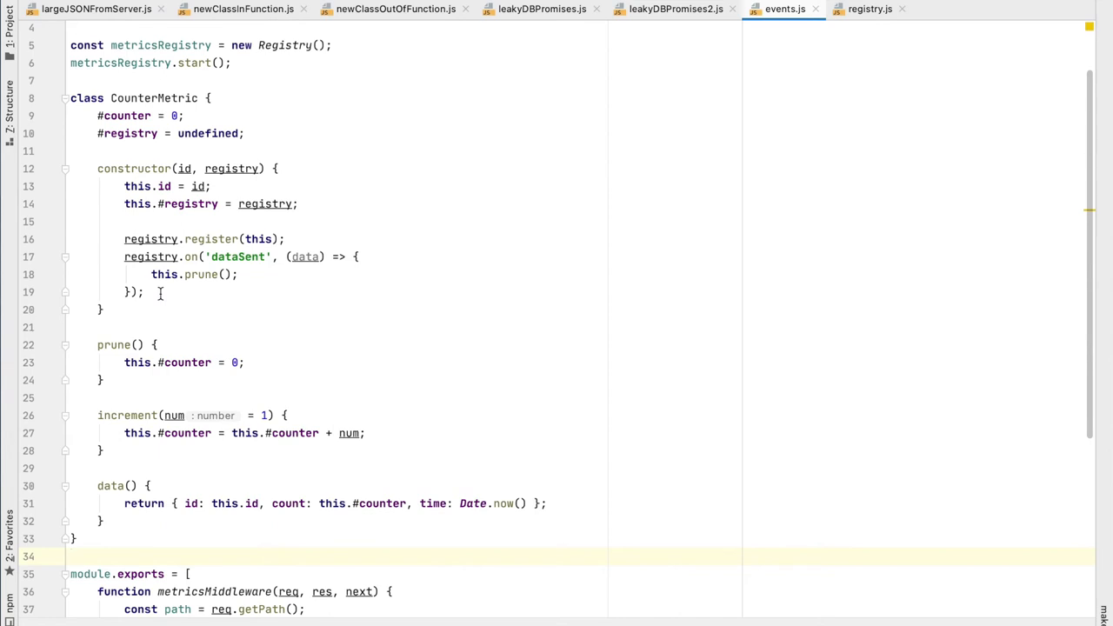
{"action": "scroll", "scroll_direction": "down", "scroll_amount": 3}
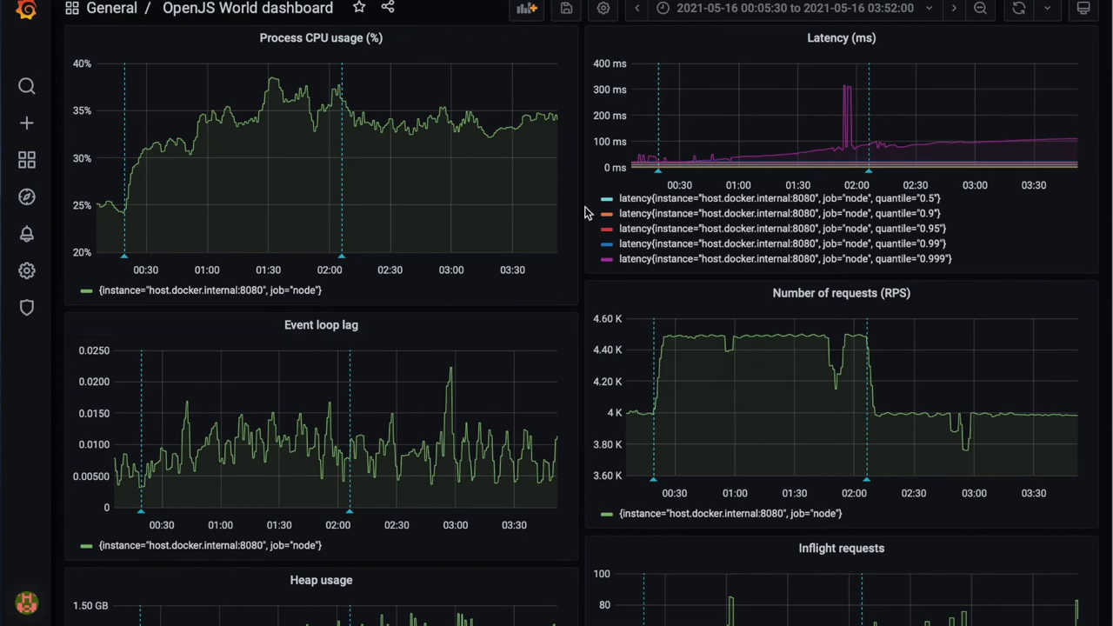
{"action": "mouse_move", "coordinate": [435, 108]}
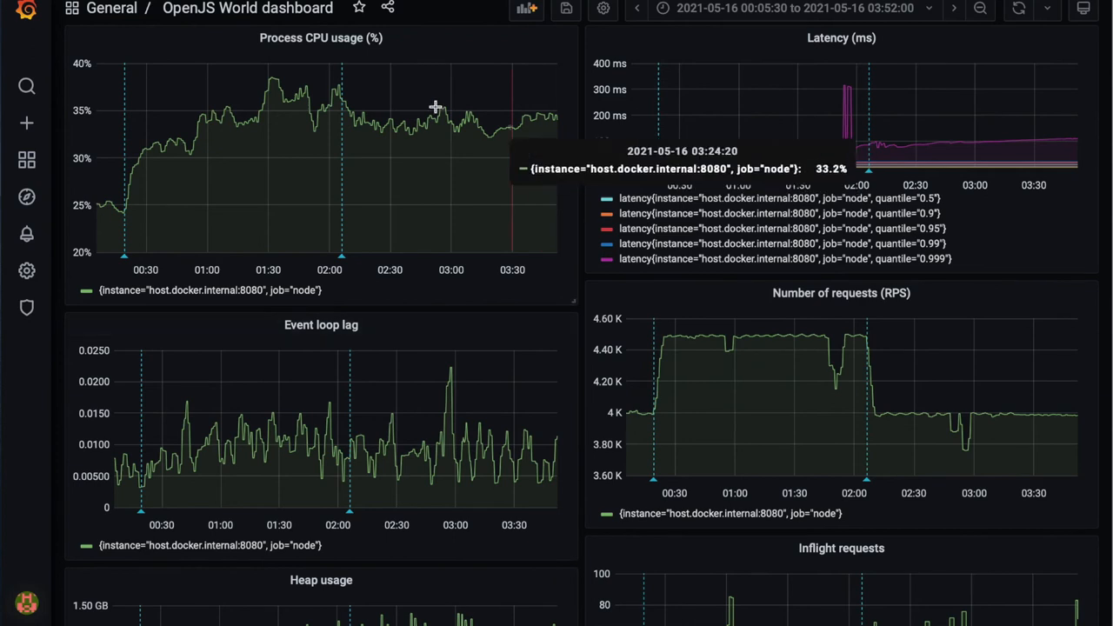
{"action": "mouse_move", "coordinate": [141, 59]}
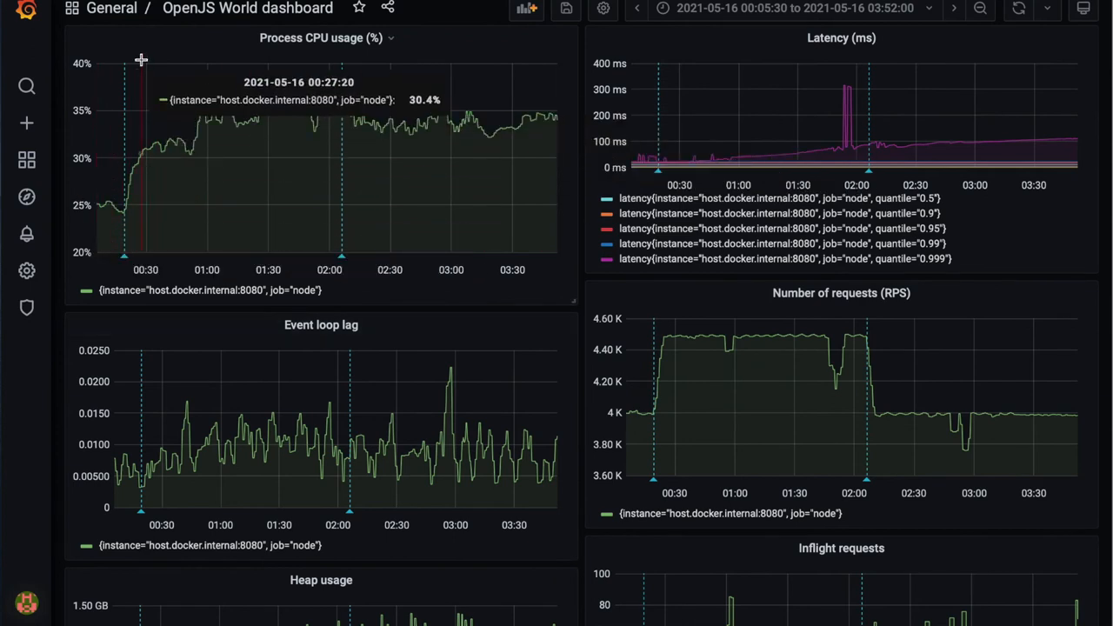
{"action": "mouse_move", "coordinate": [163, 39]}
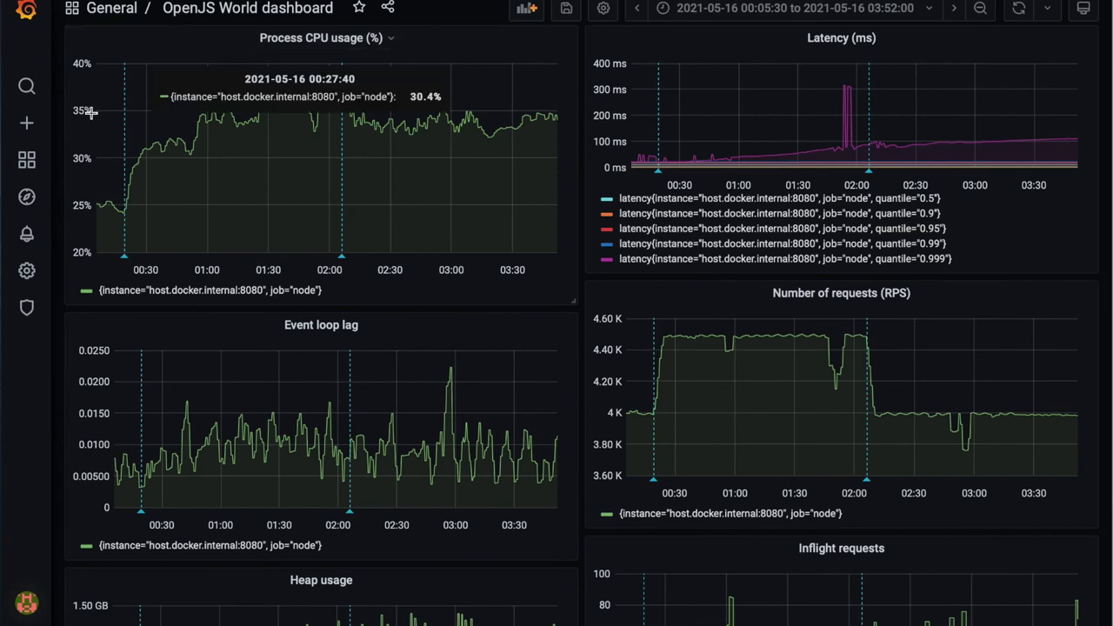
{"action": "mouse_move", "coordinate": [121, 236]}
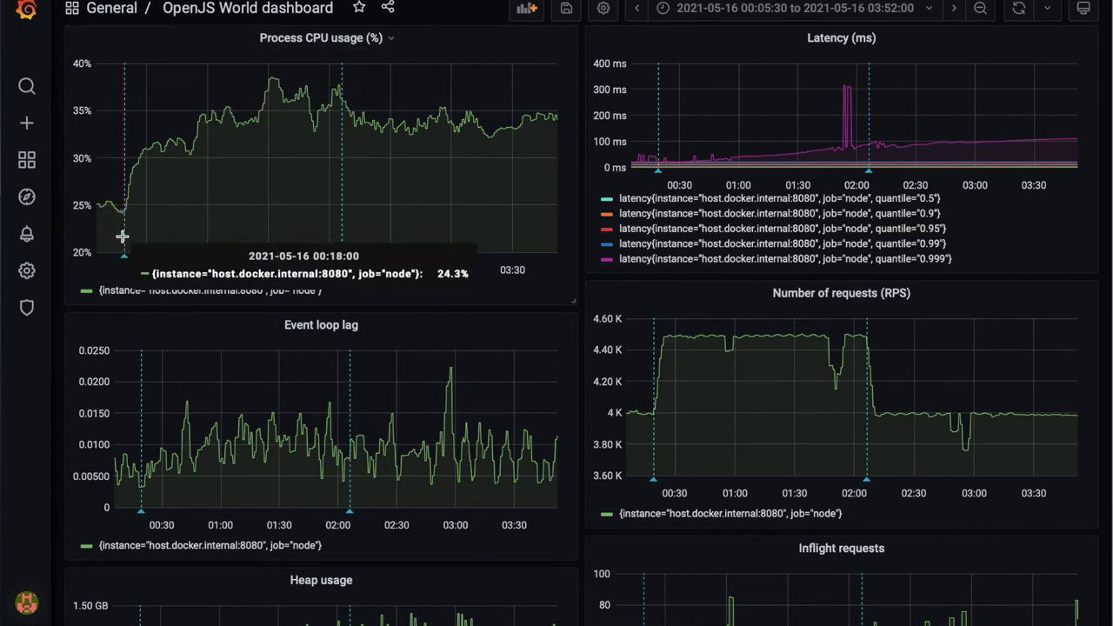
{"action": "mouse_move", "coordinate": [125, 261]}
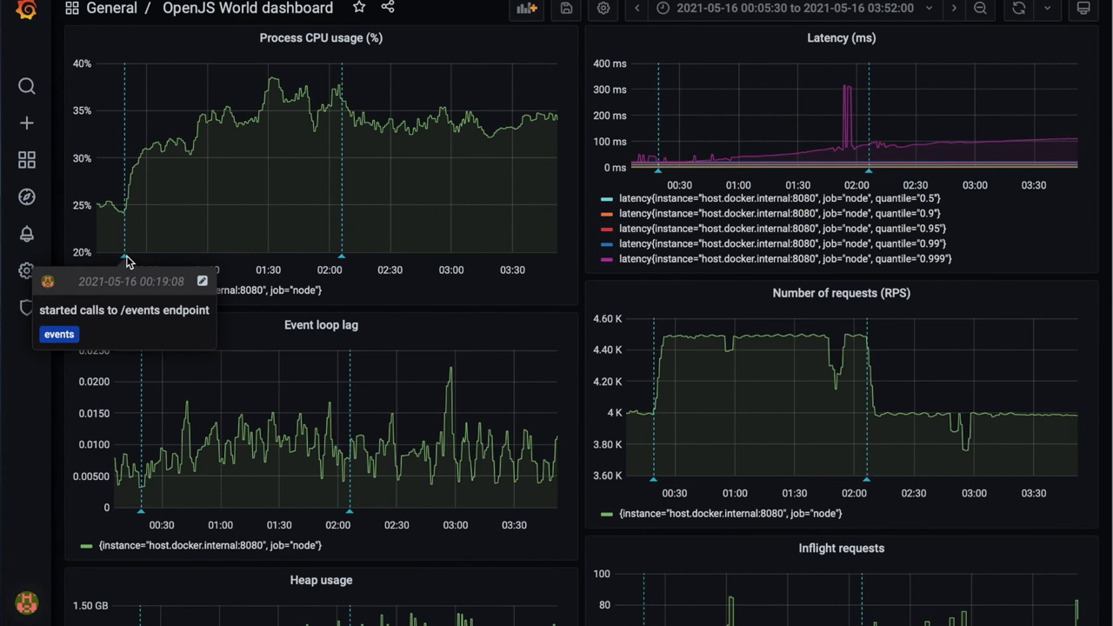
{"action": "mouse_move", "coordinate": [704, 362]}
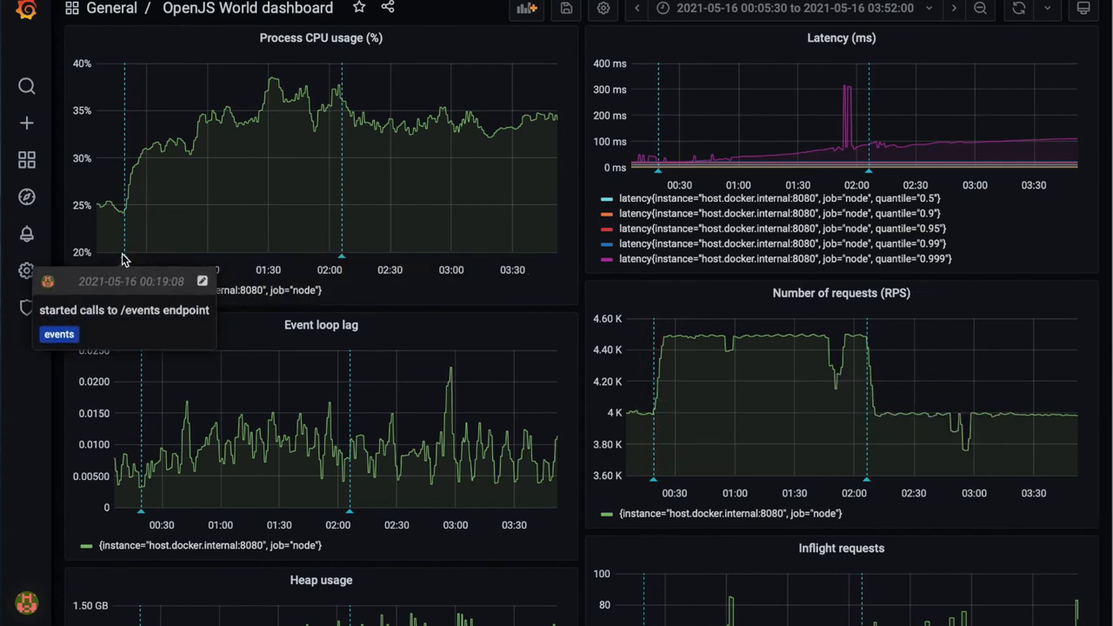
{"action": "mouse_move", "coordinate": [128, 264]}
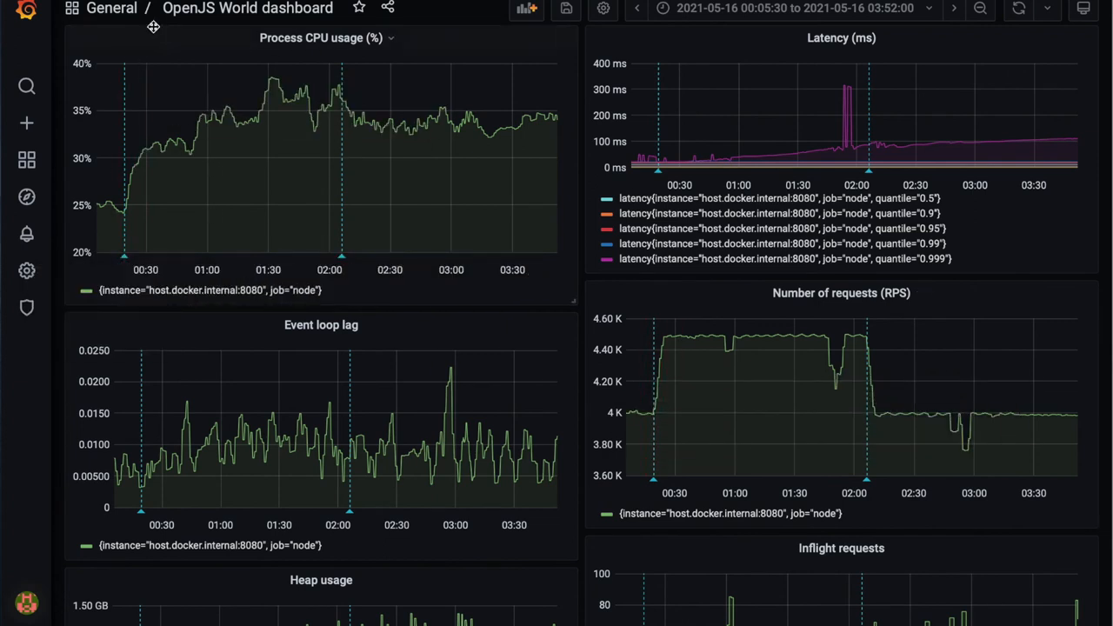
{"action": "mouse_move", "coordinate": [131, 59]}
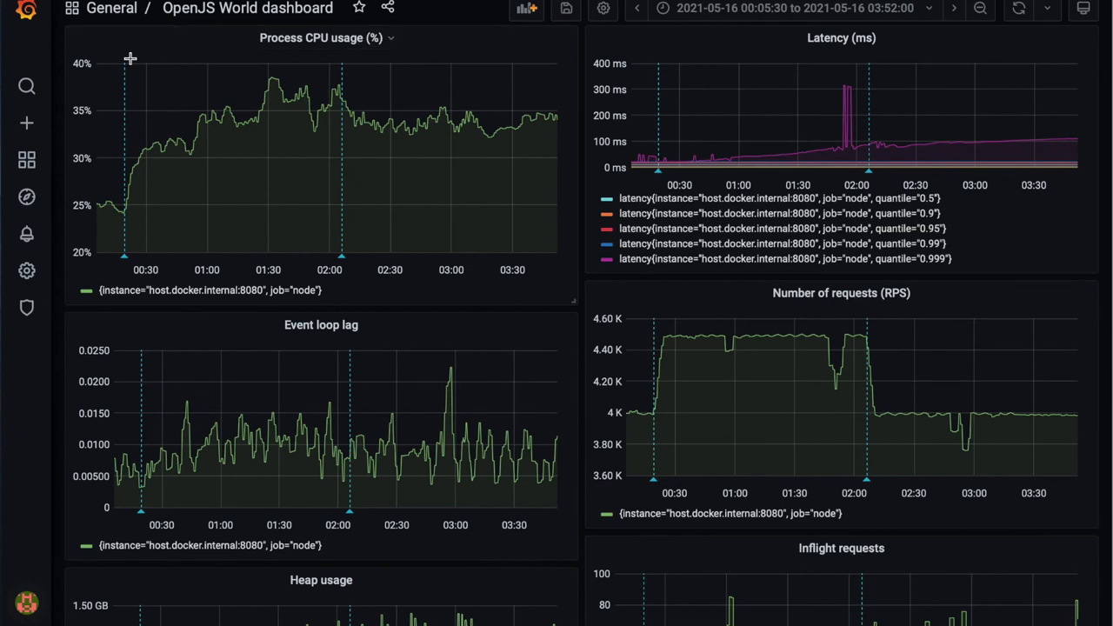
{"action": "mouse_move", "coordinate": [125, 262]}
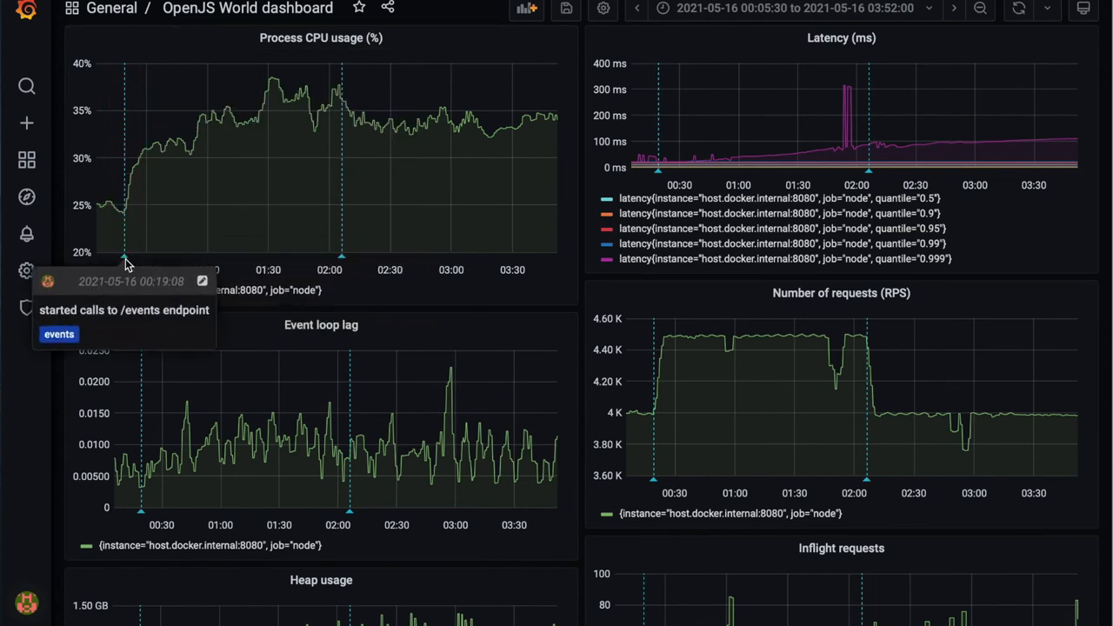
{"action": "mouse_move", "coordinate": [118, 205]}
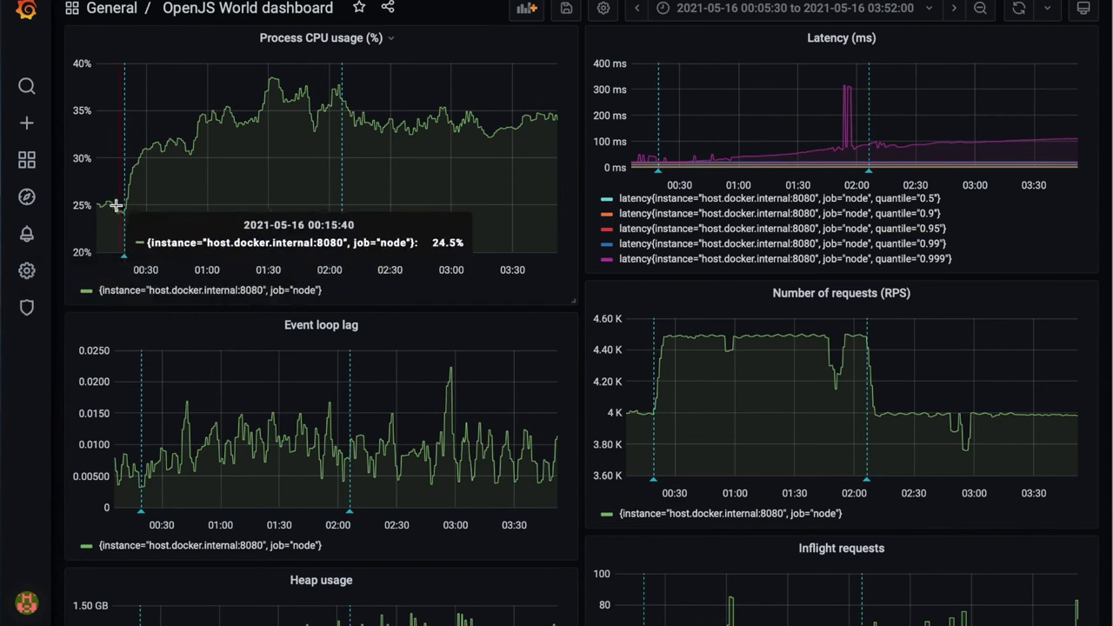
{"action": "mouse_move", "coordinate": [181, 162]}
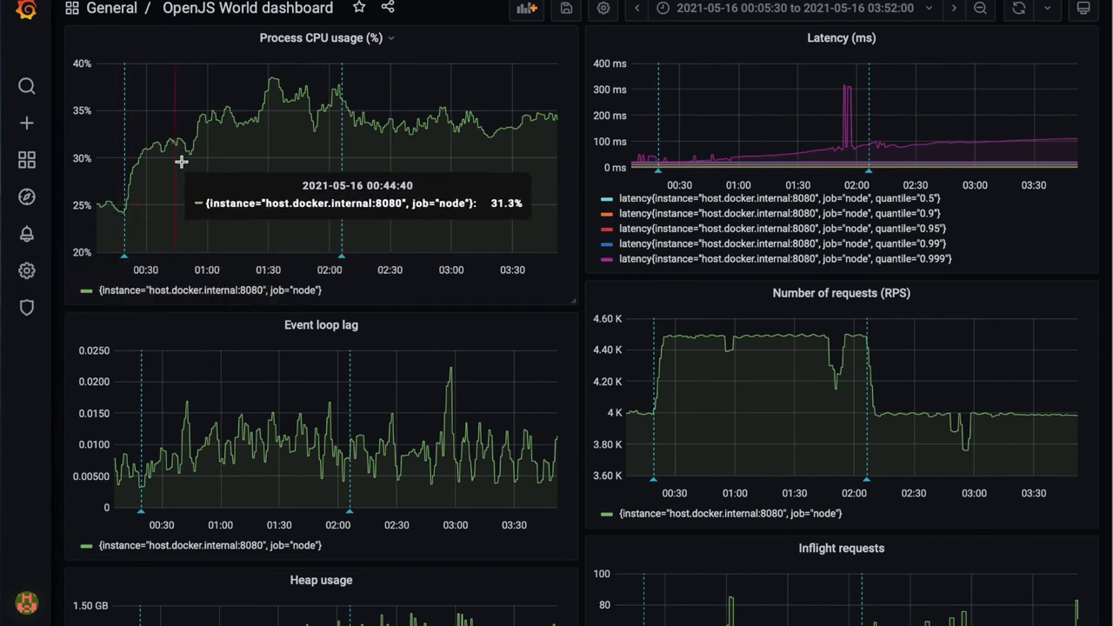
{"action": "mouse_move", "coordinate": [334, 97]}
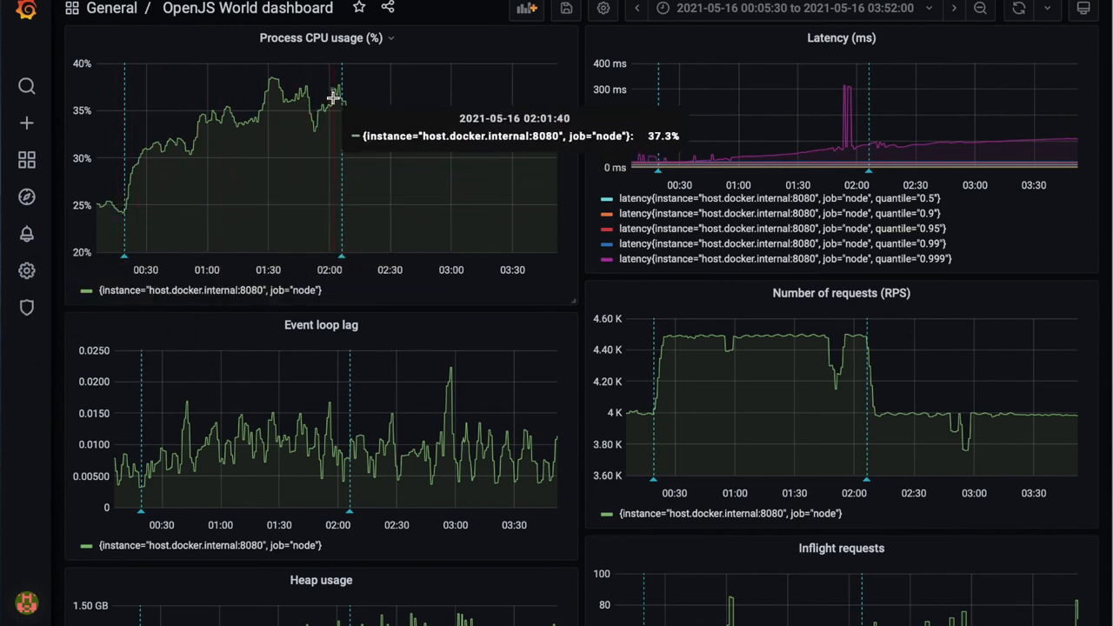
{"action": "mouse_move", "coordinate": [351, 98]}
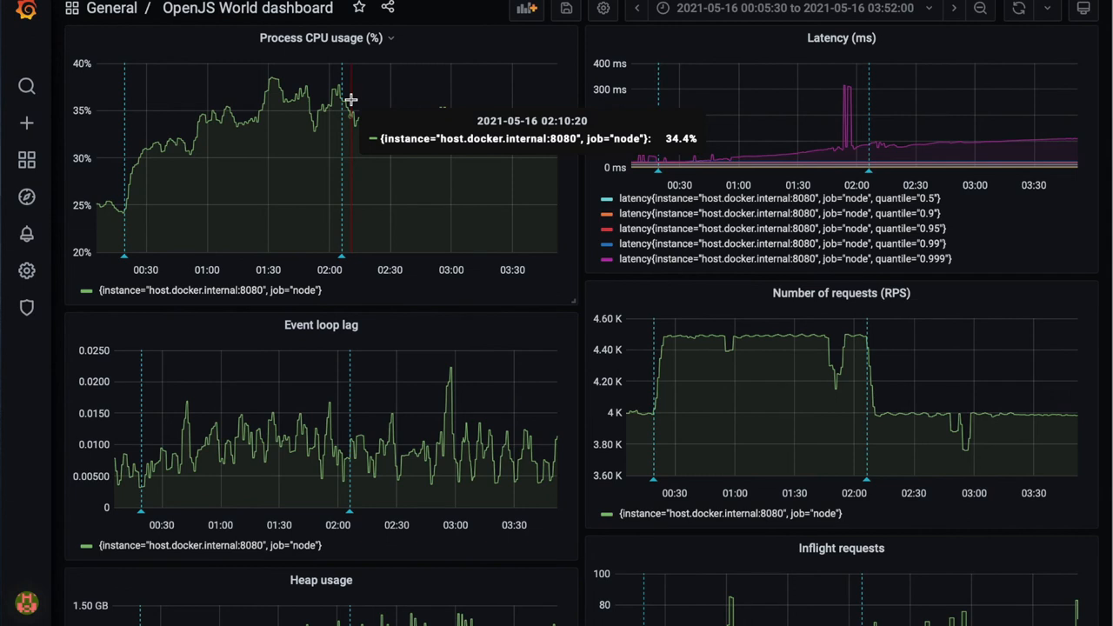
{"action": "mouse_move", "coordinate": [299, 108]}
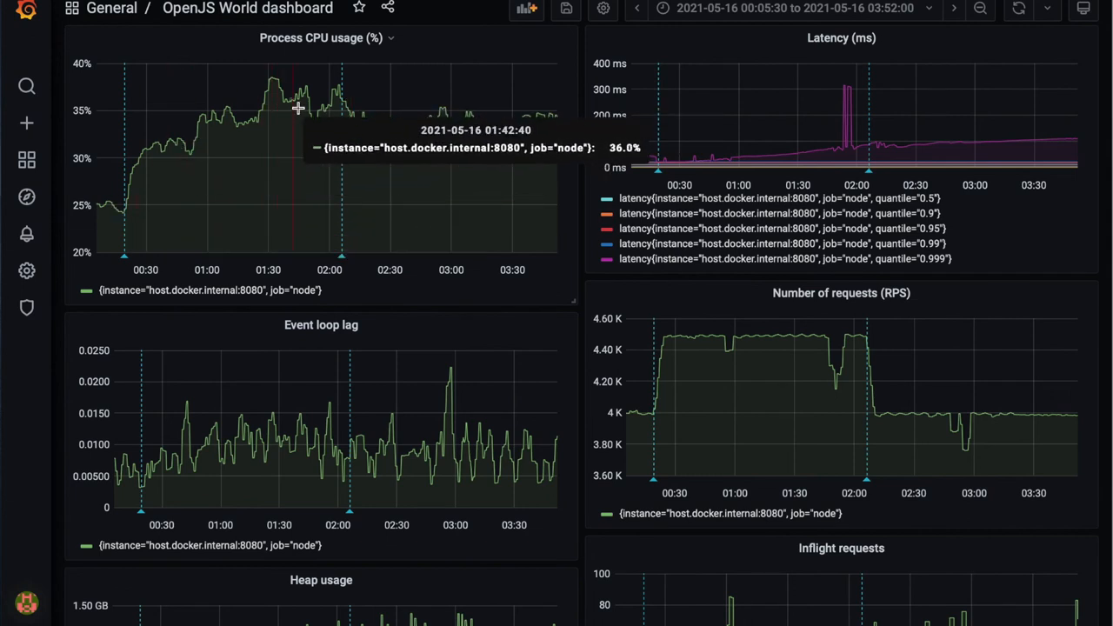
{"action": "mouse_move", "coordinate": [439, 184]}
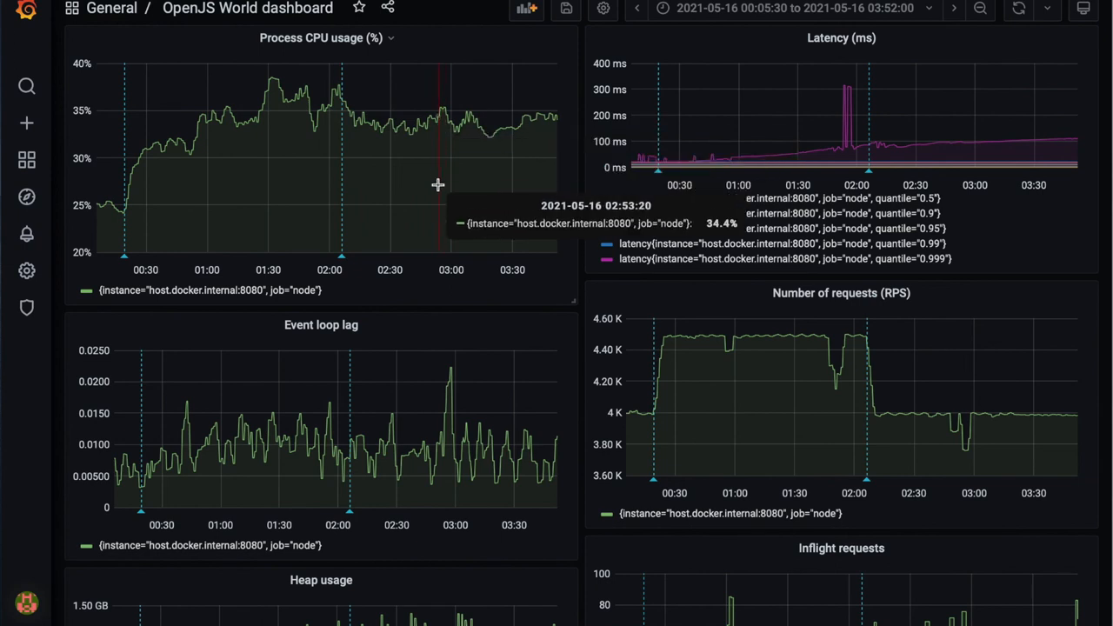
{"action": "mouse_move", "coordinate": [320, 477]}
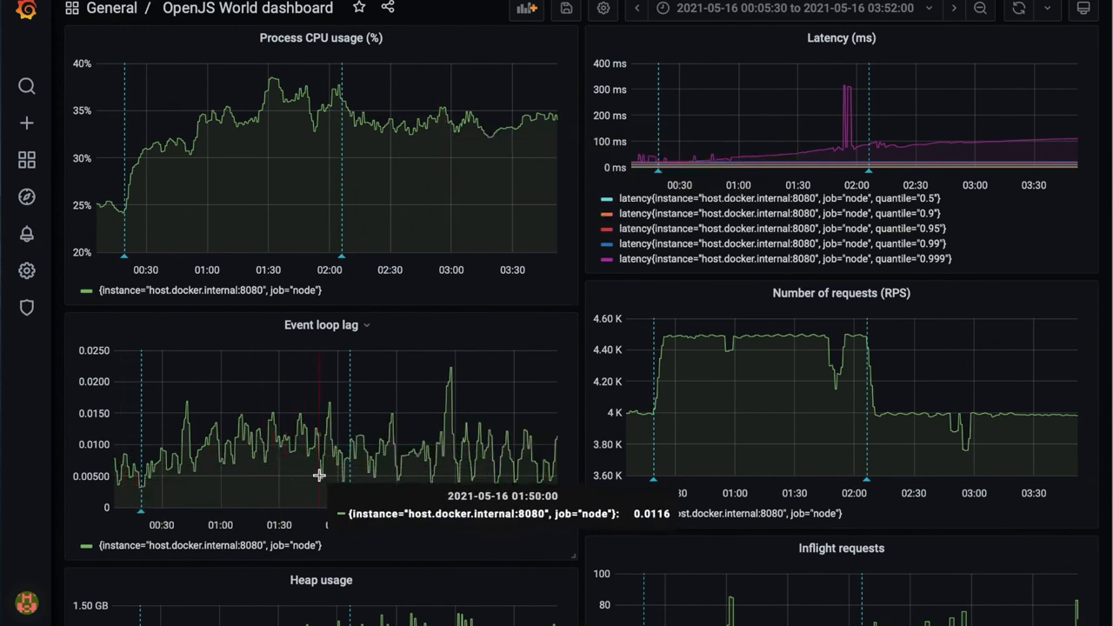
{"action": "mouse_move", "coordinate": [459, 414]}
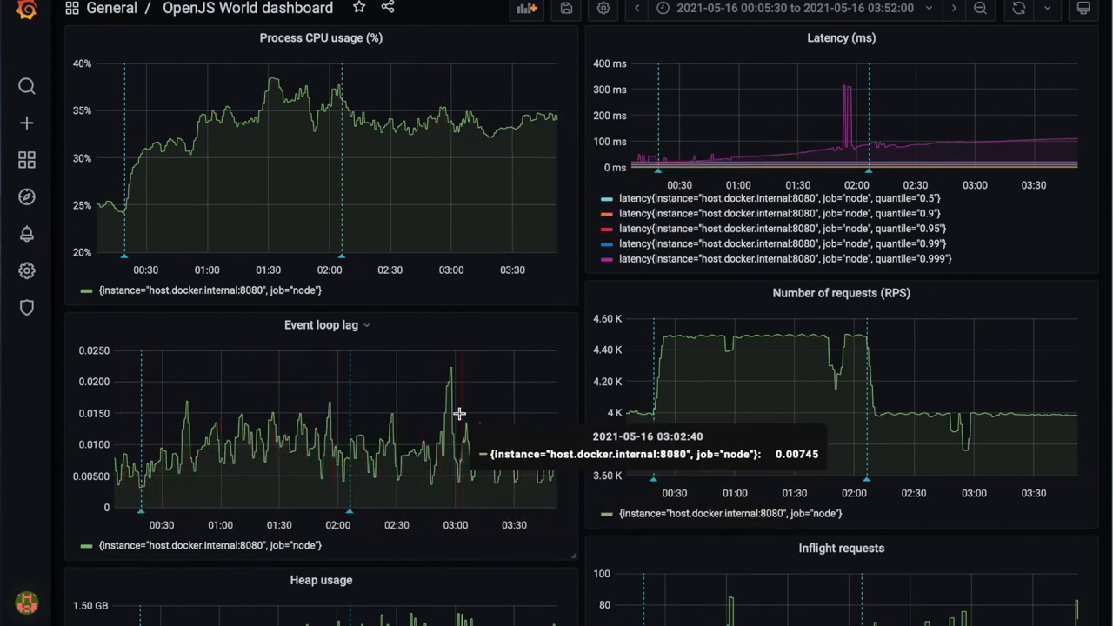
{"action": "mouse_move", "coordinate": [484, 414]}
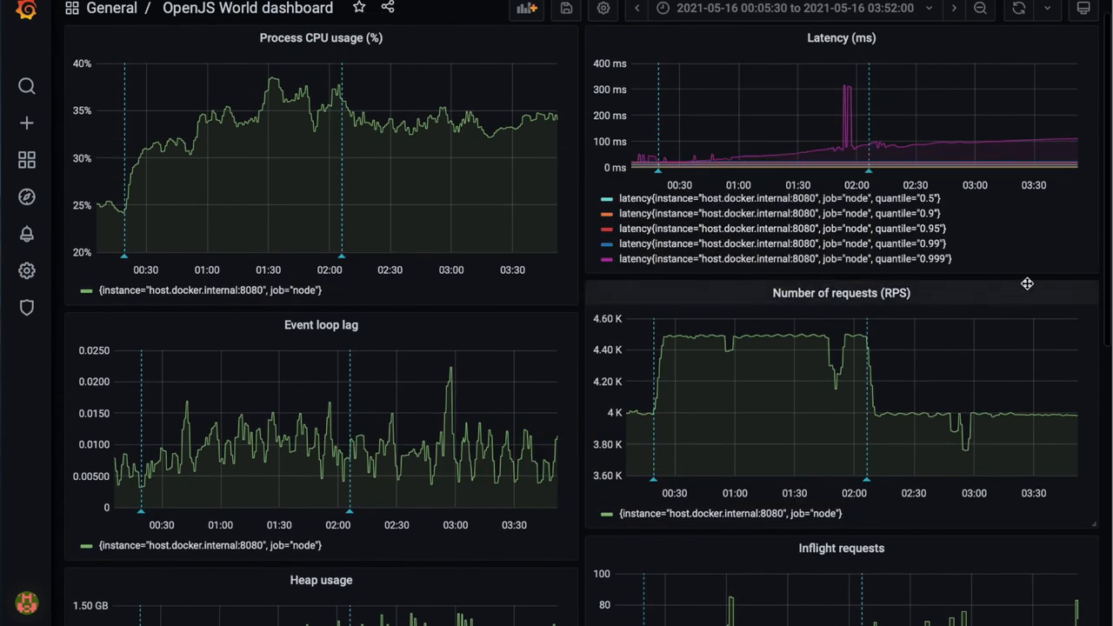
{"action": "mouse_move", "coordinate": [1067, 252]}
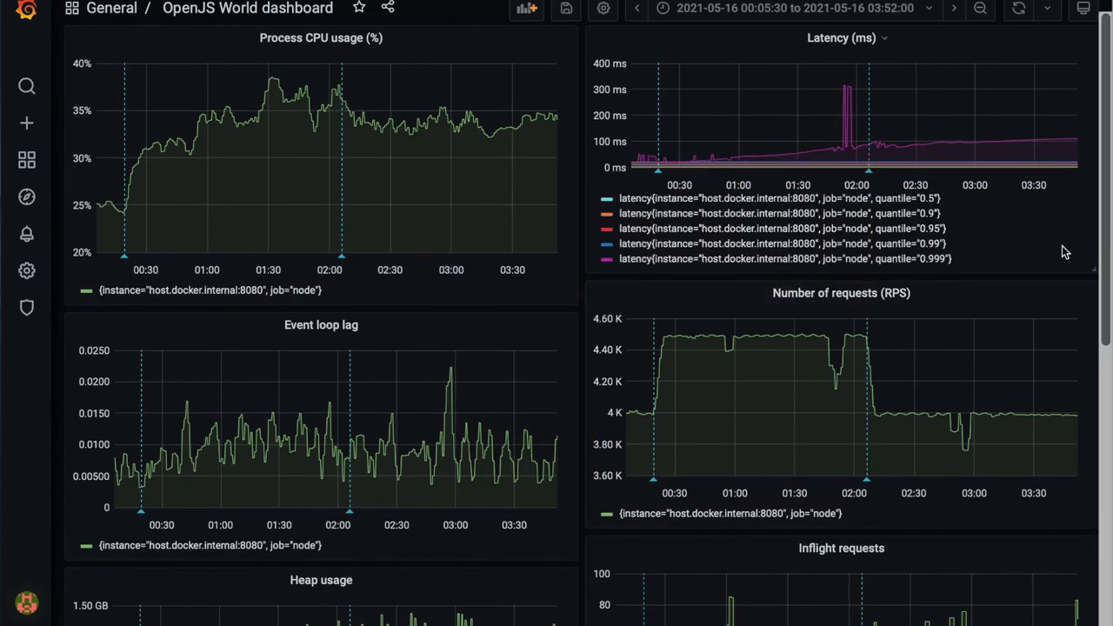
{"action": "mouse_move", "coordinate": [887, 150]}
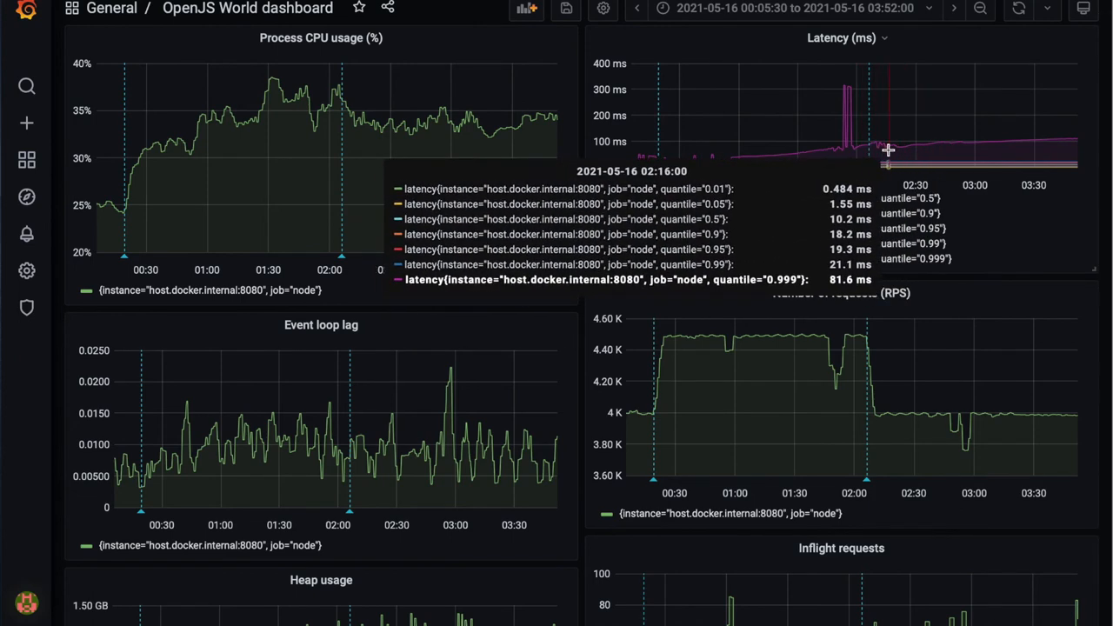
{"action": "mouse_move", "coordinate": [874, 178]}
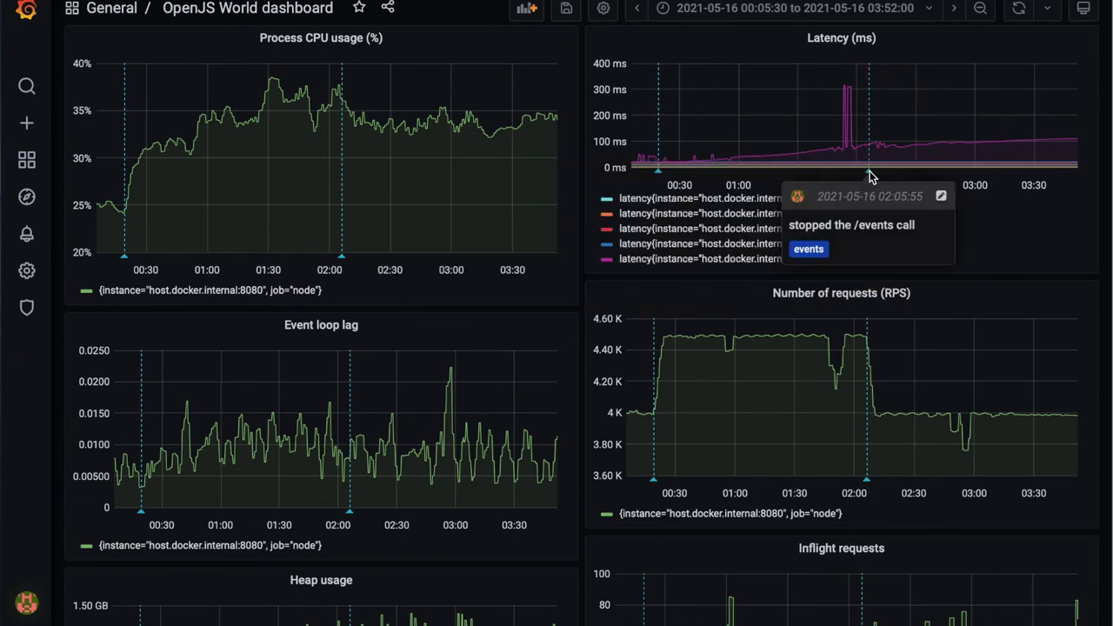
{"action": "mouse_move", "coordinate": [865, 163]}
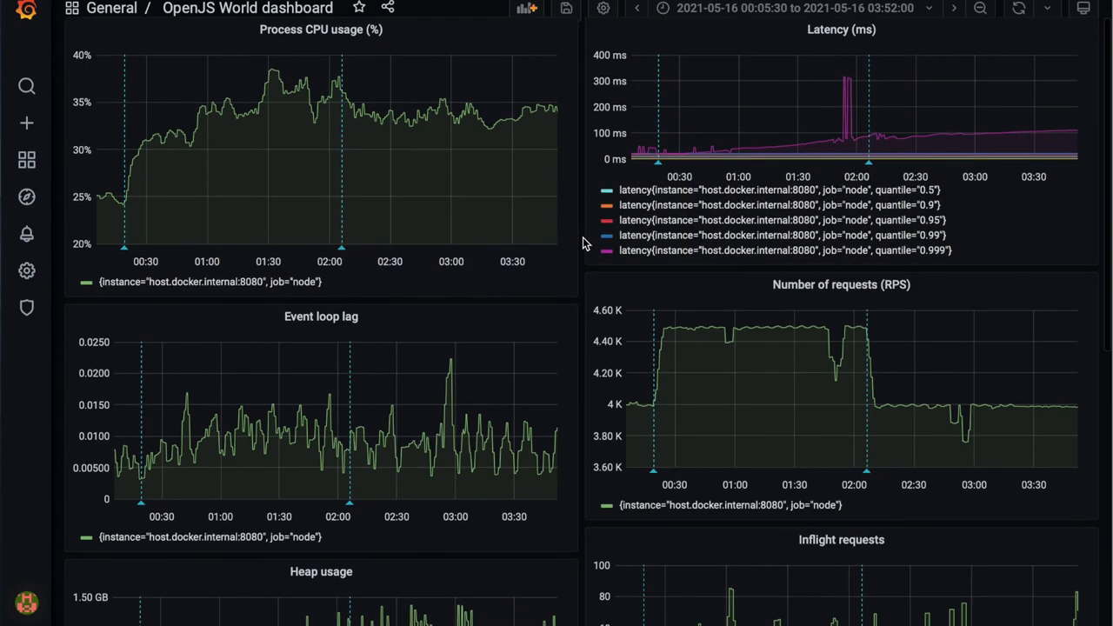
Scroll the dashboard down to the heap usage, inflight requests and GC time panels.
{"action": "scroll", "scroll_direction": "down", "scroll_amount": 3}
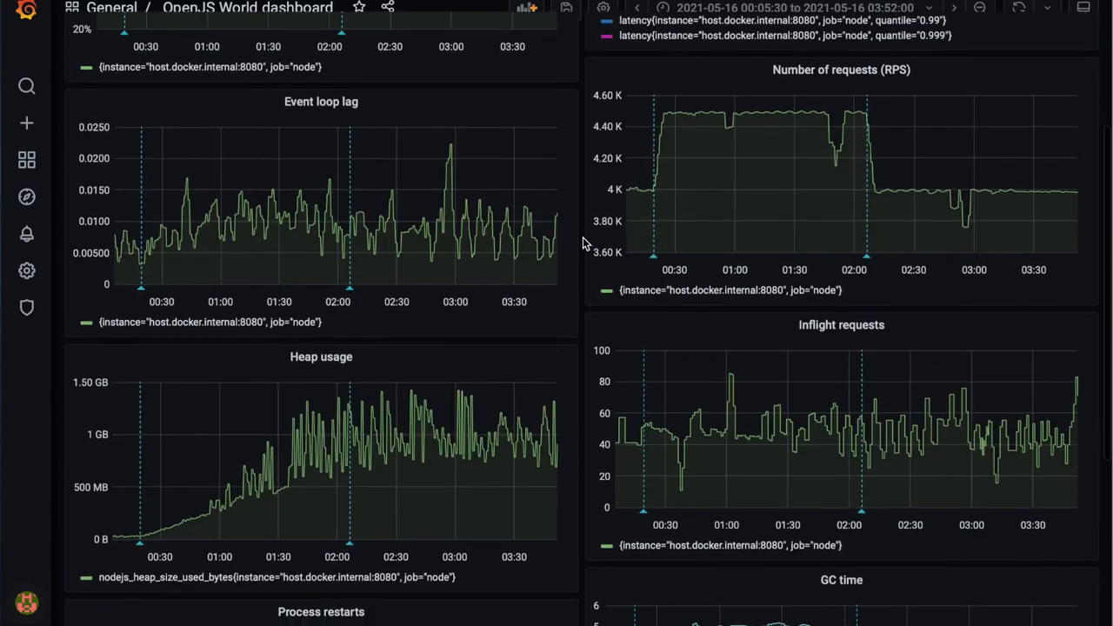
{"action": "scroll", "scroll_direction": "down", "scroll_amount": 3}
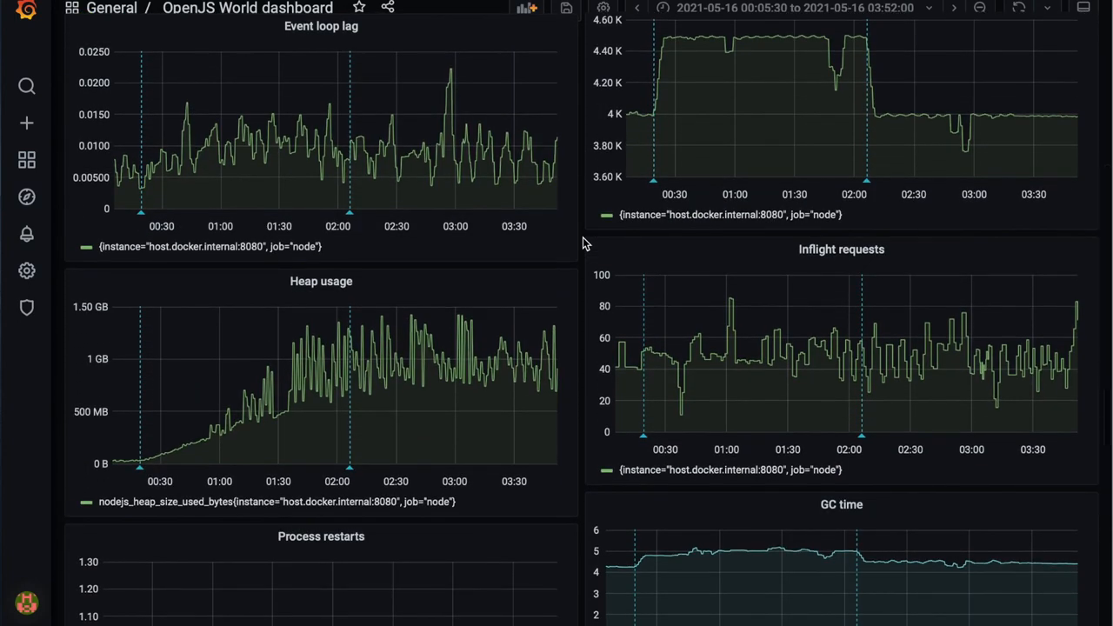
{"action": "mouse_move", "coordinate": [769, 433]}
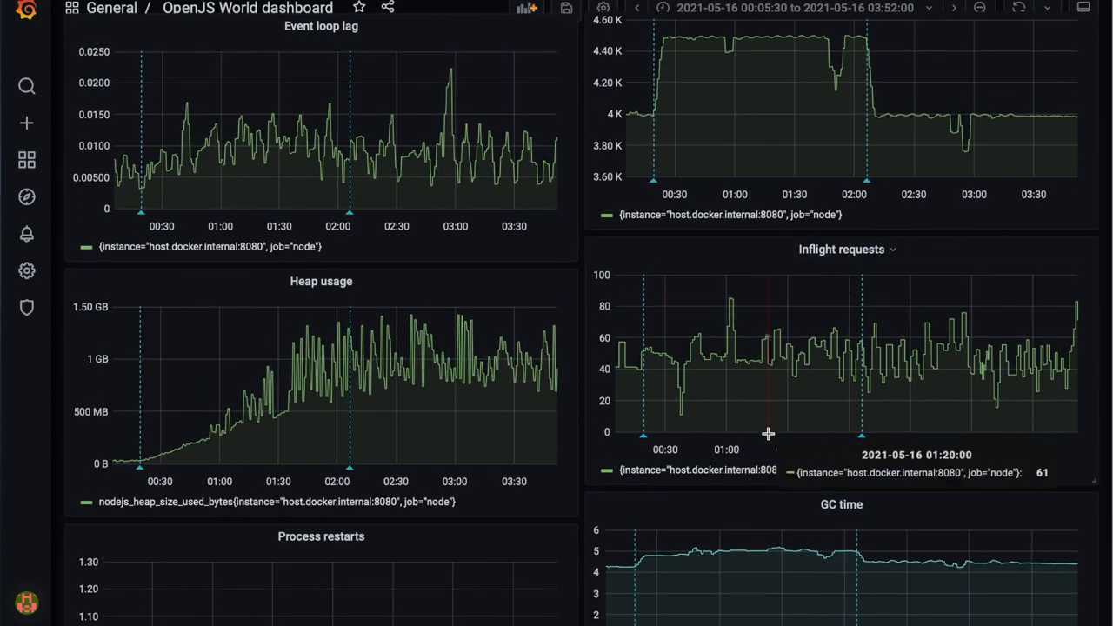
{"action": "mouse_move", "coordinate": [643, 357]}
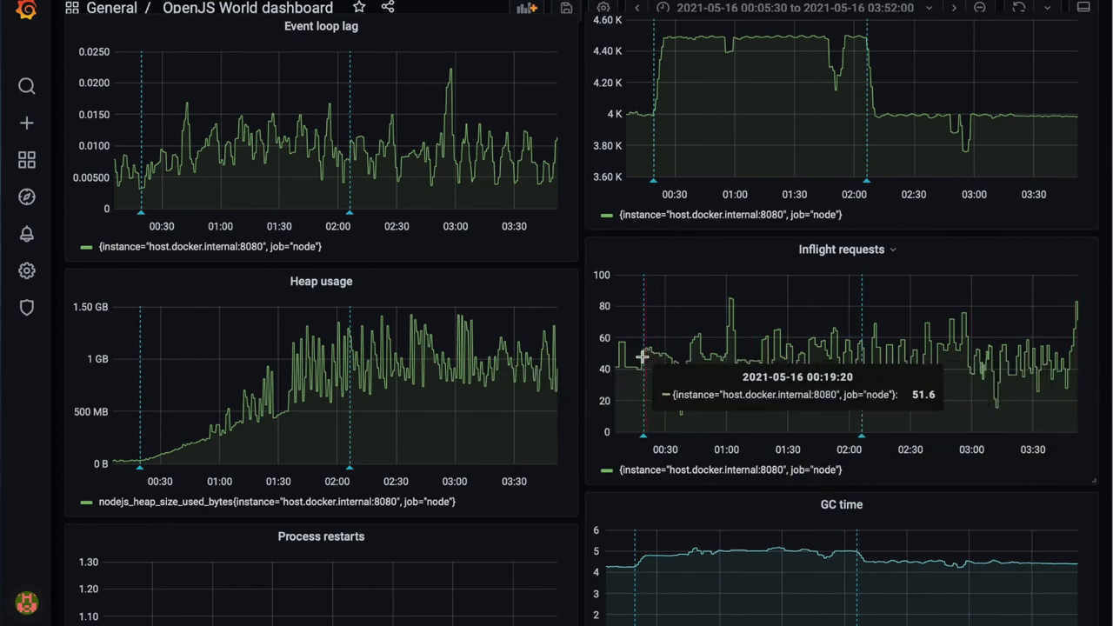
{"action": "mouse_move", "coordinate": [591, 339]}
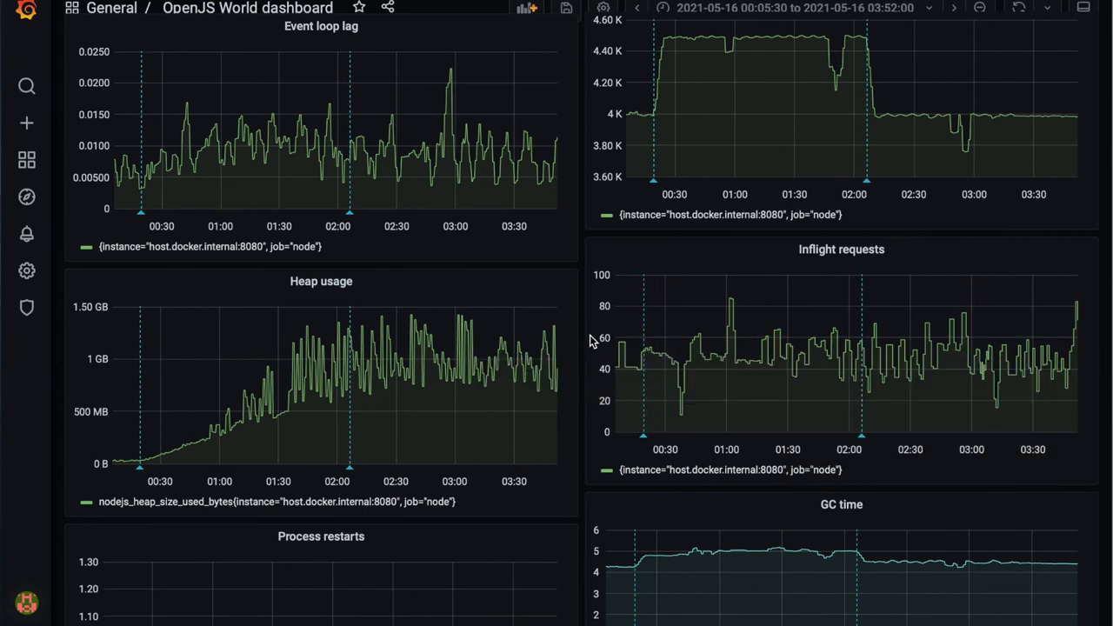
{"action": "mouse_move", "coordinate": [581, 270]}
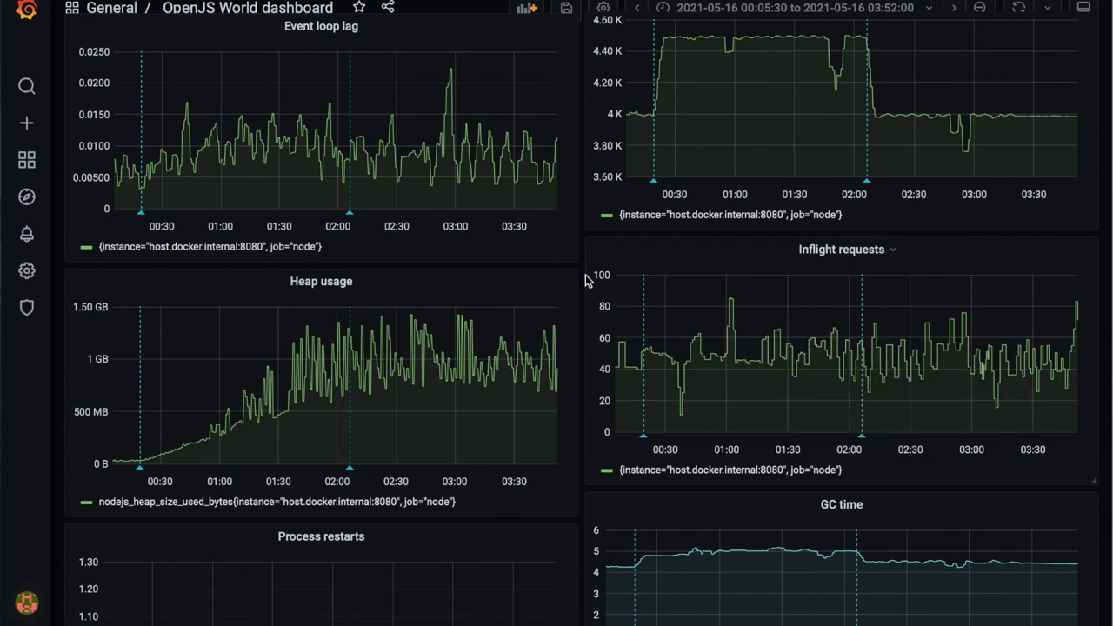
{"action": "mouse_move", "coordinate": [139, 473]}
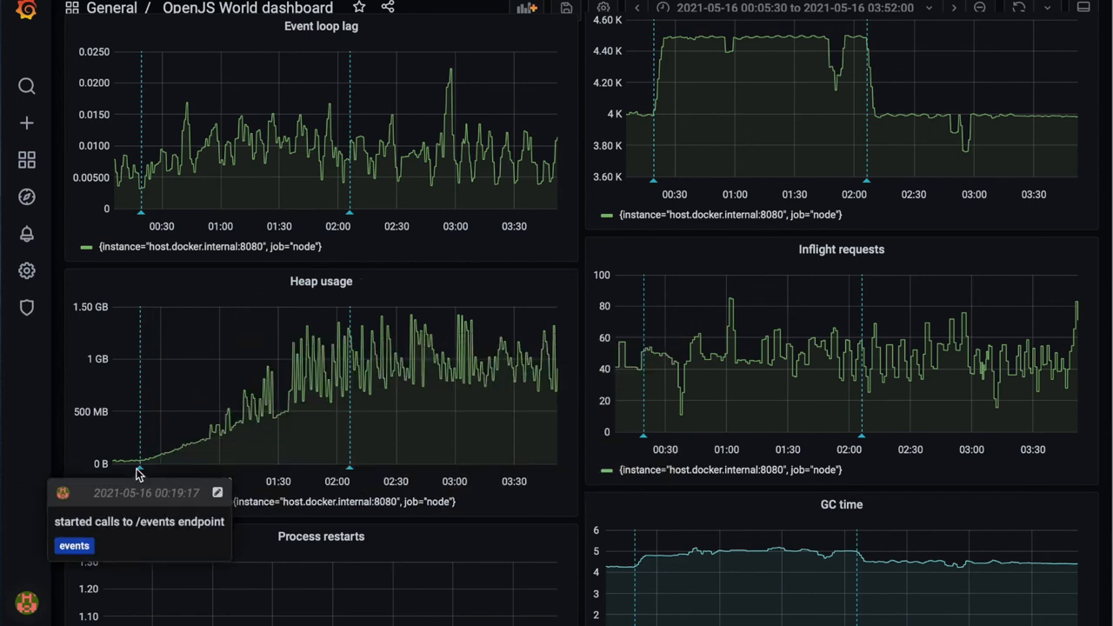
{"action": "mouse_move", "coordinate": [136, 461]}
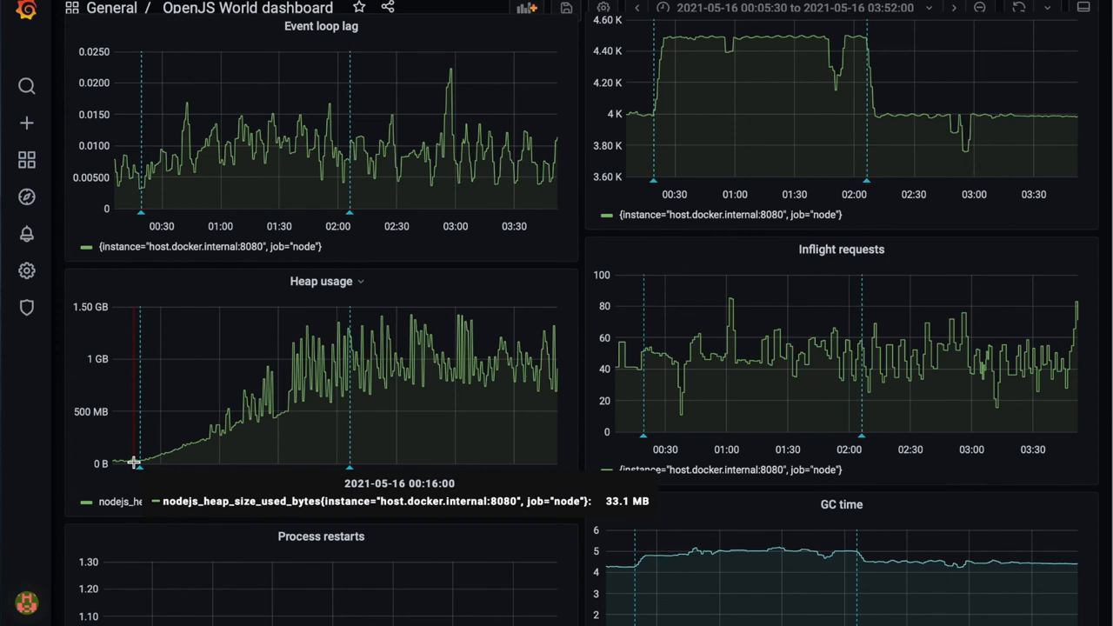
{"action": "mouse_move", "coordinate": [344, 334]}
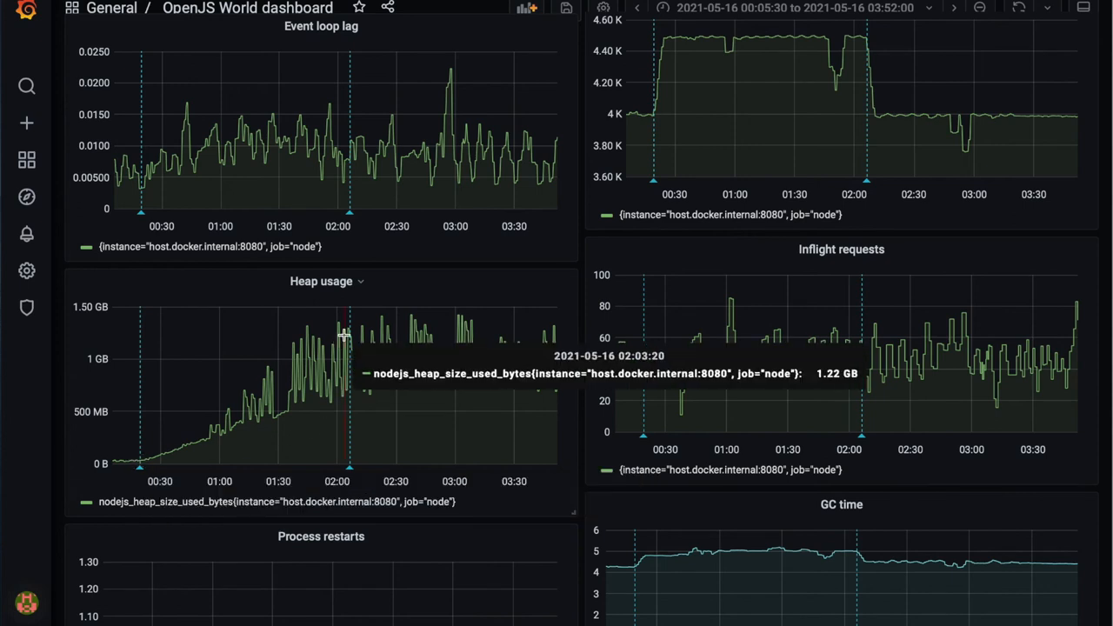
{"action": "mouse_move", "coordinate": [340, 328]}
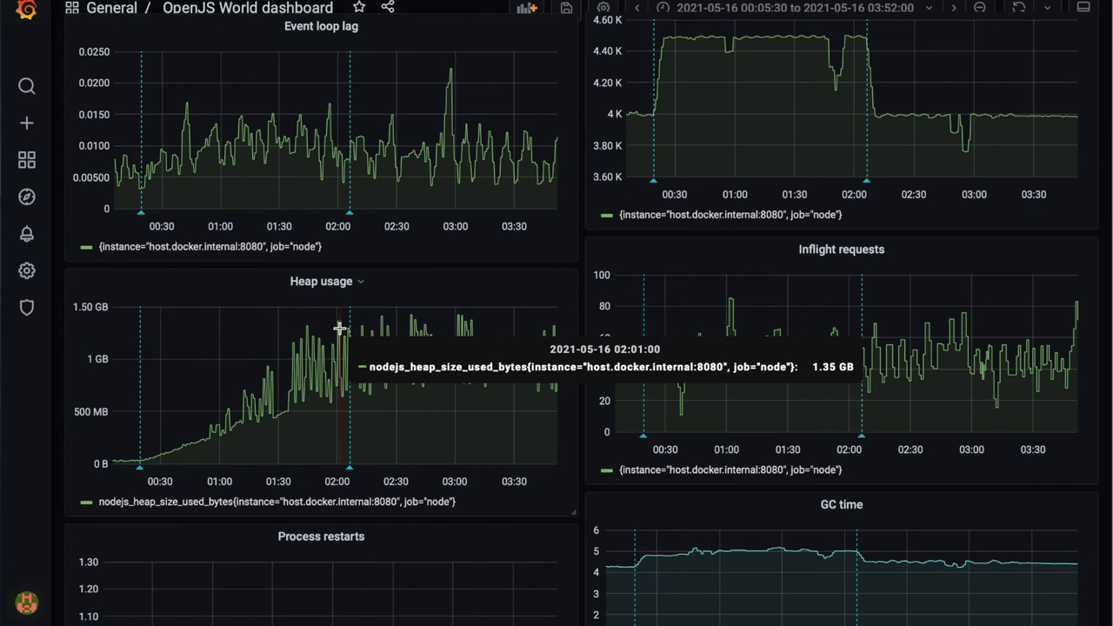
{"action": "mouse_move", "coordinate": [583, 271]}
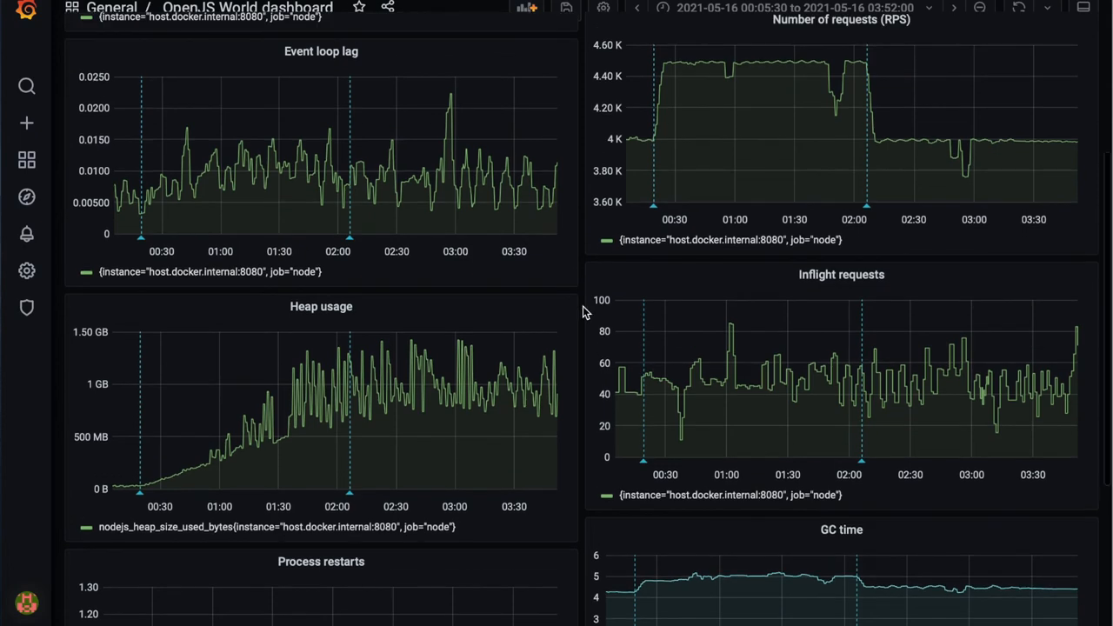
Scroll back up the dashboard to the latency graph with its quantile values.
{"action": "scroll", "scroll_direction": "up", "scroll_amount": 3}
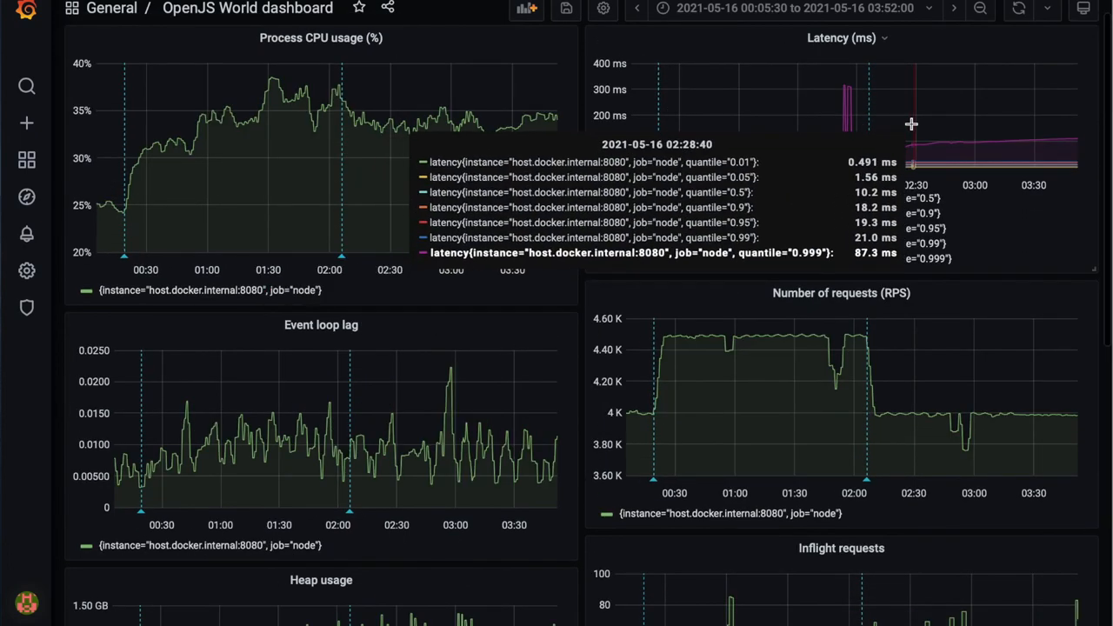
{"action": "mouse_move", "coordinate": [1061, 137]}
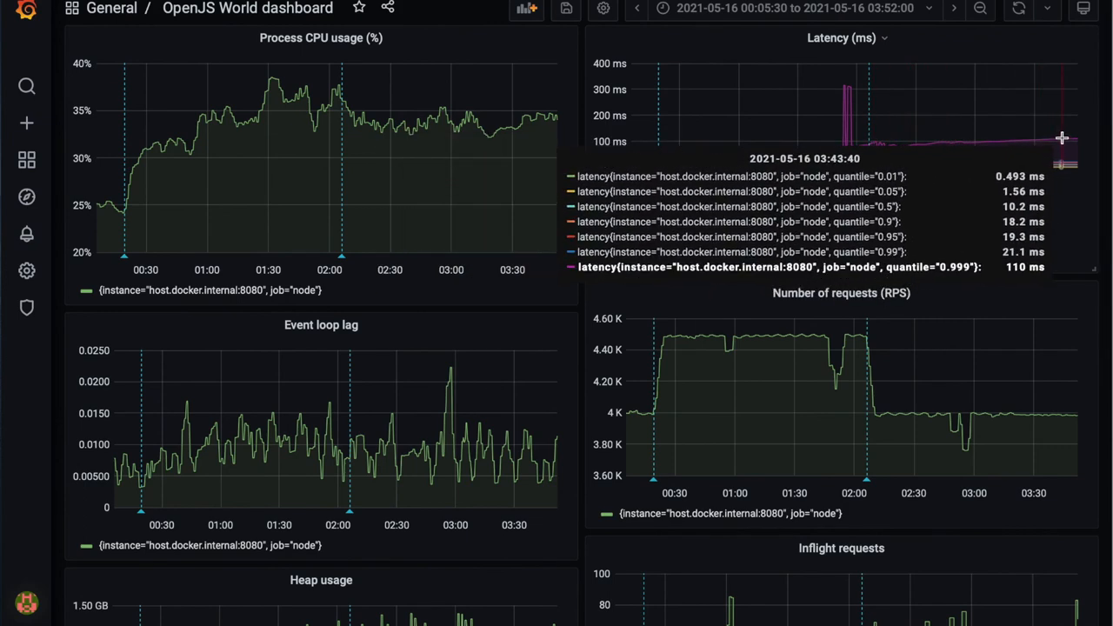
{"action": "mouse_move", "coordinate": [601, 71]}
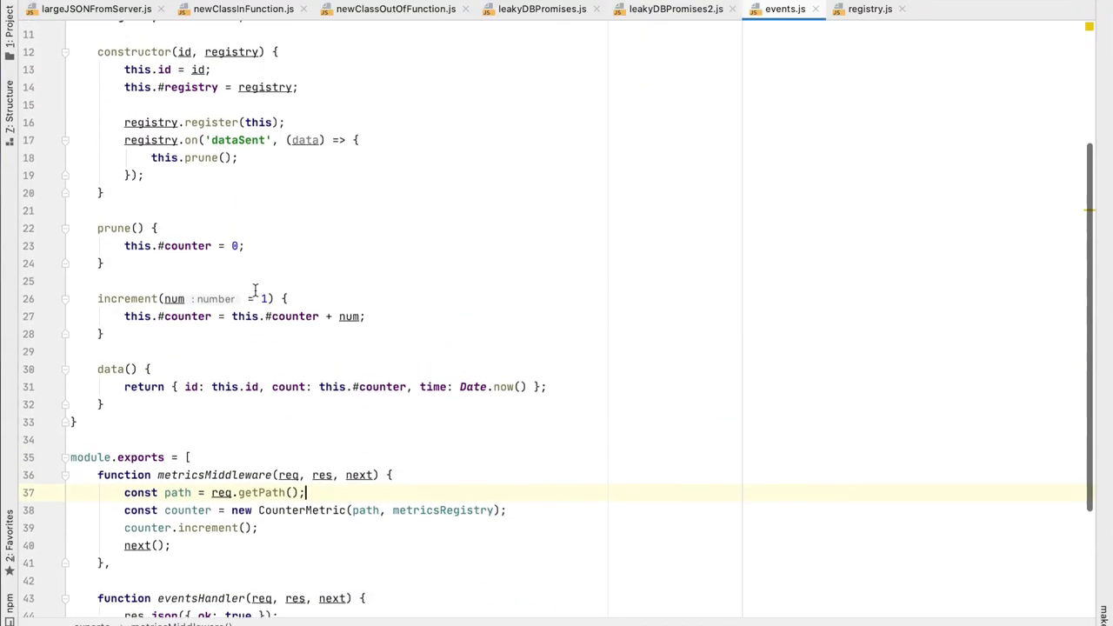
Scroll up in events.js to the CounterMetric class and metrics middleware.
{"action": "scroll", "scroll_direction": "up", "scroll_amount": 3}
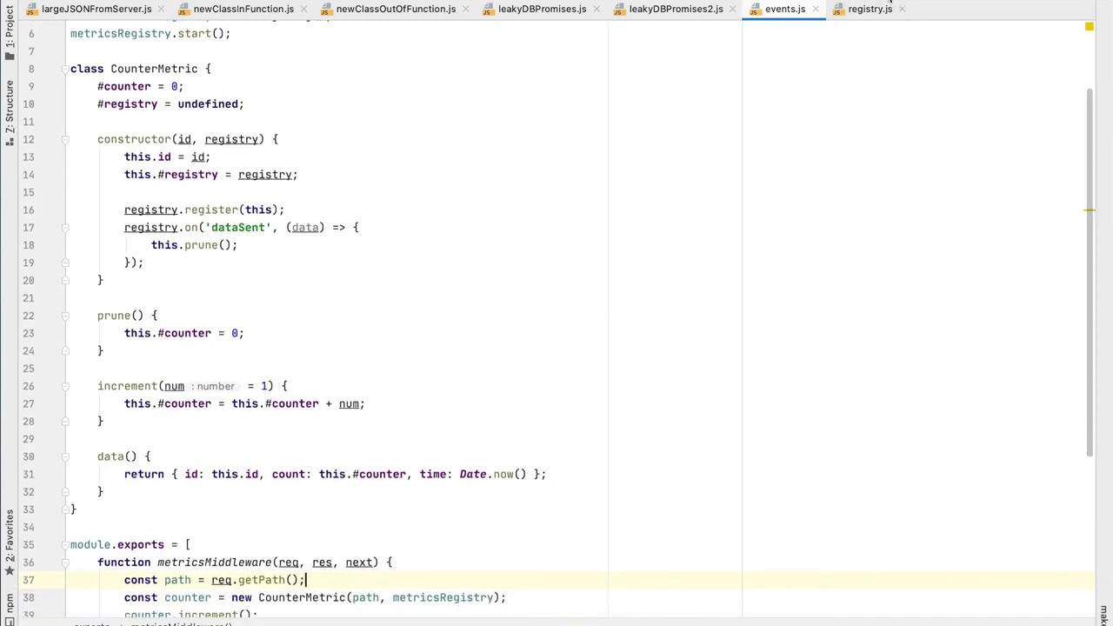
{"action": "mouse_move", "coordinate": [80, 174]}
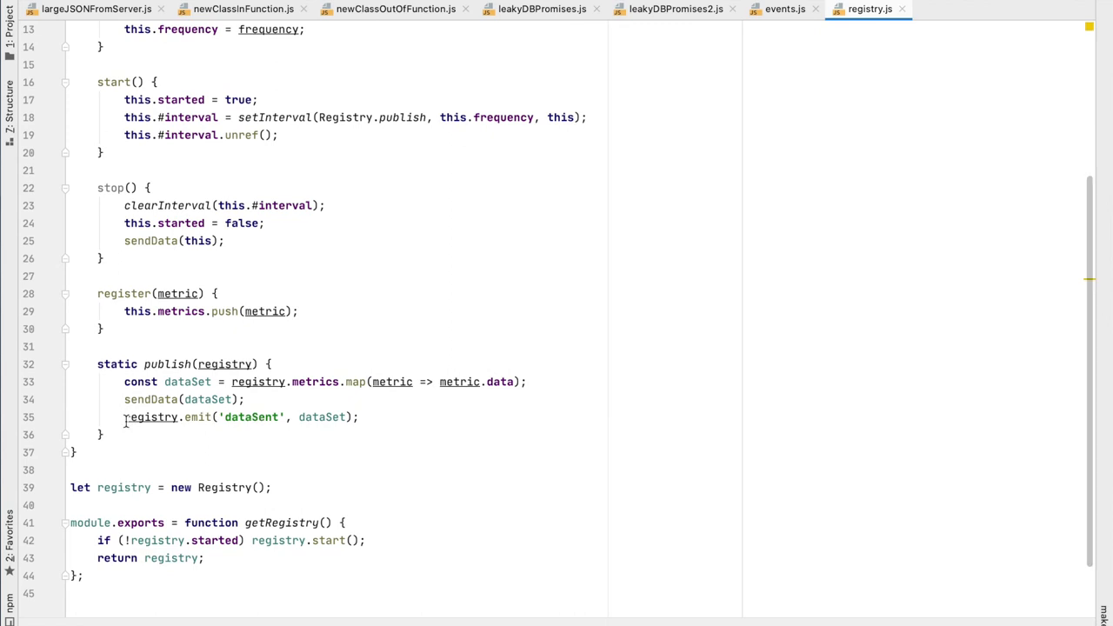
{"action": "left_click", "coordinate": [541, 10]}
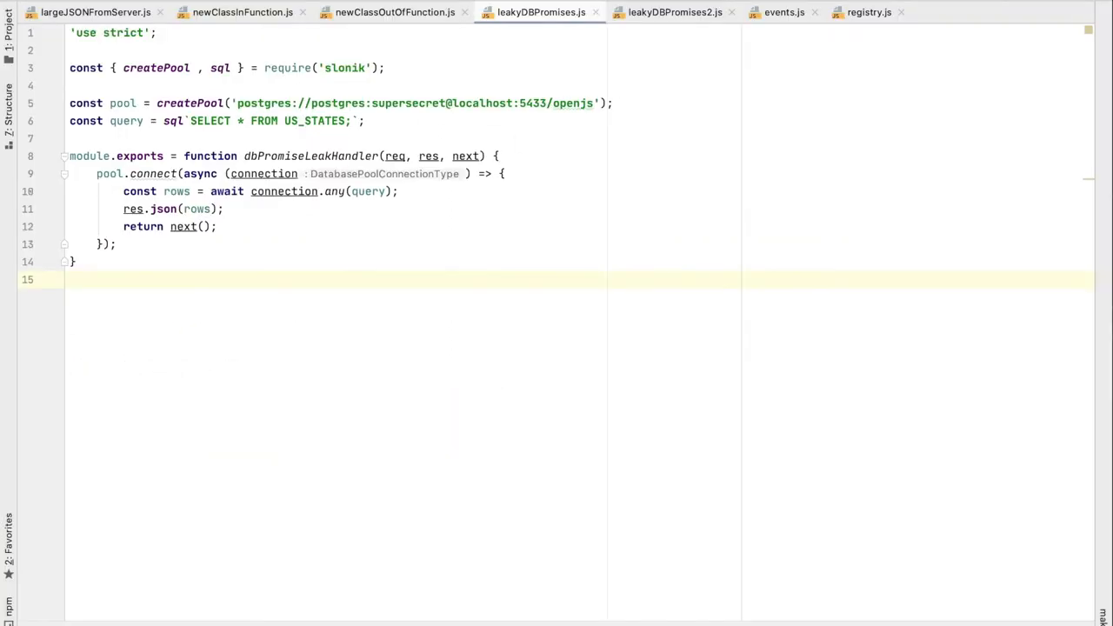
{"action": "mouse_move", "coordinate": [164, 266]}
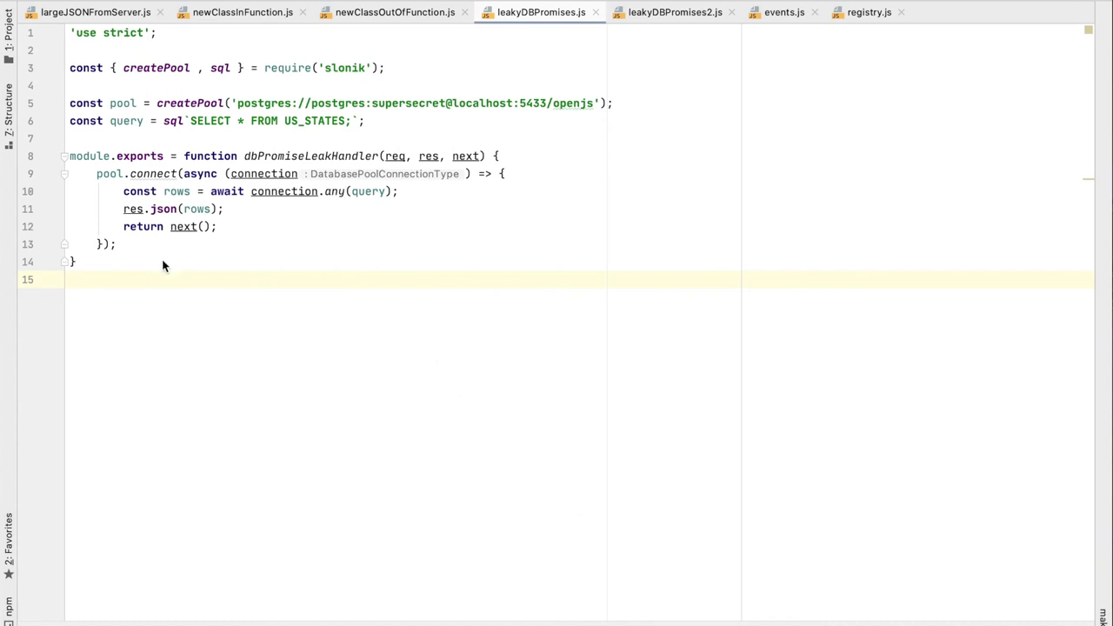
{"action": "mouse_move", "coordinate": [153, 274]}
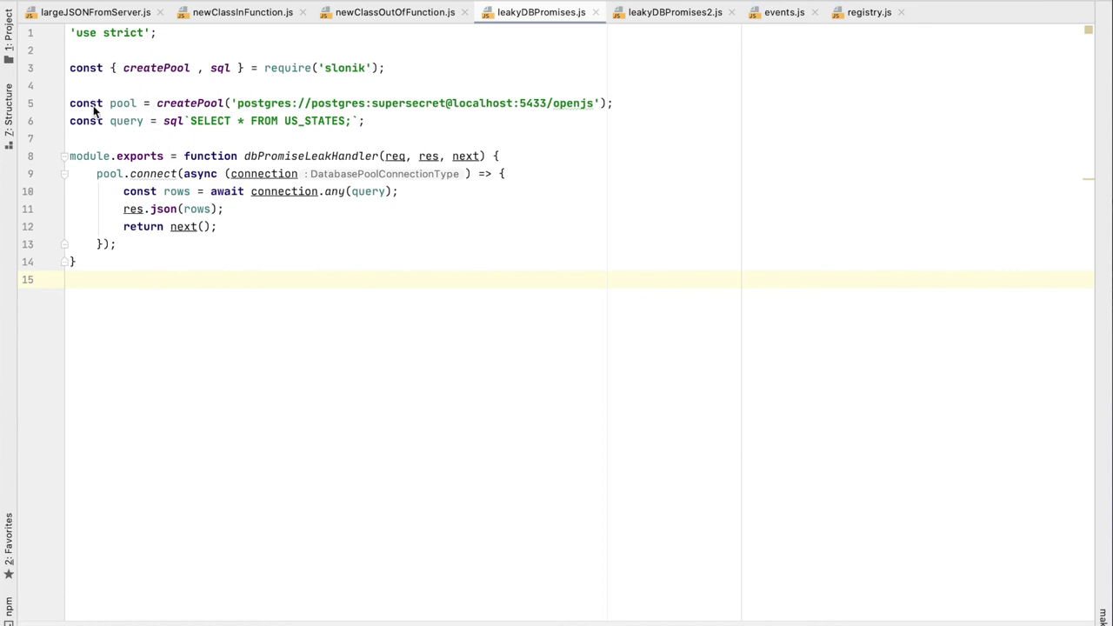
{"action": "mouse_move", "coordinate": [397, 115]}
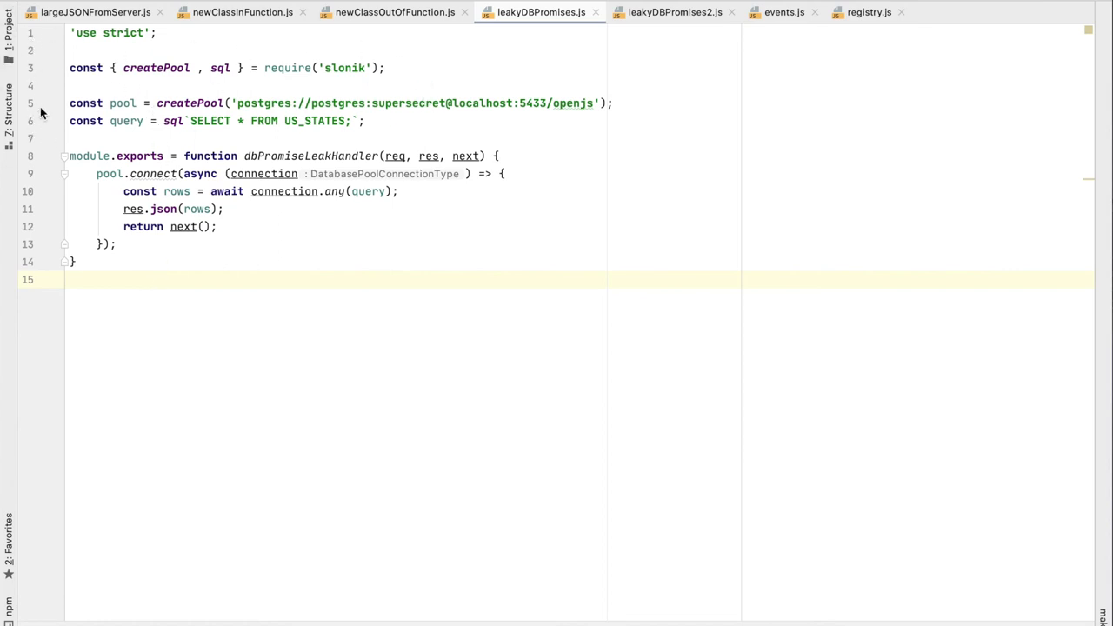
{"action": "mouse_move", "coordinate": [487, 114]}
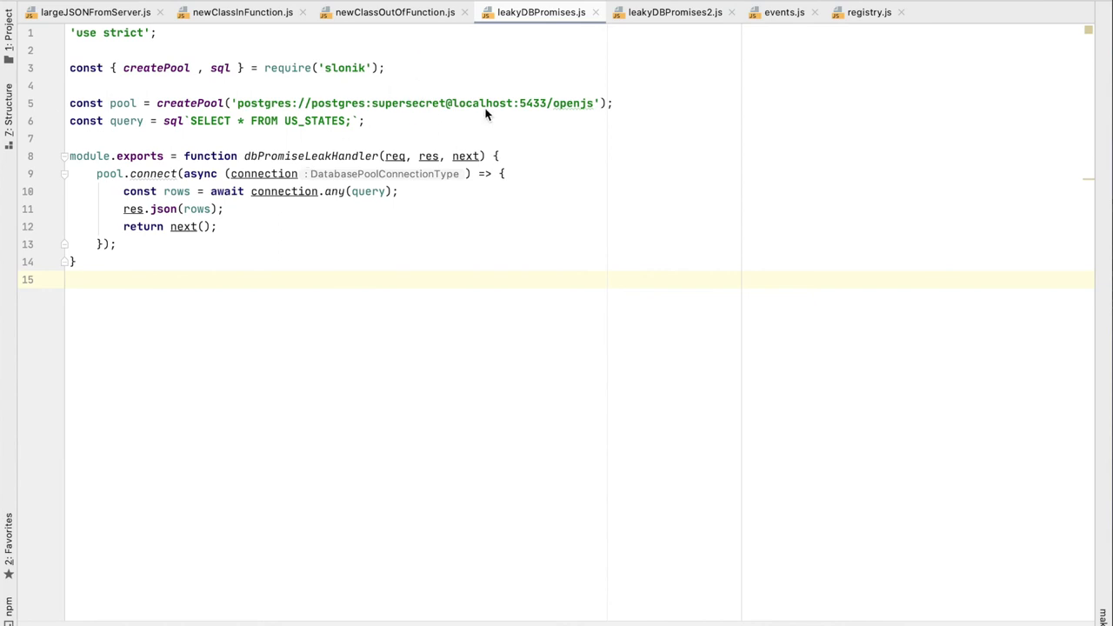
{"action": "mouse_move", "coordinate": [487, 115]}
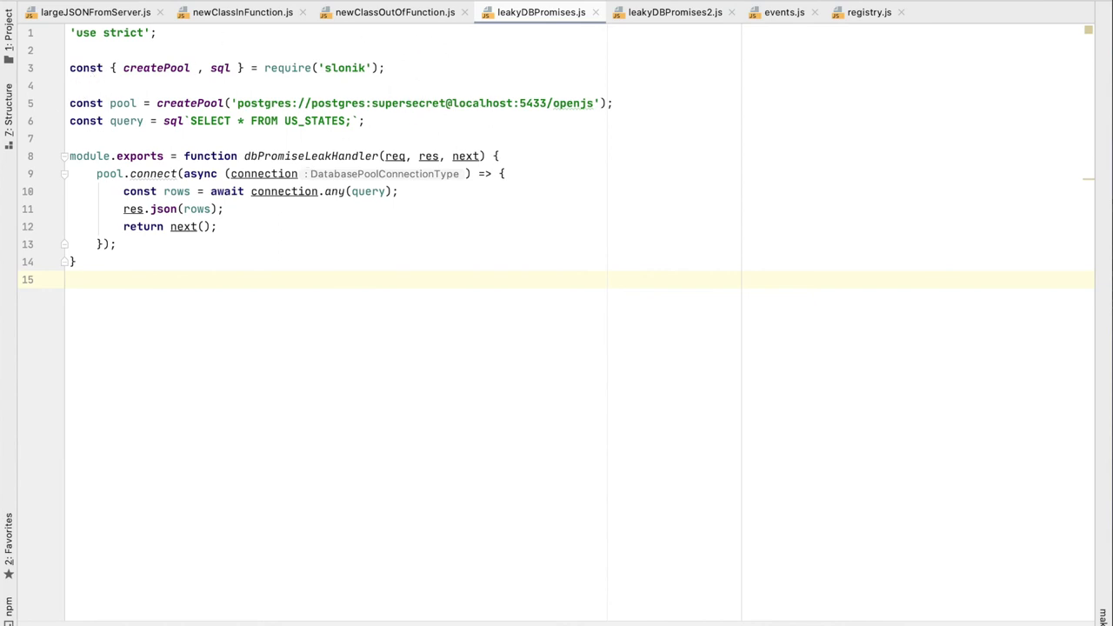
{"action": "mouse_move", "coordinate": [428, 66]}
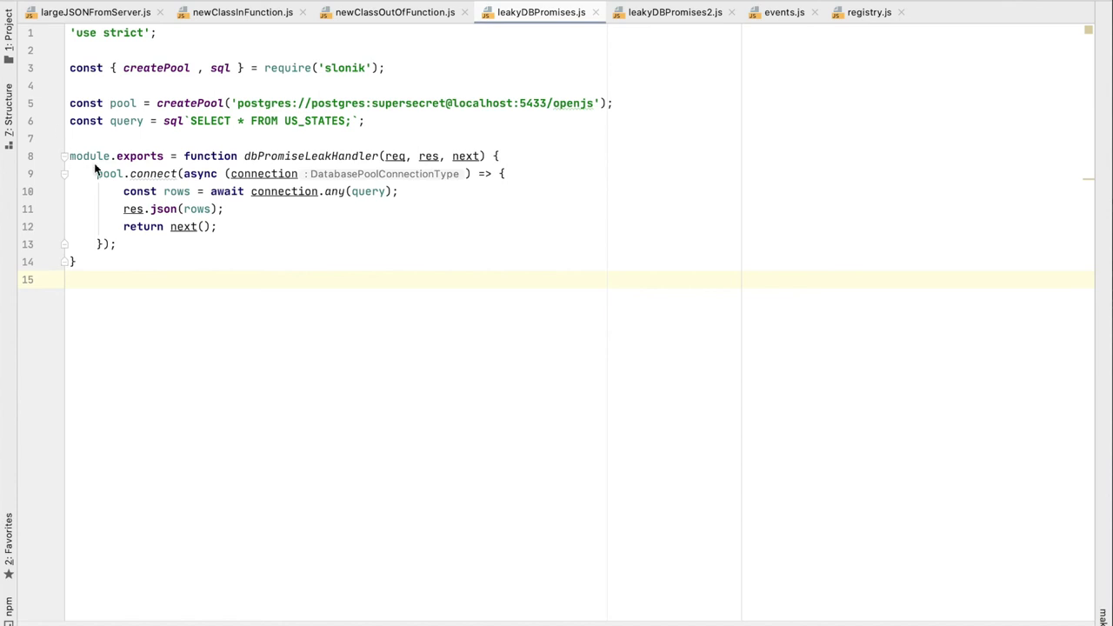
{"action": "mouse_move", "coordinate": [247, 189]}
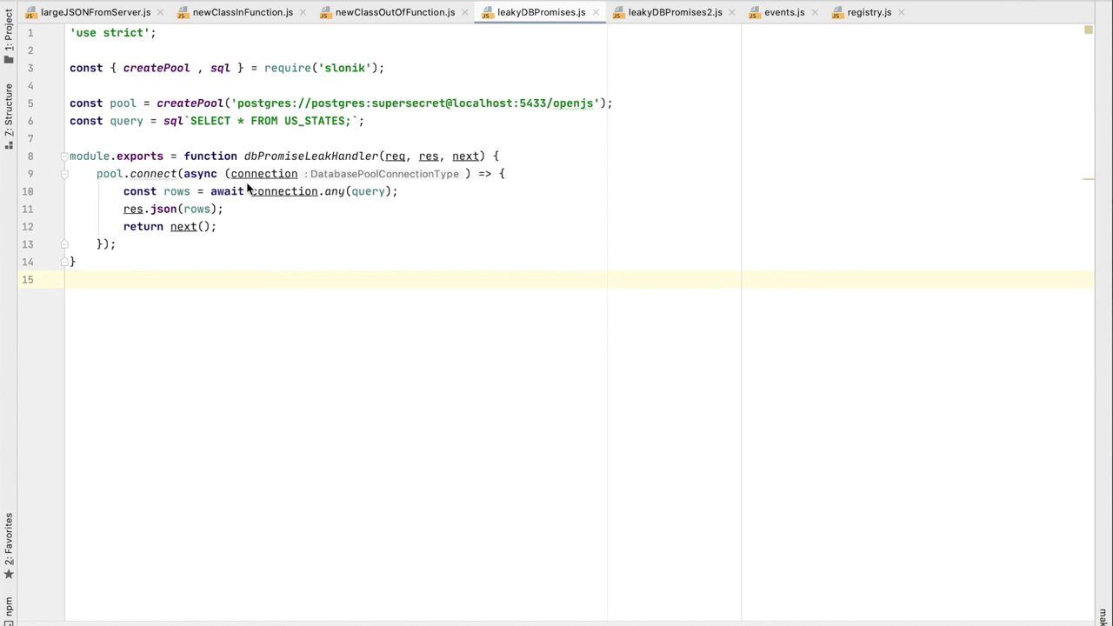
{"action": "mouse_move", "coordinate": [339, 157]}
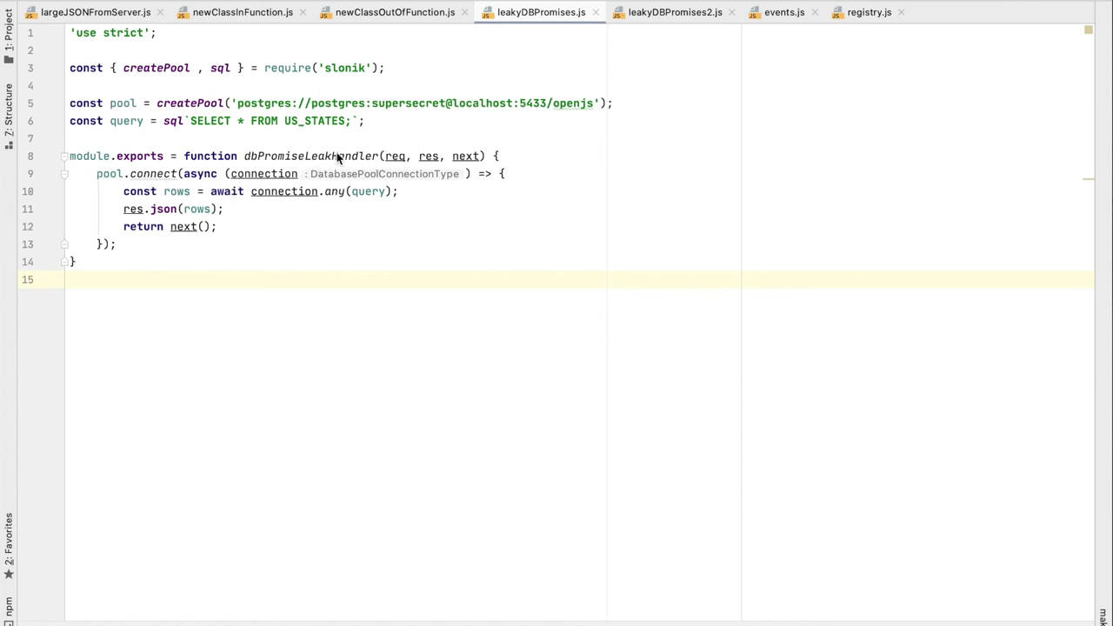
{"action": "mouse_move", "coordinate": [94, 190]}
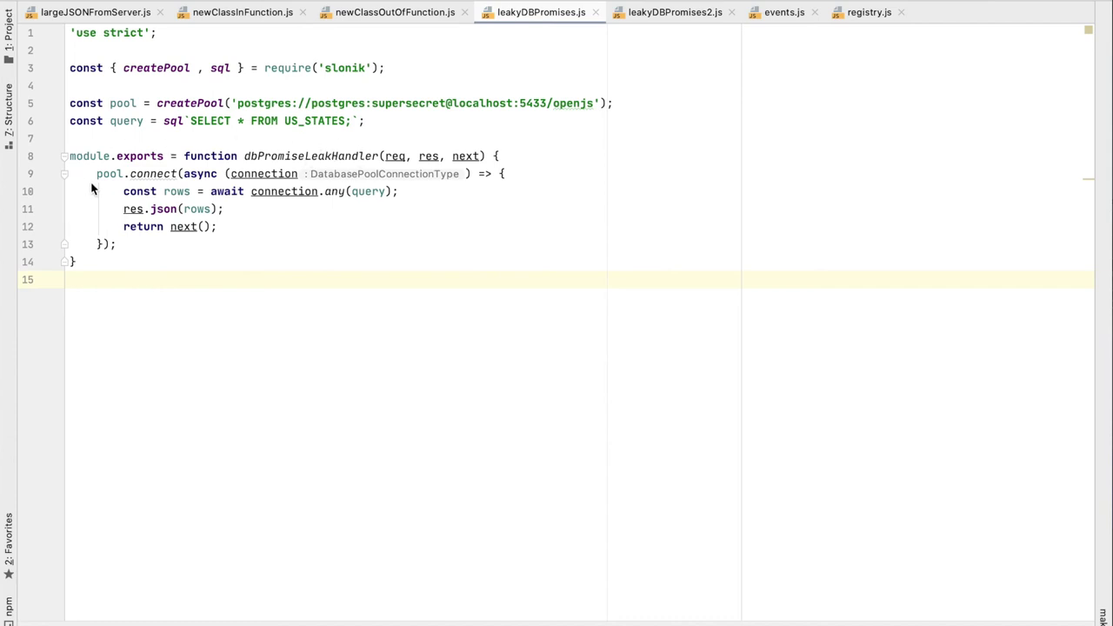
{"action": "mouse_move", "coordinate": [198, 177]}
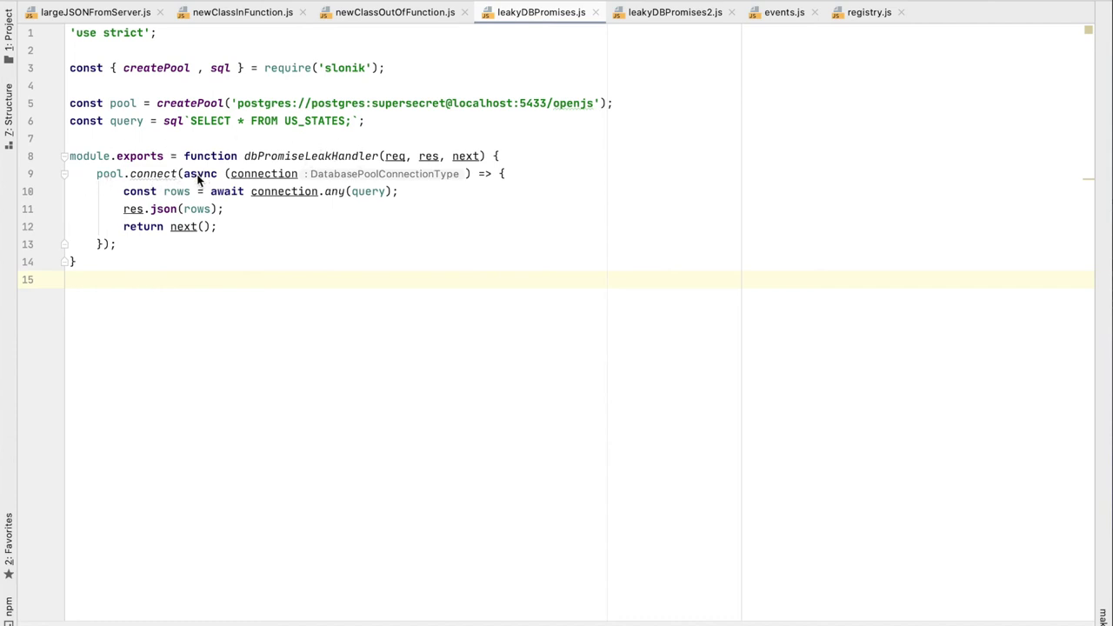
{"action": "mouse_move", "coordinate": [170, 205]}
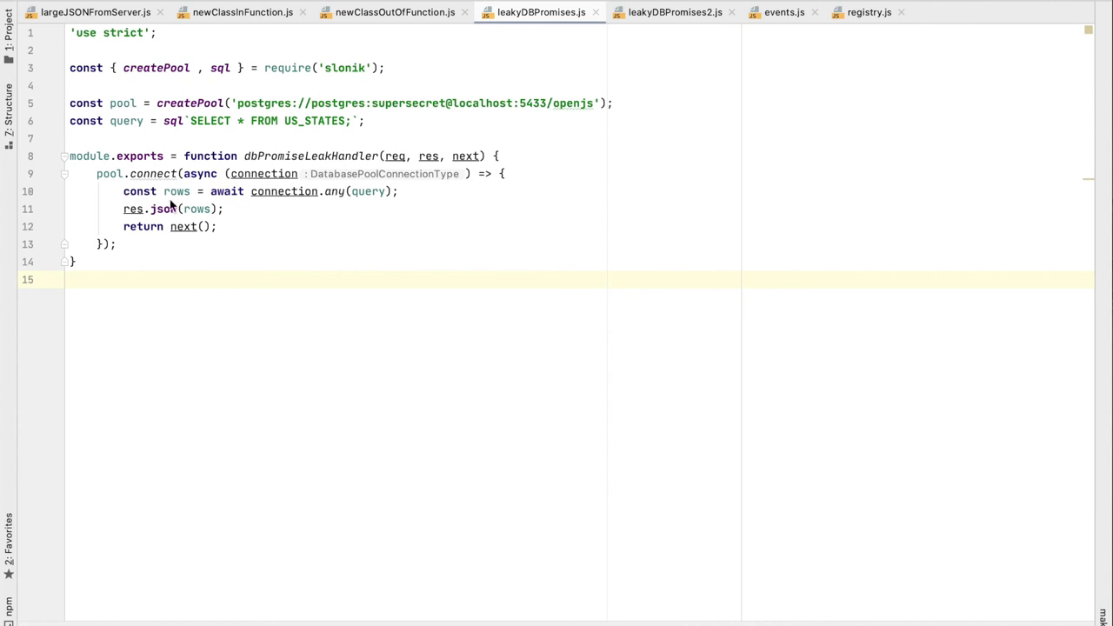
{"action": "mouse_move", "coordinate": [375, 209]}
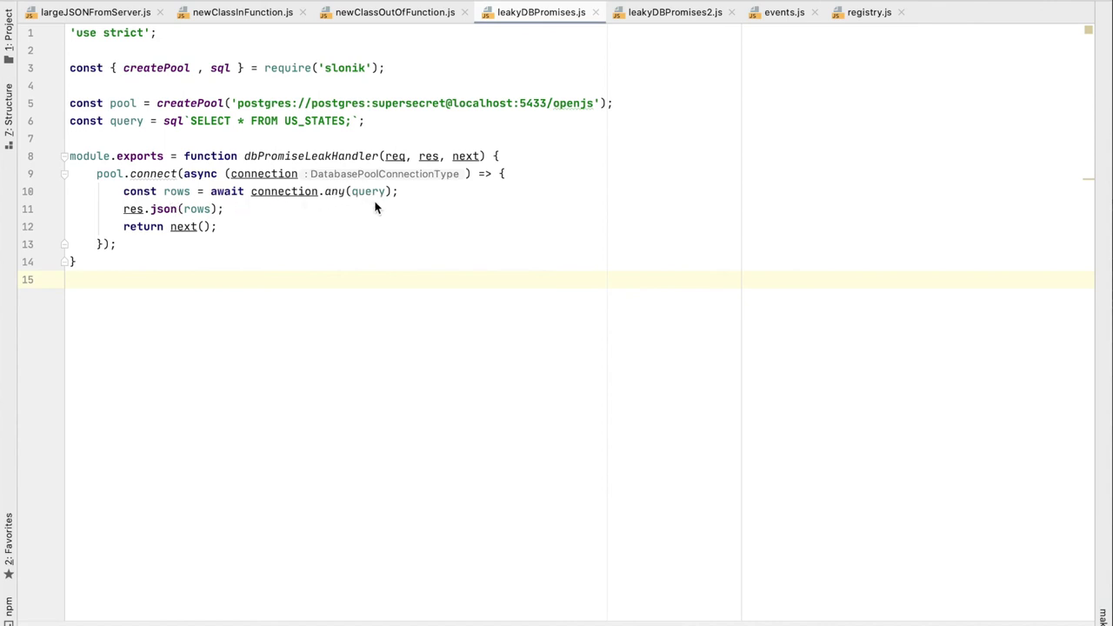
{"action": "mouse_move", "coordinate": [392, 118]}
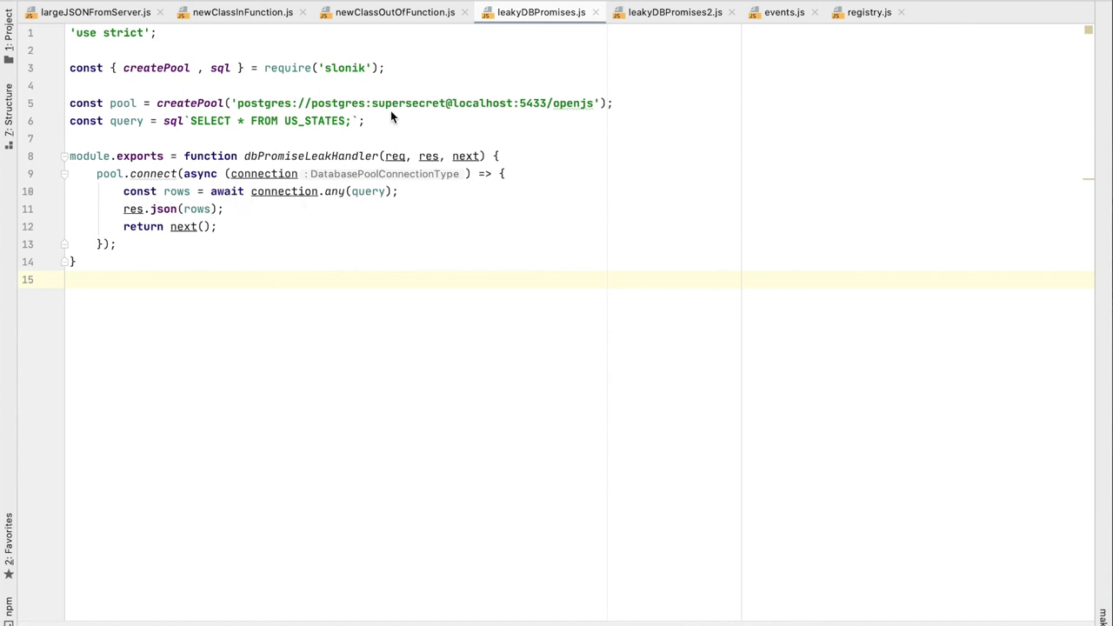
{"action": "mouse_move", "coordinate": [269, 105]}
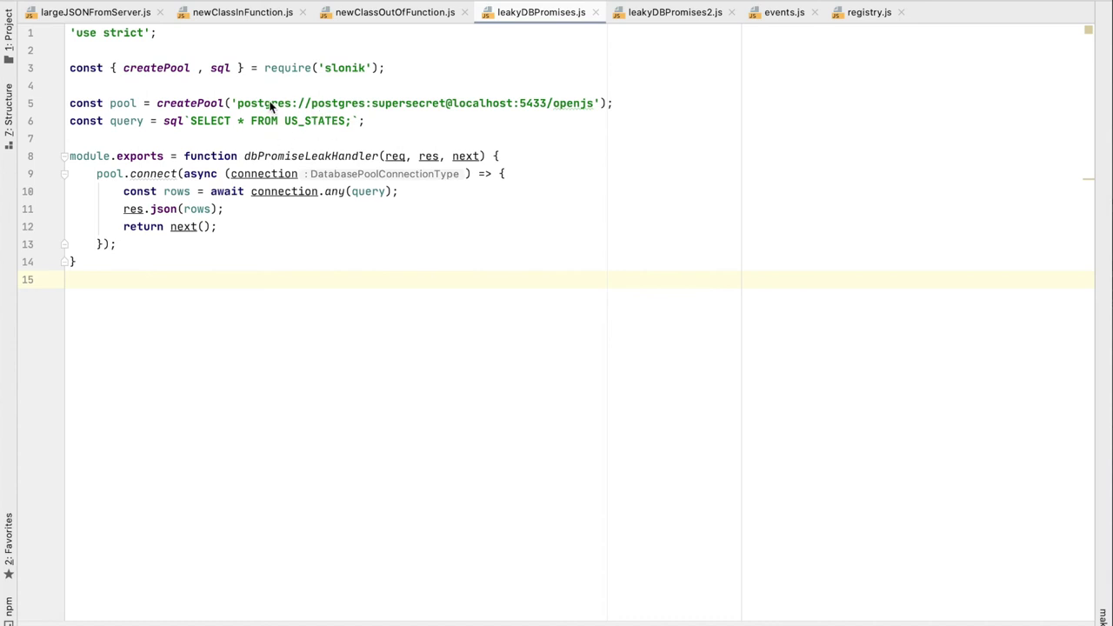
{"action": "mouse_move", "coordinate": [153, 224]}
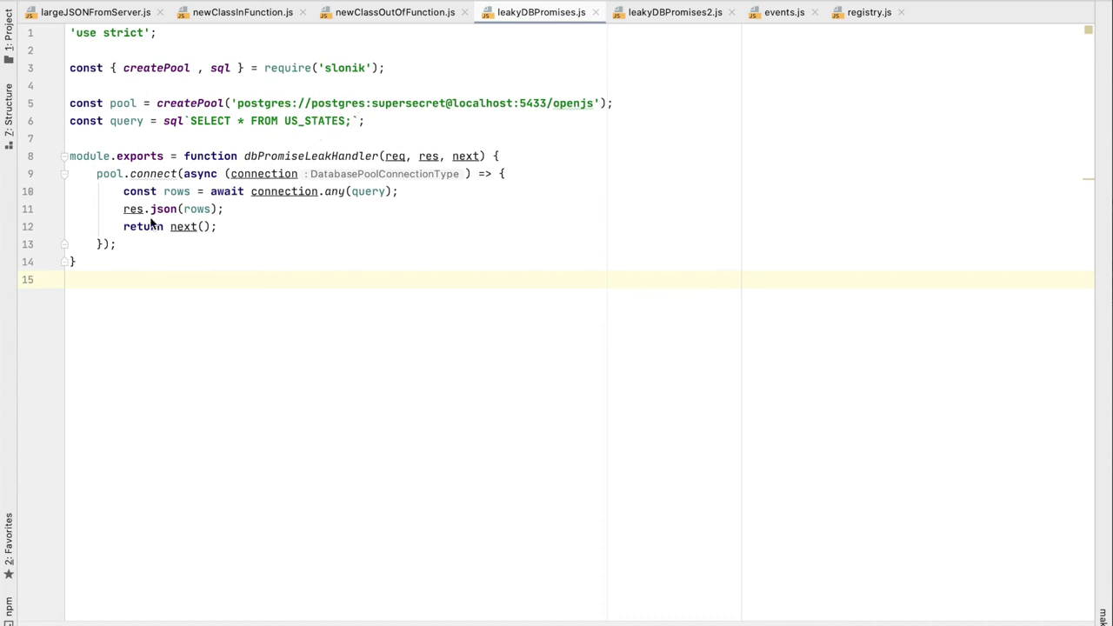
{"action": "mouse_move", "coordinate": [223, 240]}
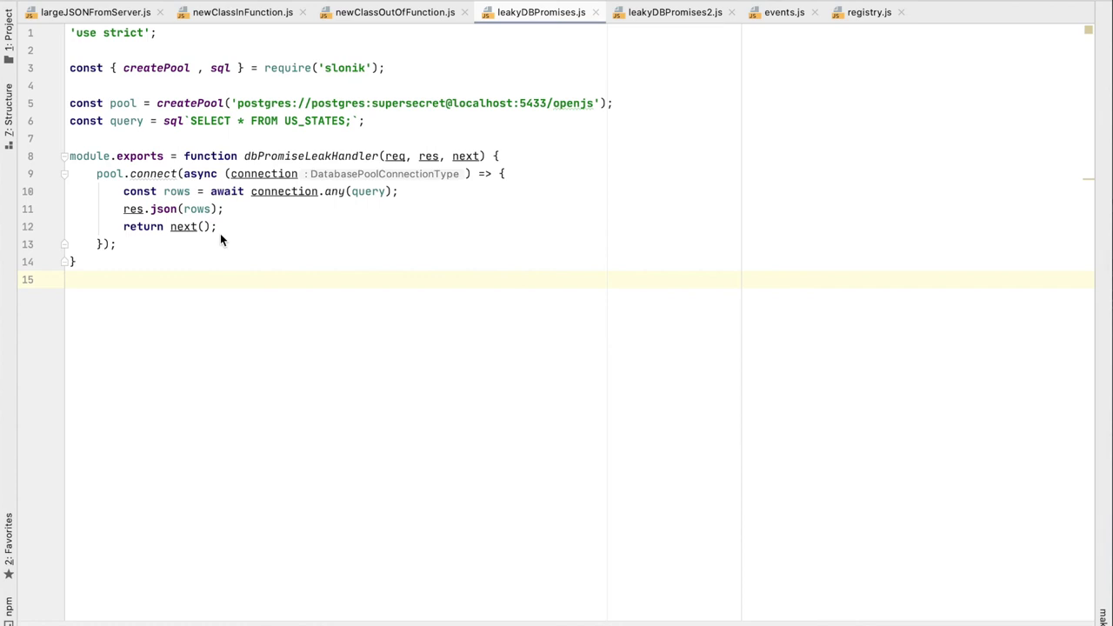
{"action": "mouse_move", "coordinate": [366, 301]}
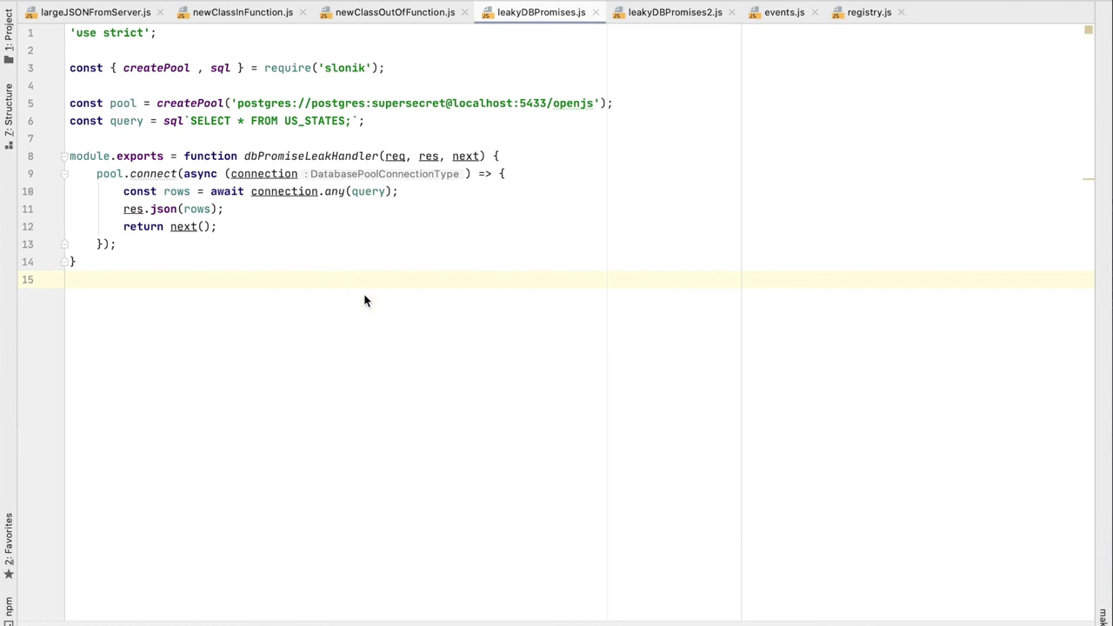
Return to the Grafana OpenJS World dashboard to compare CPU usage and request rate.
{"action": "left_click", "coordinate": [364, 296]}
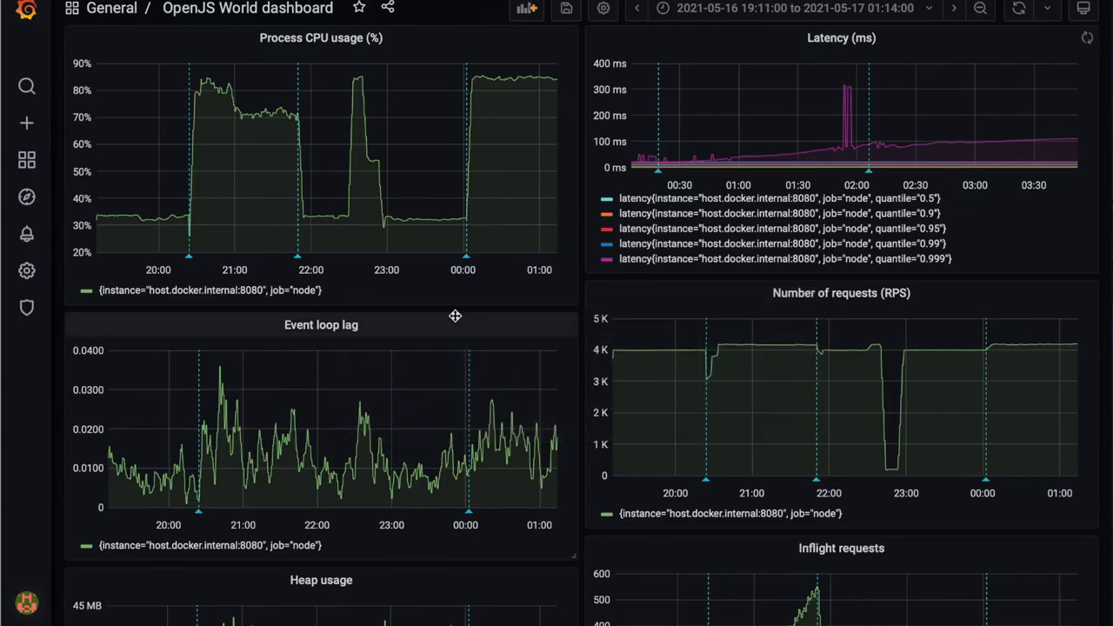
{"action": "mouse_move", "coordinate": [414, 310]}
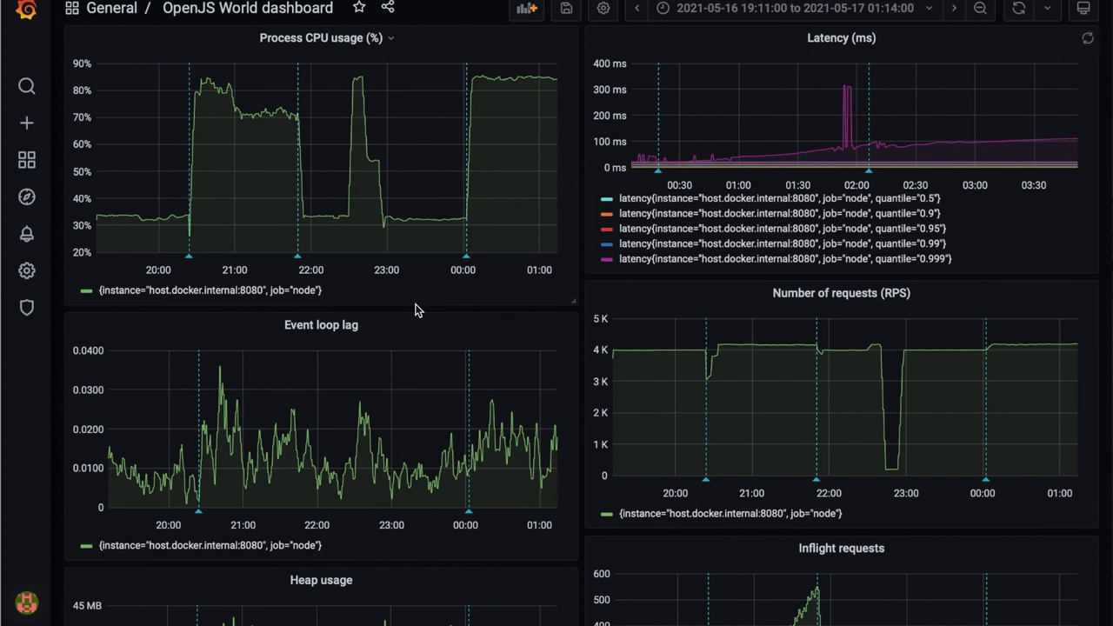
{"action": "mouse_move", "coordinate": [136, 225]}
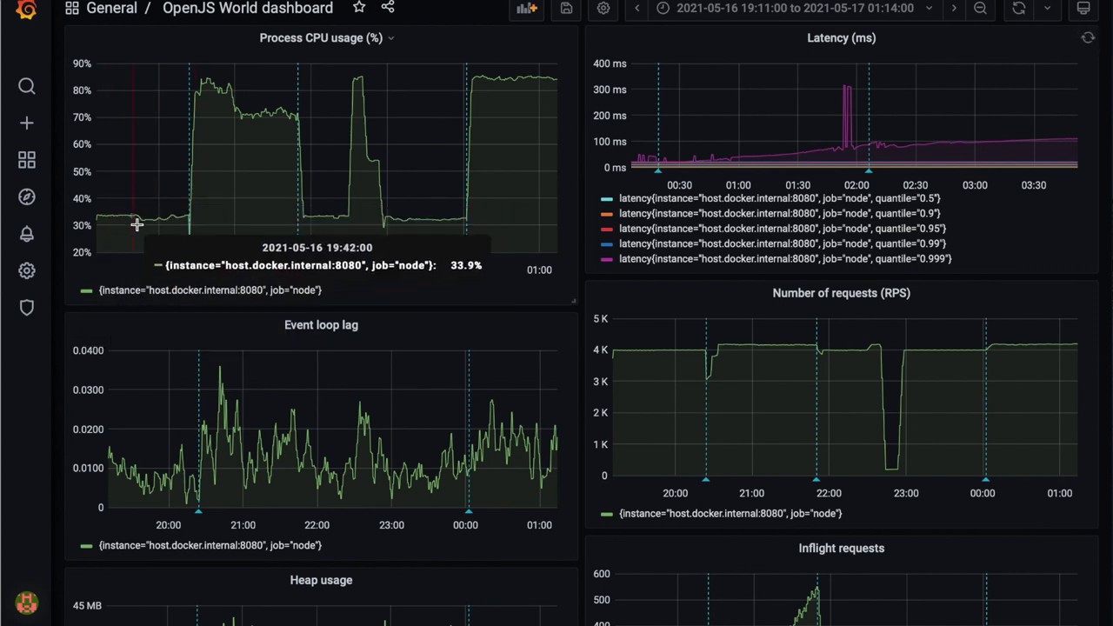
{"action": "mouse_move", "coordinate": [101, 226]}
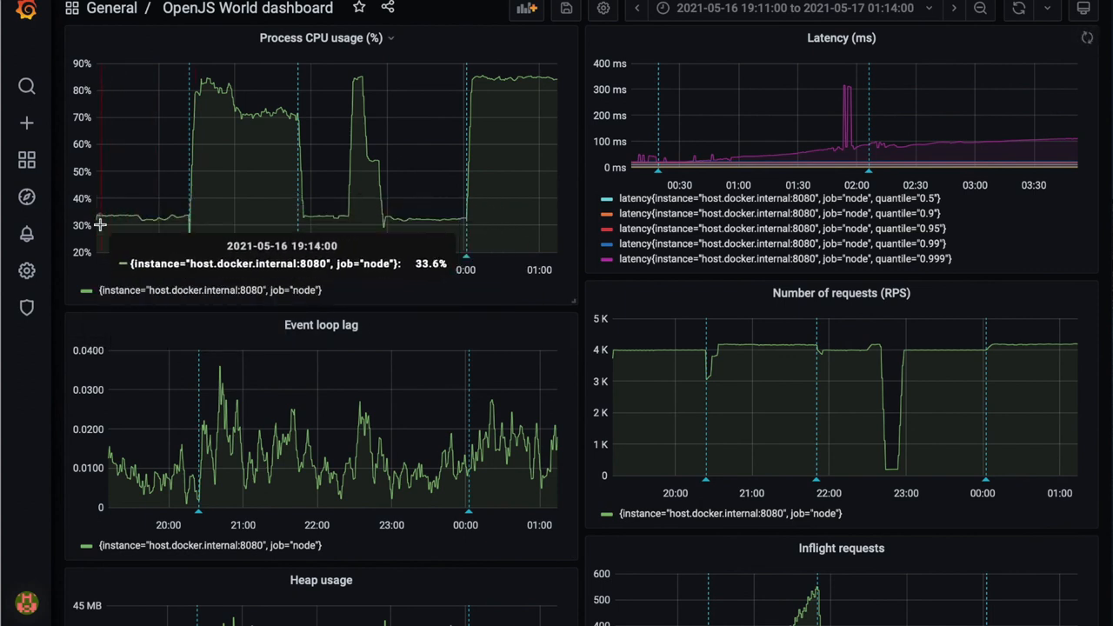
{"action": "mouse_move", "coordinate": [626, 388]}
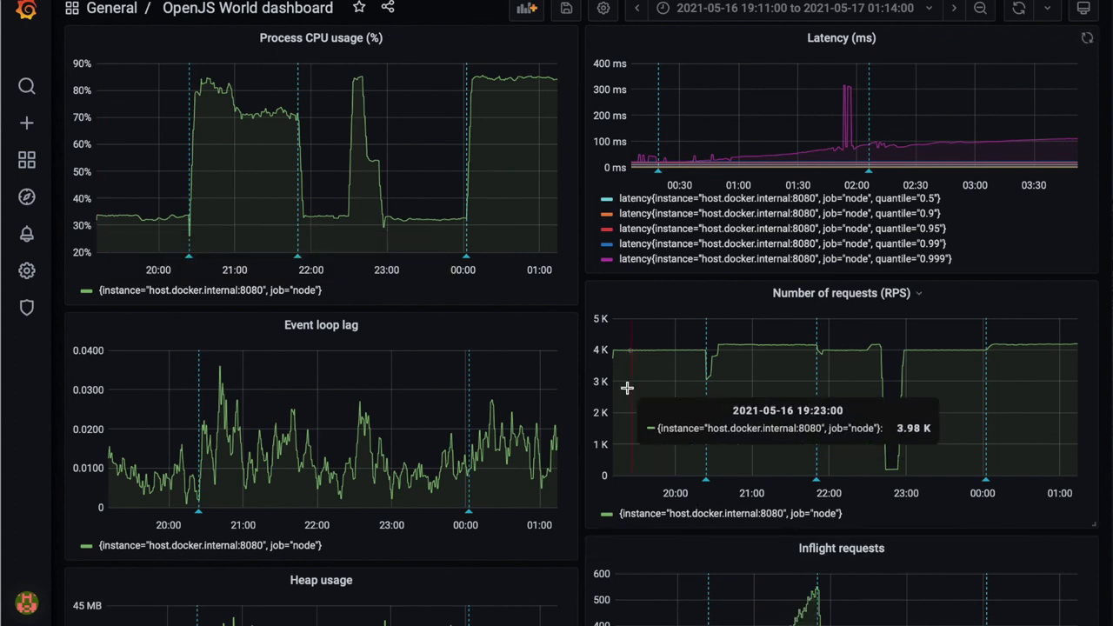
{"action": "mouse_move", "coordinate": [609, 355]}
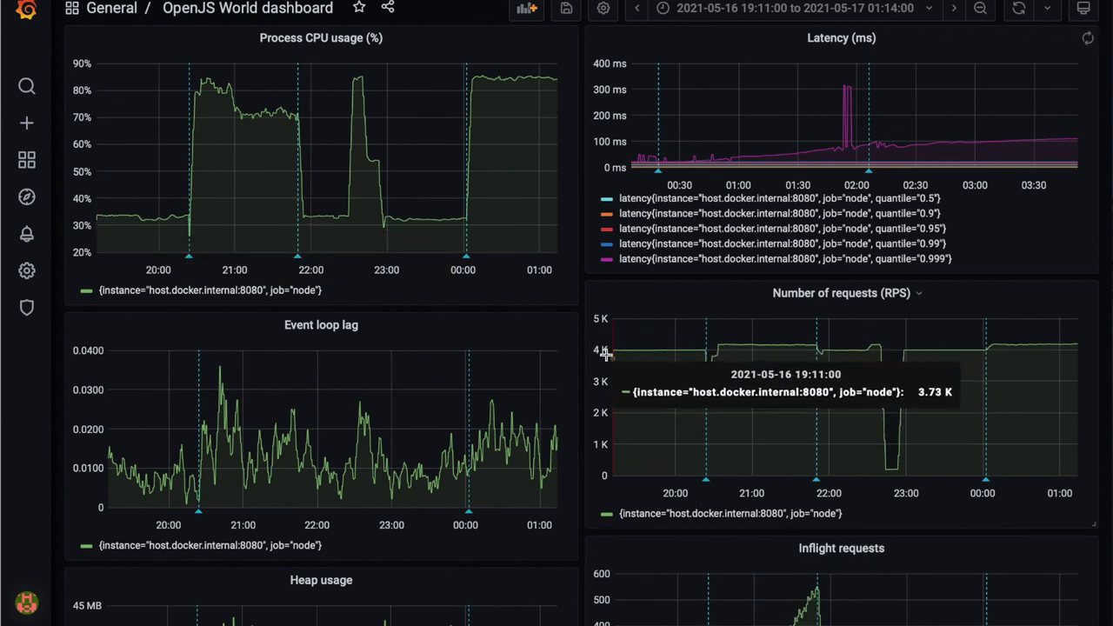
{"action": "mouse_move", "coordinate": [147, 229]}
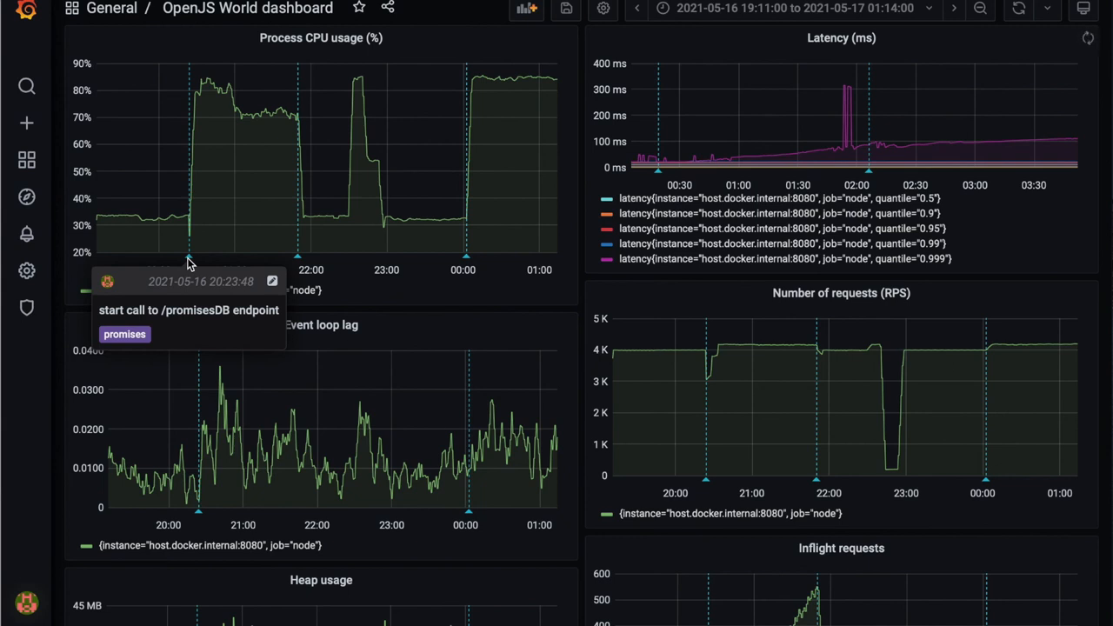
{"action": "mouse_move", "coordinate": [191, 196]}
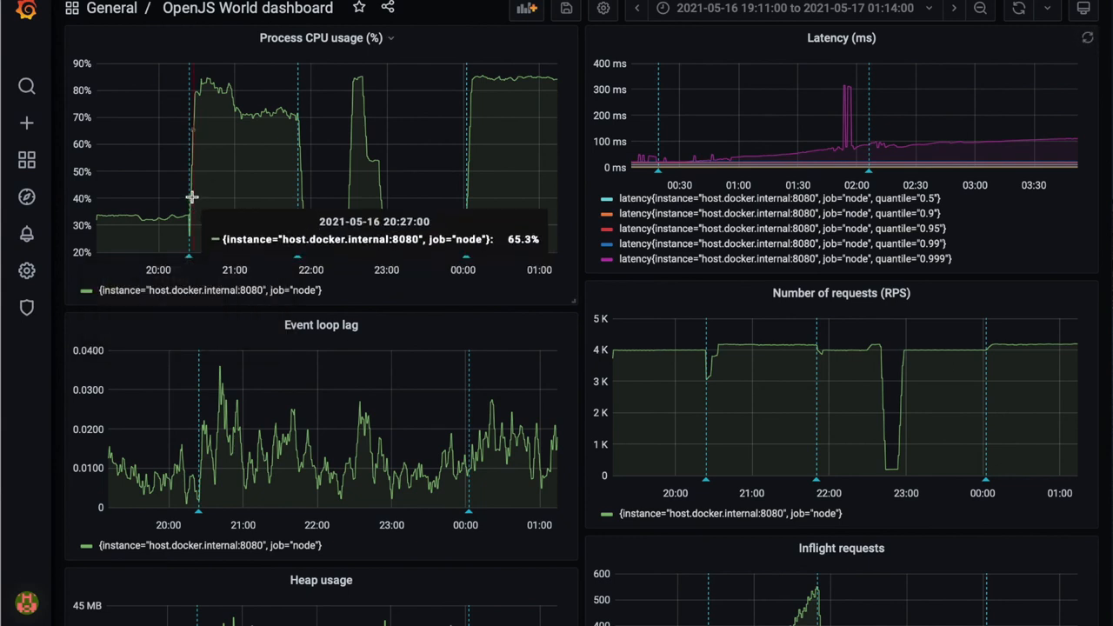
{"action": "mouse_move", "coordinate": [330, 140]}
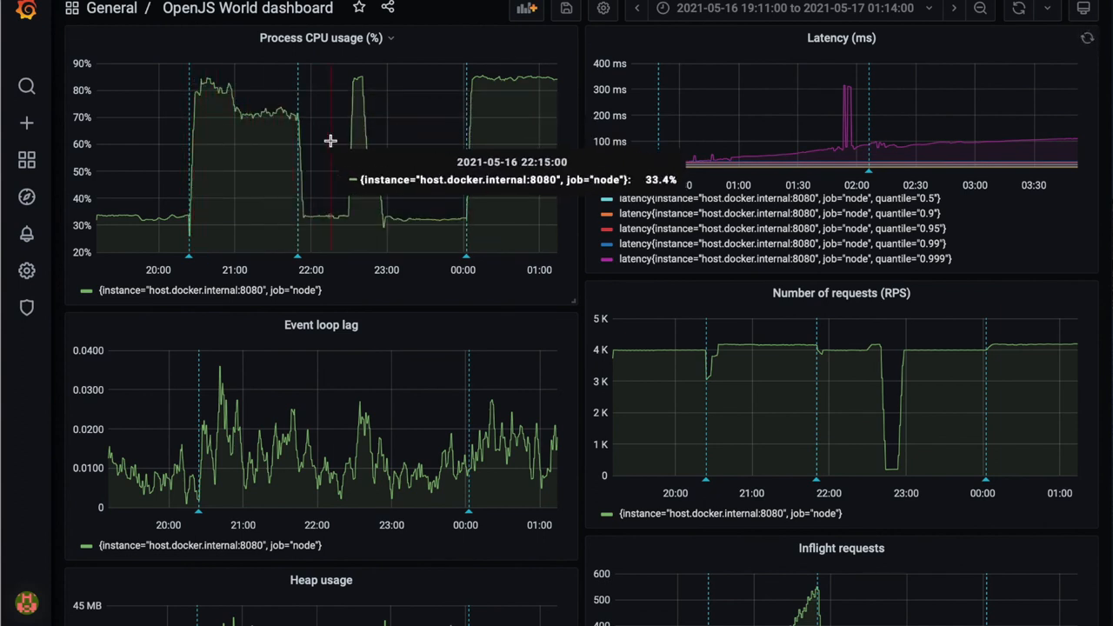
{"action": "mouse_move", "coordinate": [431, 7]}
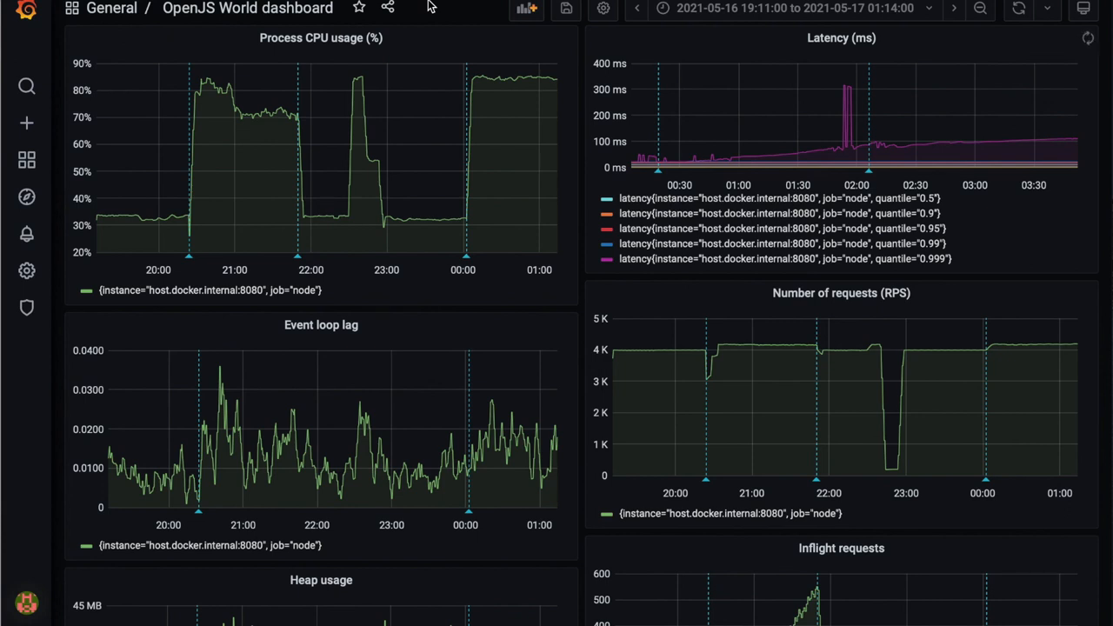
{"action": "mouse_move", "coordinate": [438, 17]}
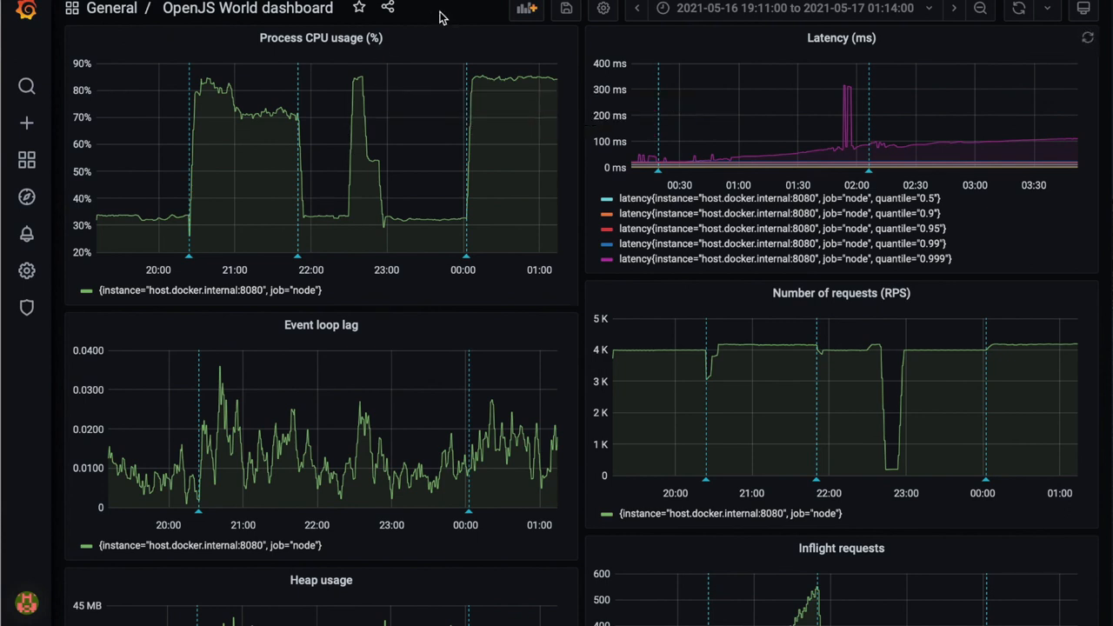
{"action": "mouse_move", "coordinate": [409, 188]}
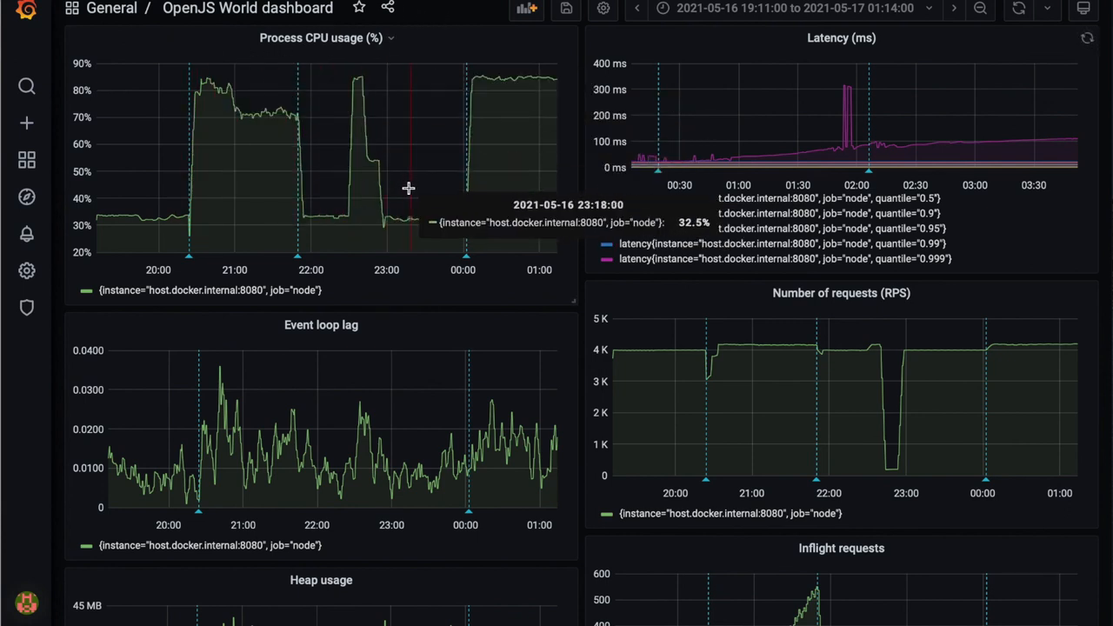
{"action": "mouse_move", "coordinate": [380, 226]}
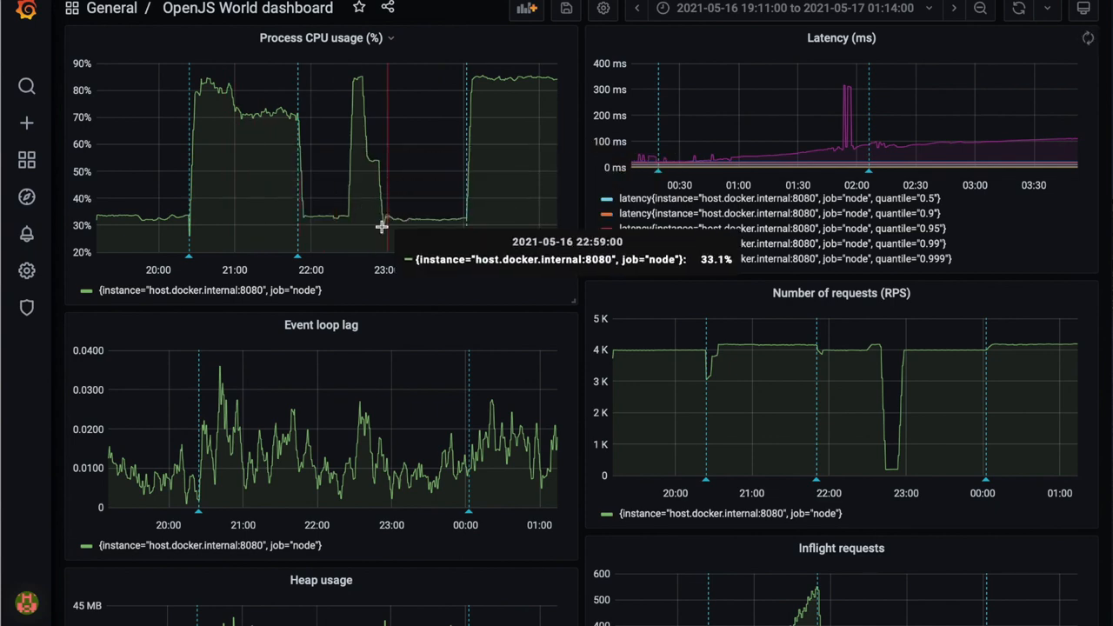
{"action": "scroll", "scroll_direction": "down", "scroll_amount": 3}
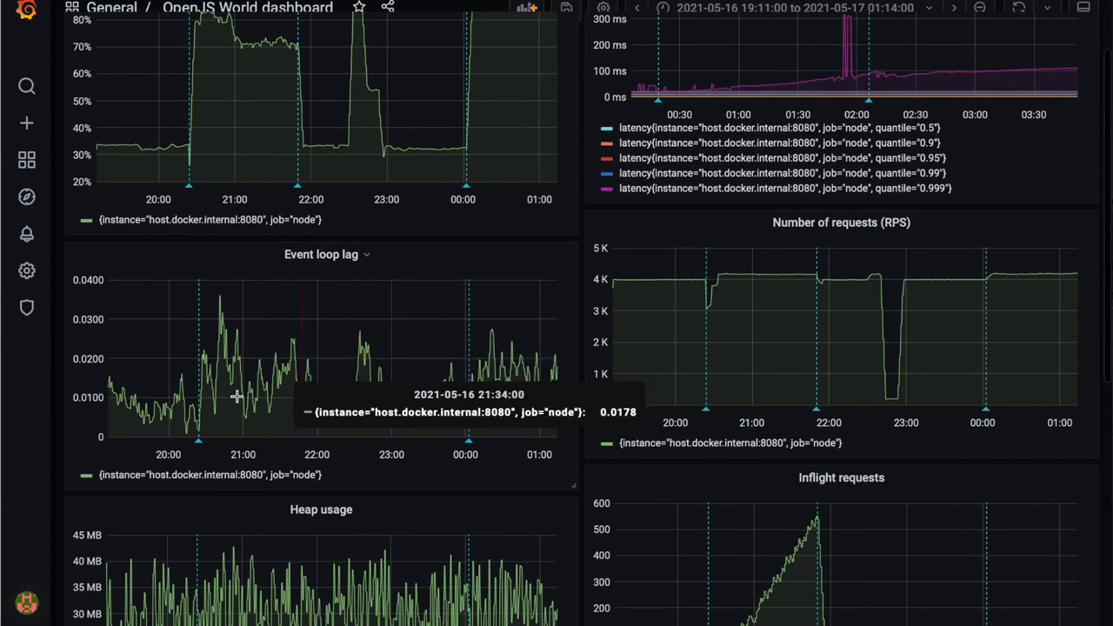
{"action": "mouse_move", "coordinate": [401, 388]}
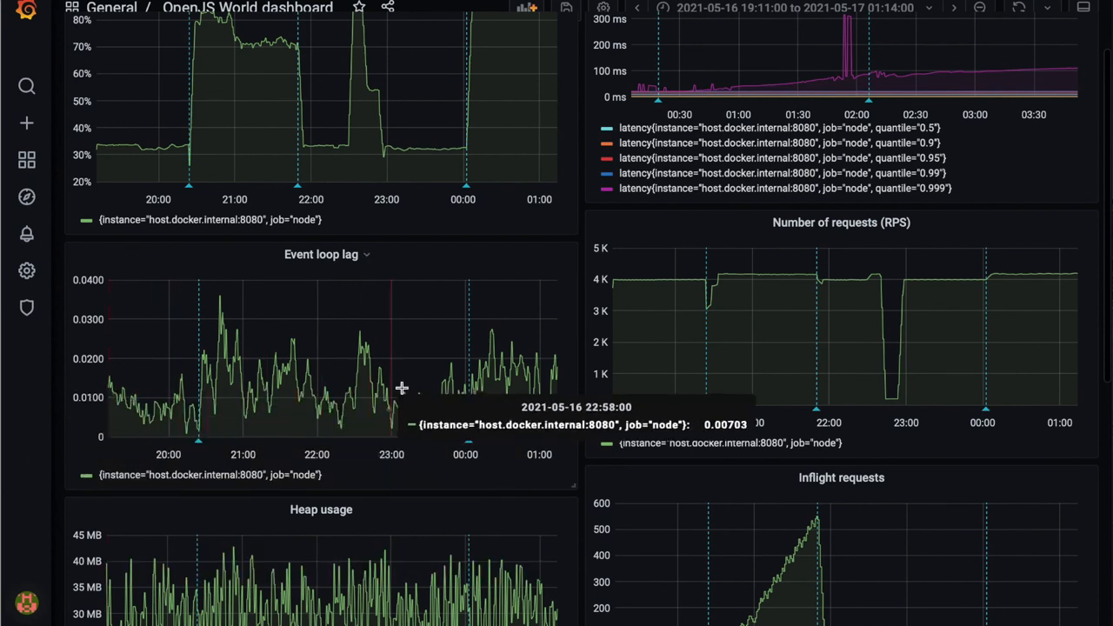
{"action": "scroll", "scroll_direction": "down", "scroll_amount": 3}
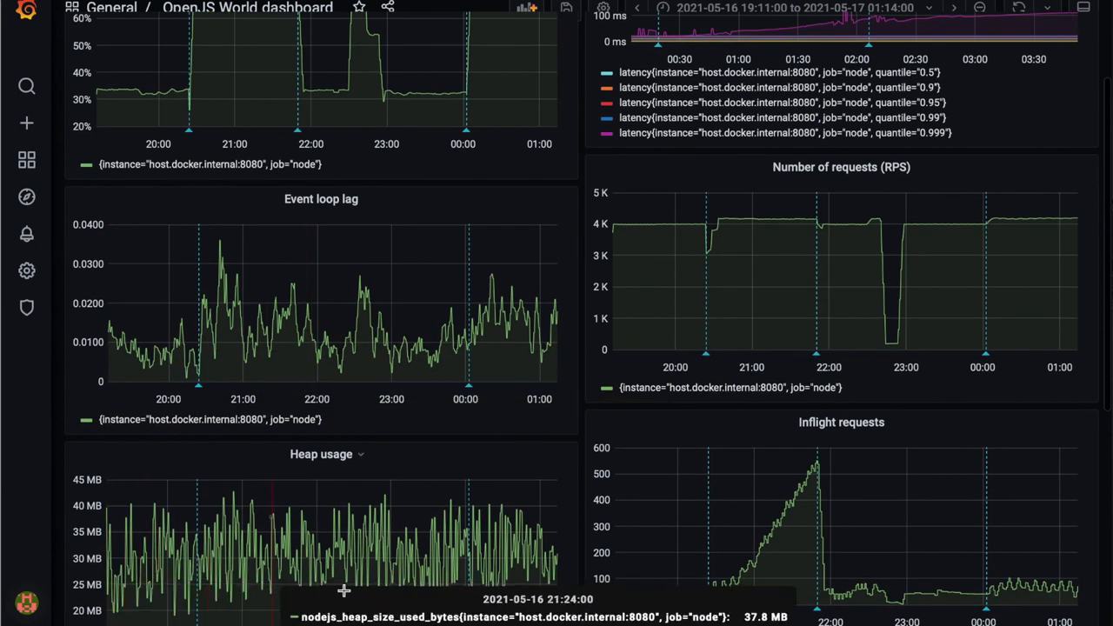
{"action": "scroll", "scroll_direction": "up", "scroll_amount": 3}
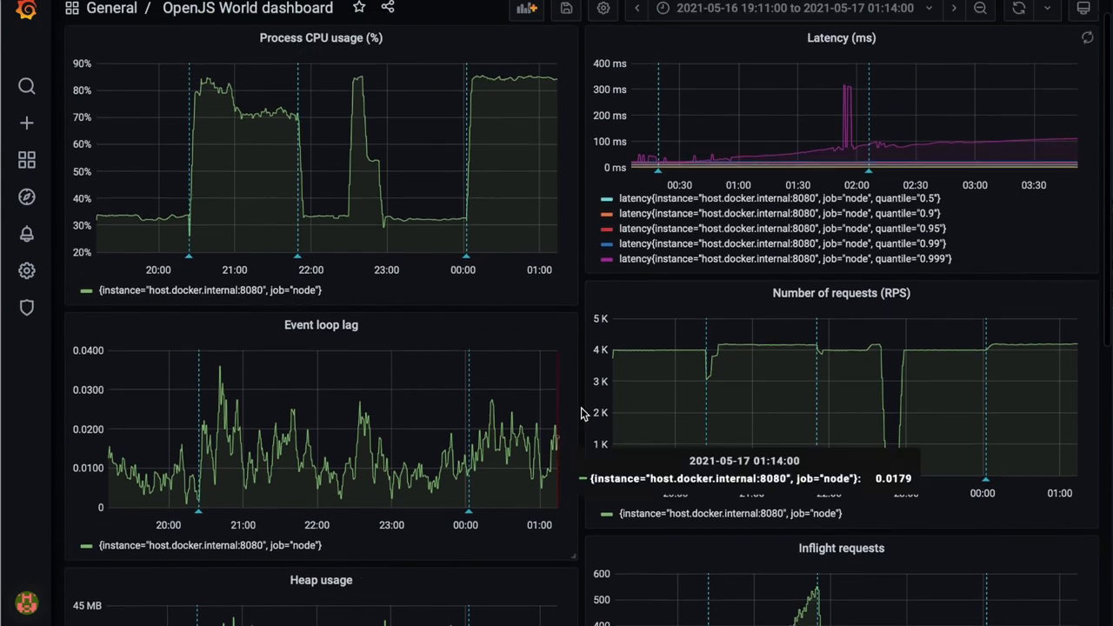
{"action": "mouse_move", "coordinate": [992, 147]}
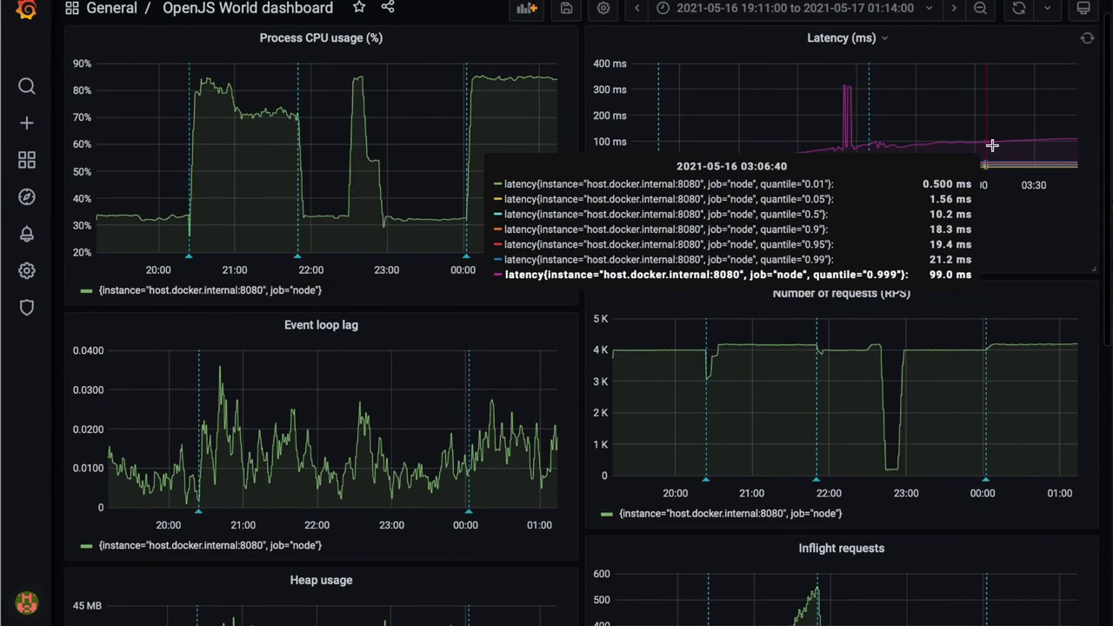
{"action": "mouse_move", "coordinate": [834, 146]}
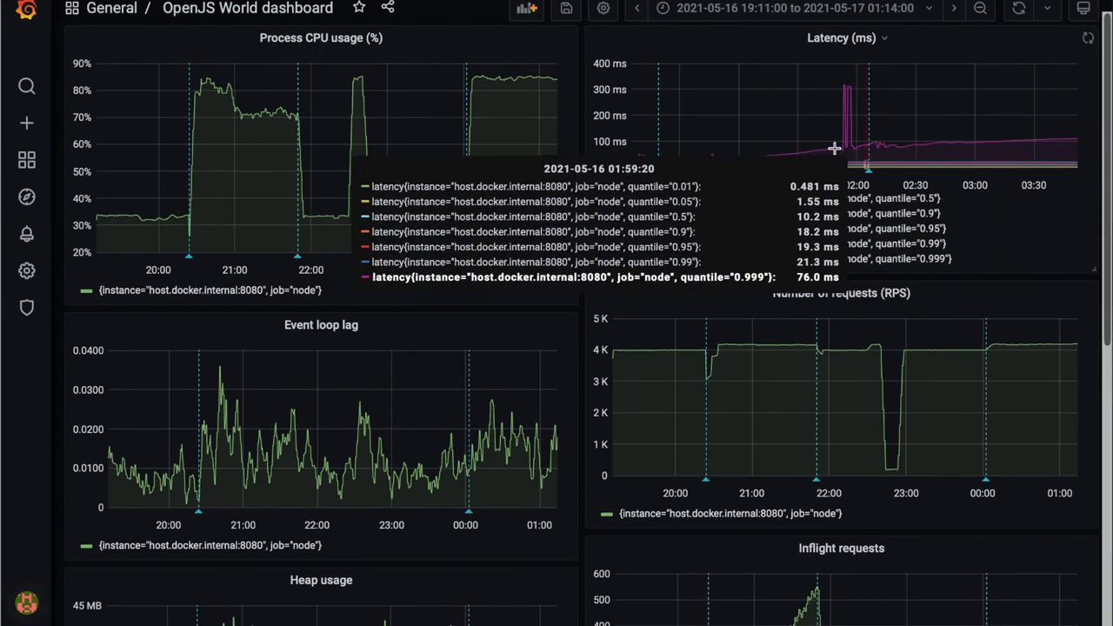
{"action": "mouse_move", "coordinate": [583, 174]}
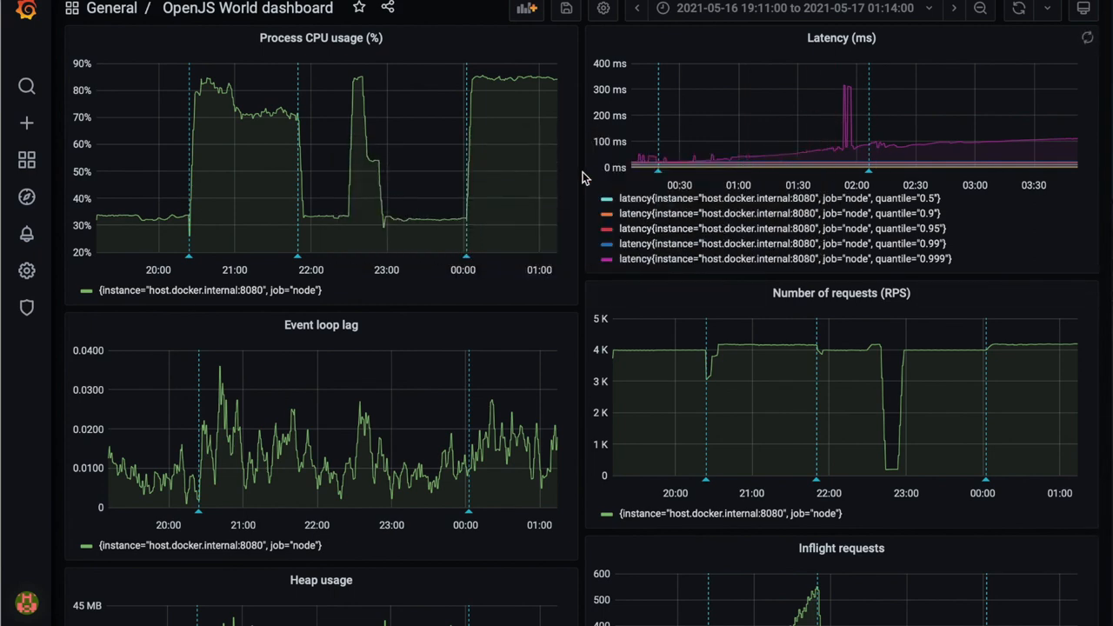
{"action": "scroll", "scroll_direction": "down", "scroll_amount": 3}
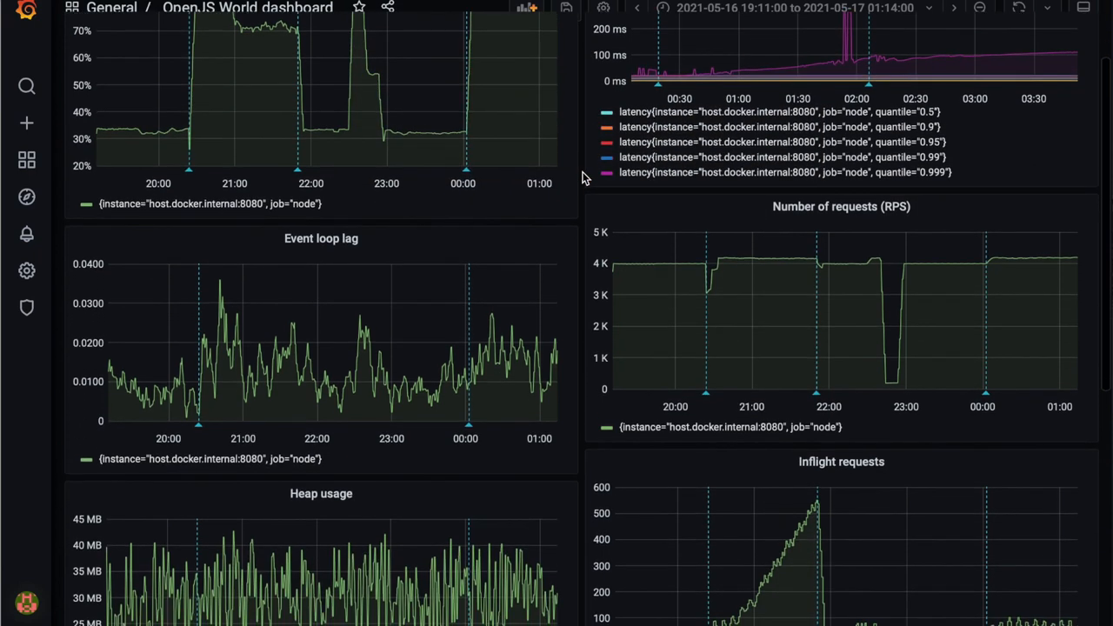
{"action": "scroll", "scroll_direction": "down", "scroll_amount": 3}
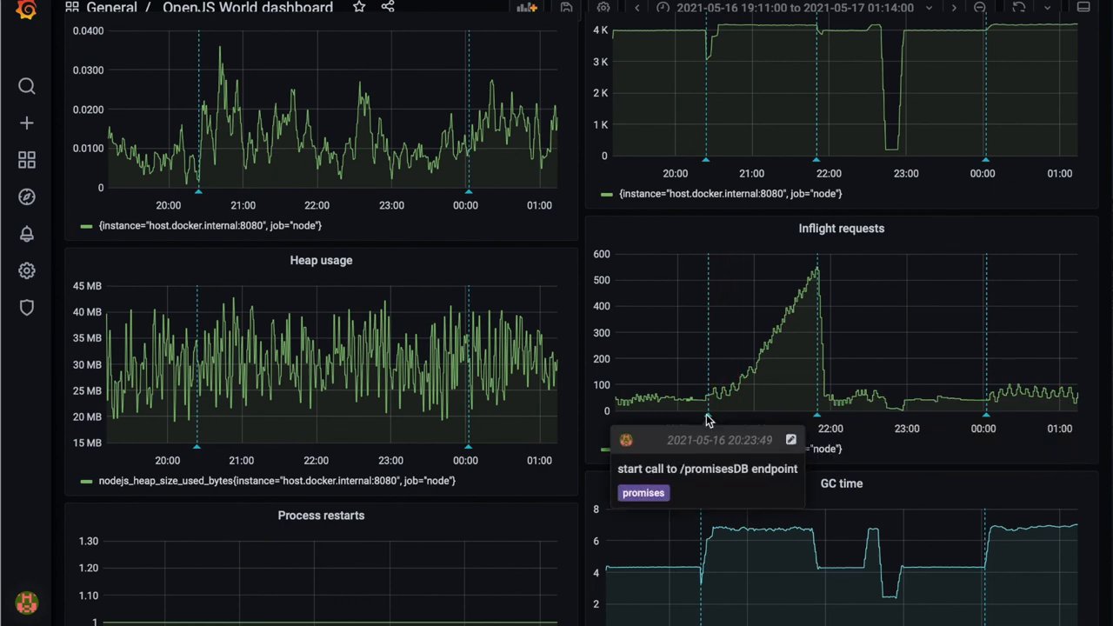
{"action": "mouse_move", "coordinate": [818, 268]}
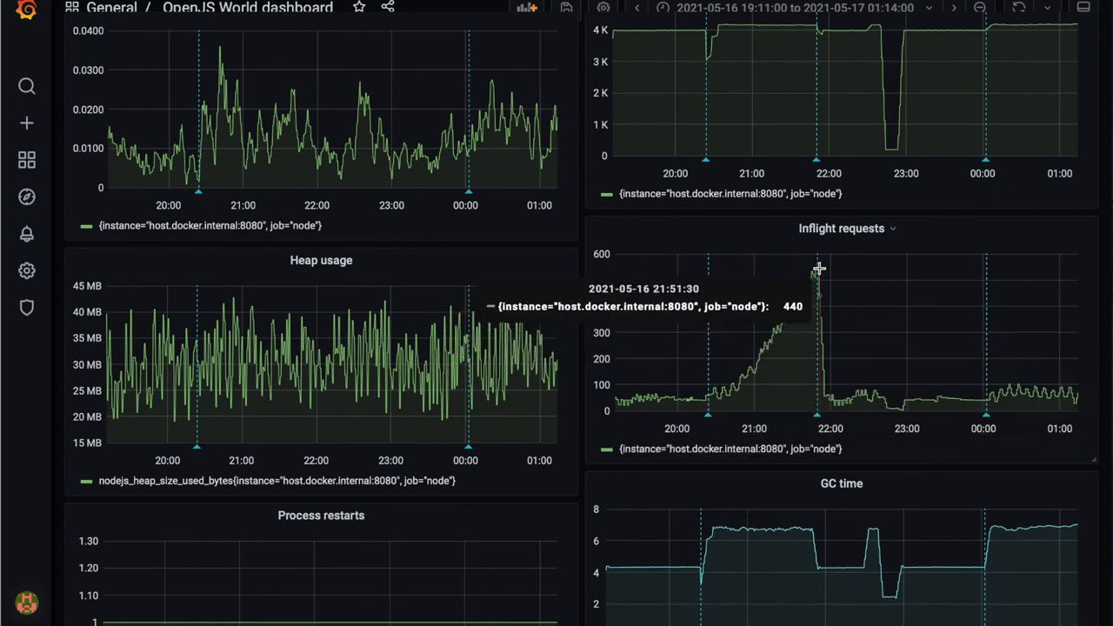
{"action": "mouse_move", "coordinate": [781, 219]}
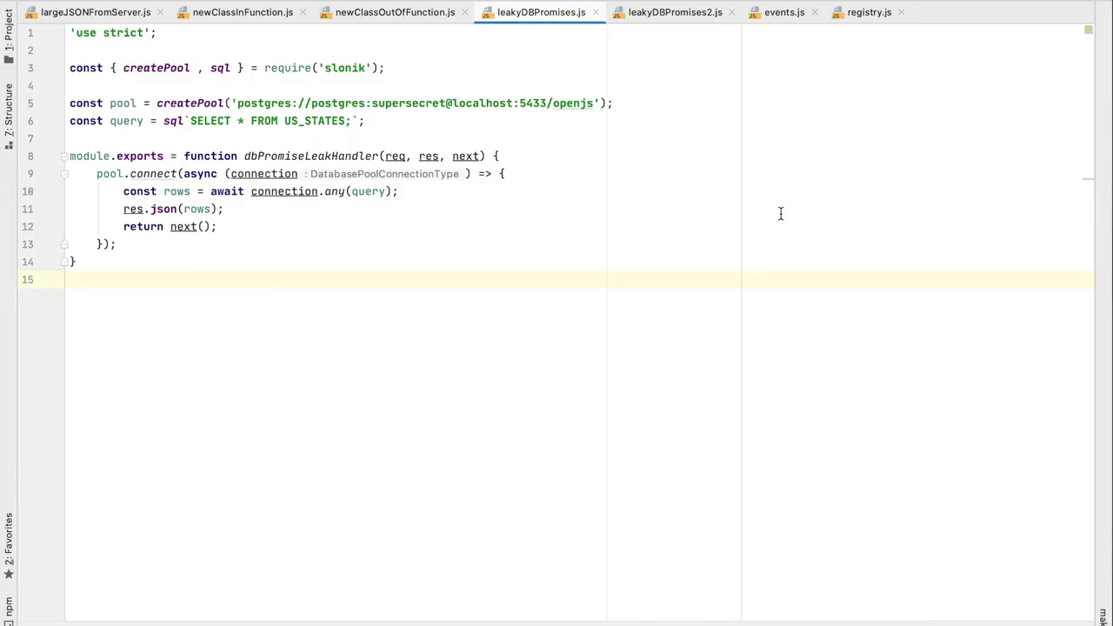
{"action": "mouse_move", "coordinate": [113, 202]}
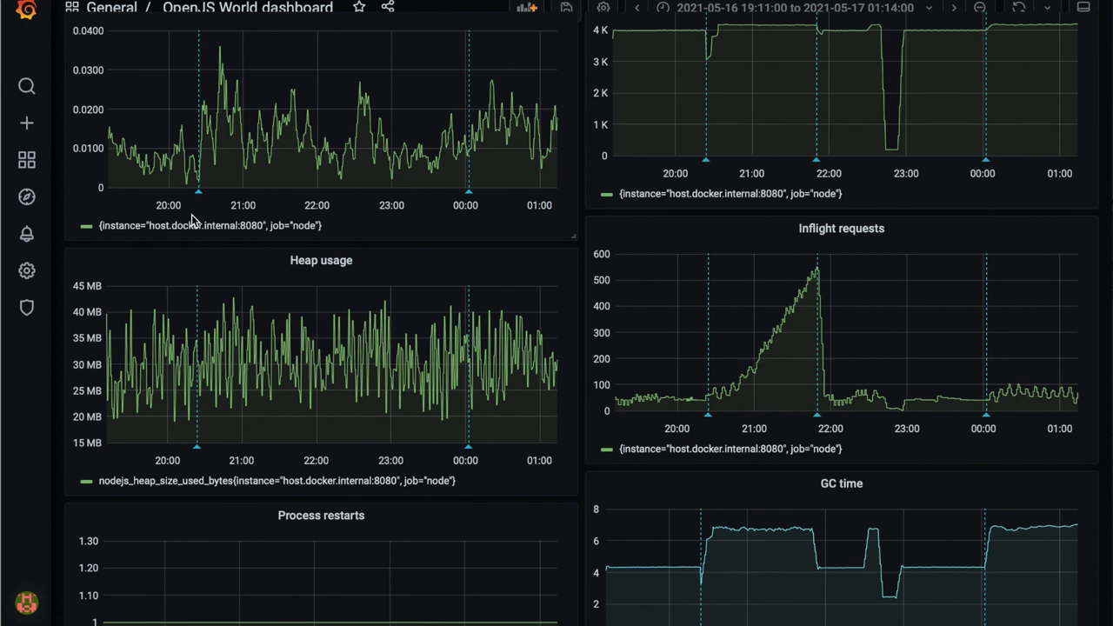
{"action": "mouse_move", "coordinate": [814, 289]}
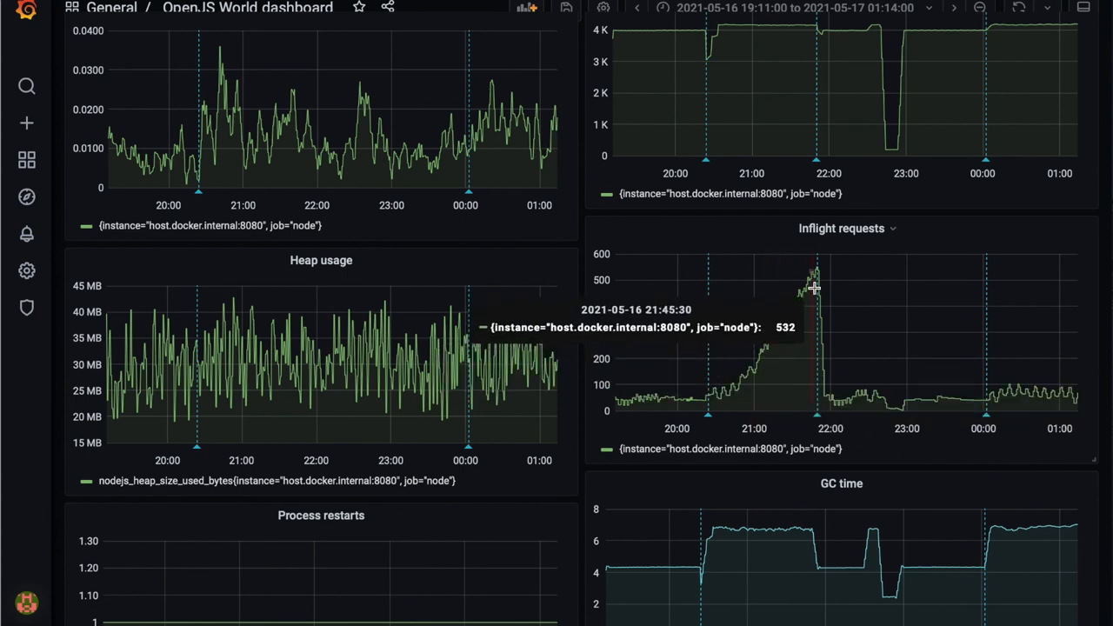
{"action": "mouse_move", "coordinate": [826, 242]}
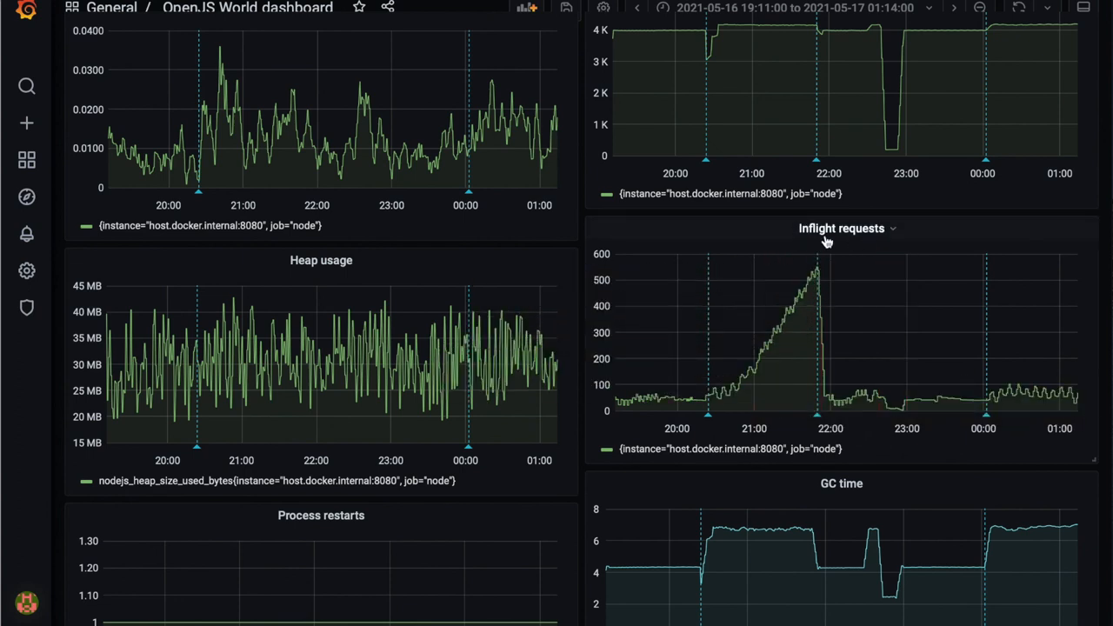
{"action": "mouse_move", "coordinate": [765, 225]}
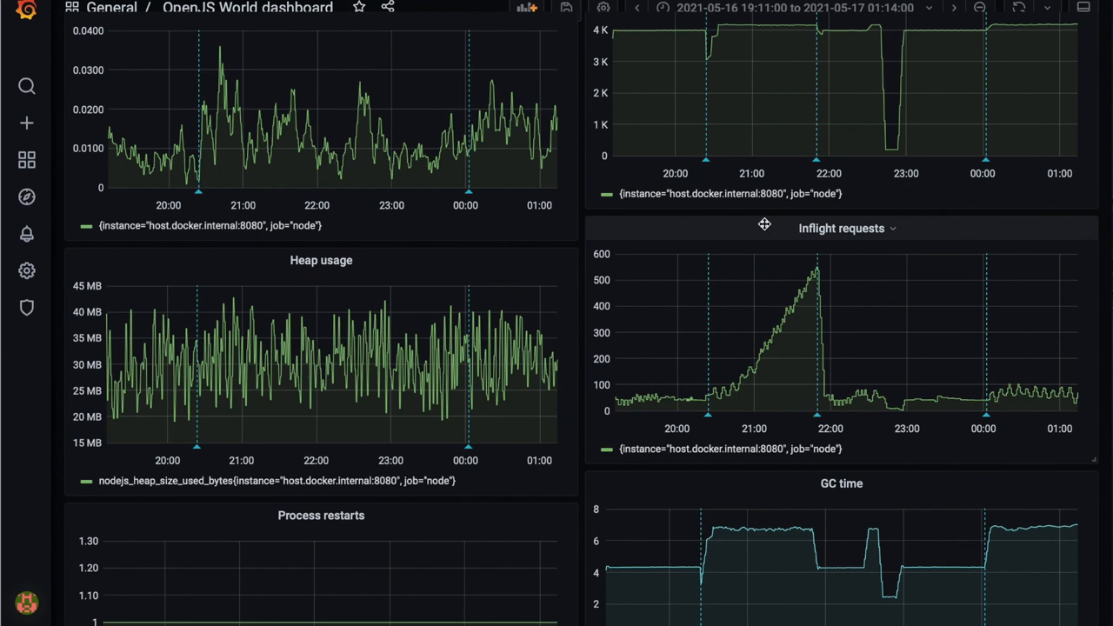
{"action": "mouse_move", "coordinate": [1009, 359]}
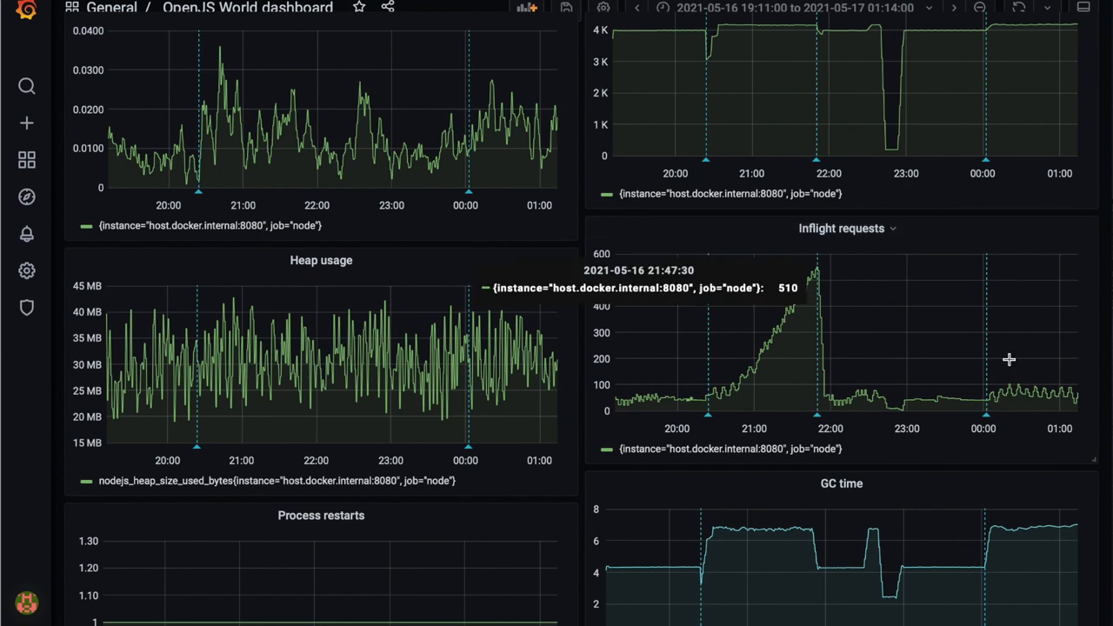
{"action": "mouse_move", "coordinate": [817, 423]}
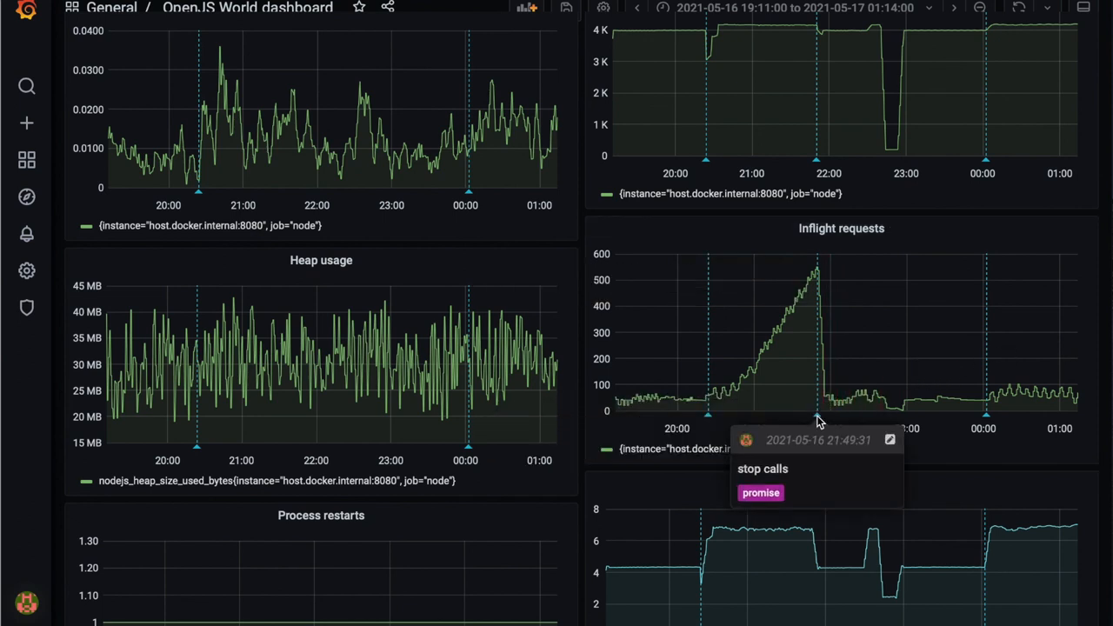
{"action": "mouse_move", "coordinate": [832, 257]}
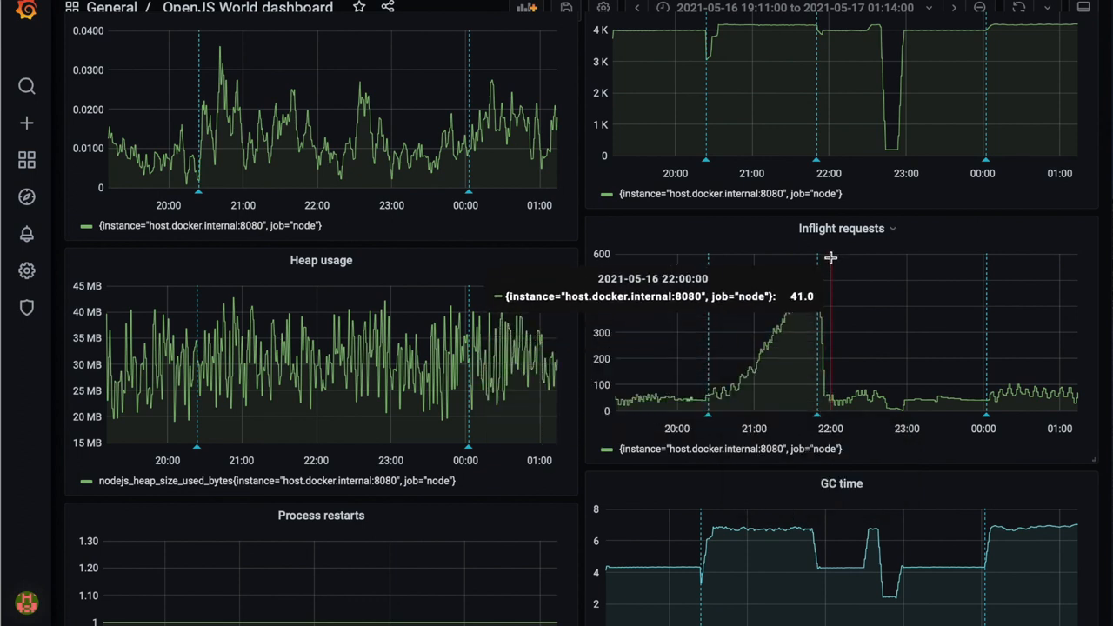
{"action": "mouse_move", "coordinate": [947, 409]}
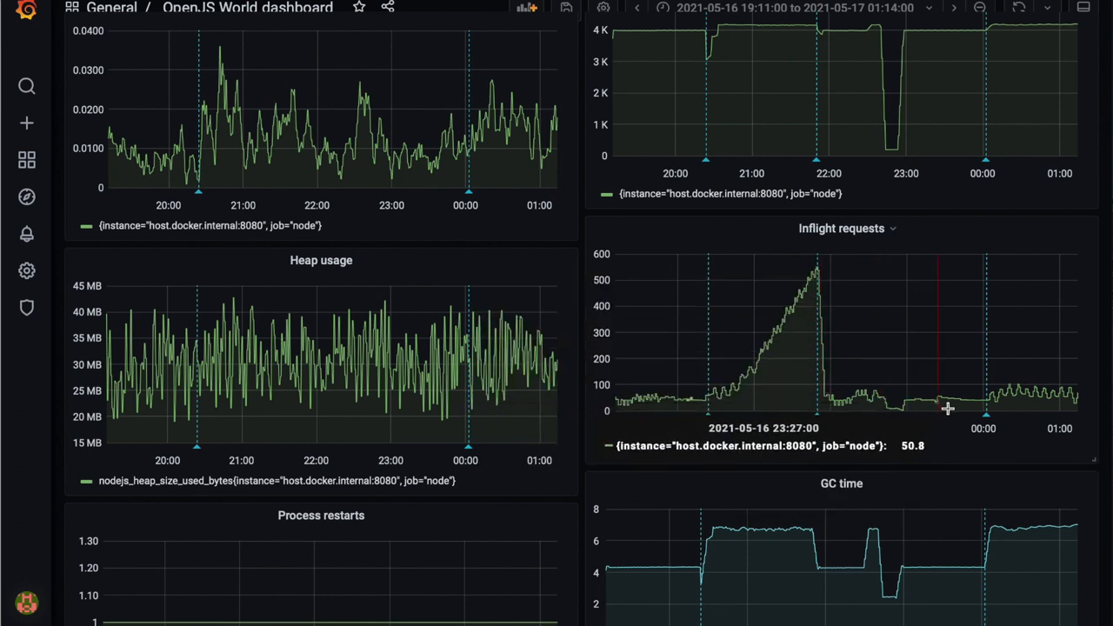
{"action": "mouse_move", "coordinate": [960, 400]}
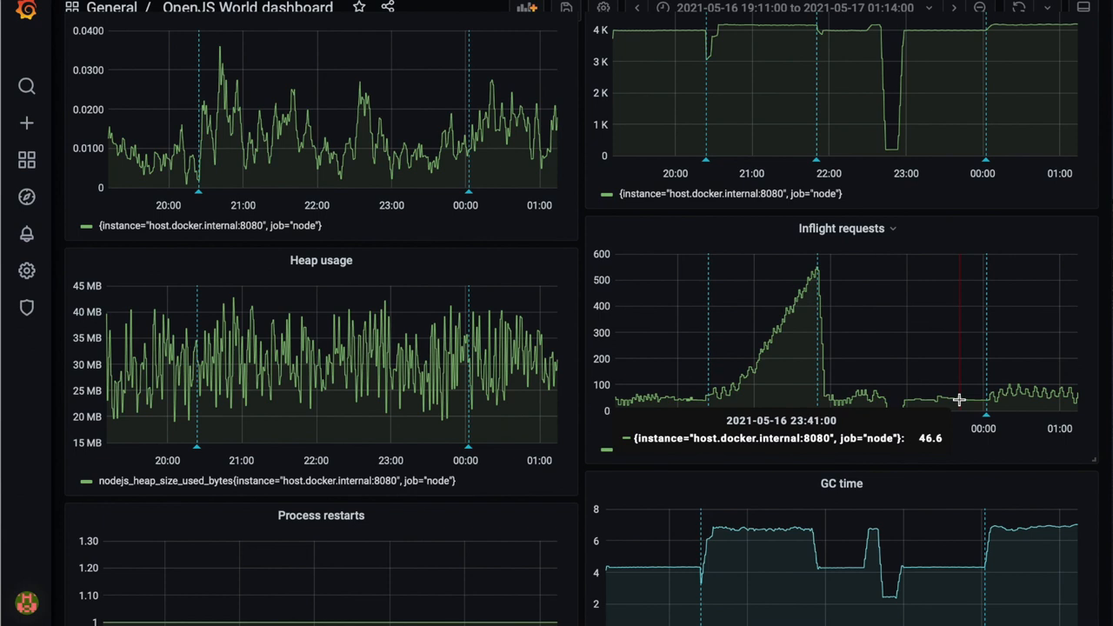
{"action": "mouse_move", "coordinate": [970, 400]}
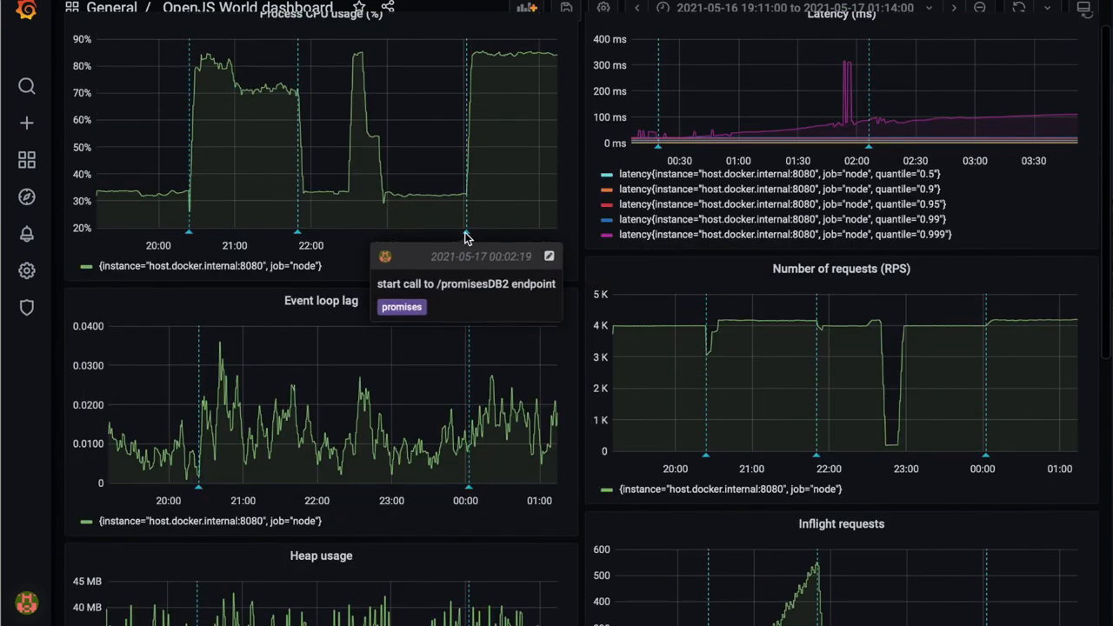
{"action": "mouse_move", "coordinate": [557, 71]}
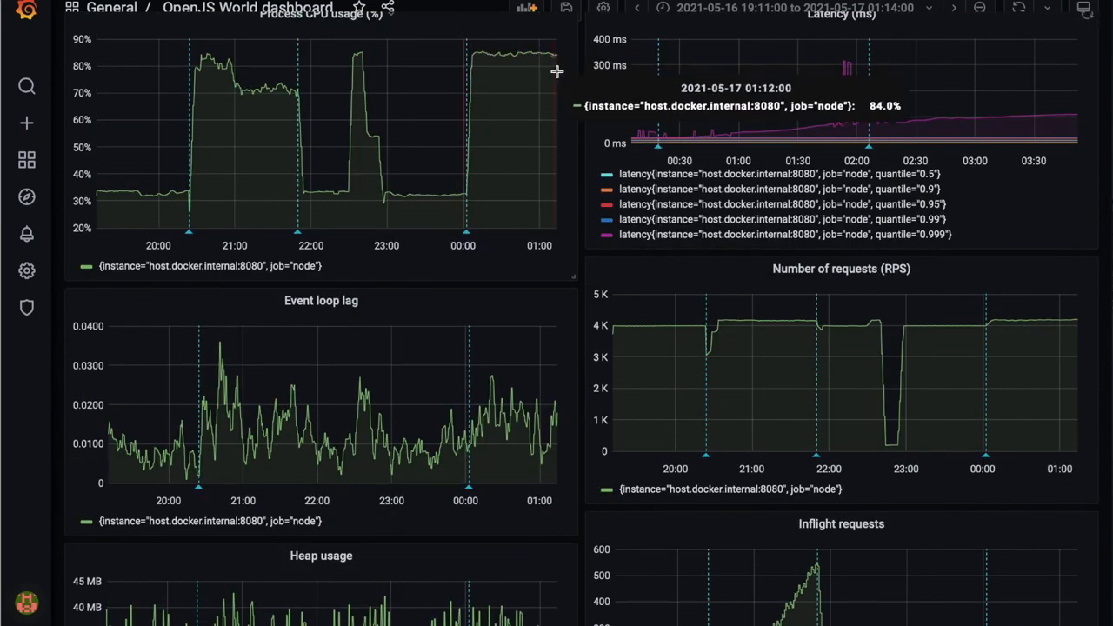
Show leakyDBPromises2.js and highlight its final catch block that returns next(err).
{"action": "left_click", "coordinate": [675, 11]}
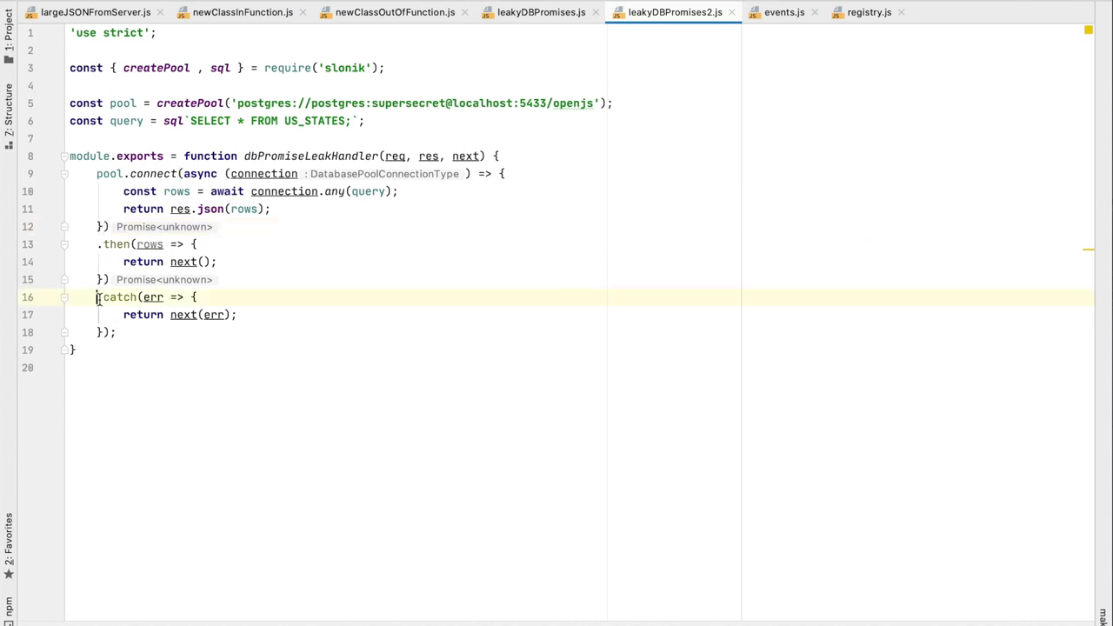
{"action": "left_click_drag", "start_coordinate": [98, 296], "coordinate": [118, 332]}
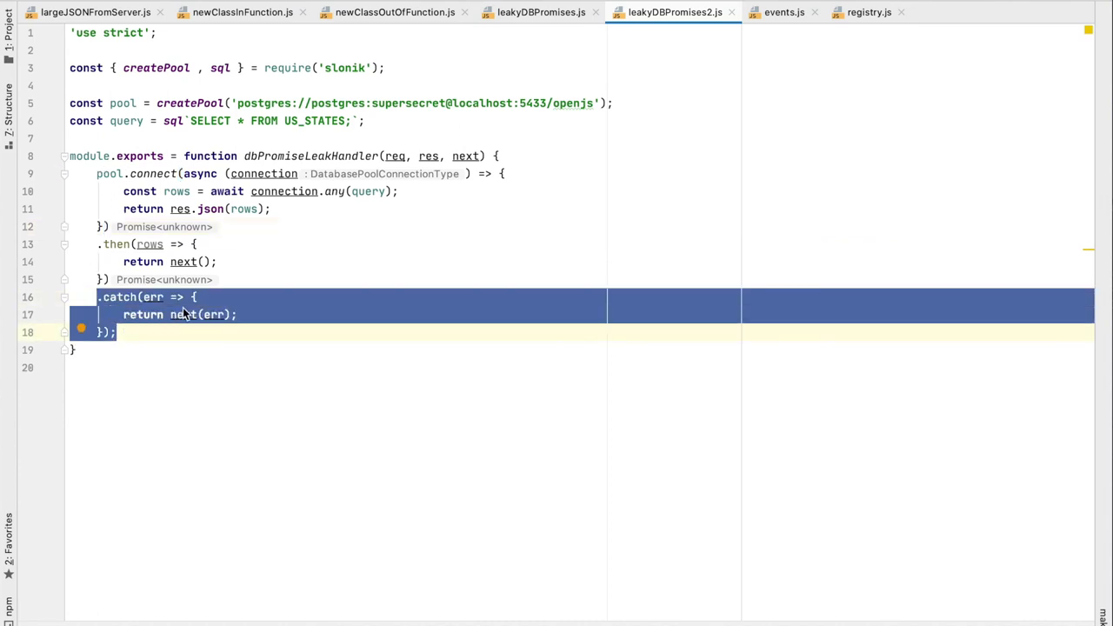
{"action": "left_click", "coordinate": [295, 313]}
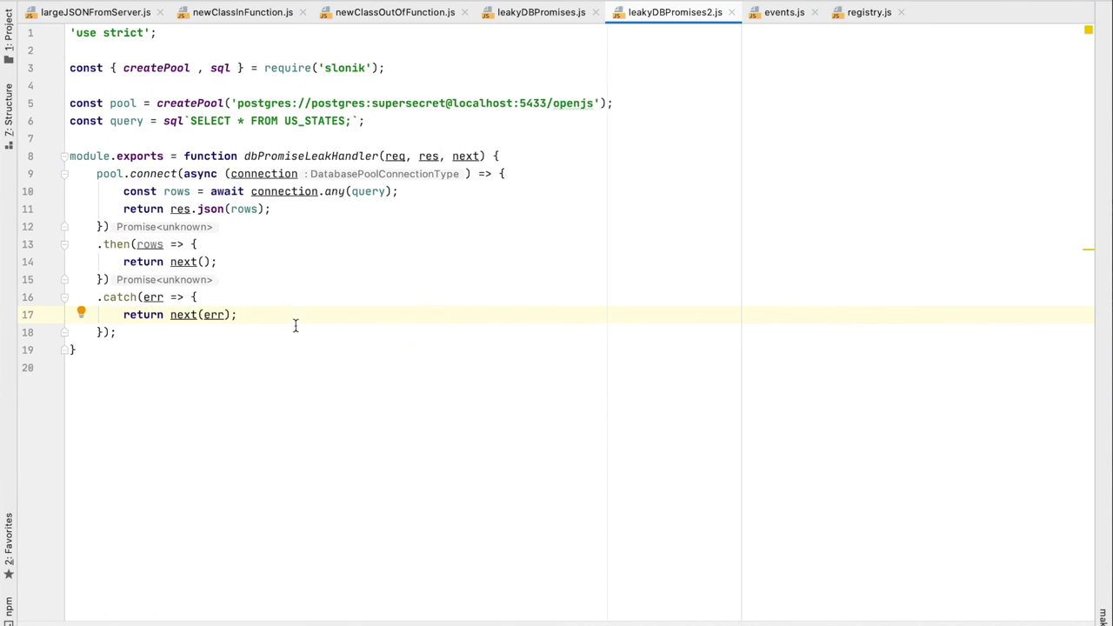
{"action": "mouse_move", "coordinate": [320, 244]}
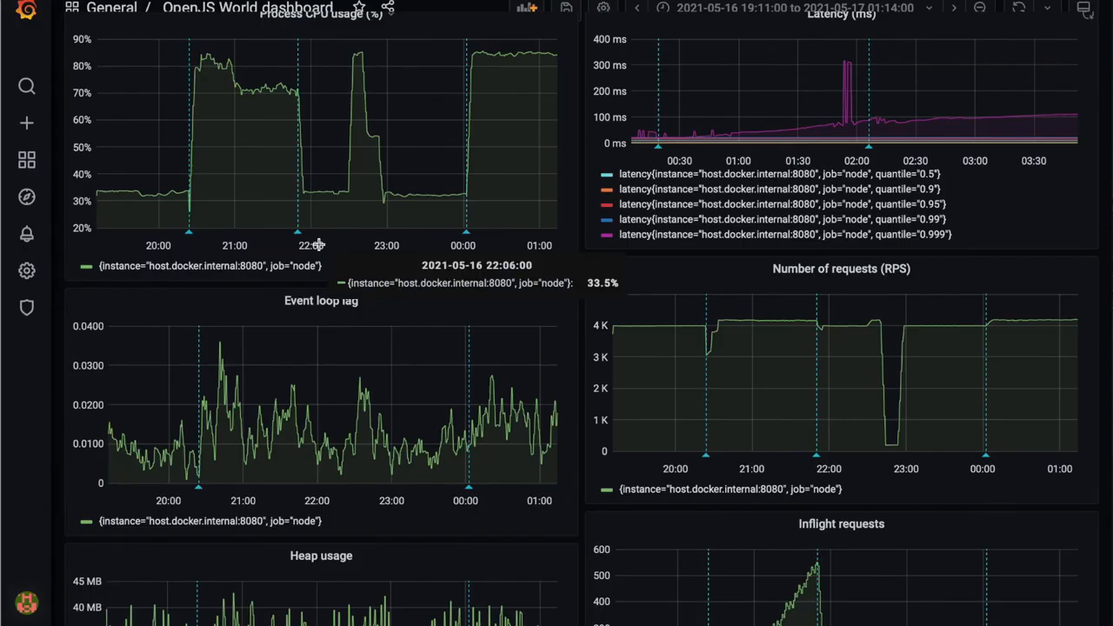
{"action": "mouse_move", "coordinate": [478, 49]}
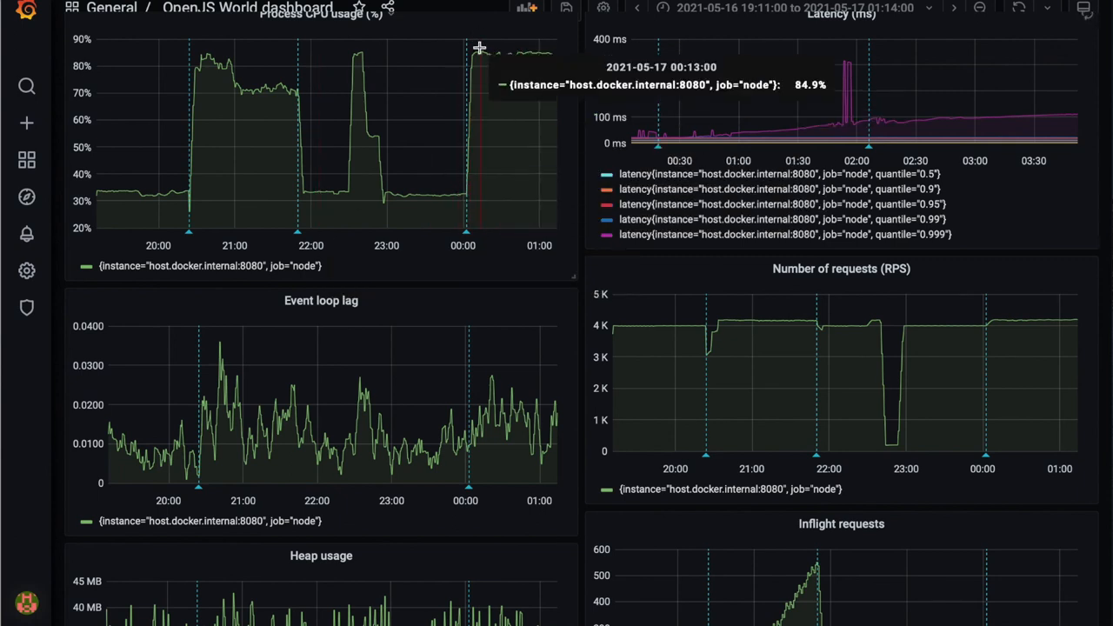
{"action": "mouse_move", "coordinate": [231, 59]}
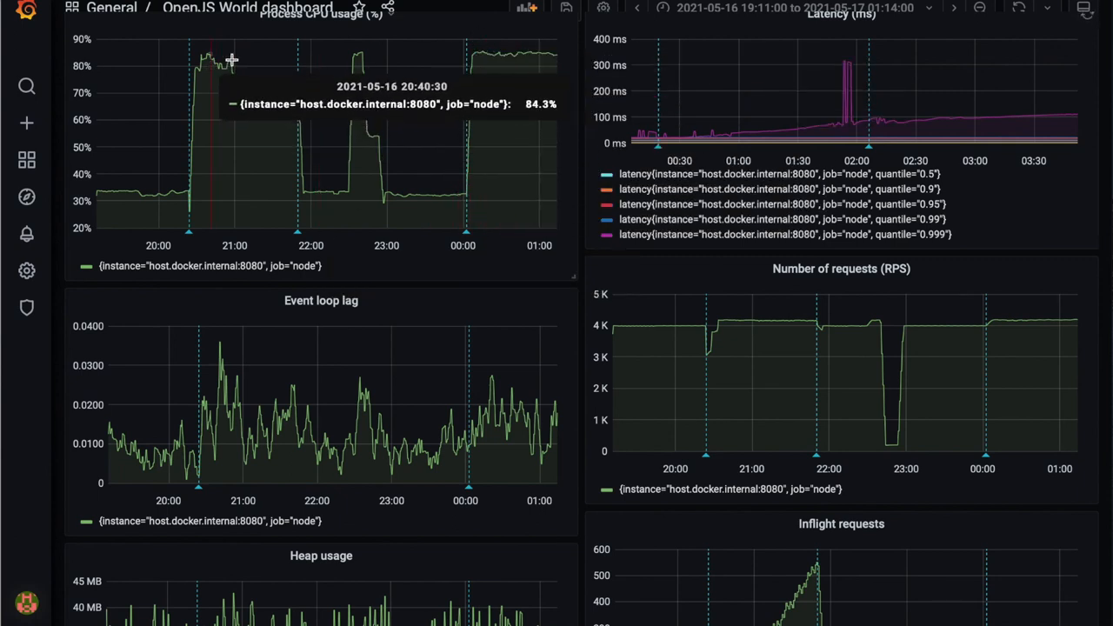
{"action": "mouse_move", "coordinate": [299, 96]}
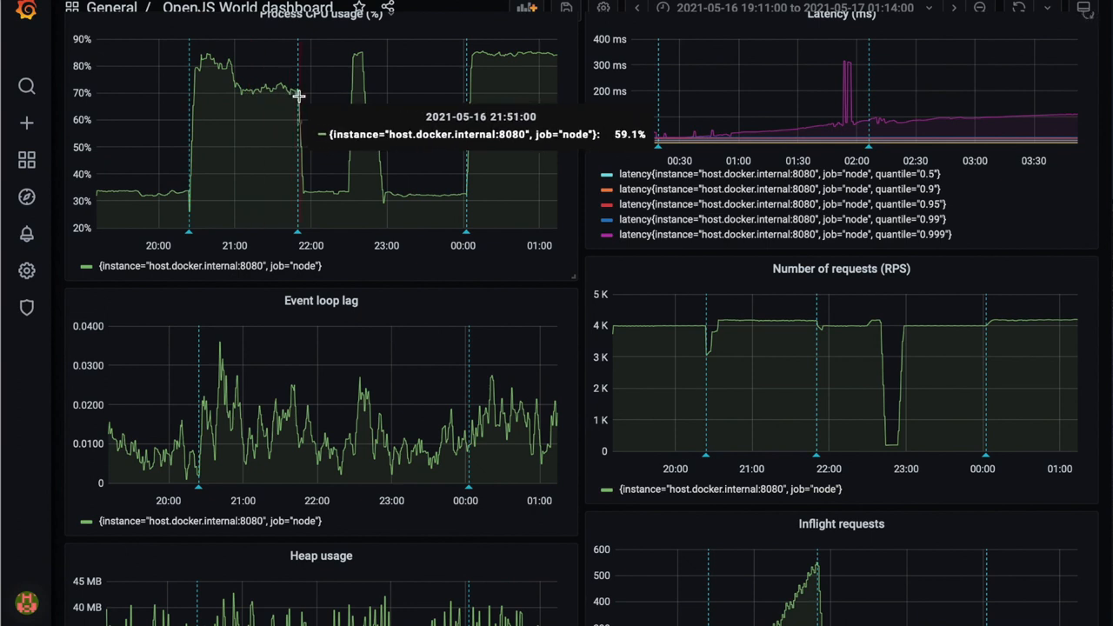
{"action": "mouse_move", "coordinate": [295, 94]}
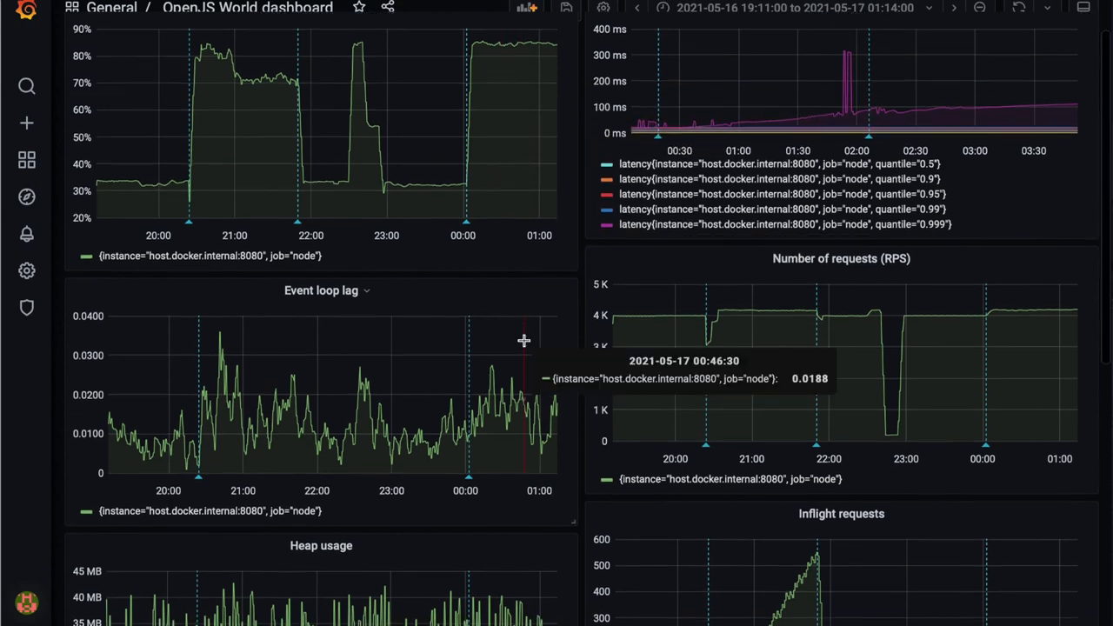
{"action": "scroll", "scroll_direction": "down", "scroll_amount": 3}
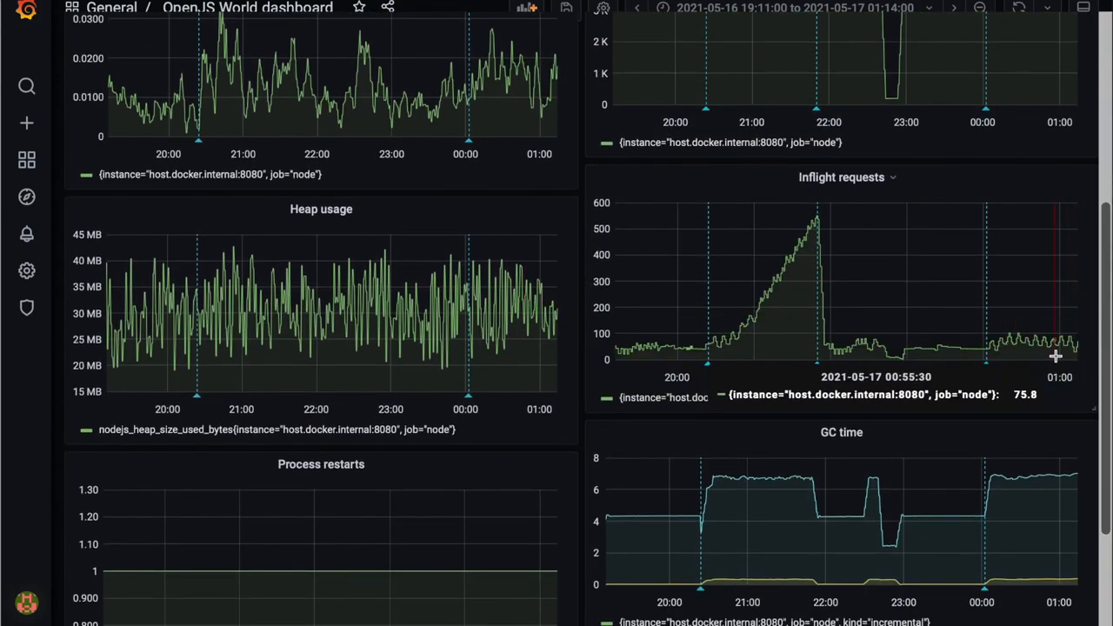
{"action": "mouse_move", "coordinate": [922, 310]}
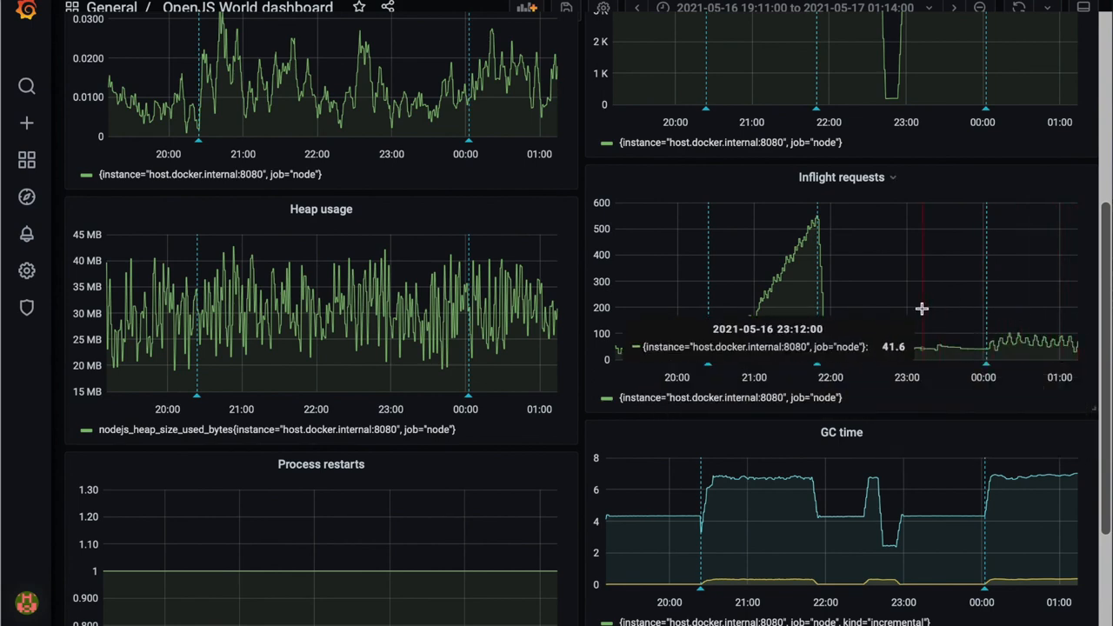